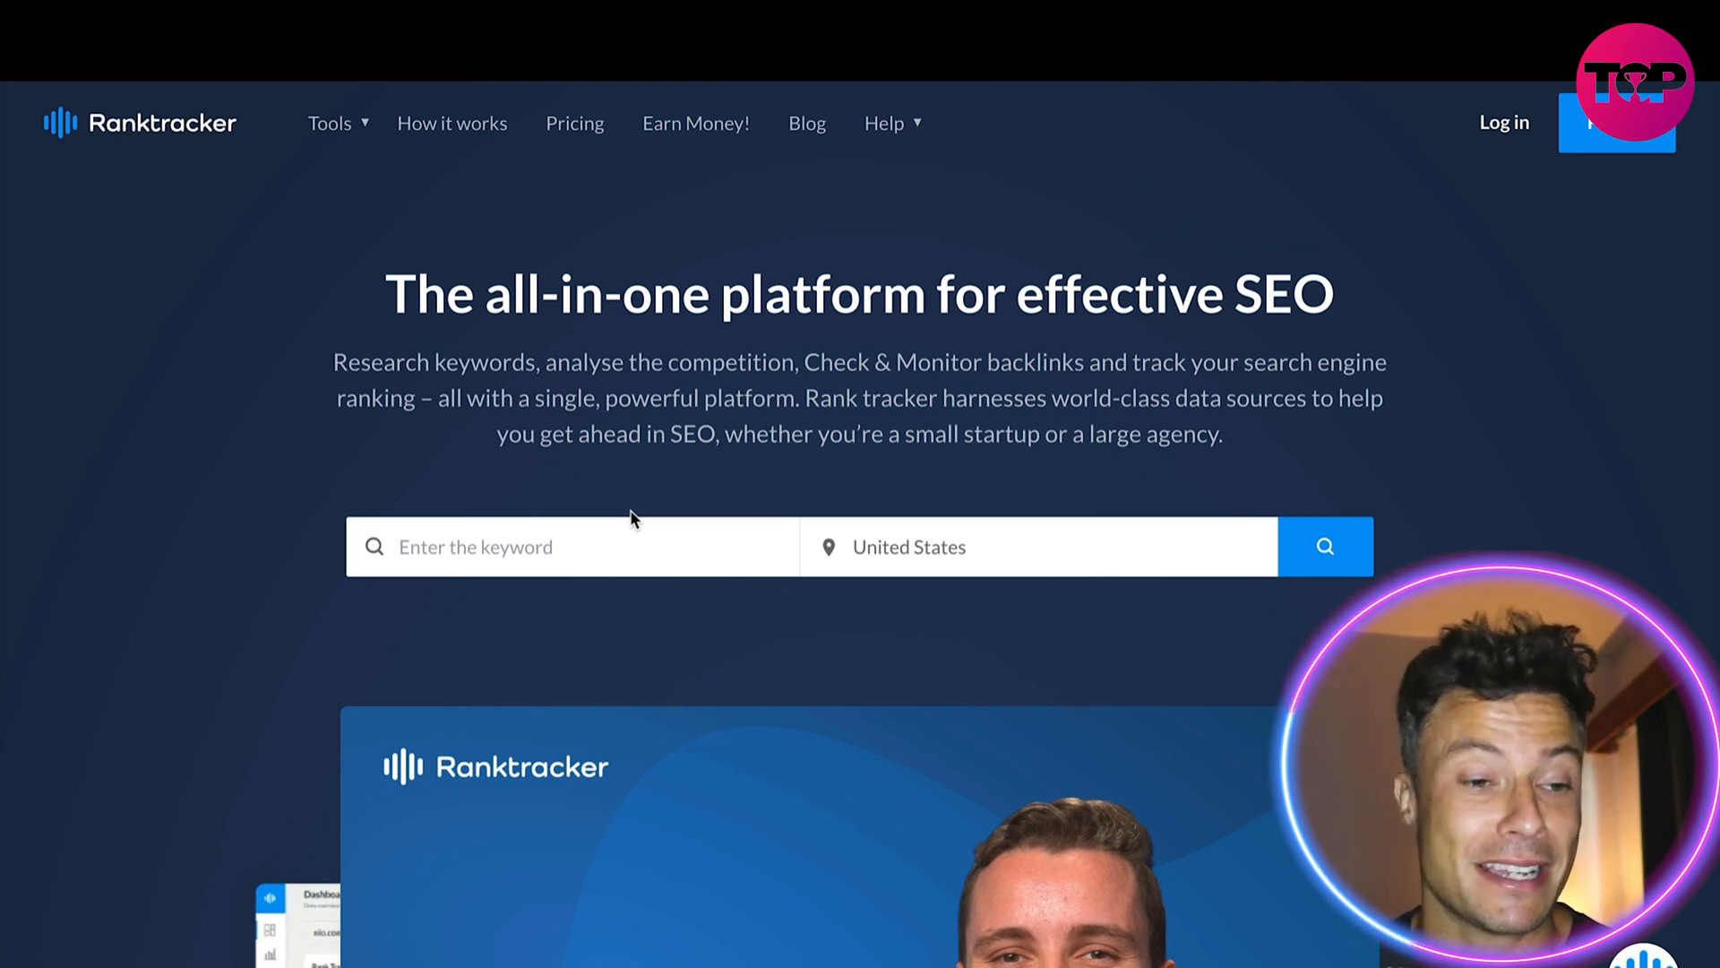
{"action": "mouse_move", "coordinate": [737, 426]}
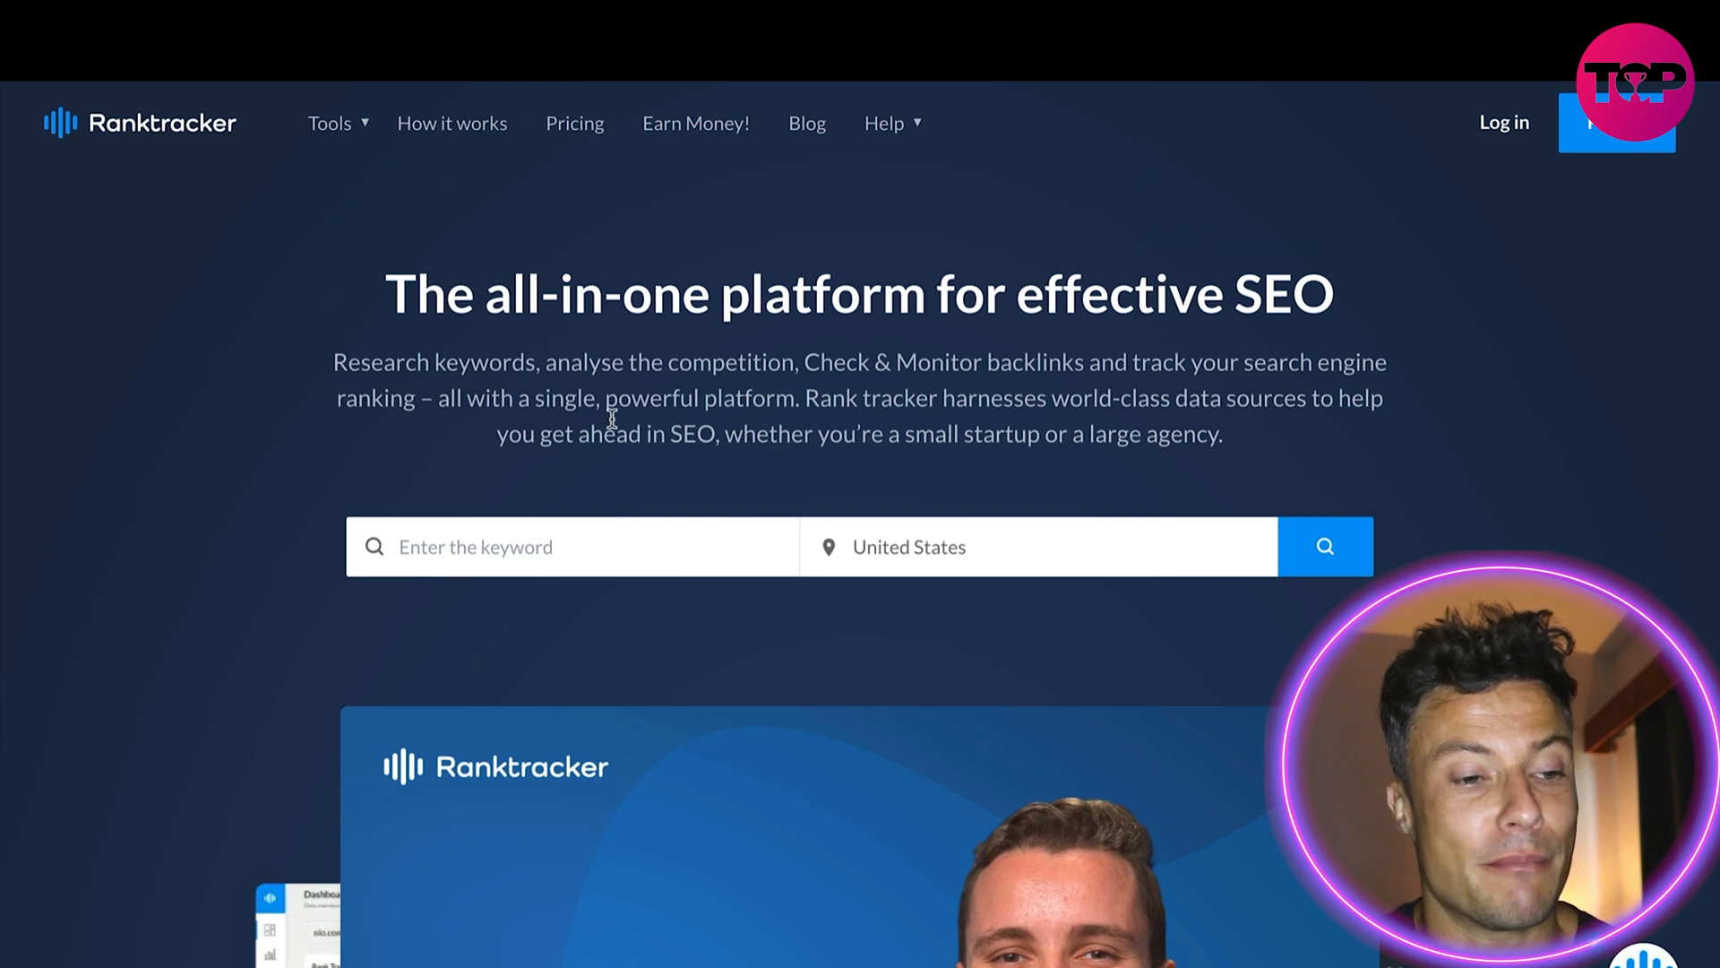
- Enter 'crypto' in the homepage keyword search field
{"action": "scroll", "scroll_direction": "down", "scroll_amount": 3}
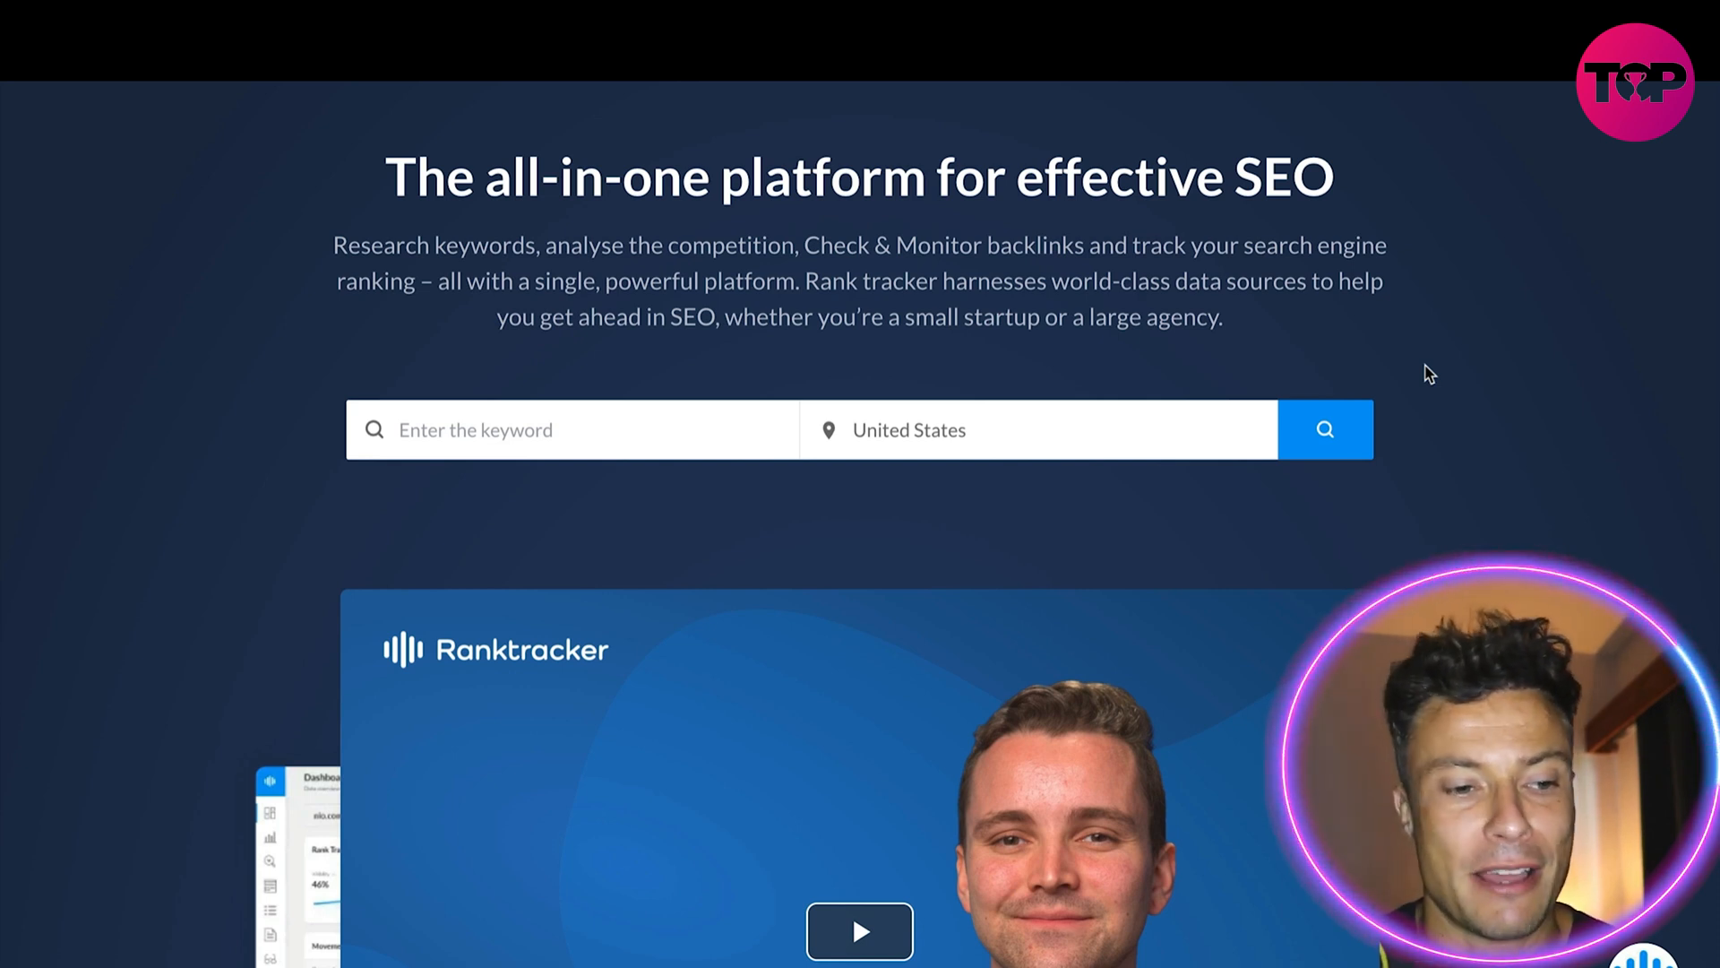
{"action": "left_click", "coordinate": [569, 428]}
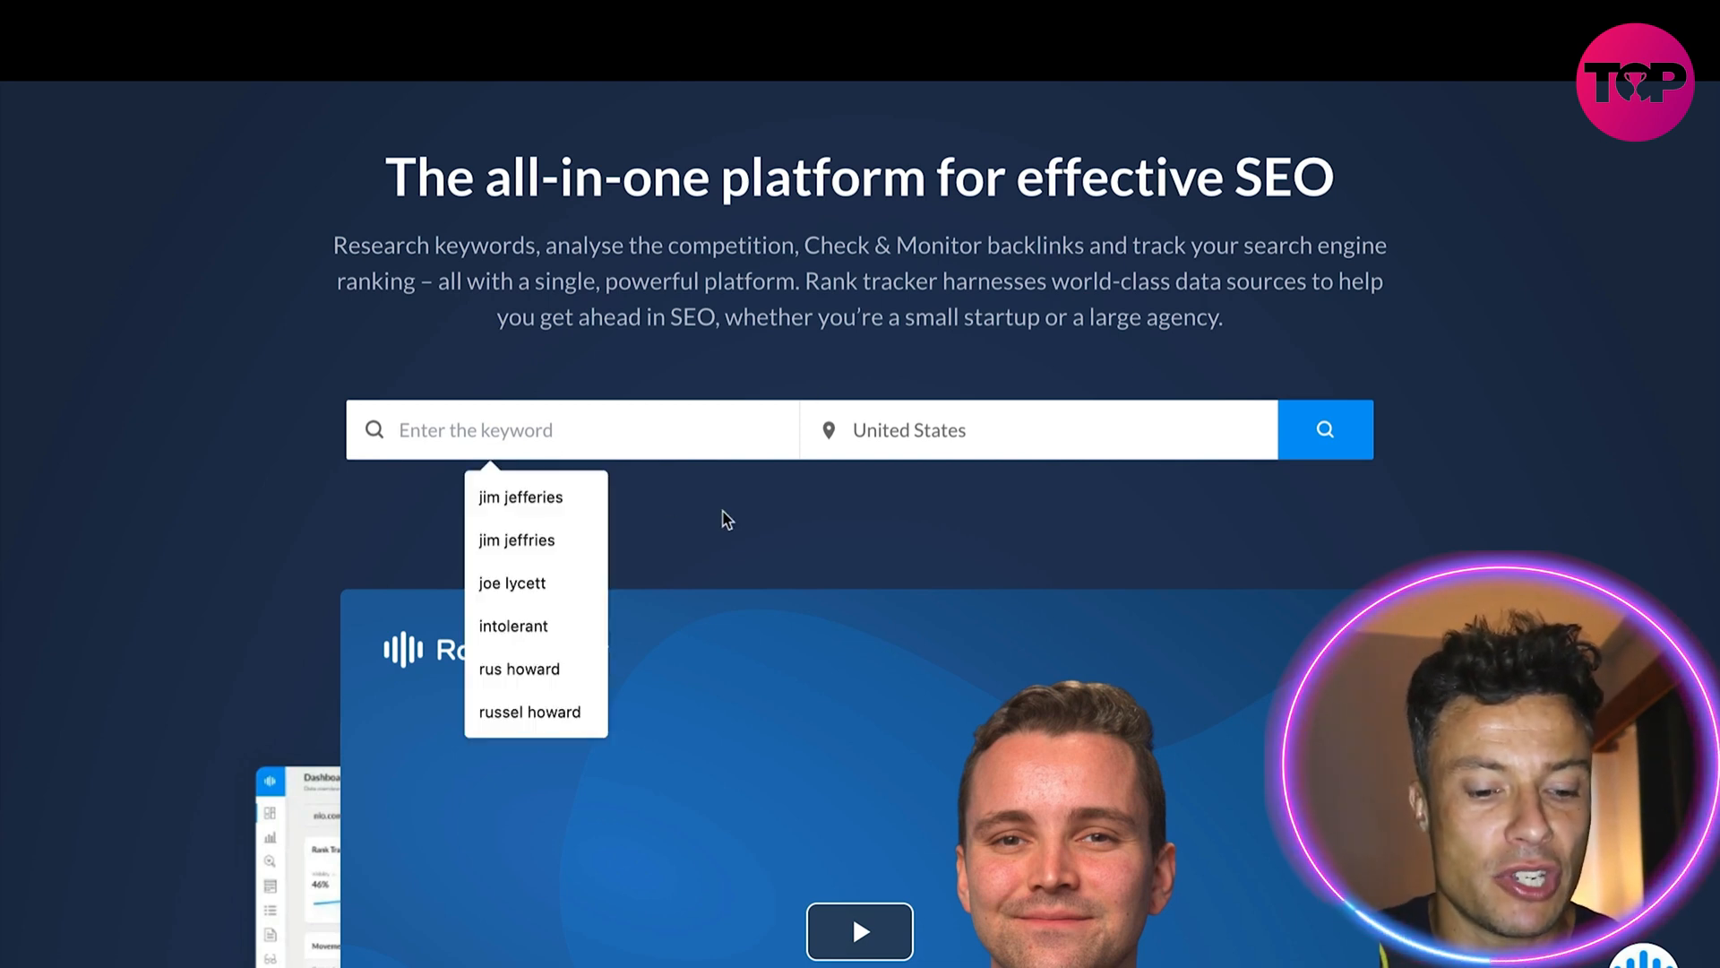
{"action": "type", "text": "crypto"}
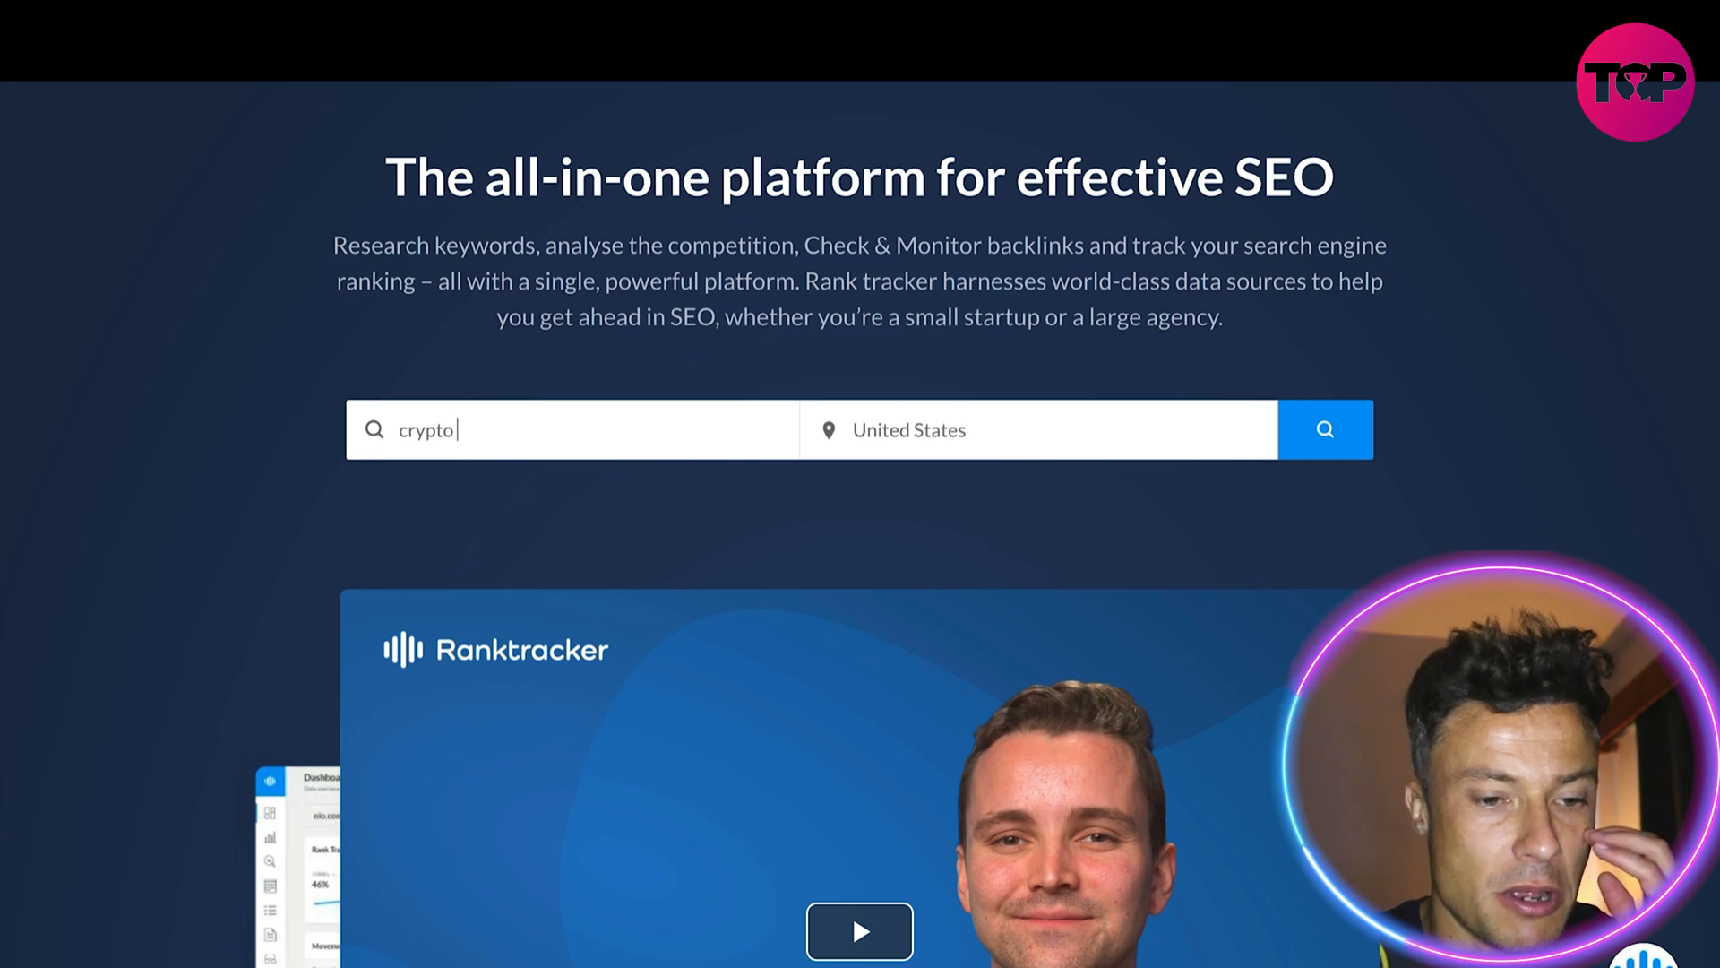
{"action": "left_click", "coordinate": [1322, 428]}
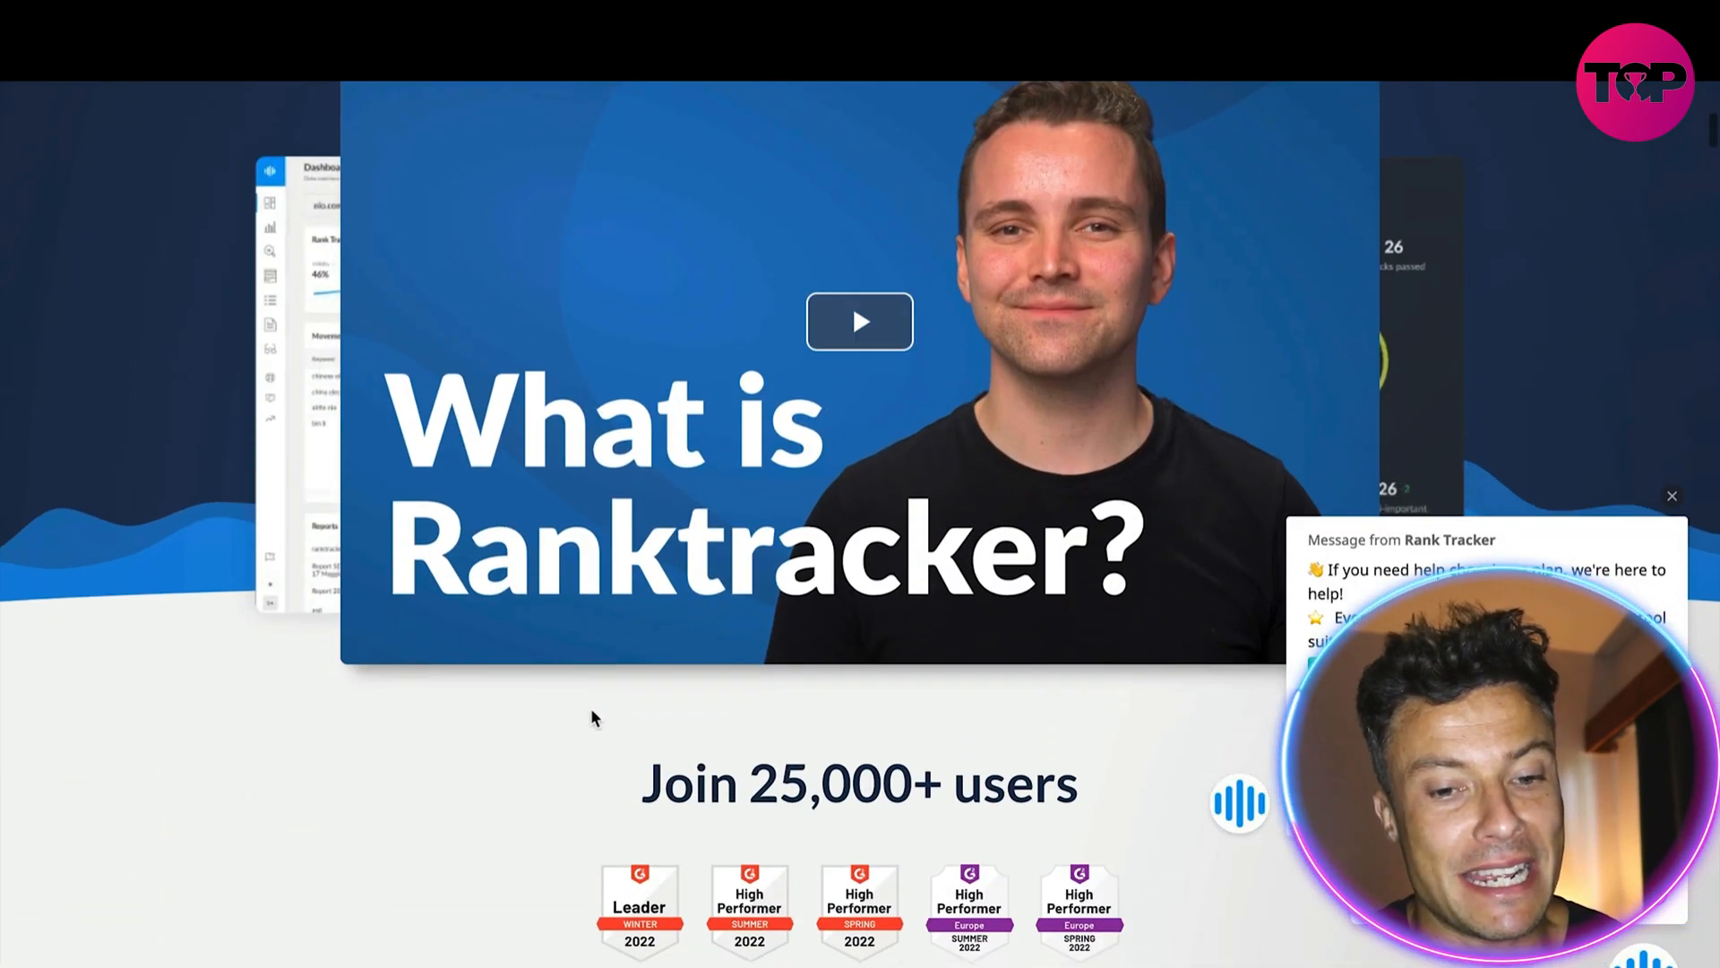
{"action": "scroll", "scroll_direction": "down", "scroll_amount": 3}
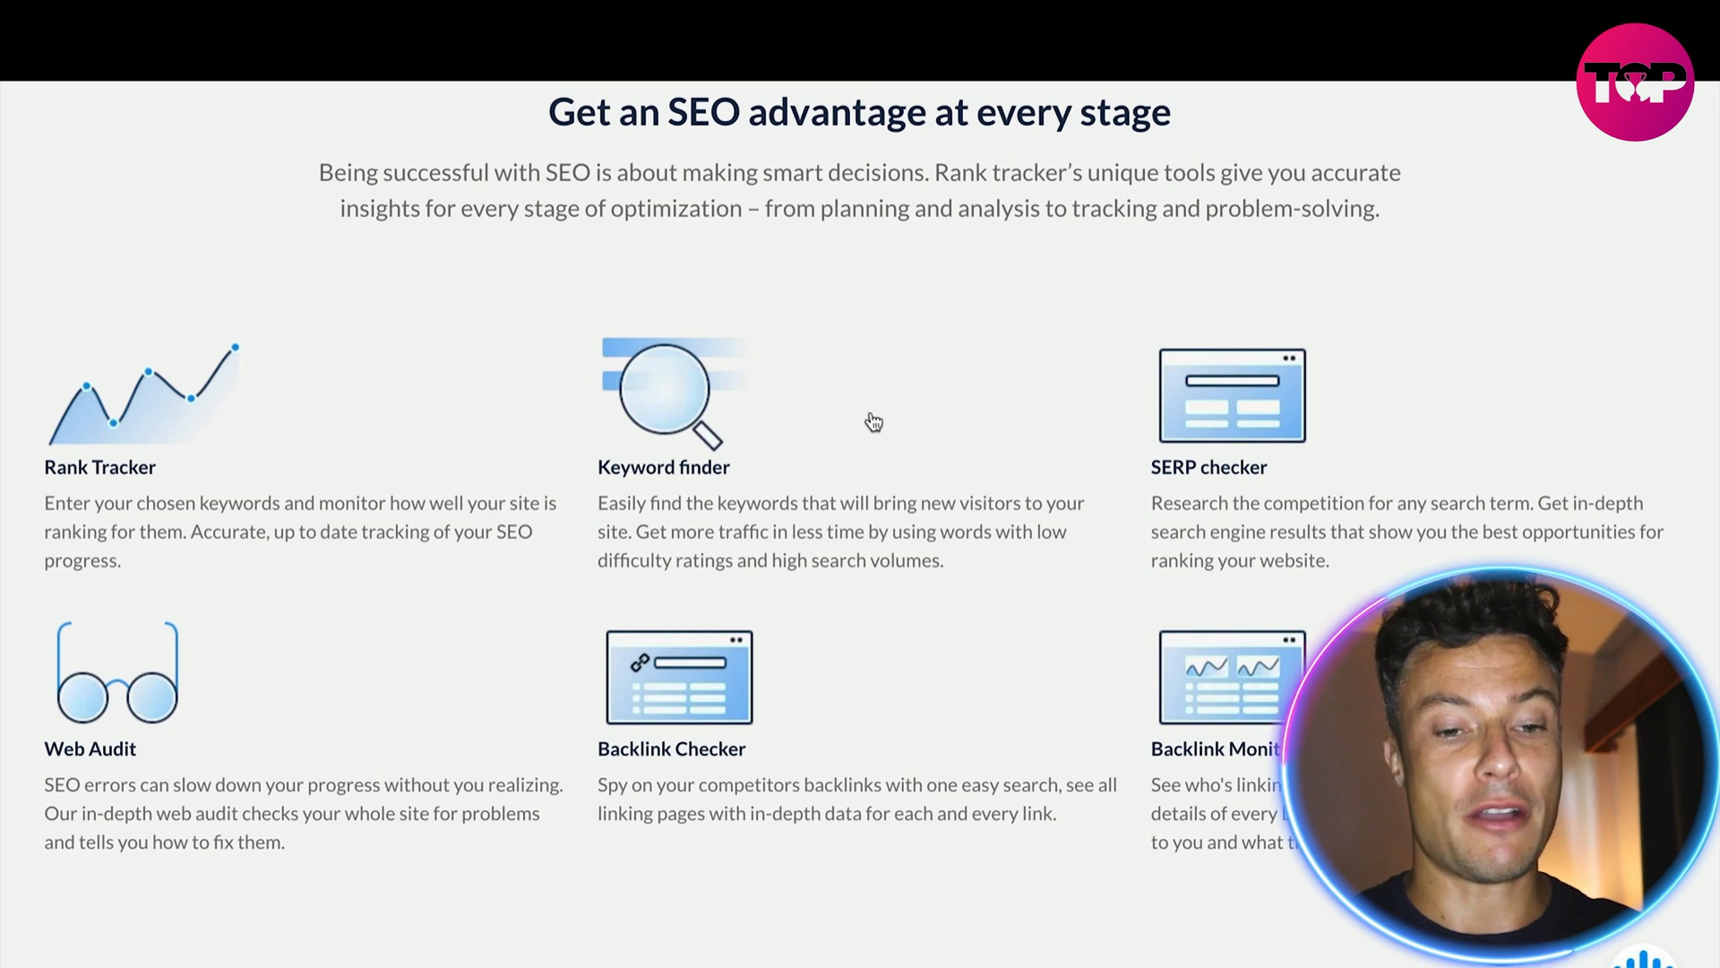
{"action": "mouse_move", "coordinate": [992, 353]}
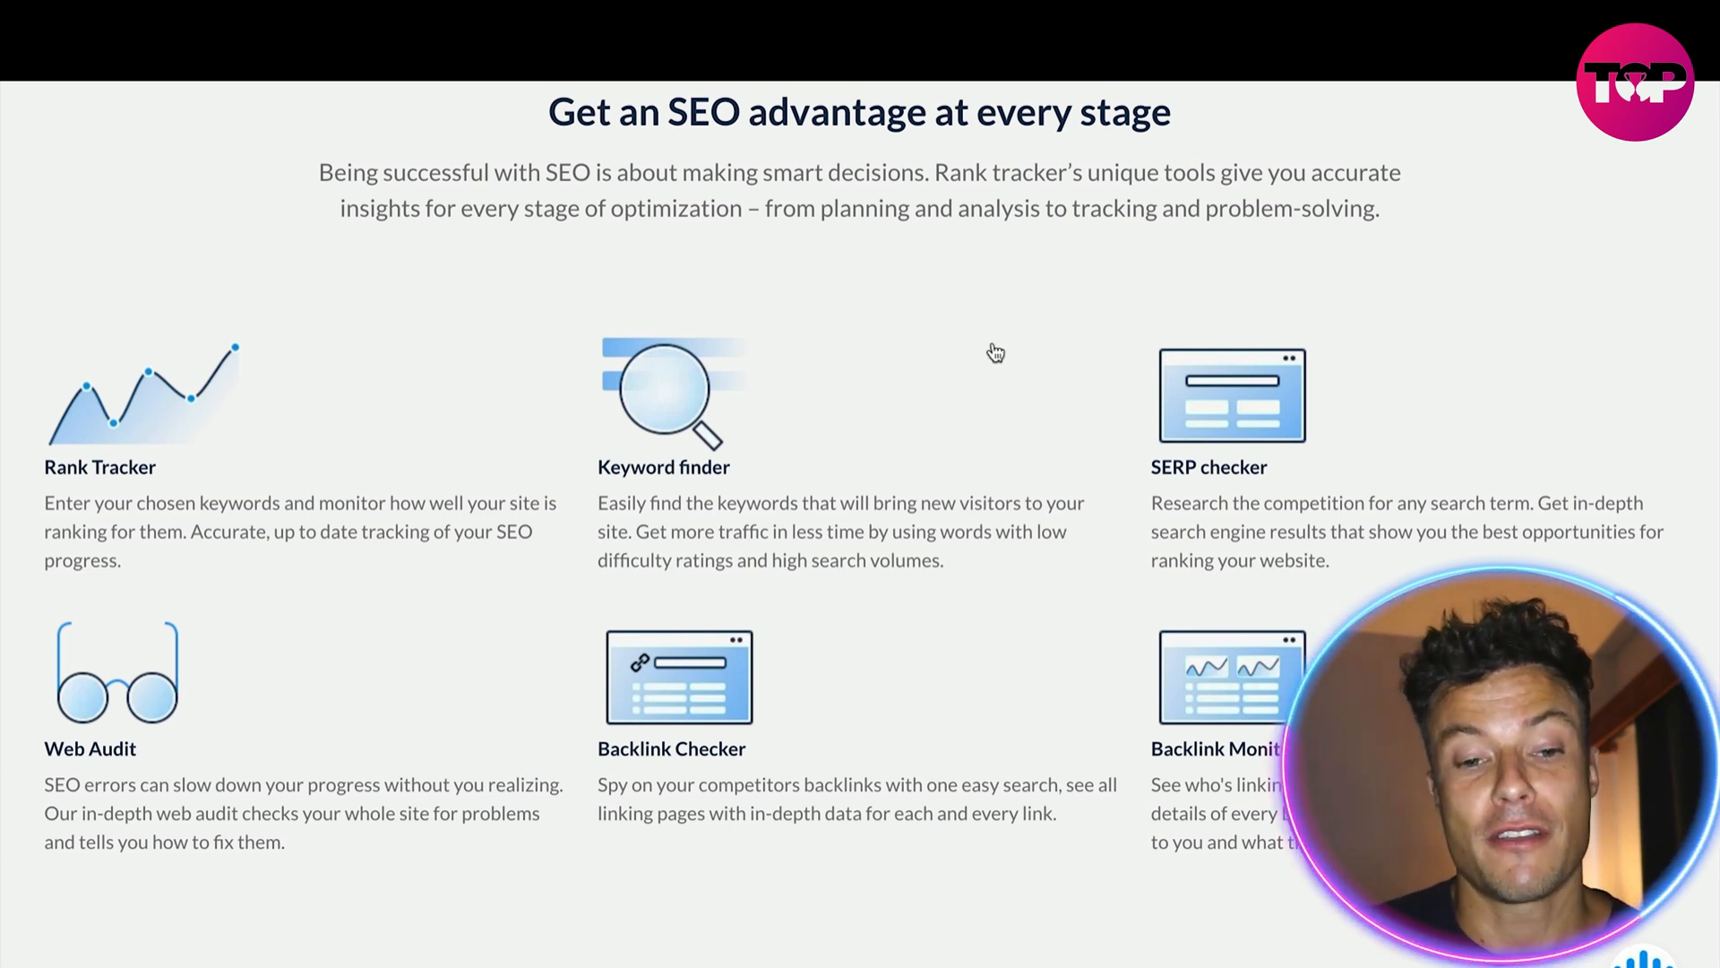
{"action": "scroll", "scroll_direction": "down", "scroll_amount": 3}
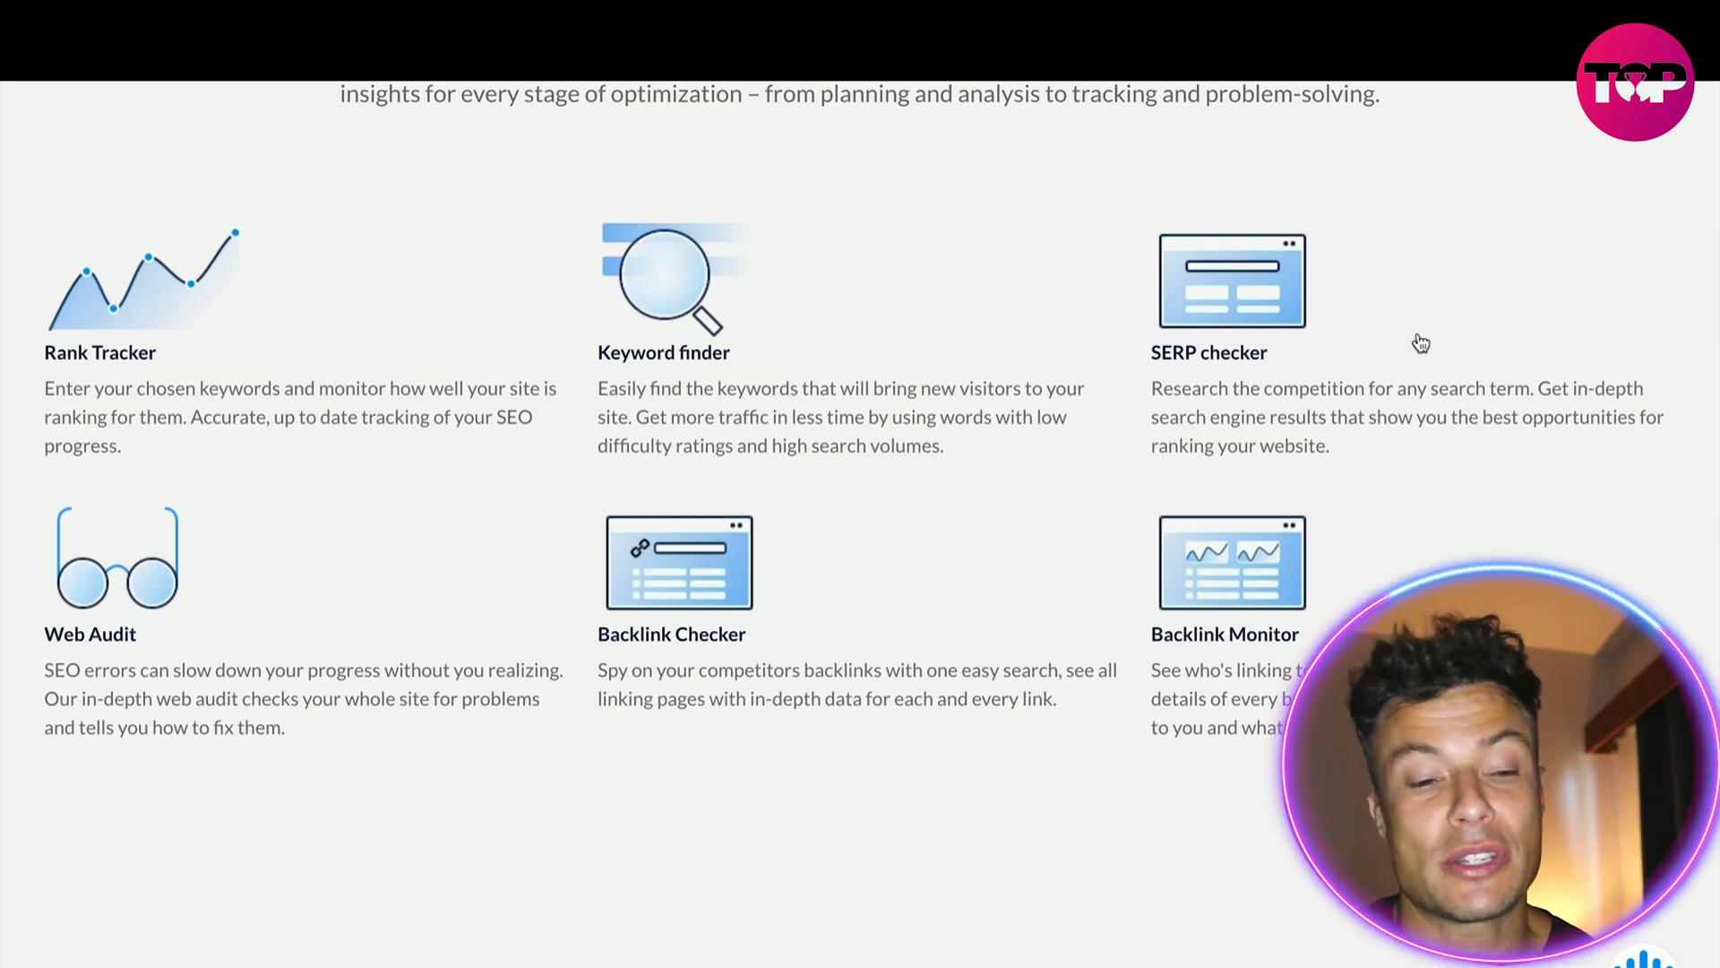
{"action": "scroll", "scroll_direction": "down", "scroll_amount": 3}
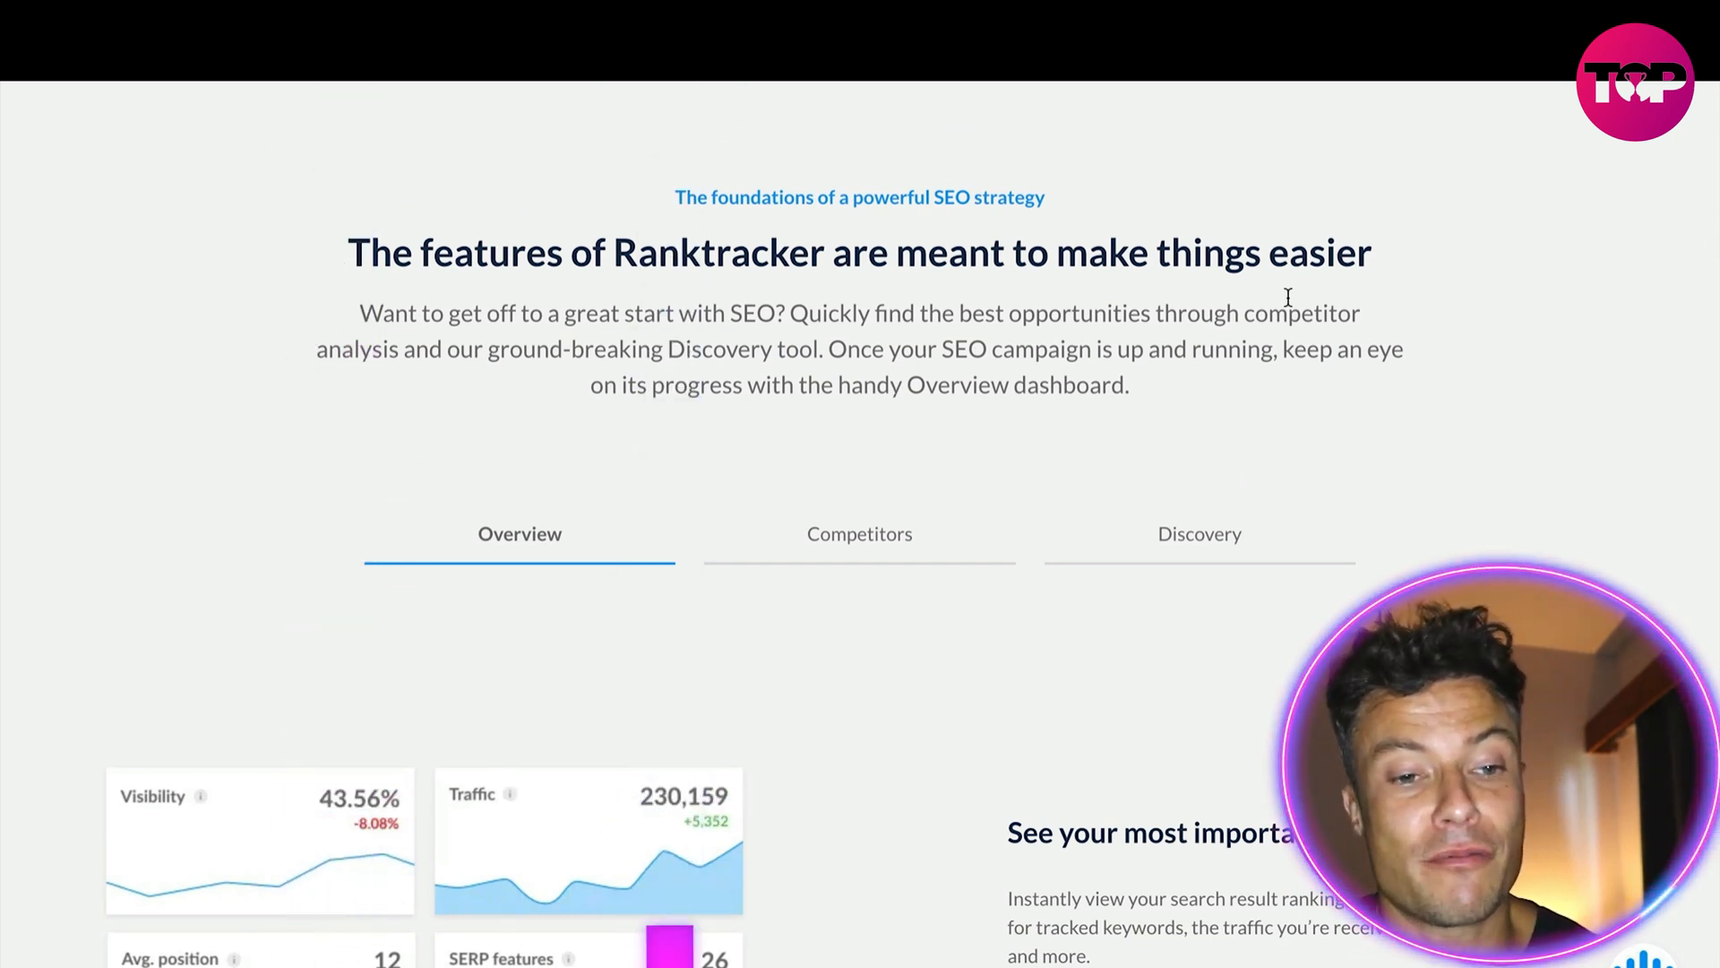
{"action": "scroll", "scroll_direction": "down", "scroll_amount": 3}
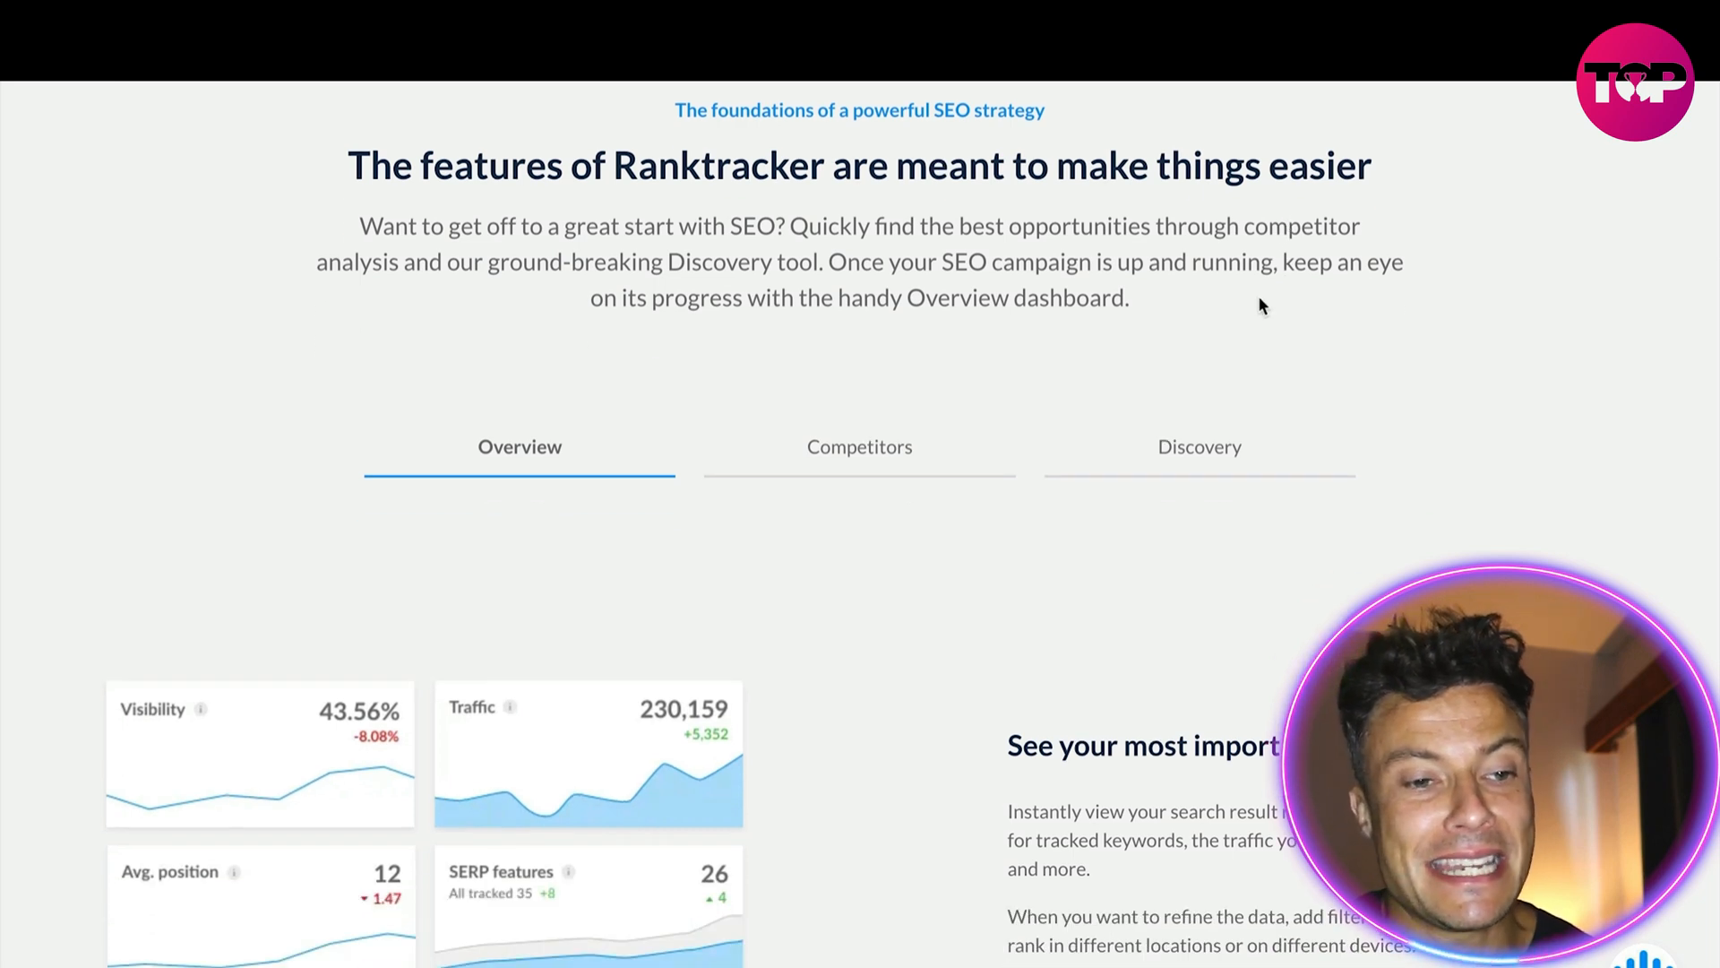
{"action": "scroll", "scroll_direction": "down", "scroll_amount": 3}
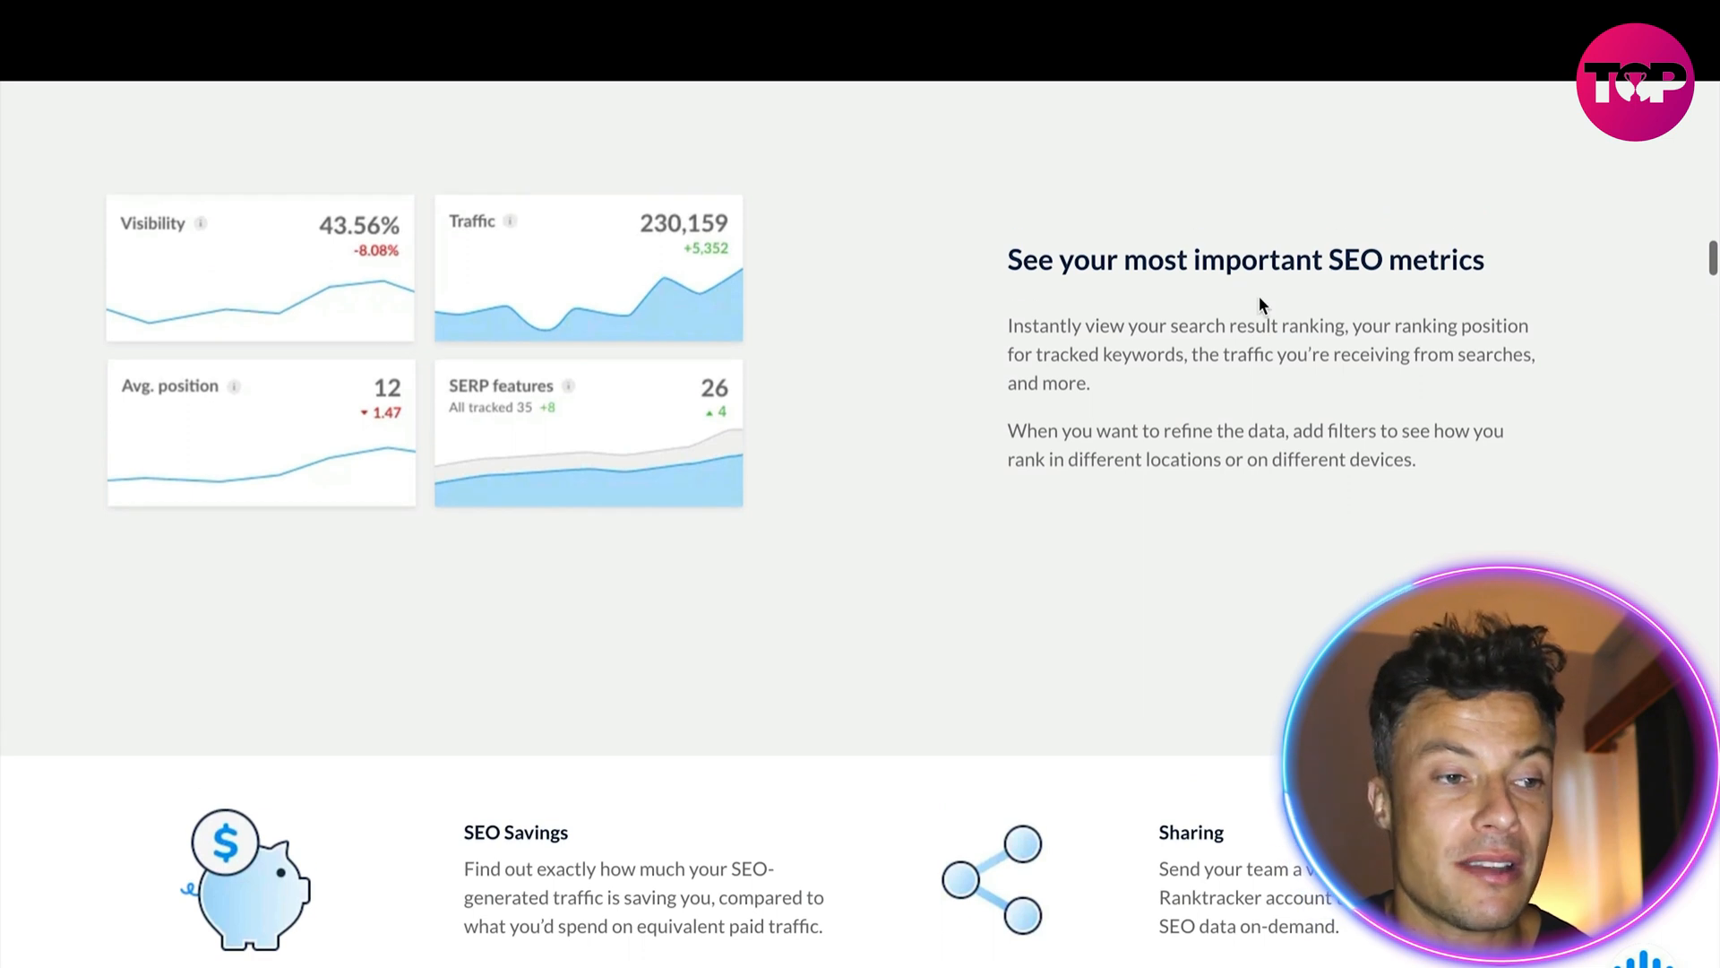
{"action": "scroll", "scroll_direction": "down", "scroll_amount": 3}
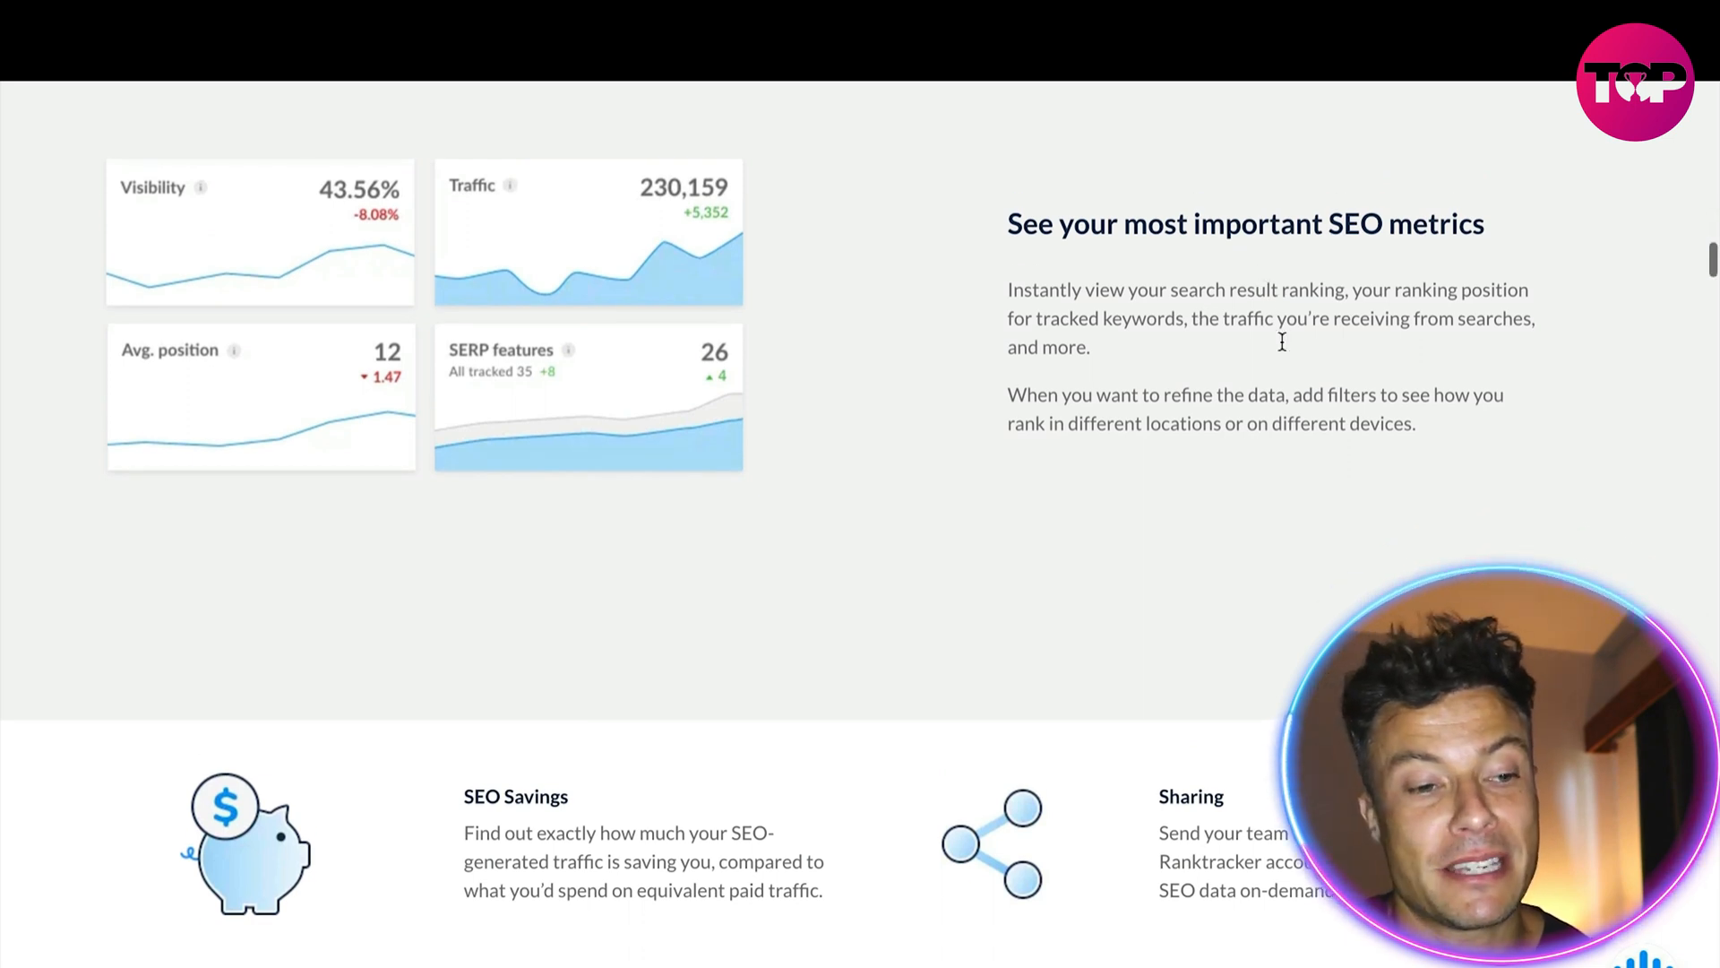
{"action": "scroll", "scroll_direction": "down", "scroll_amount": 3}
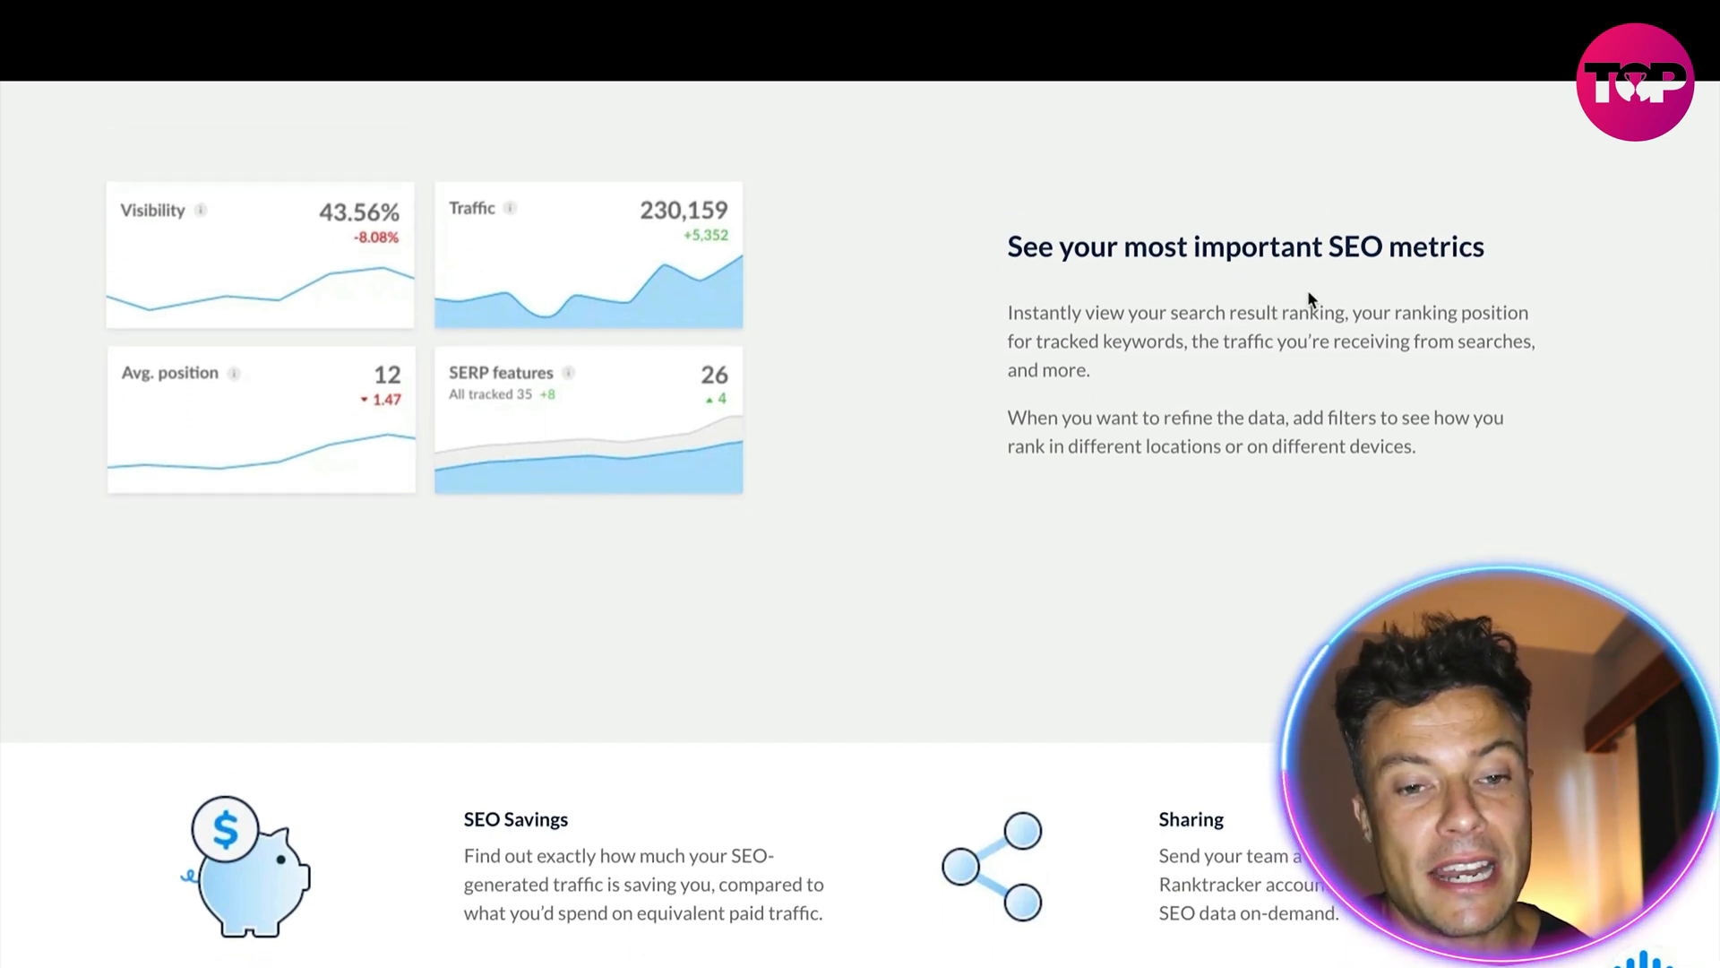
{"action": "scroll", "scroll_direction": "down", "scroll_amount": 3}
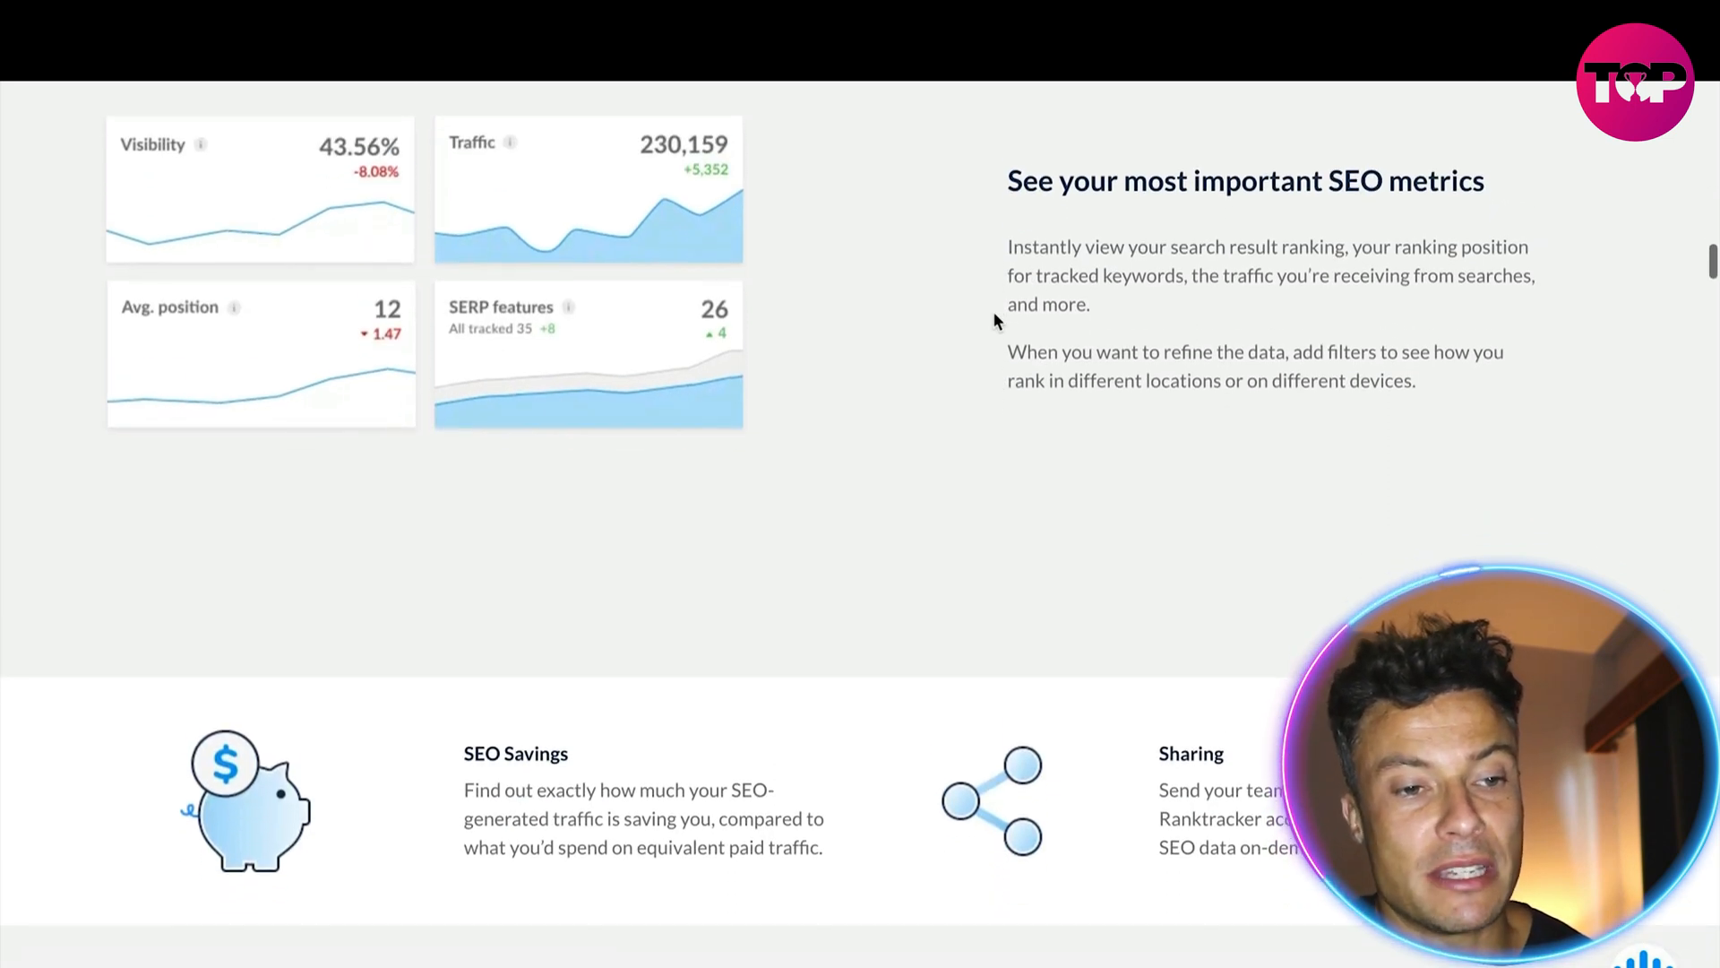
{"action": "scroll", "scroll_direction": "down", "scroll_amount": 3}
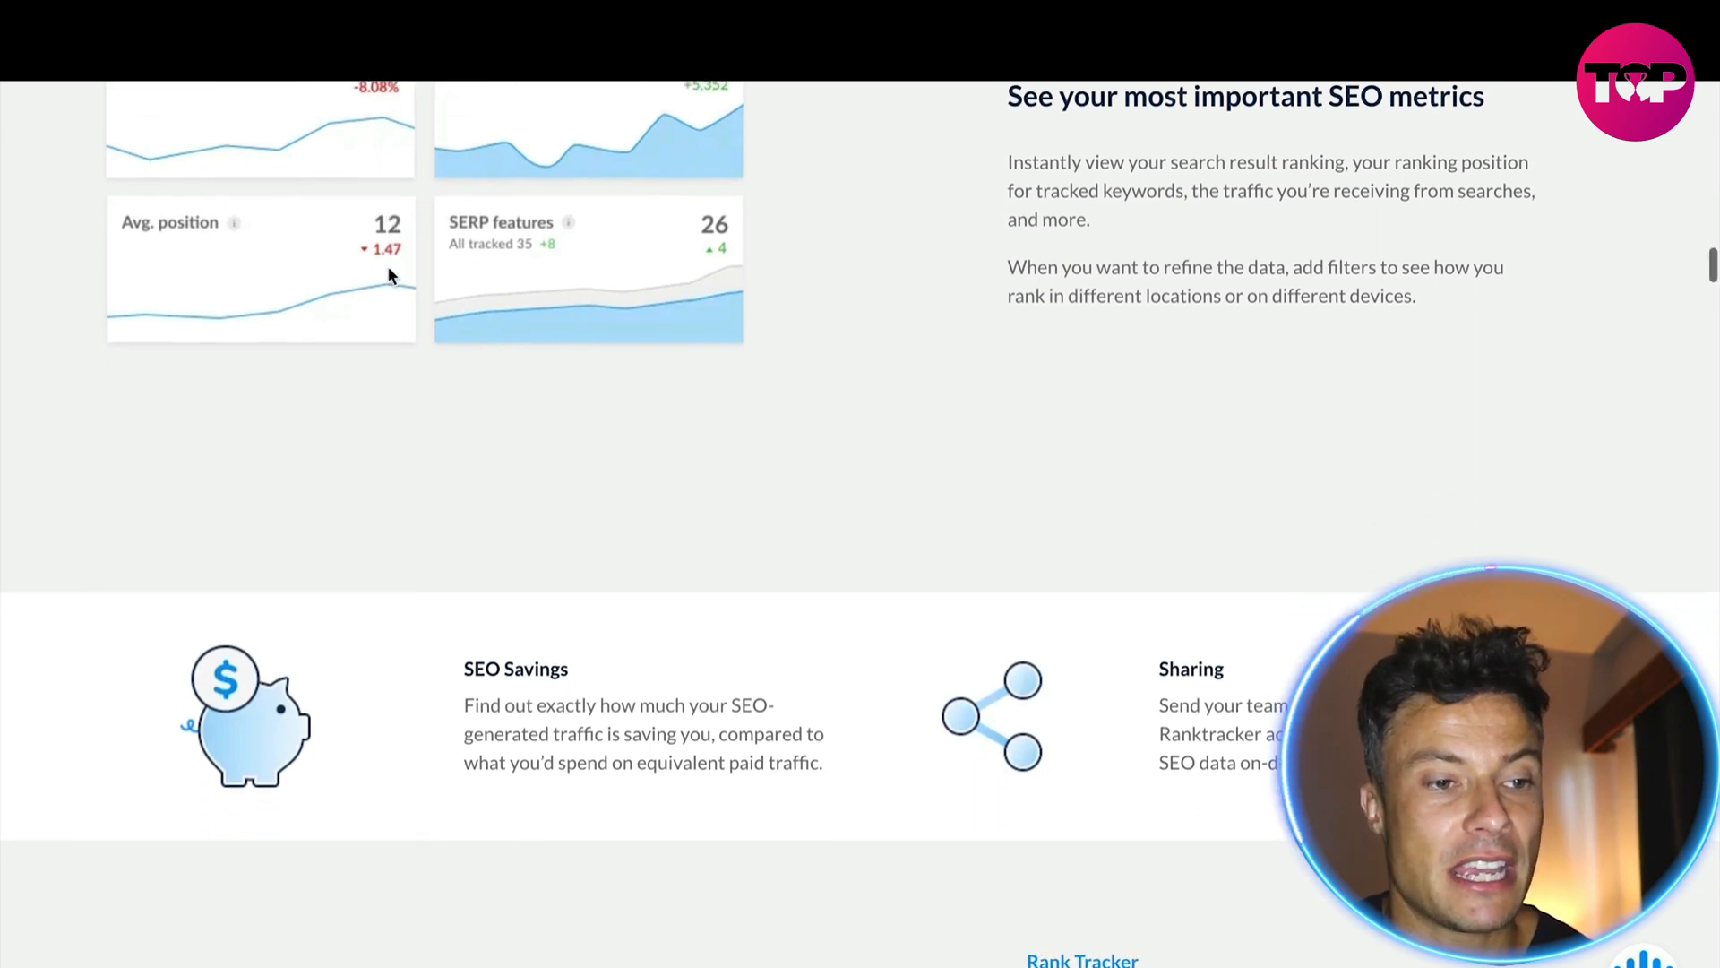
{"action": "scroll", "scroll_direction": "down", "scroll_amount": 3}
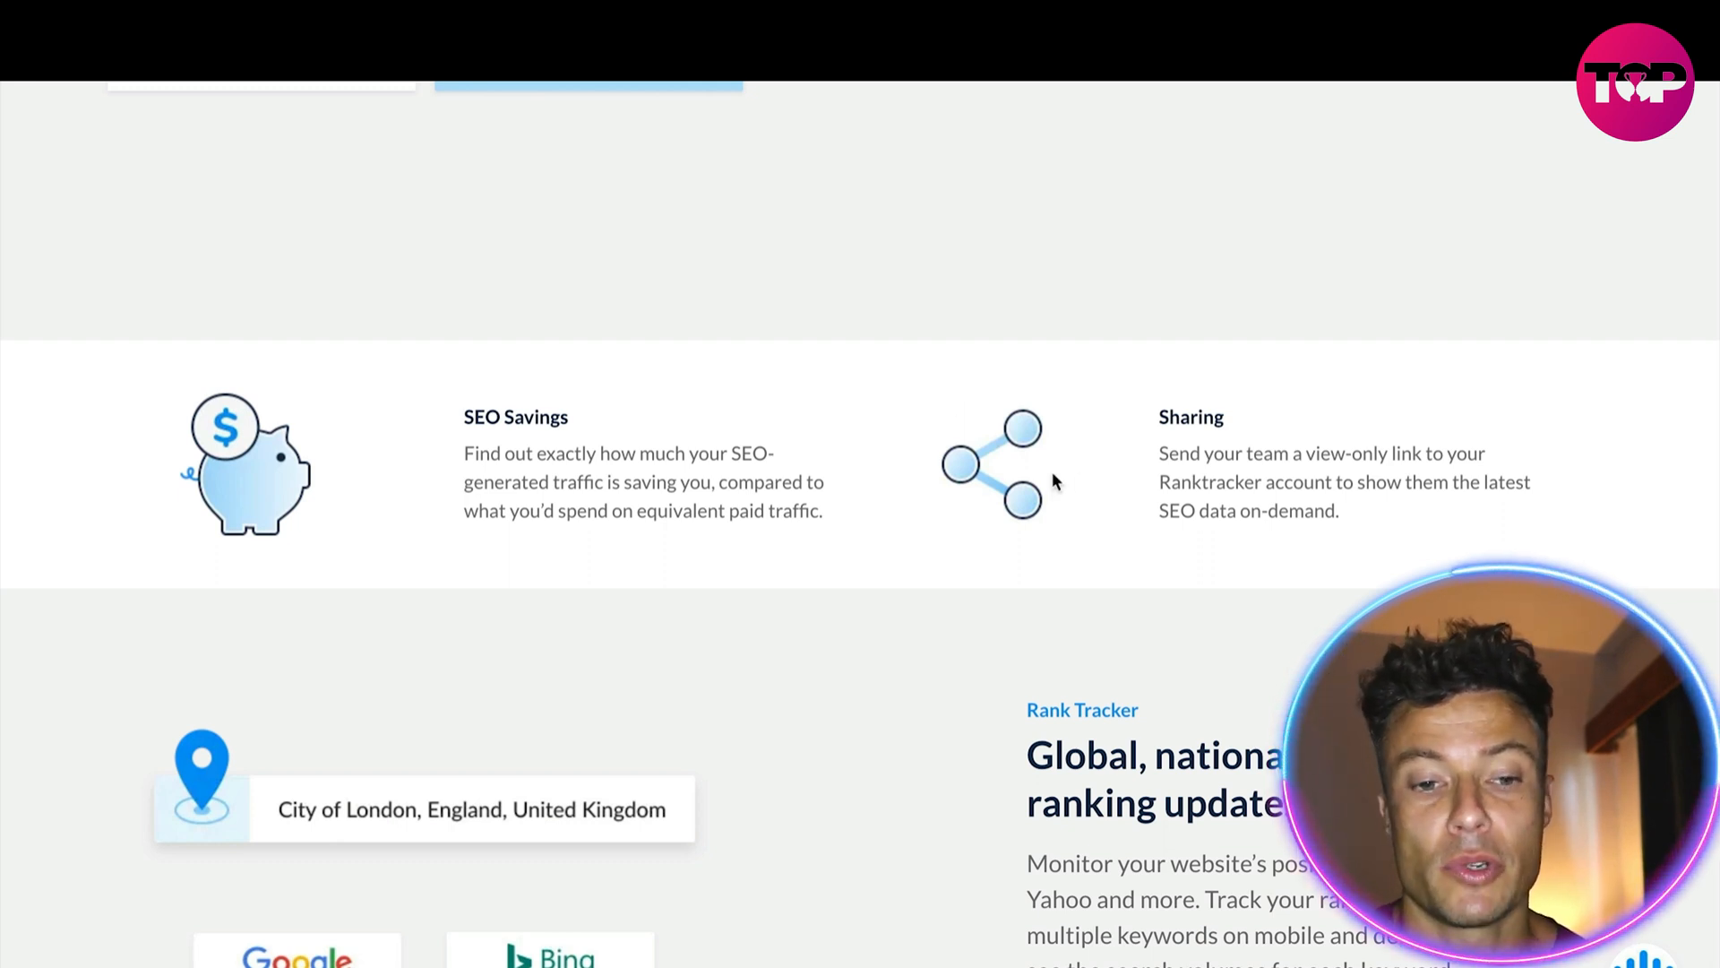
{"action": "scroll", "scroll_direction": "down", "scroll_amount": 3}
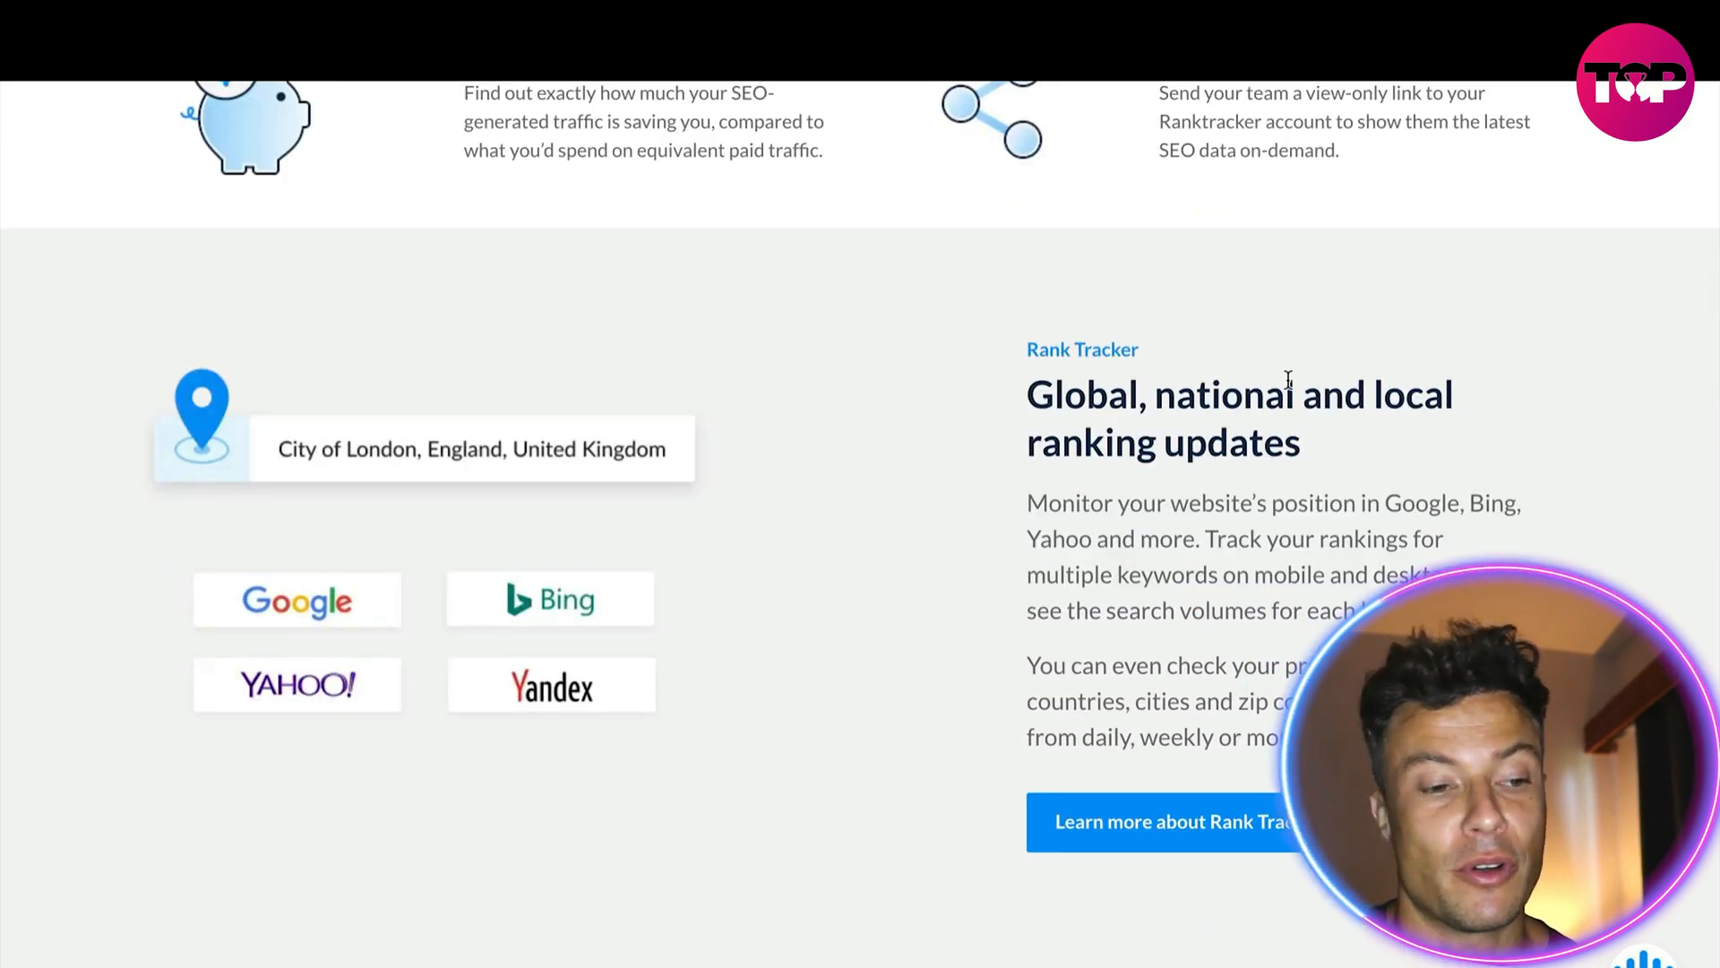
{"action": "scroll", "scroll_direction": "down", "scroll_amount": 3}
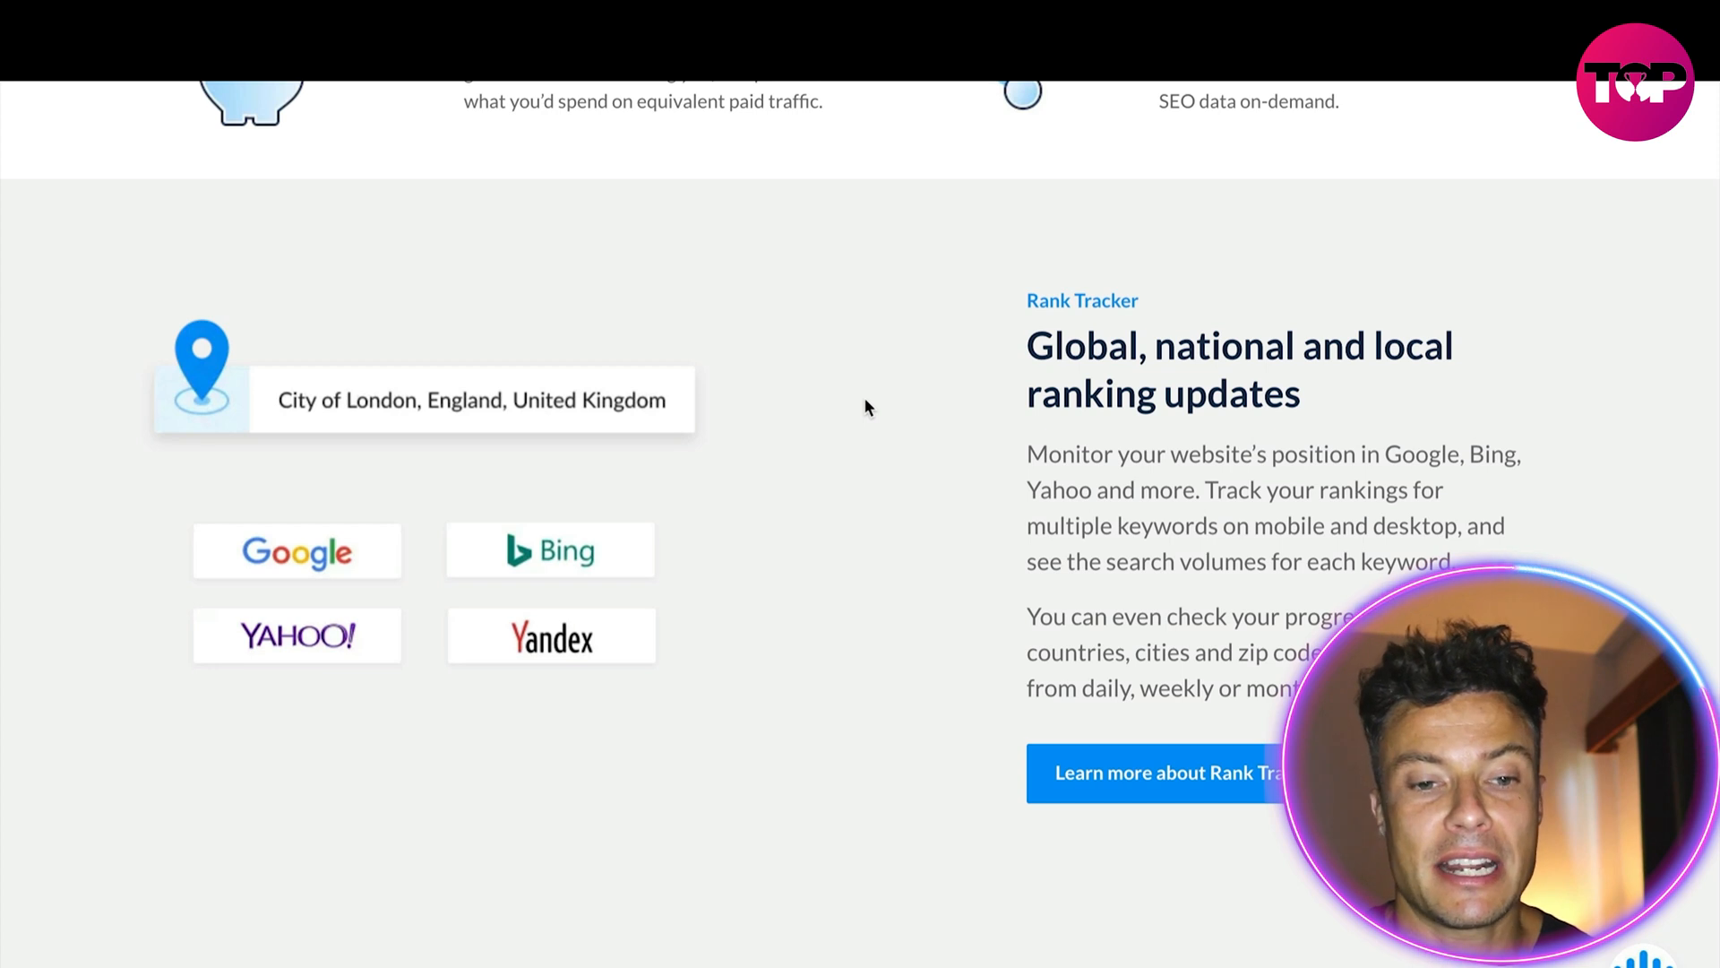
{"action": "scroll", "scroll_direction": "down", "scroll_amount": 3}
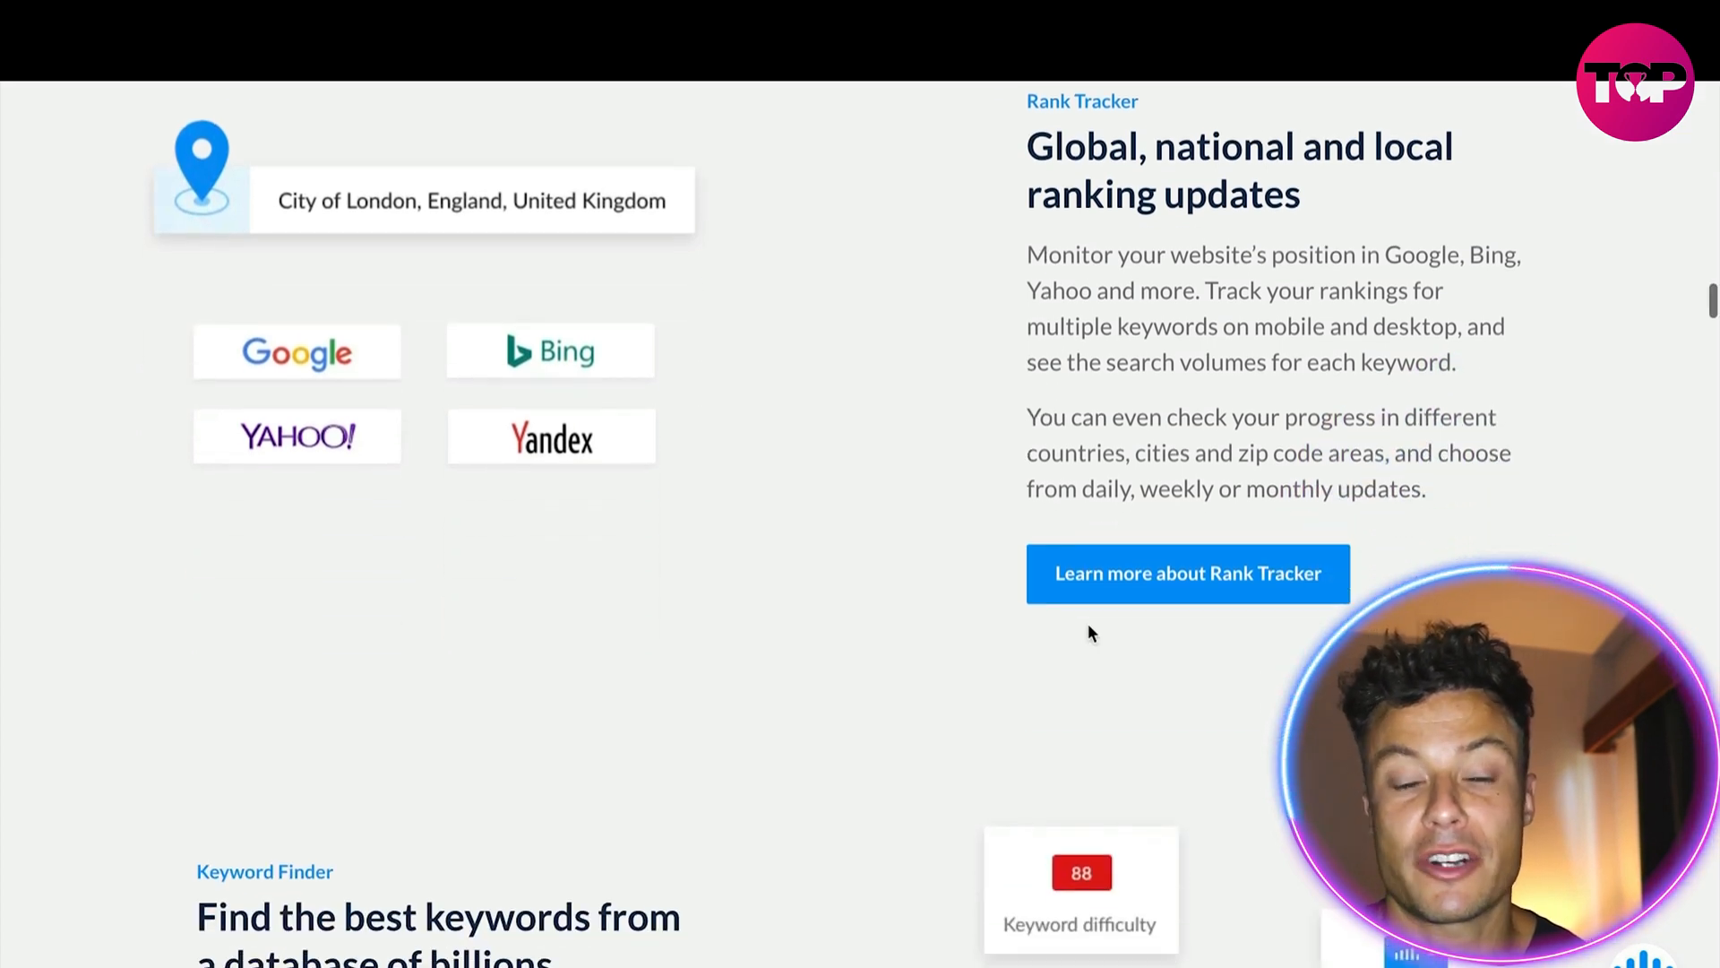
- Scroll past Keyword Finder, SERP Checker, Web Audit, Reports and Backlink Checker to the dashboard preview
{"action": "scroll", "scroll_direction": "down", "scroll_amount": 3}
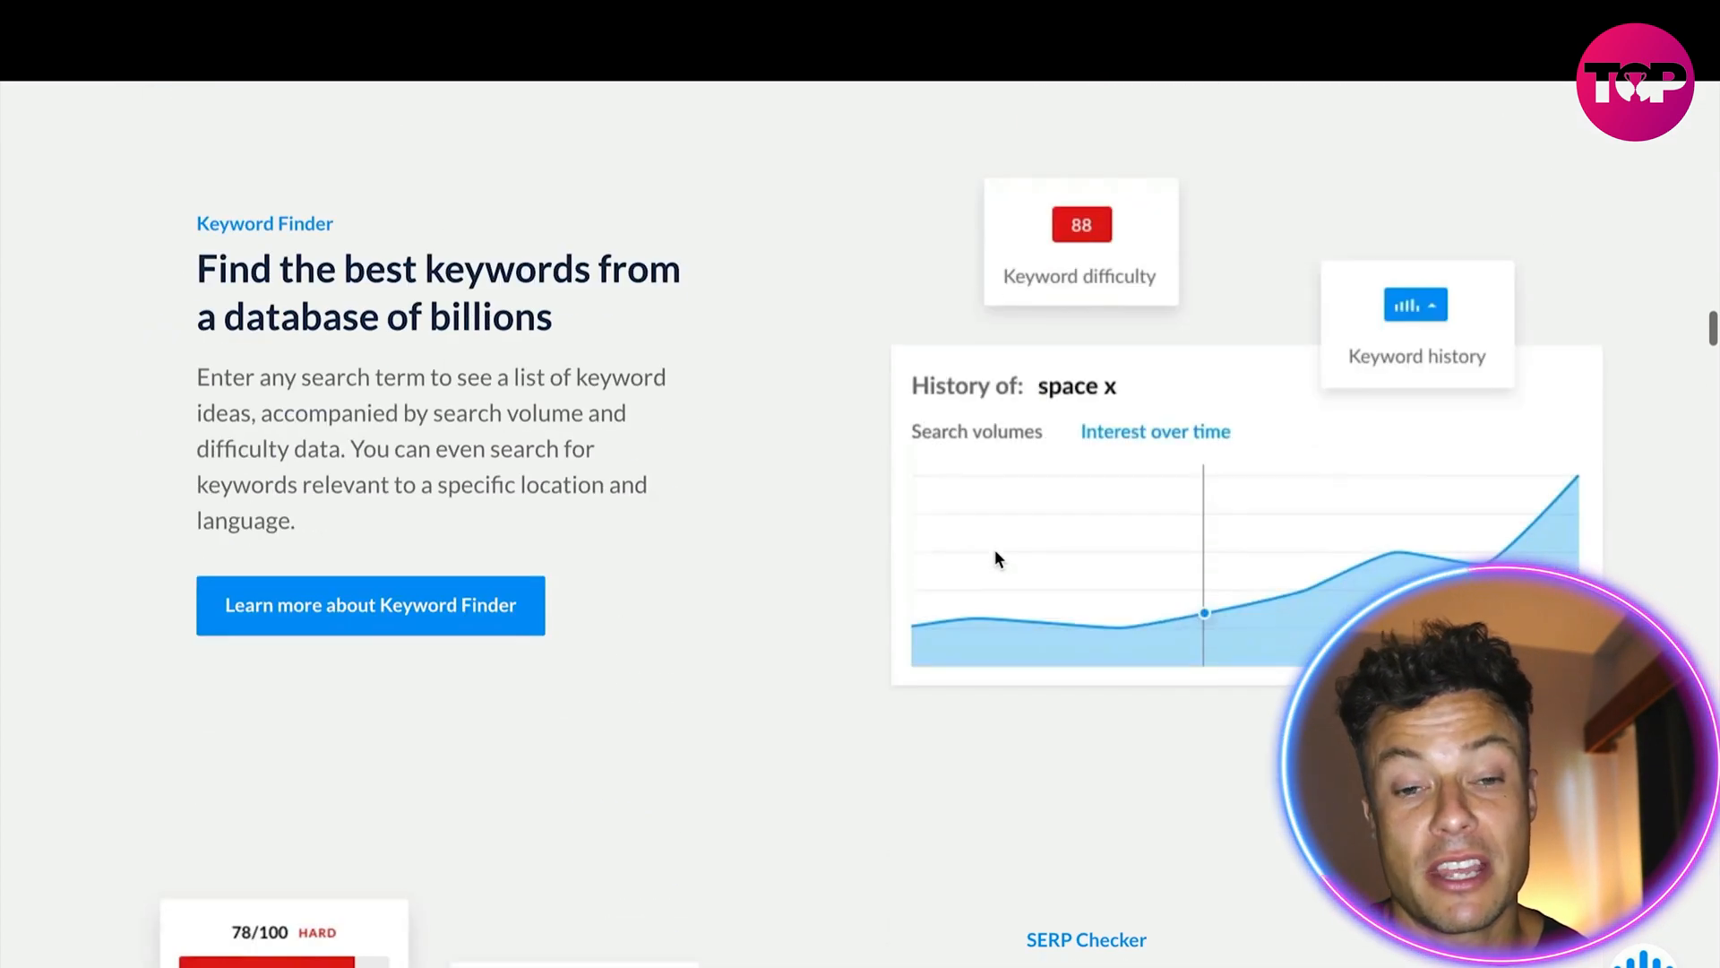
{"action": "scroll", "scroll_direction": "down", "scroll_amount": 3}
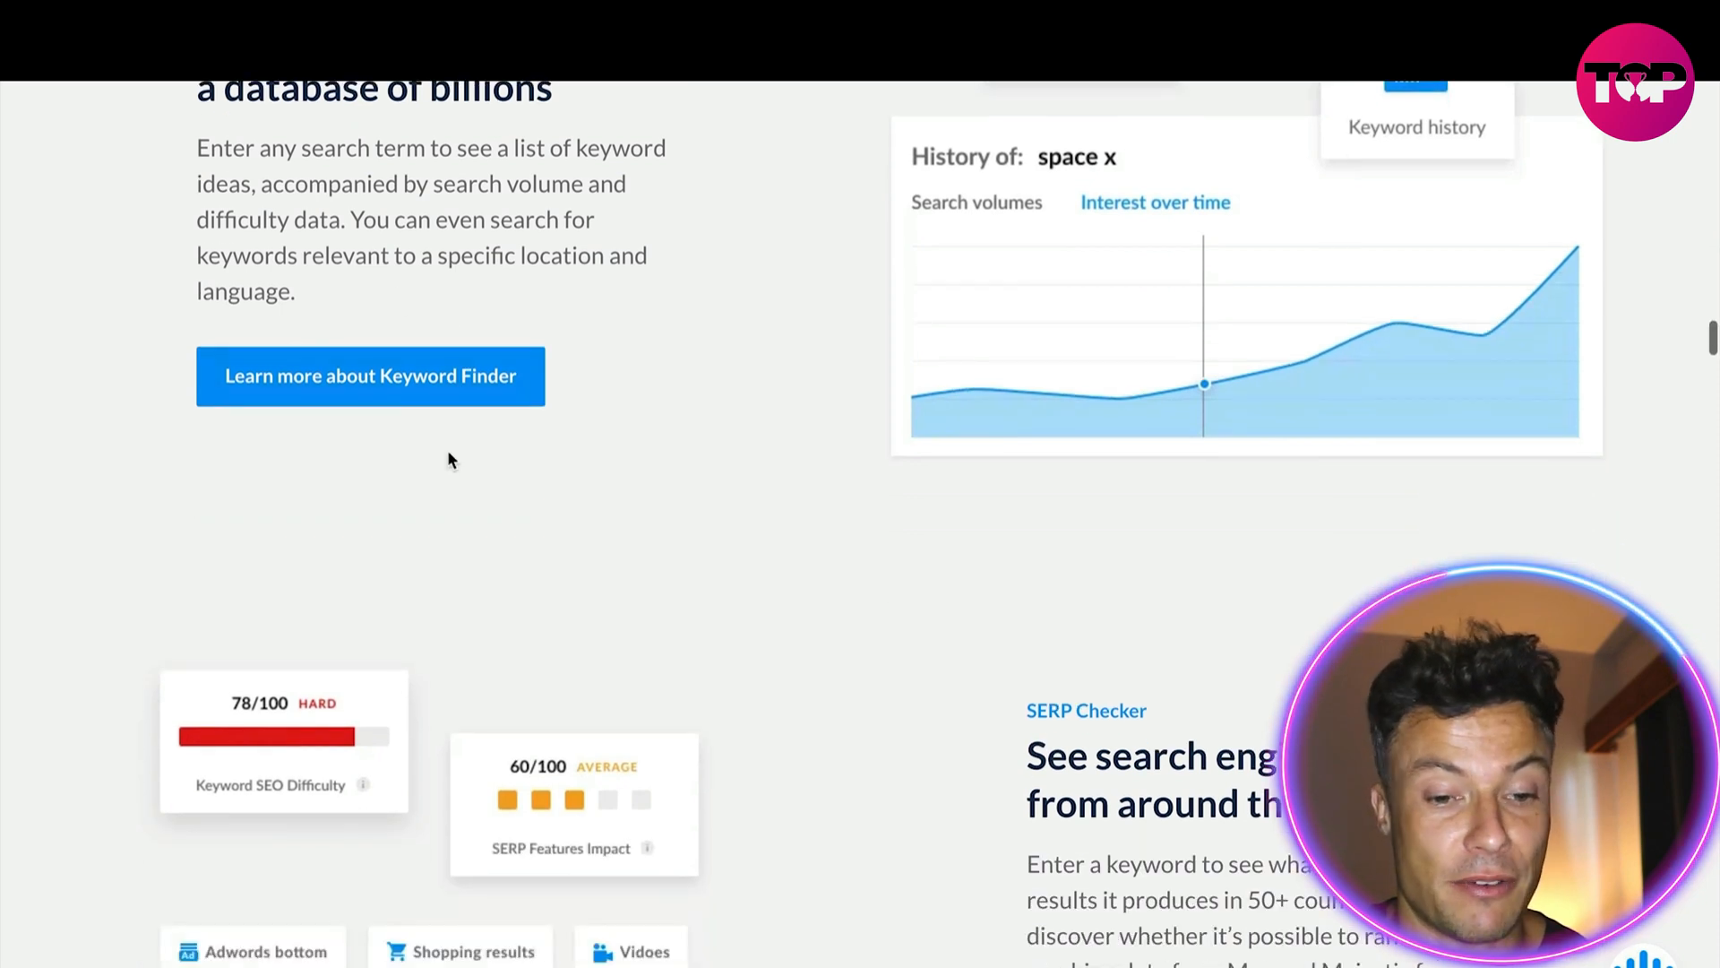
{"action": "scroll", "scroll_direction": "down", "scroll_amount": 3}
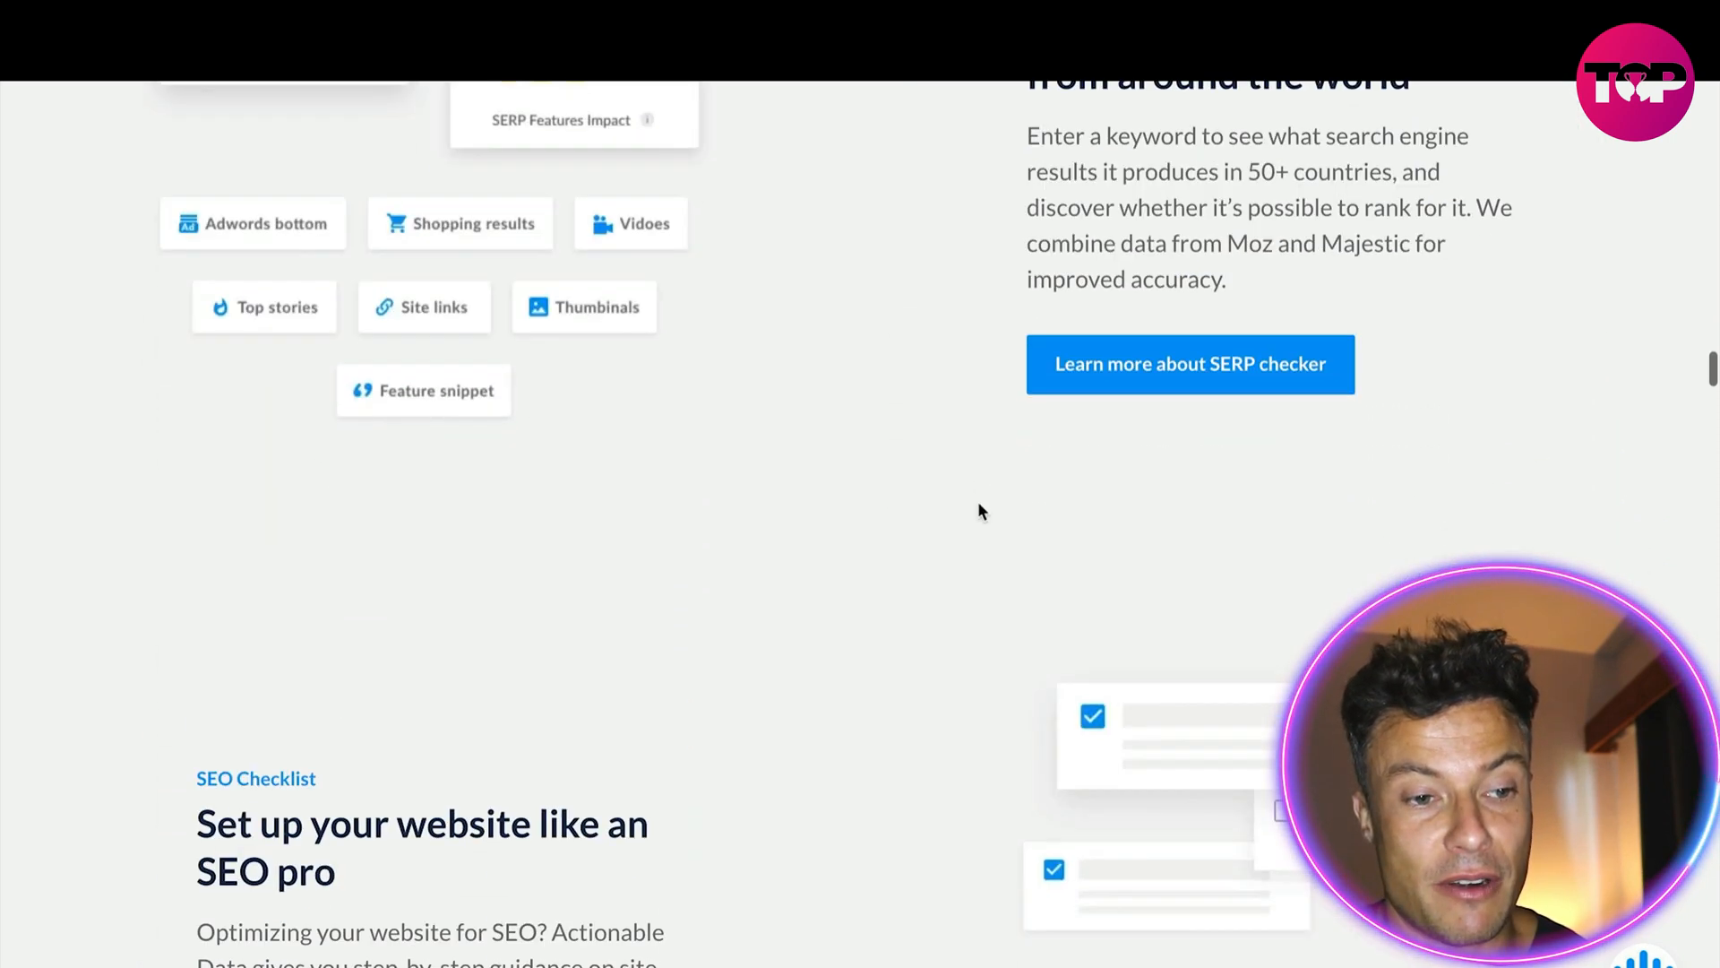
{"action": "scroll", "scroll_direction": "down", "scroll_amount": 3}
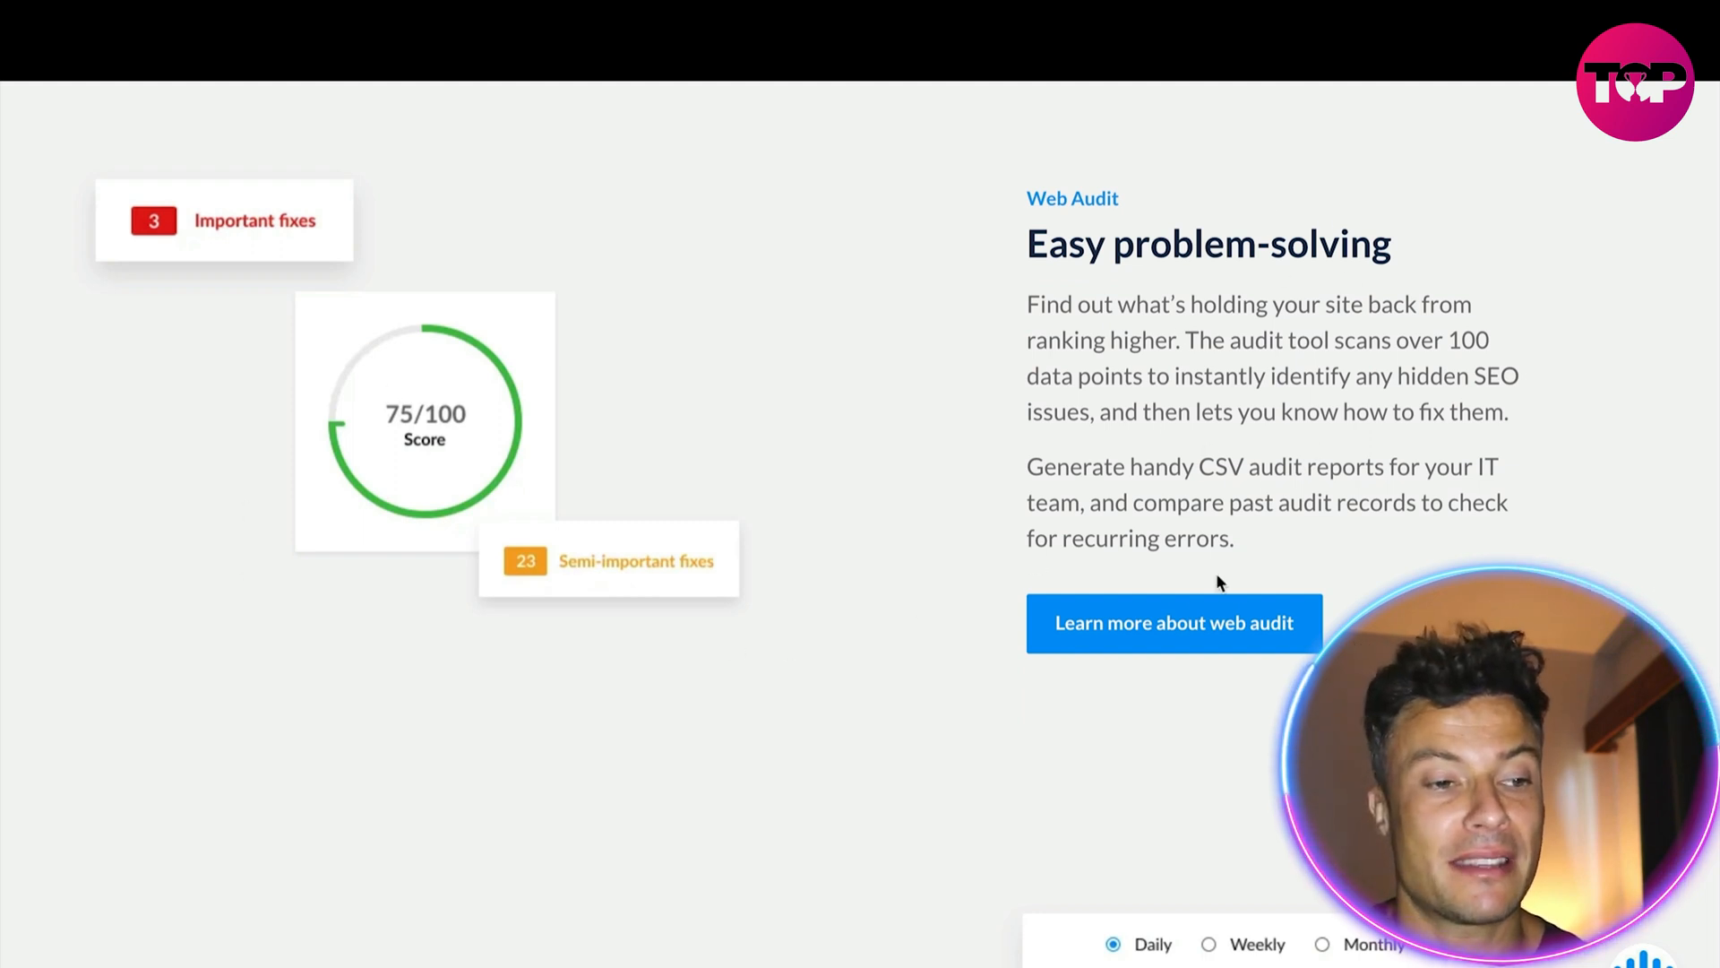
{"action": "scroll", "scroll_direction": "down", "scroll_amount": 3}
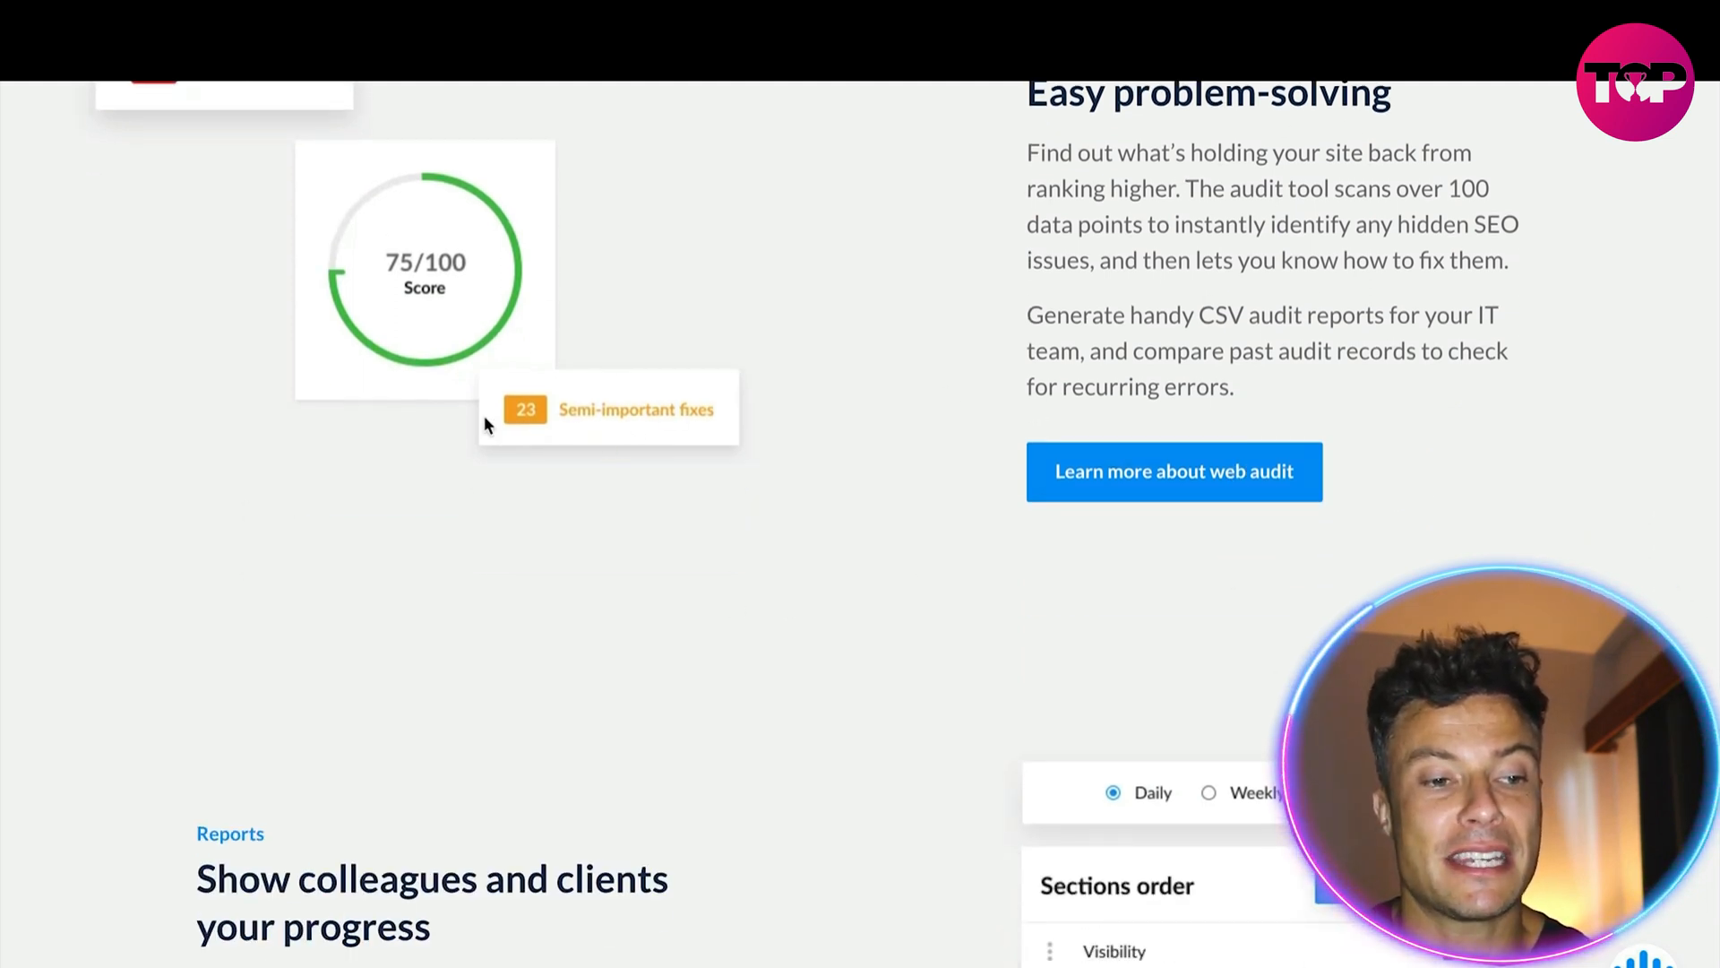
{"action": "scroll", "scroll_direction": "down", "scroll_amount": 3}
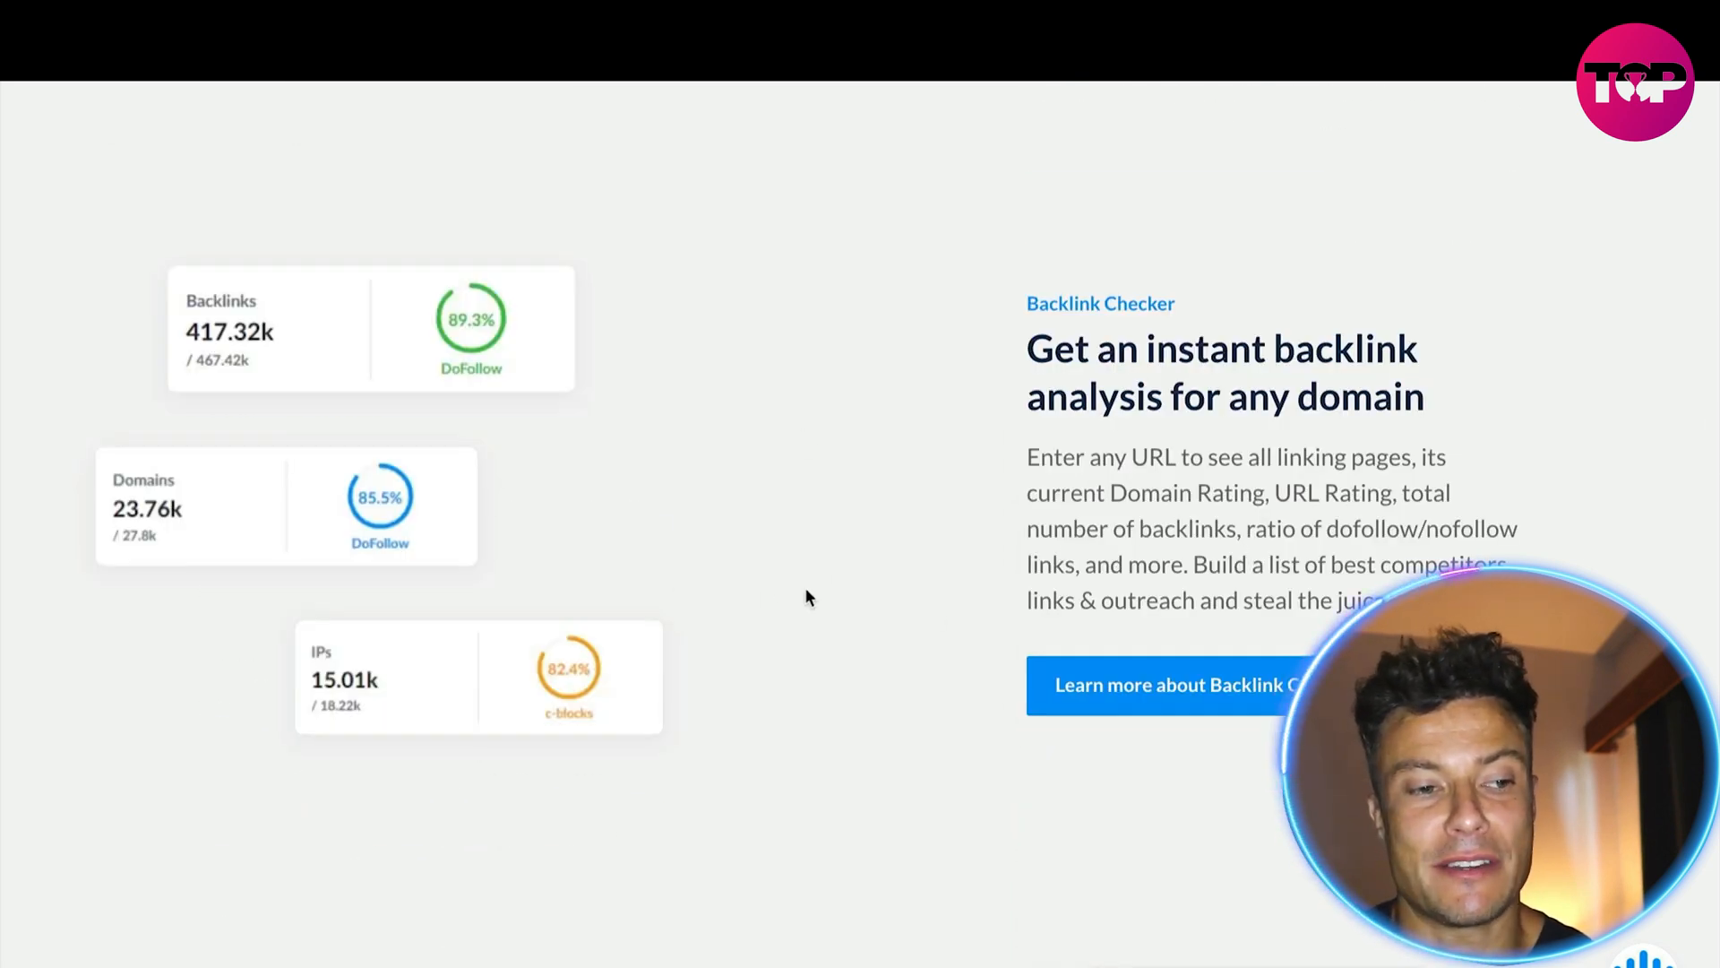
{"action": "scroll", "scroll_direction": "down", "scroll_amount": 3}
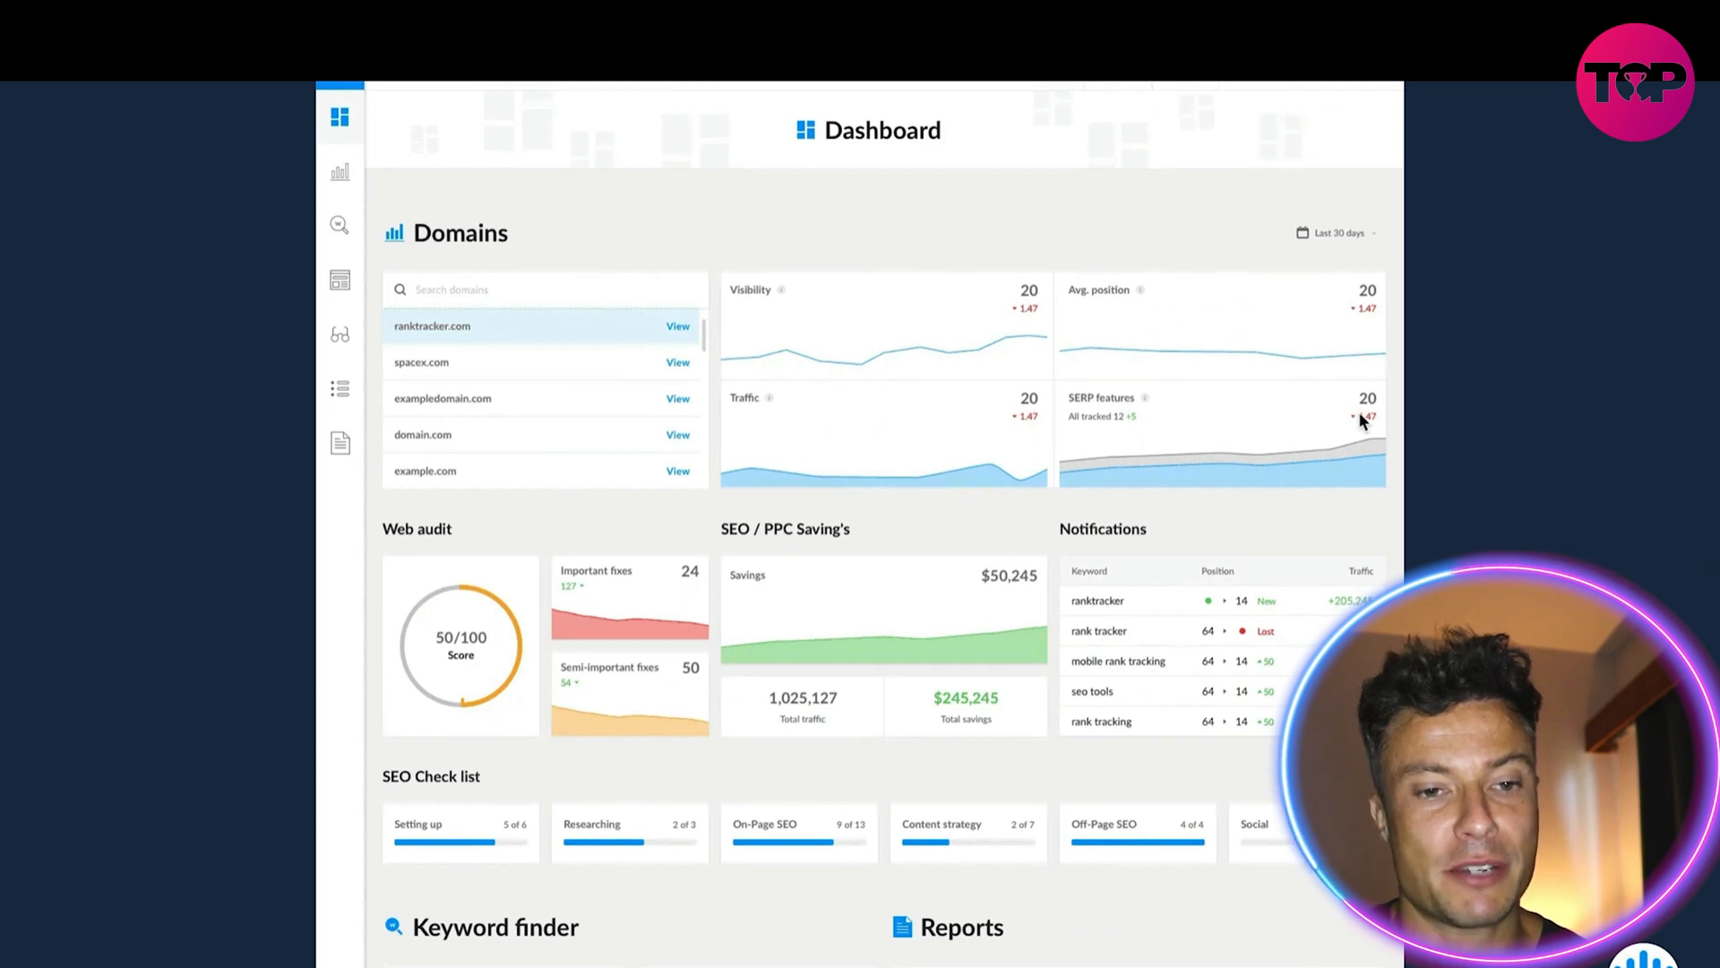
- Scroll through the dashboard preview of Domains, Web audit and Notifications toward the pricing plans
{"action": "scroll", "scroll_direction": "down", "scroll_amount": 3}
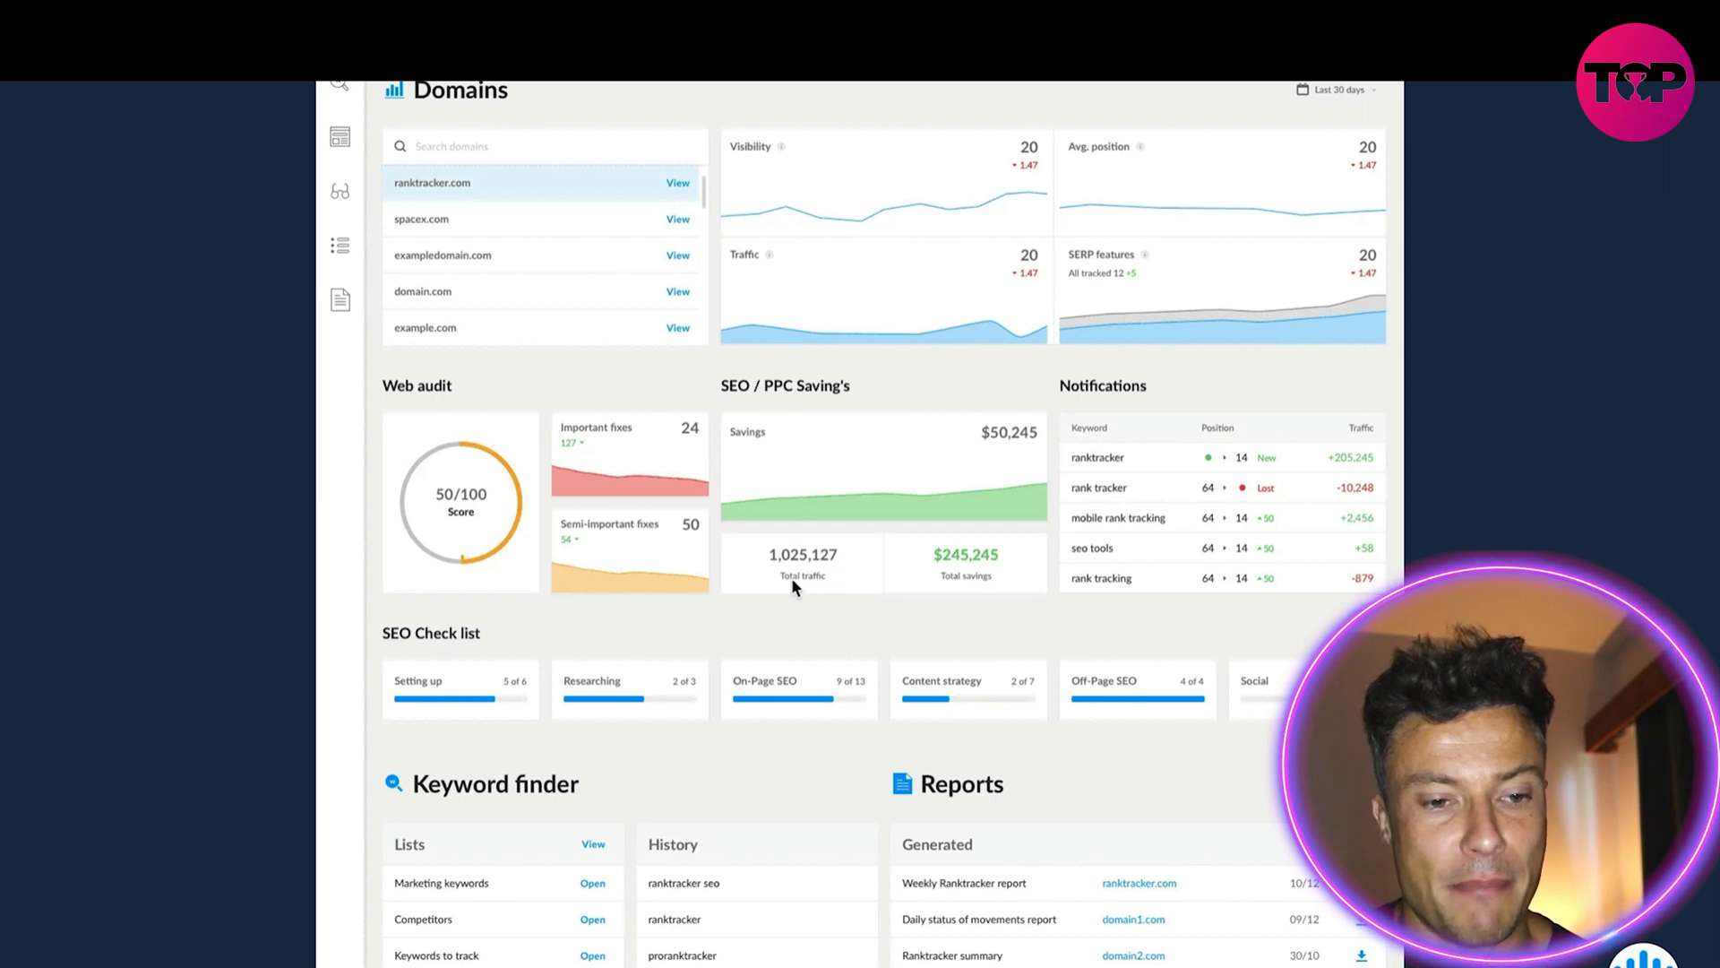
{"action": "mouse_move", "coordinate": [952, 566]}
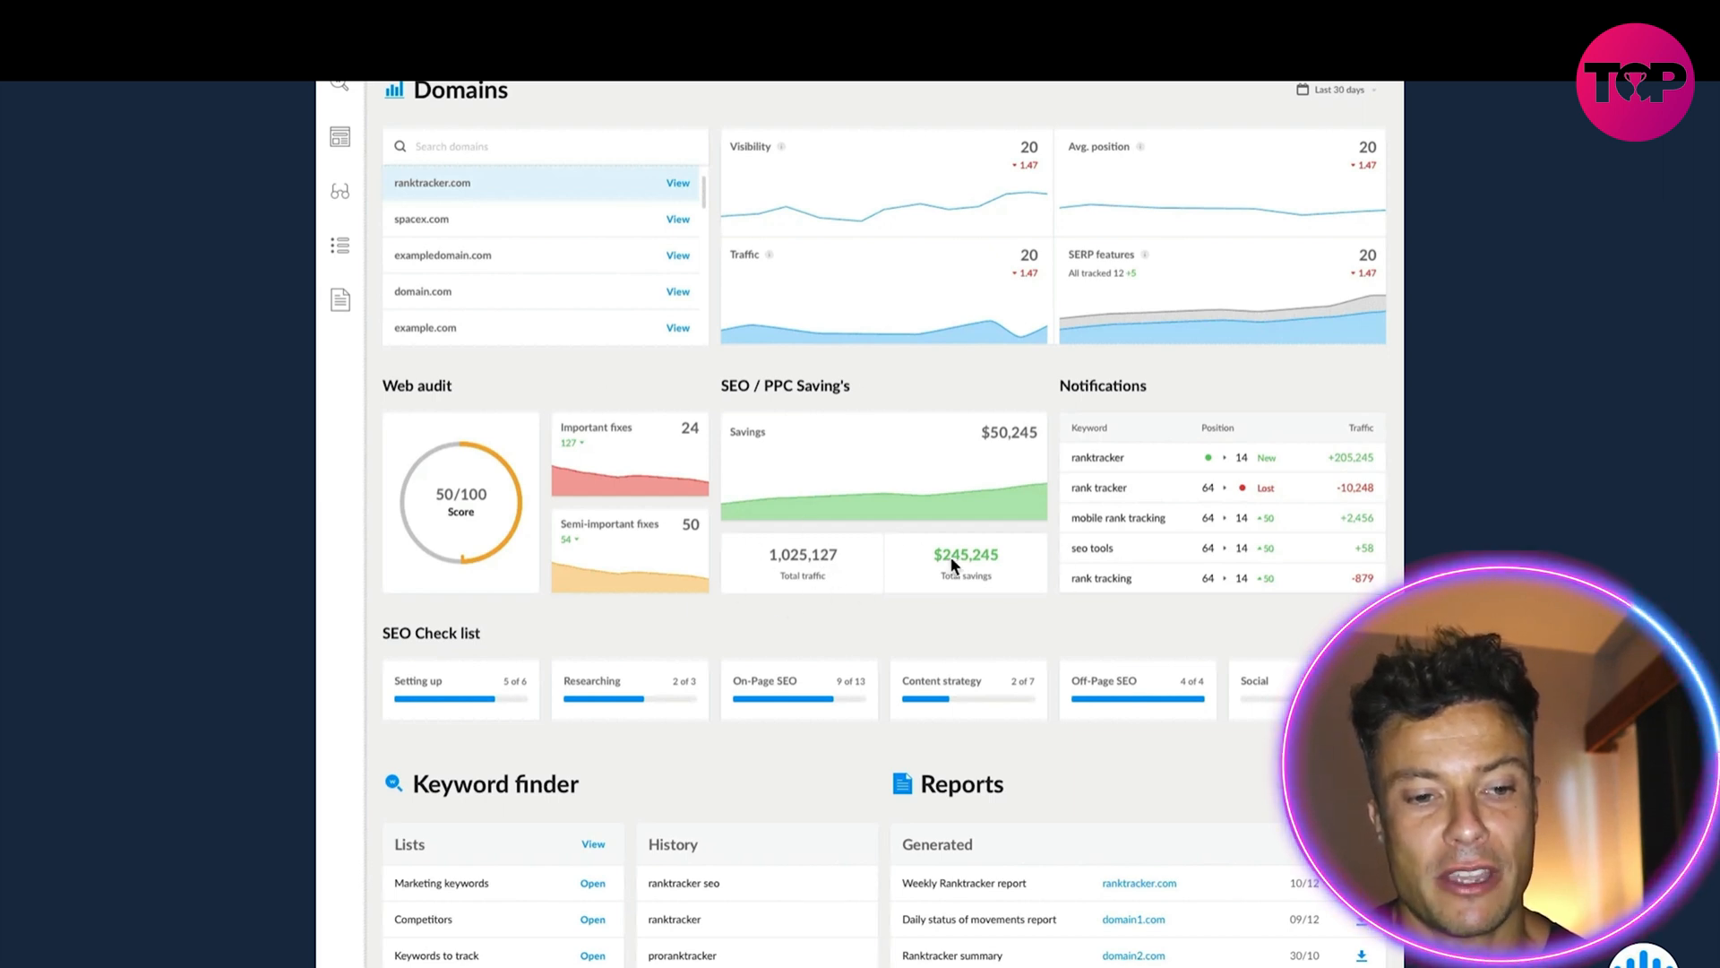
{"action": "mouse_move", "coordinate": [1062, 536]}
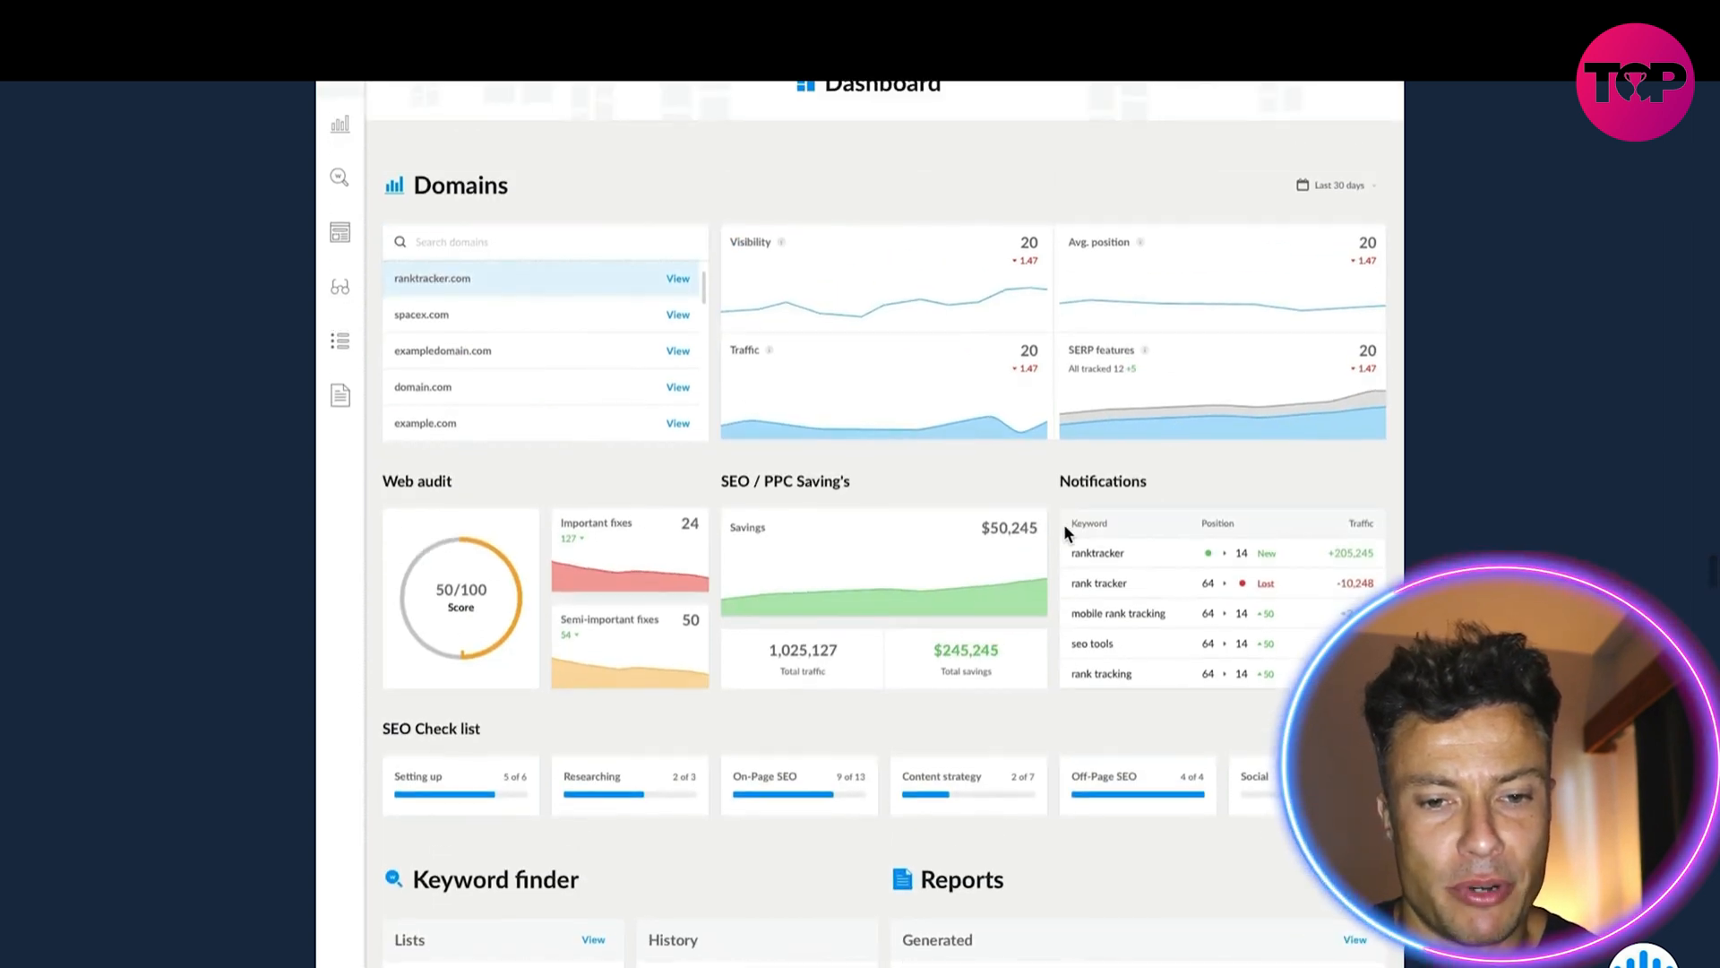
{"action": "scroll", "scroll_direction": "down", "scroll_amount": 3}
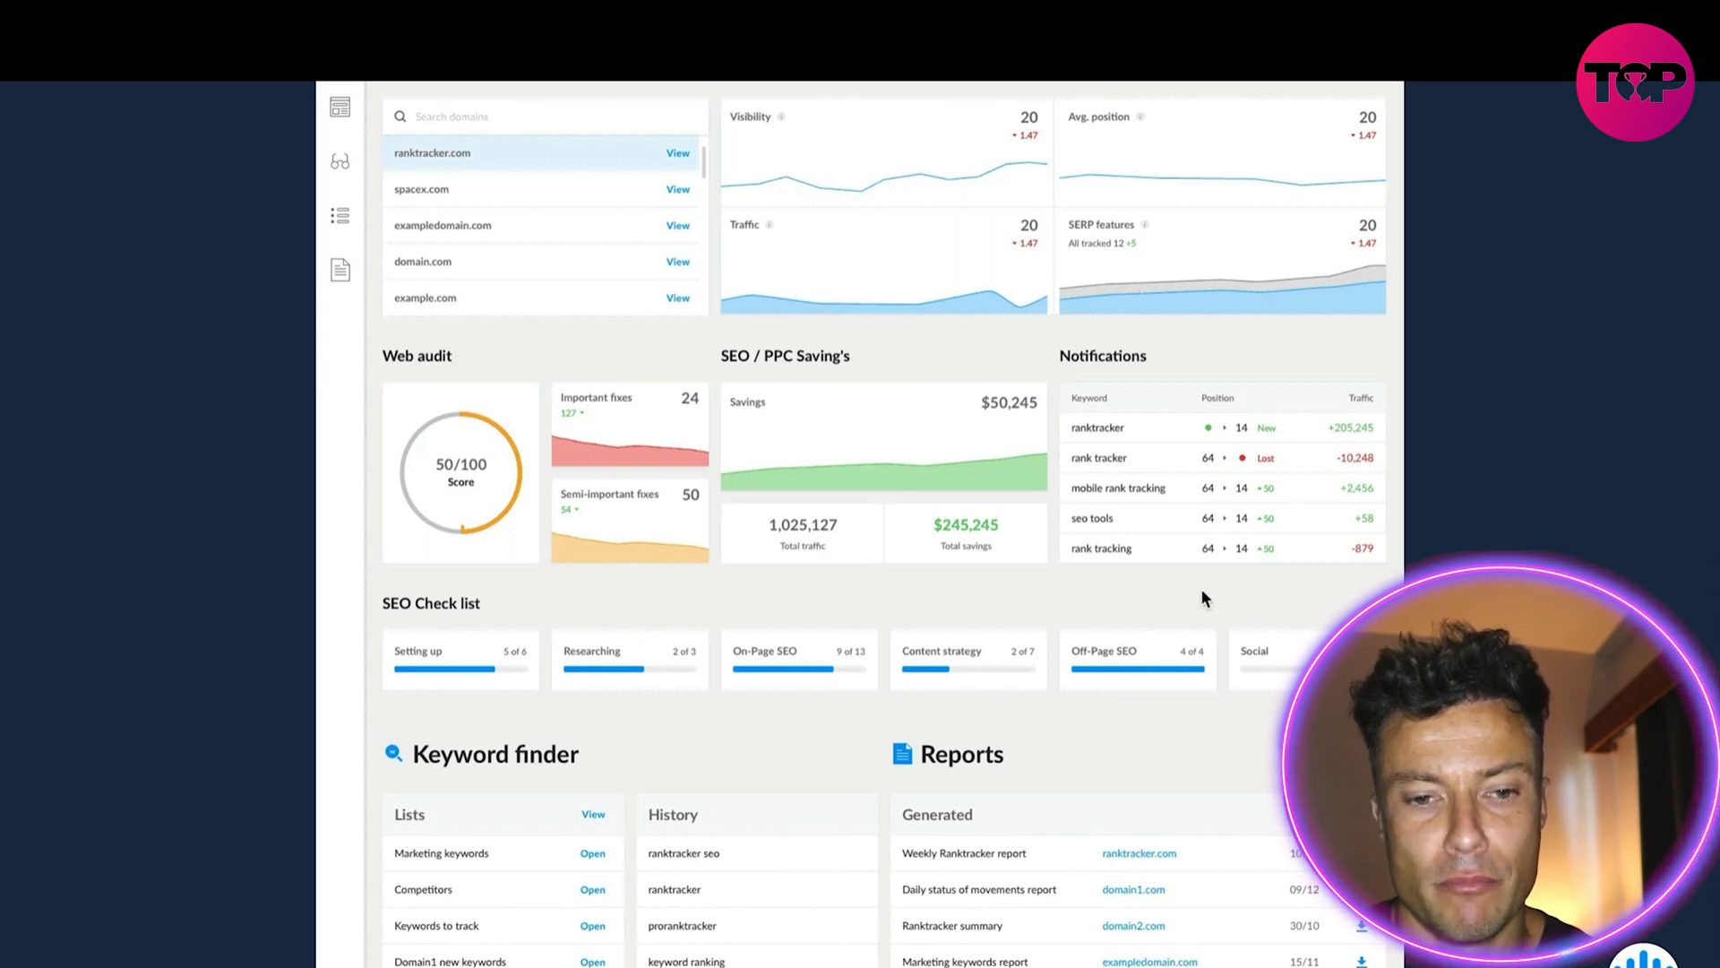
{"action": "scroll", "scroll_direction": "down", "scroll_amount": 3}
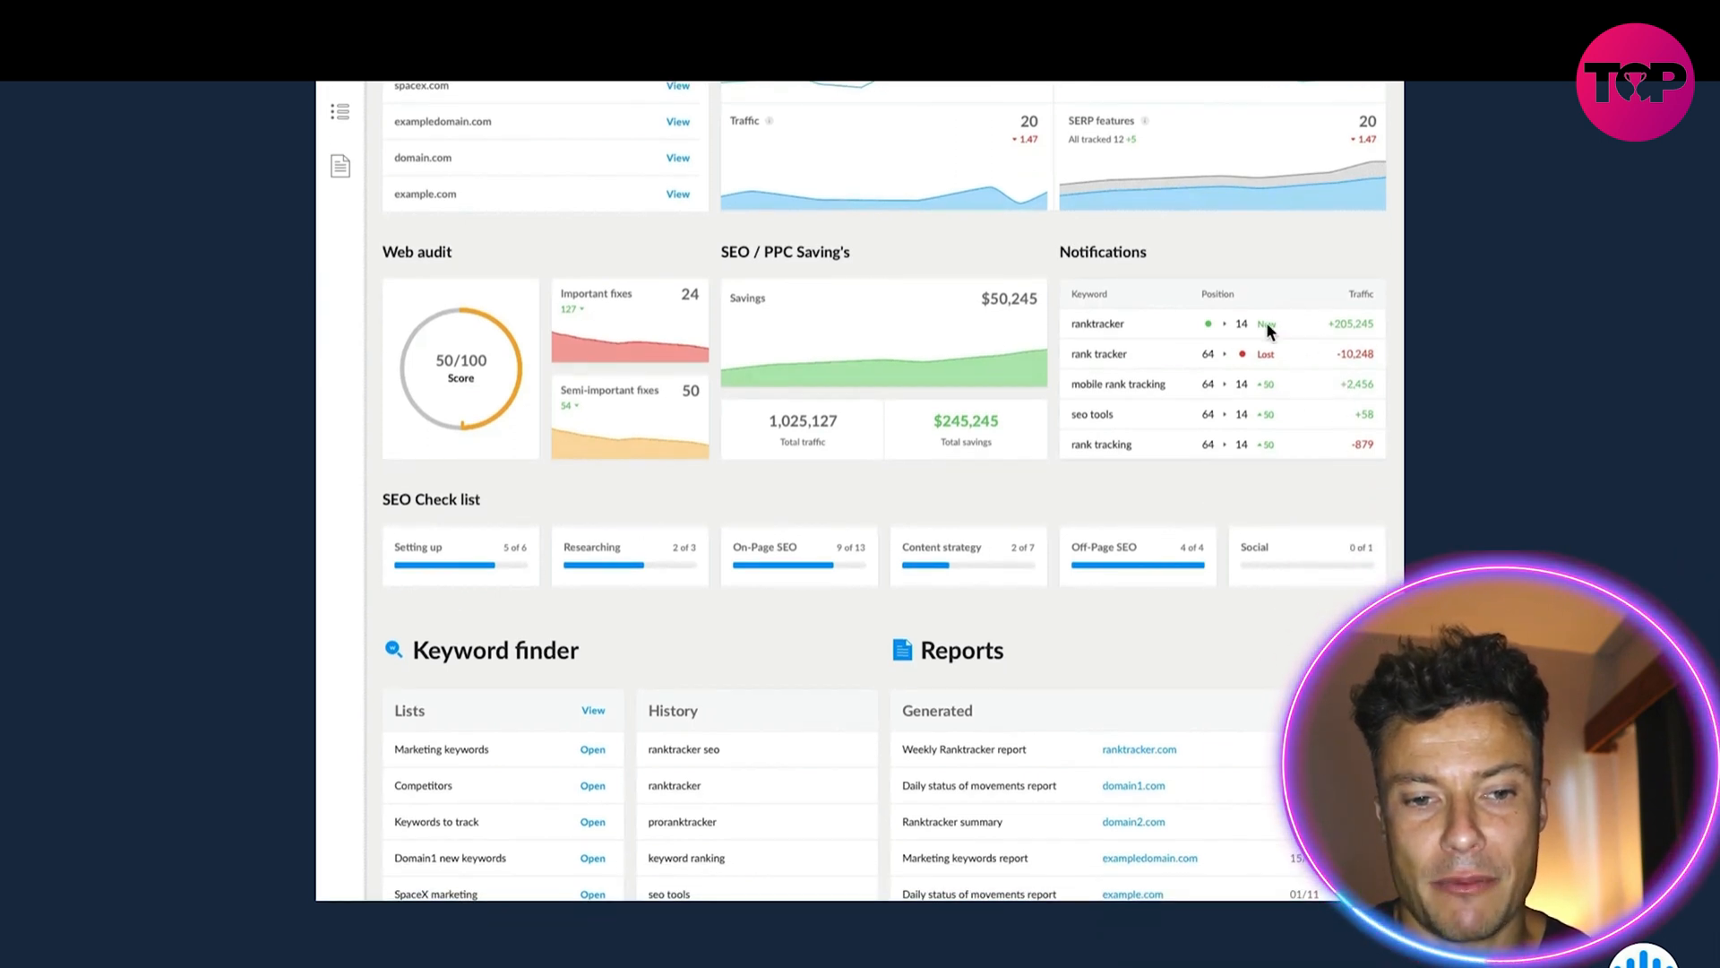
{"action": "mouse_move", "coordinate": [1118, 368]}
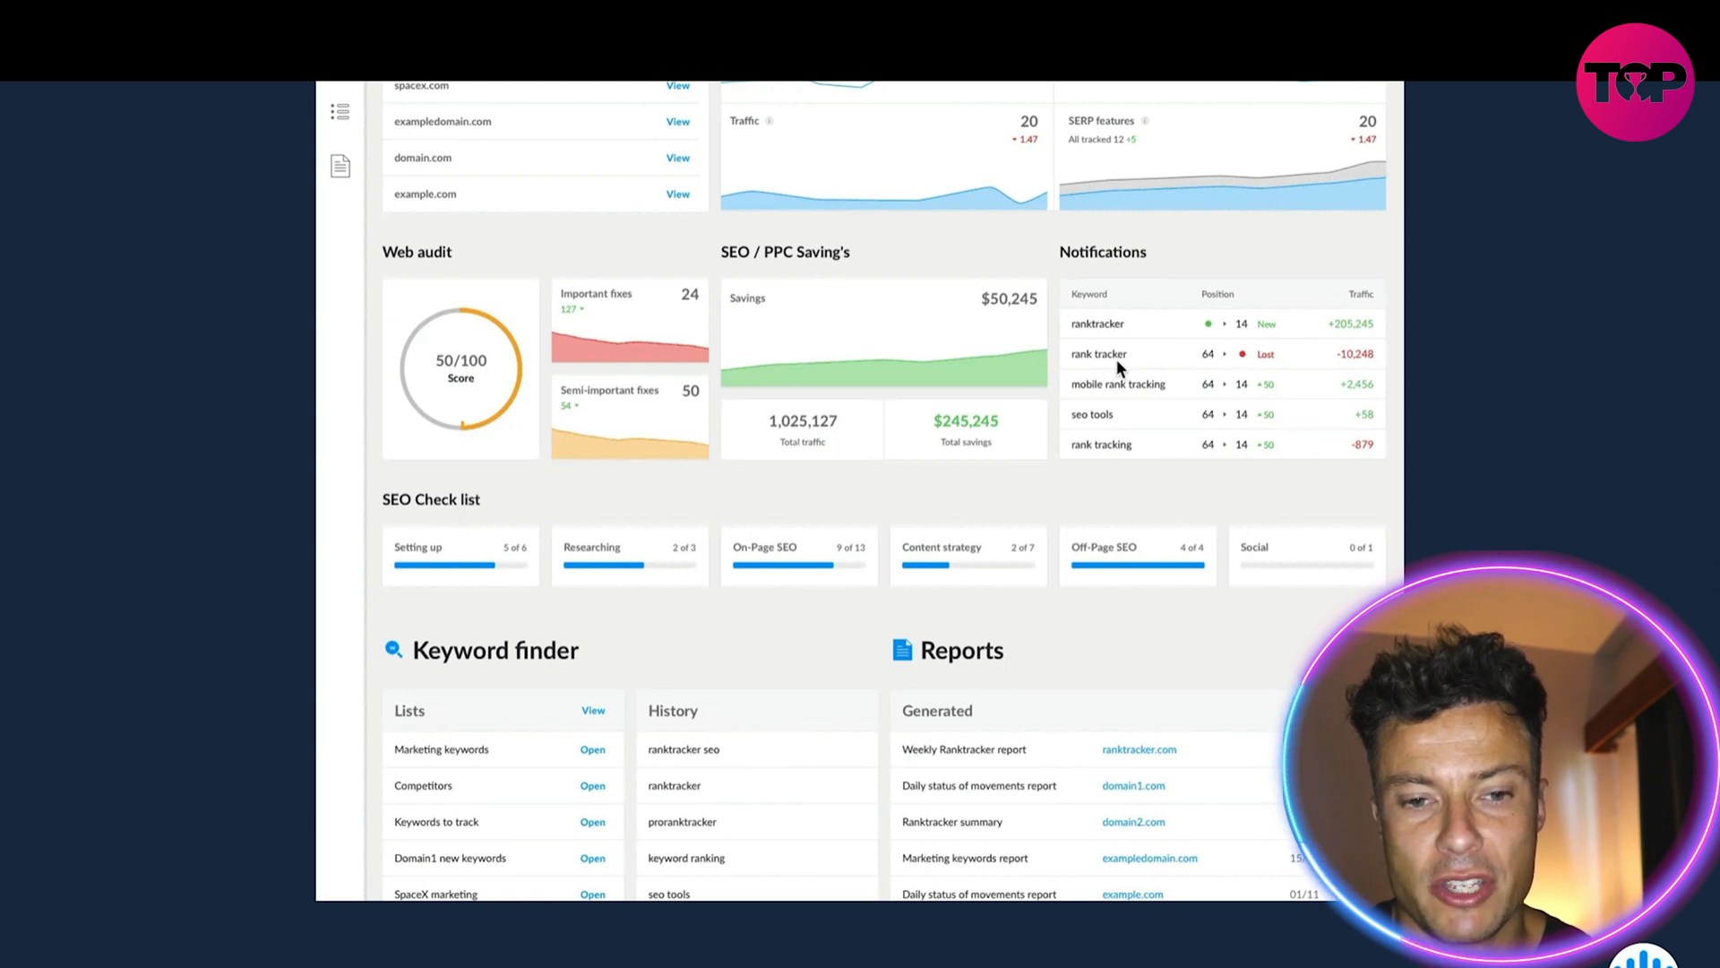
{"action": "mouse_move", "coordinate": [1377, 373]}
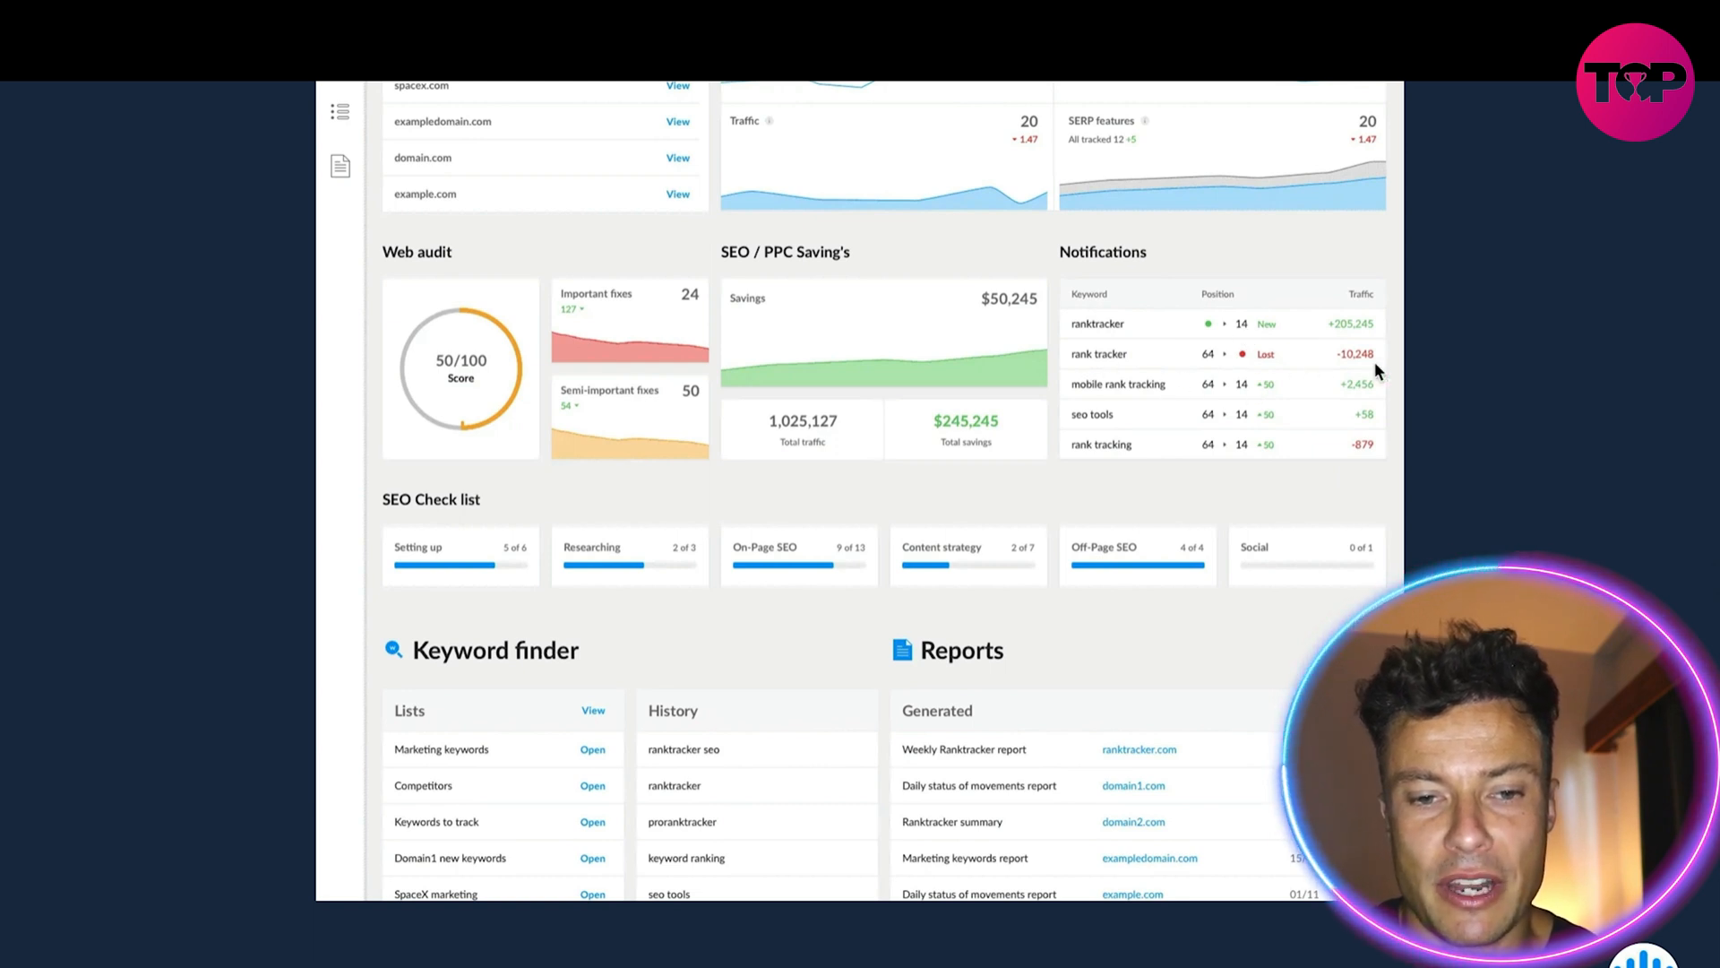
{"action": "mouse_move", "coordinate": [1300, 367]}
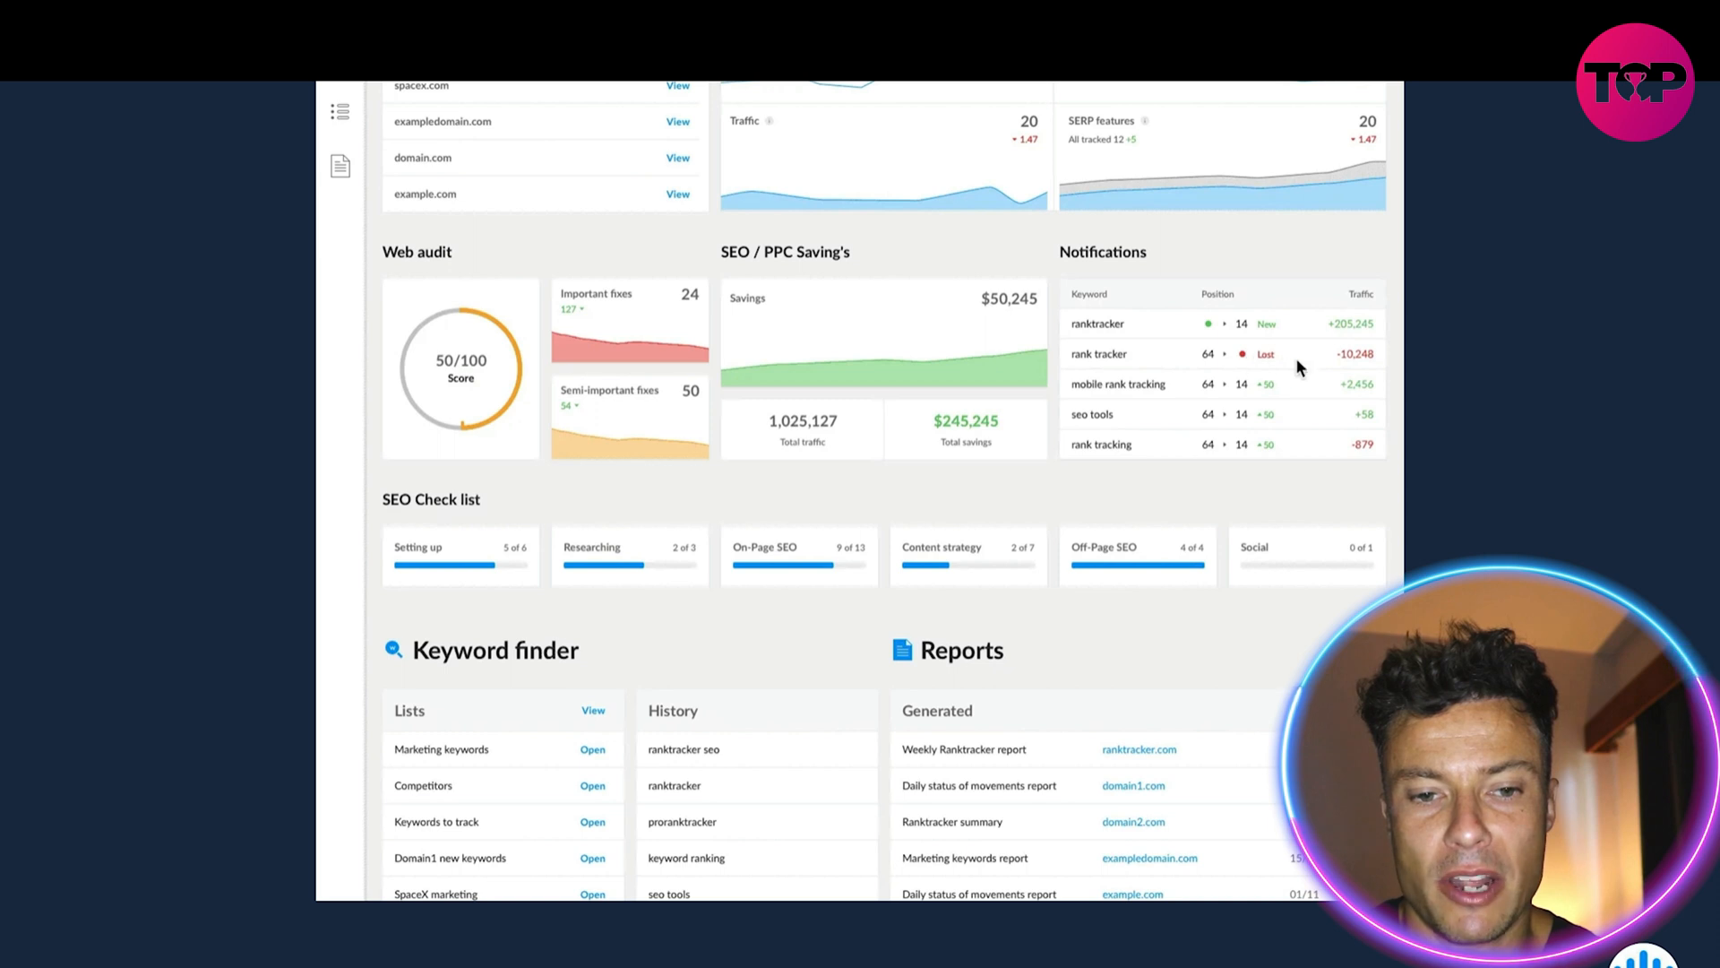
{"action": "scroll", "scroll_direction": "down", "scroll_amount": 3}
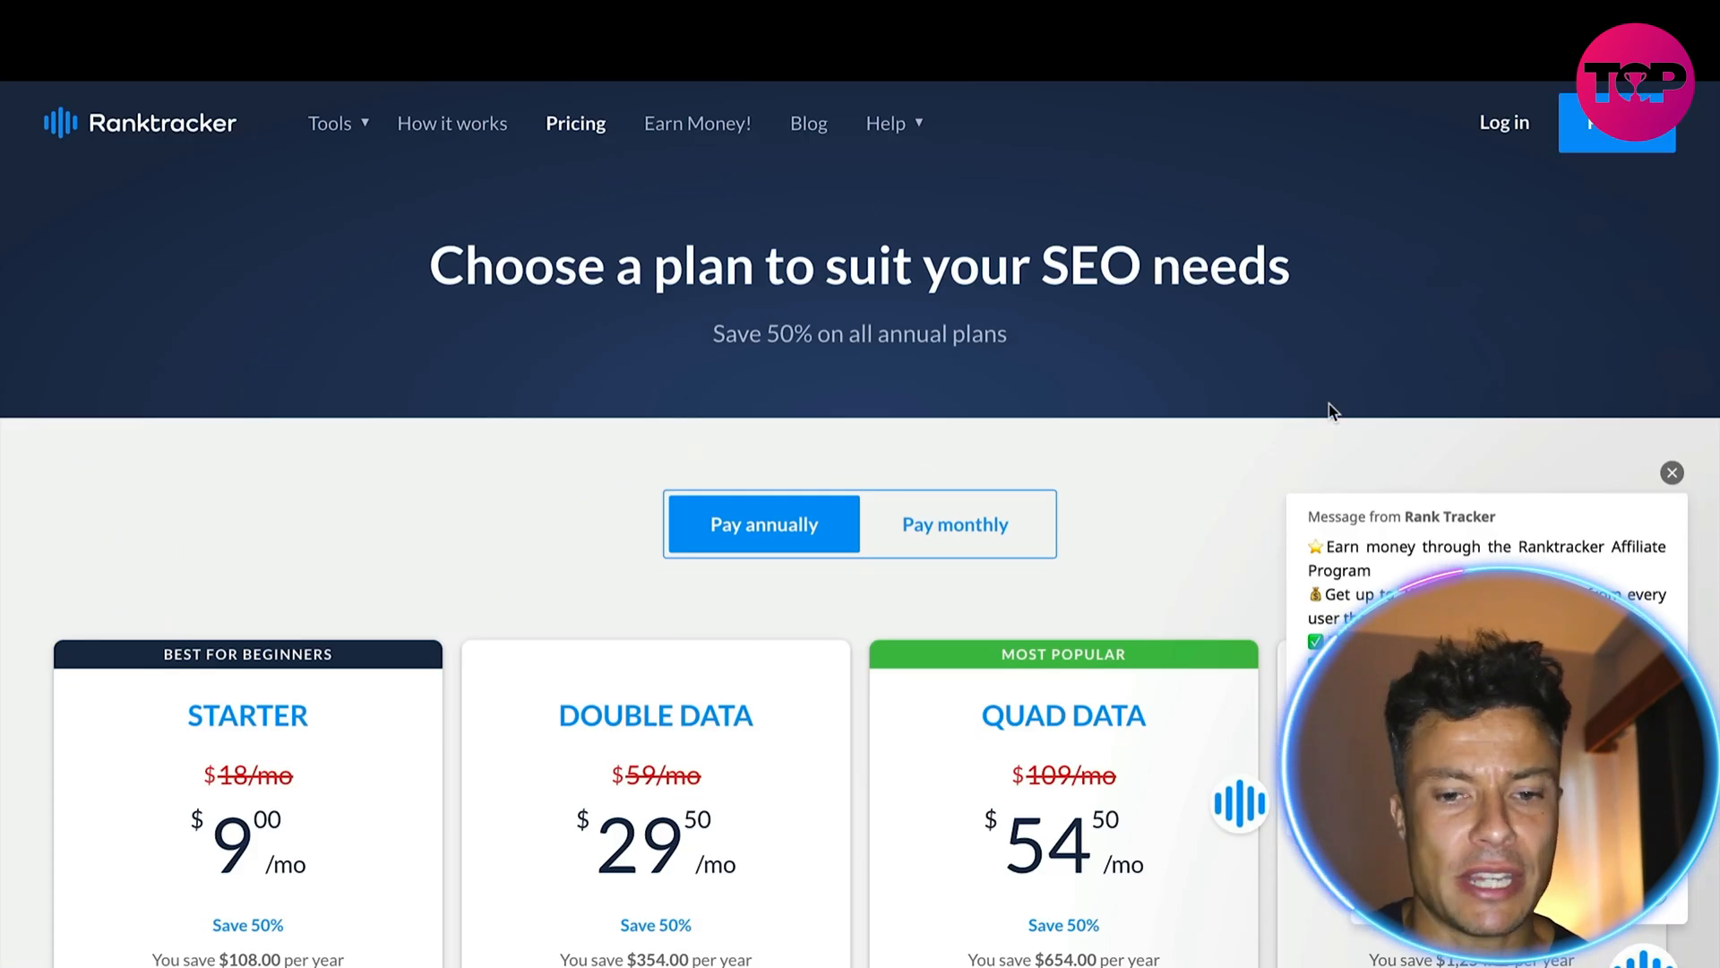
{"action": "scroll", "scroll_direction": "down", "scroll_amount": 3}
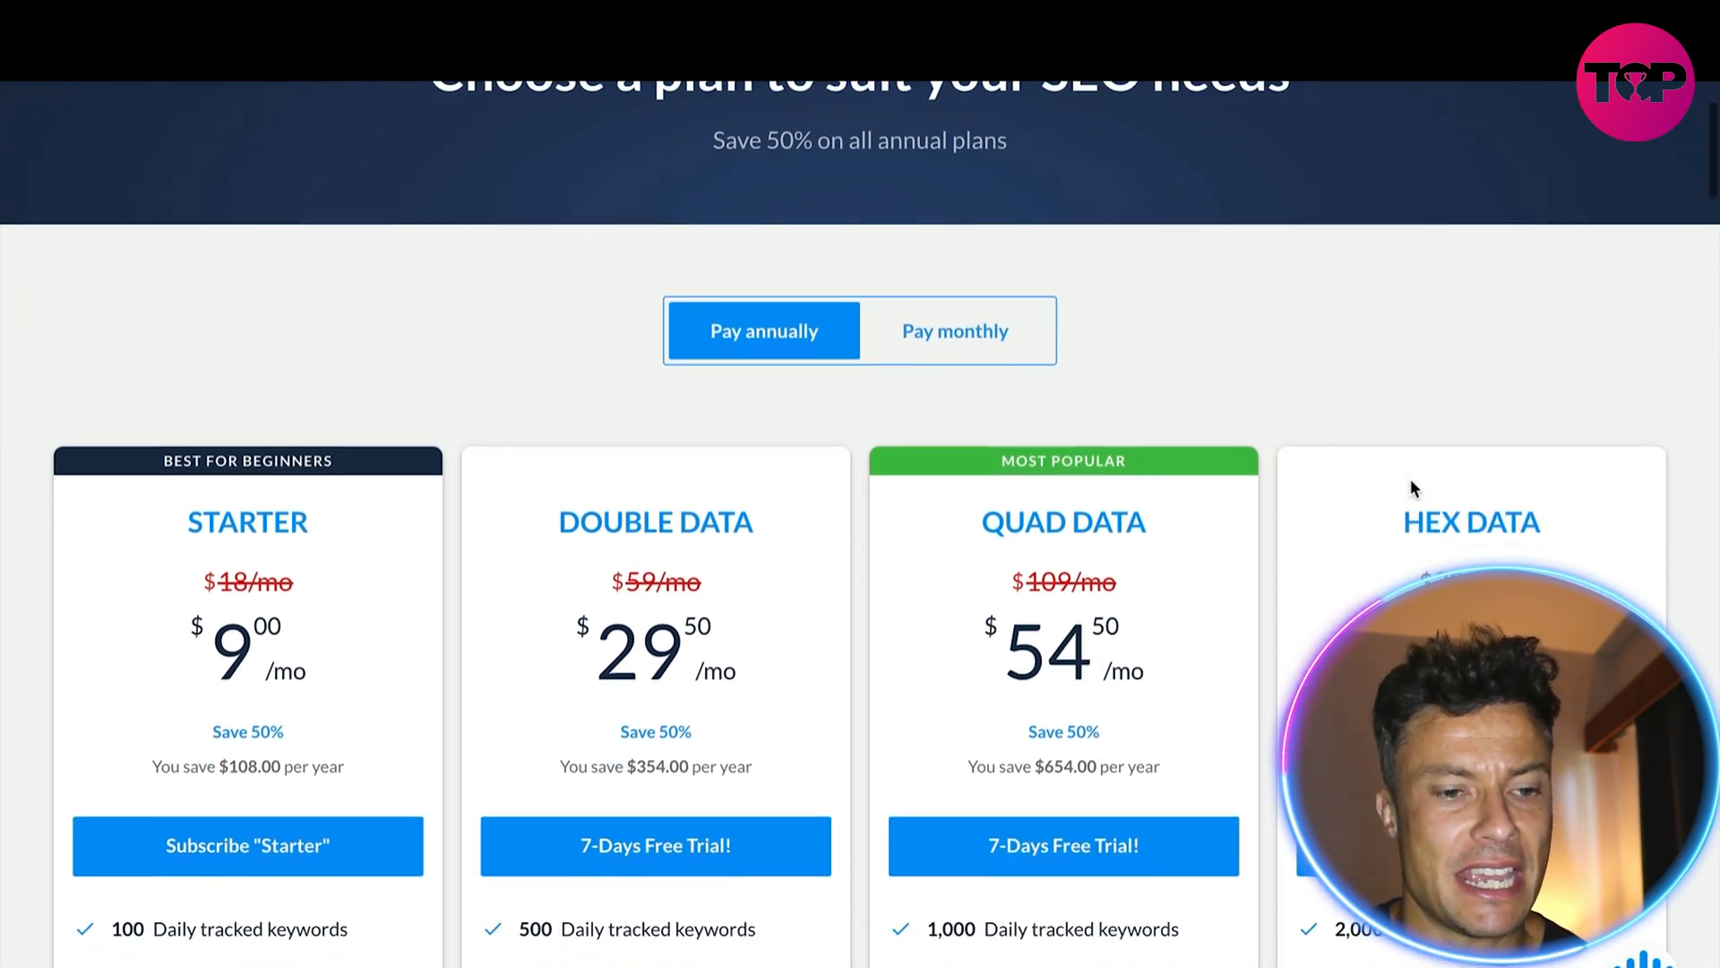
{"action": "scroll", "scroll_direction": "down", "scroll_amount": 3}
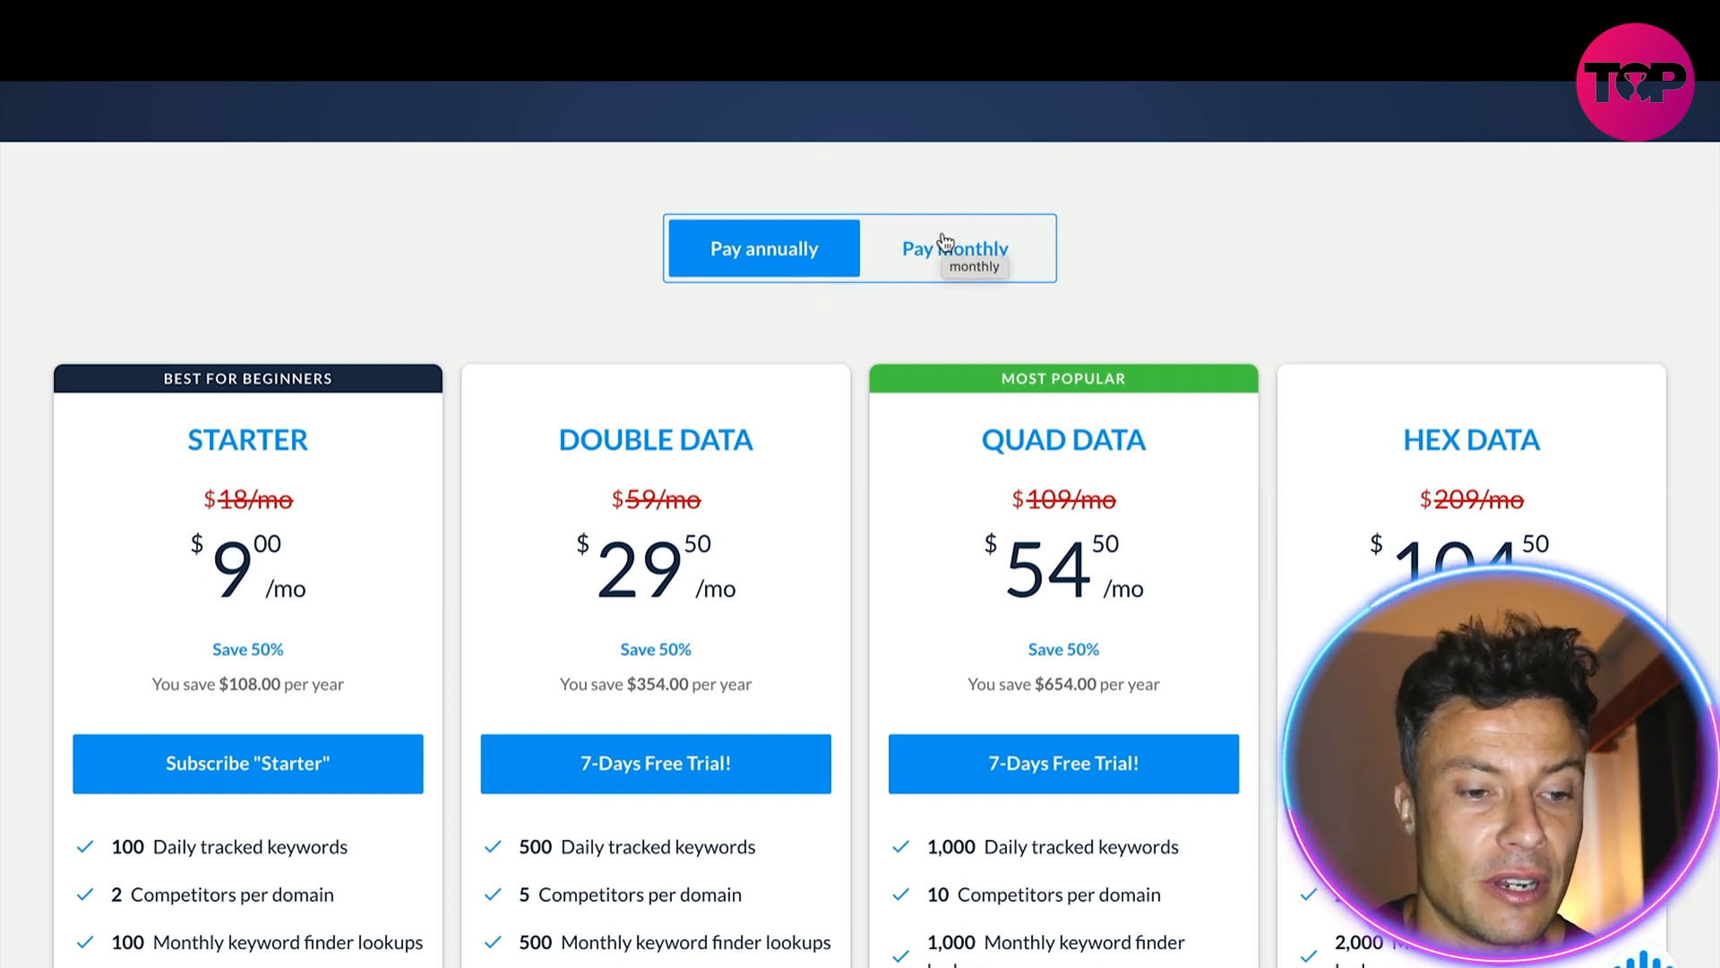
{"action": "left_click", "coordinate": [955, 247]}
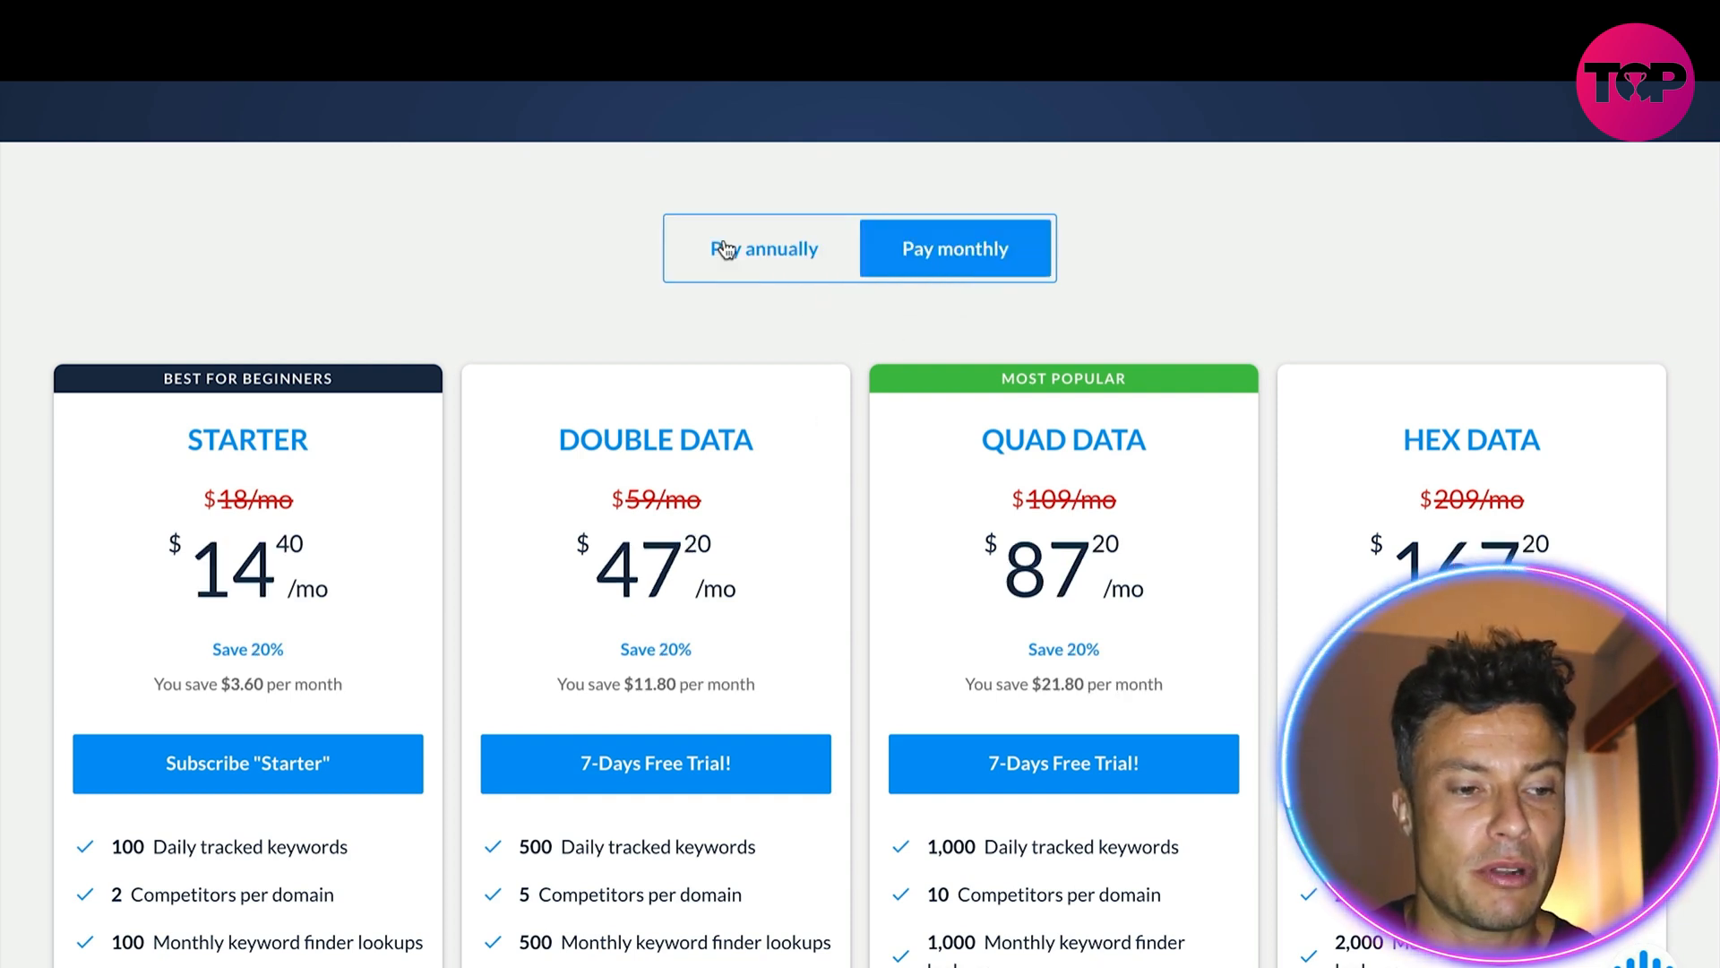
{"action": "left_click", "coordinate": [764, 247]}
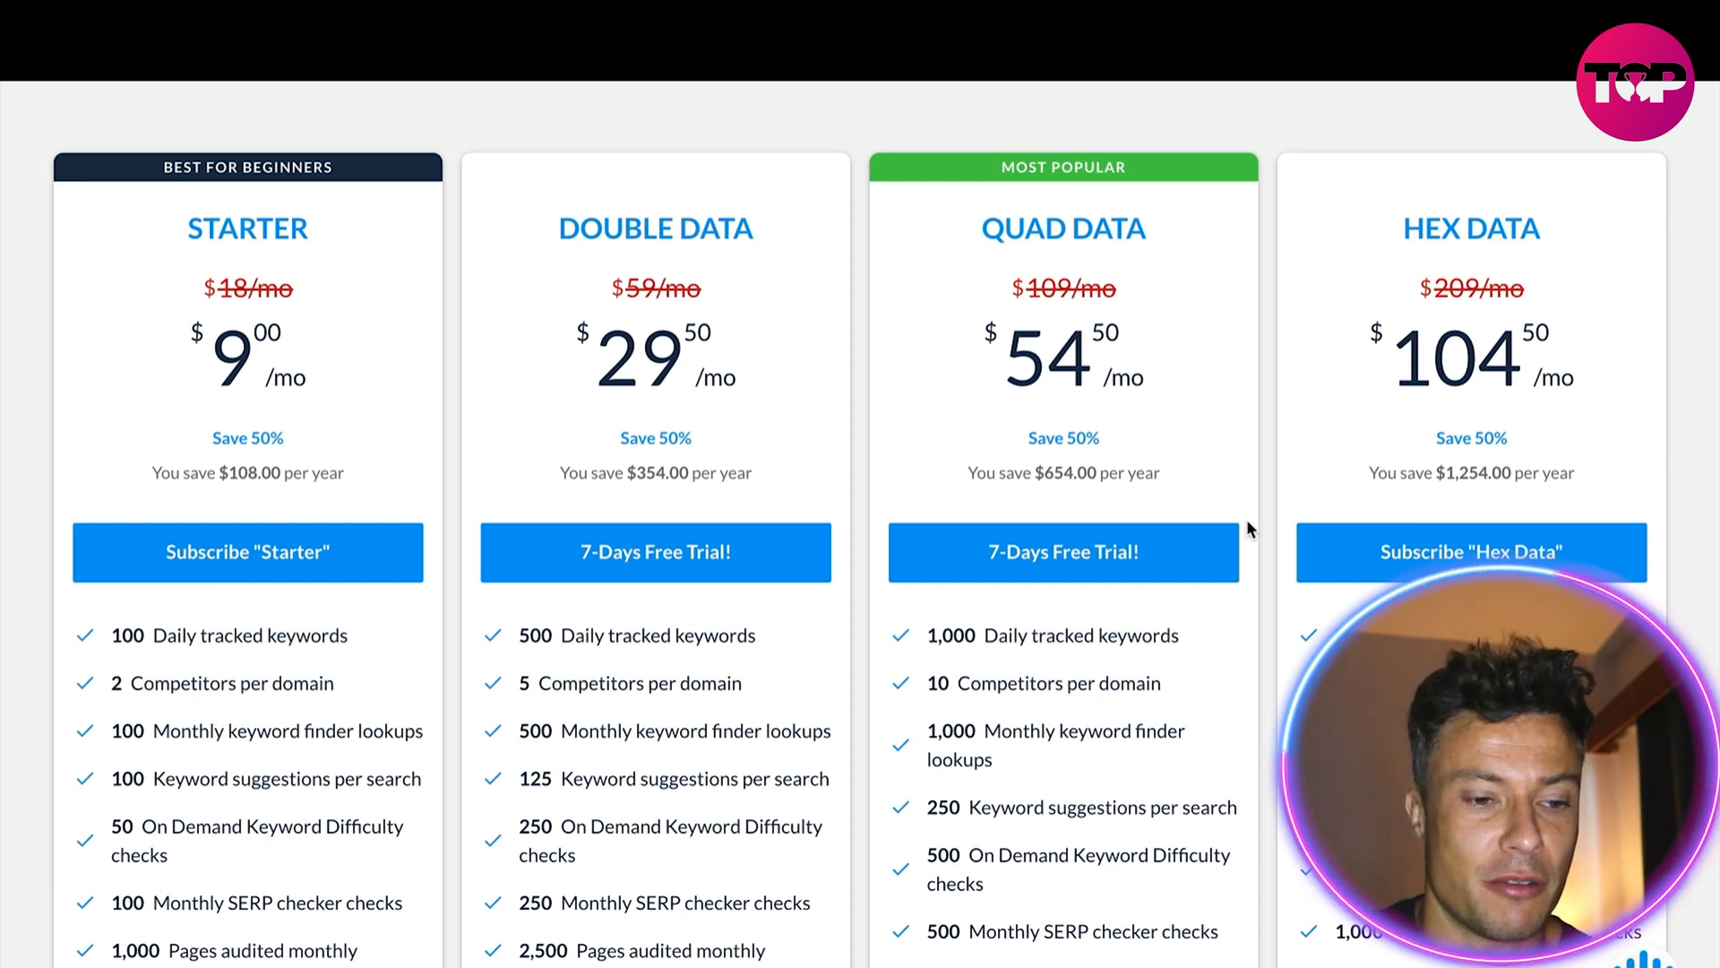
- Review the plan features and start the 7-day free trial of the Double Data plan
{"action": "scroll", "scroll_direction": "down", "scroll_amount": 3}
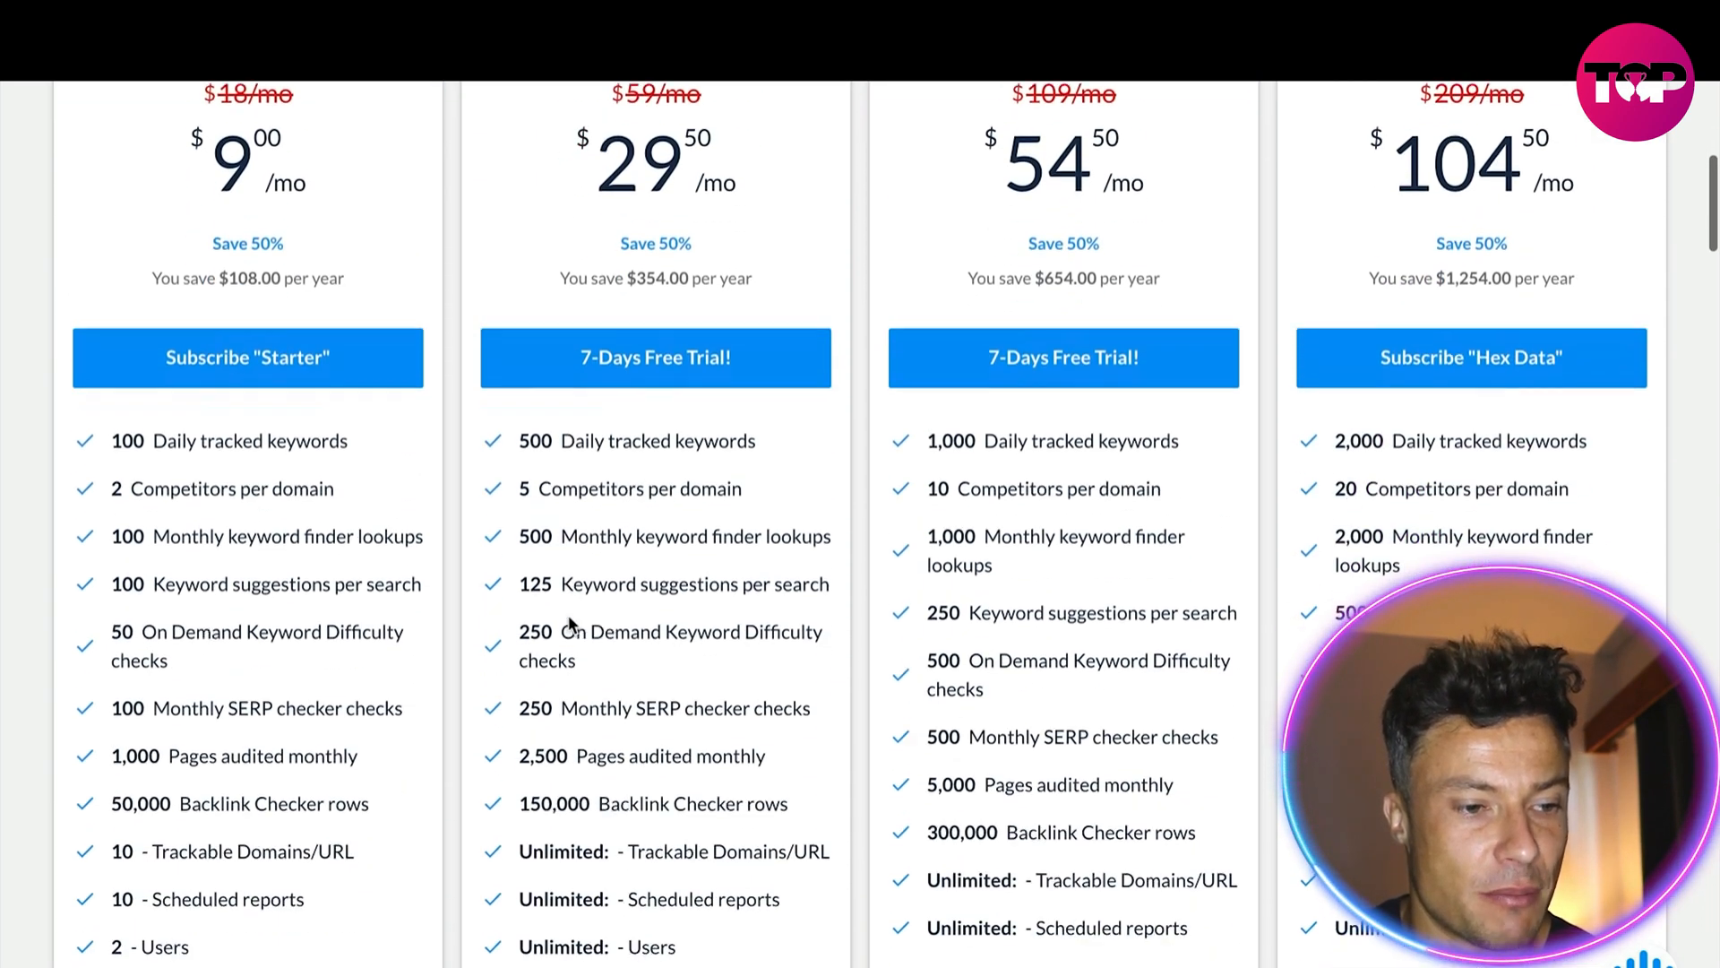
{"action": "scroll", "scroll_direction": "down", "scroll_amount": 3}
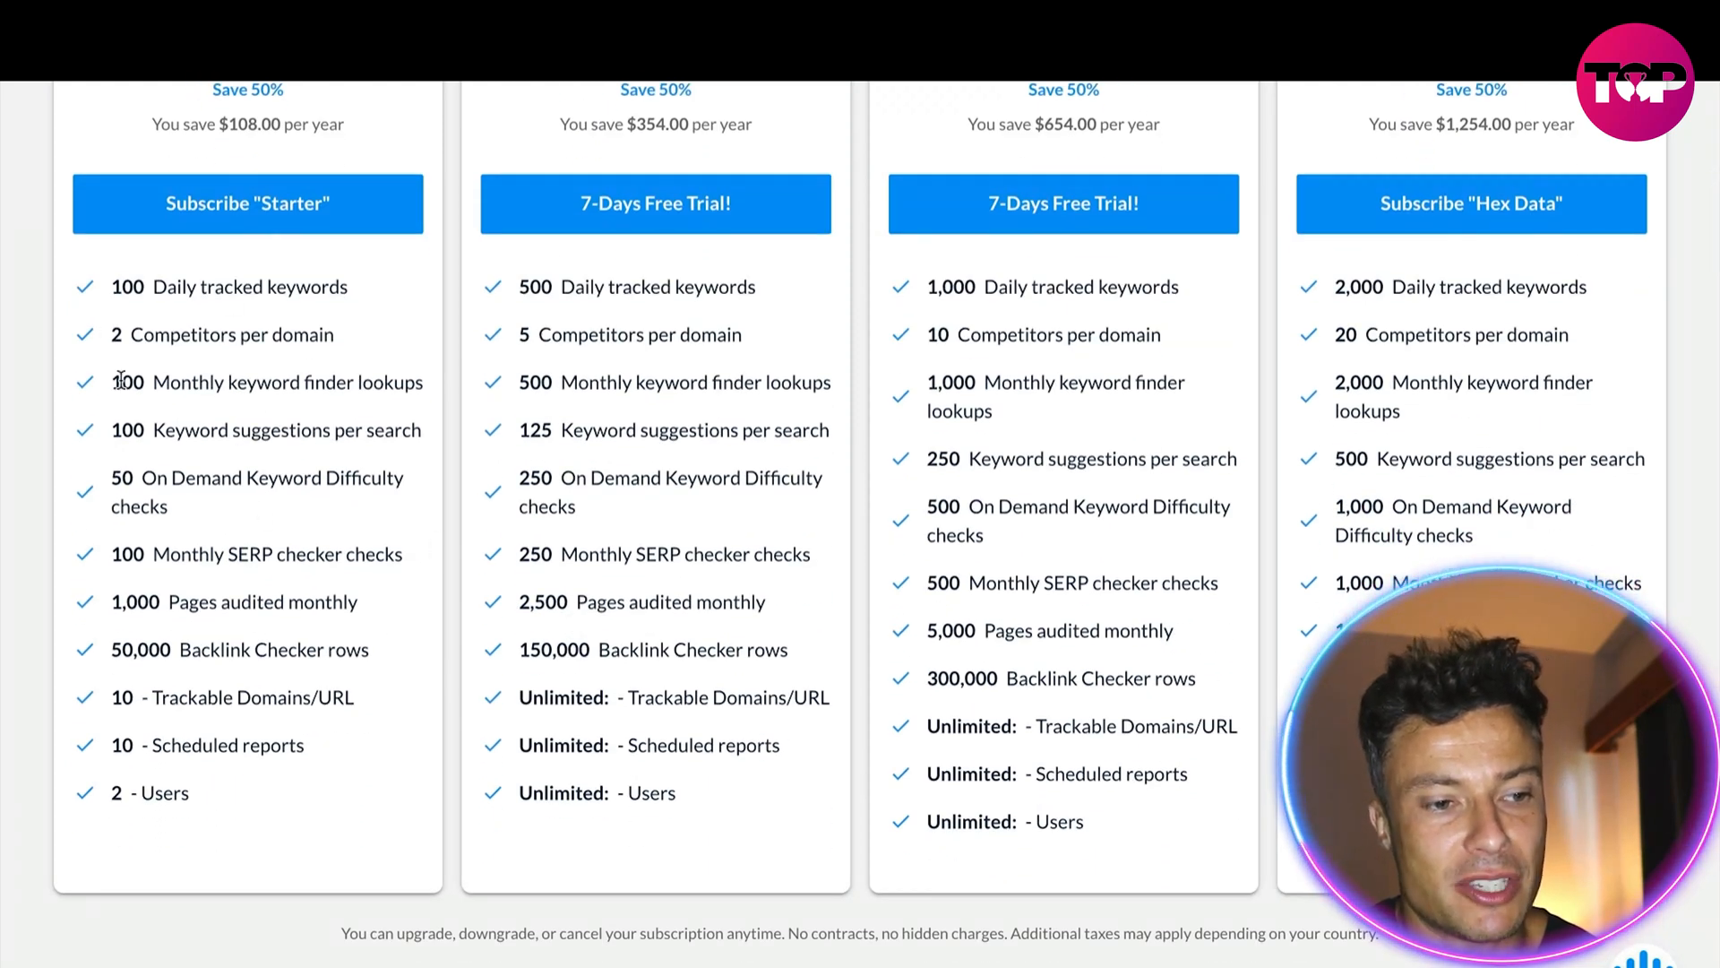
{"action": "scroll", "scroll_direction": "down", "scroll_amount": 3}
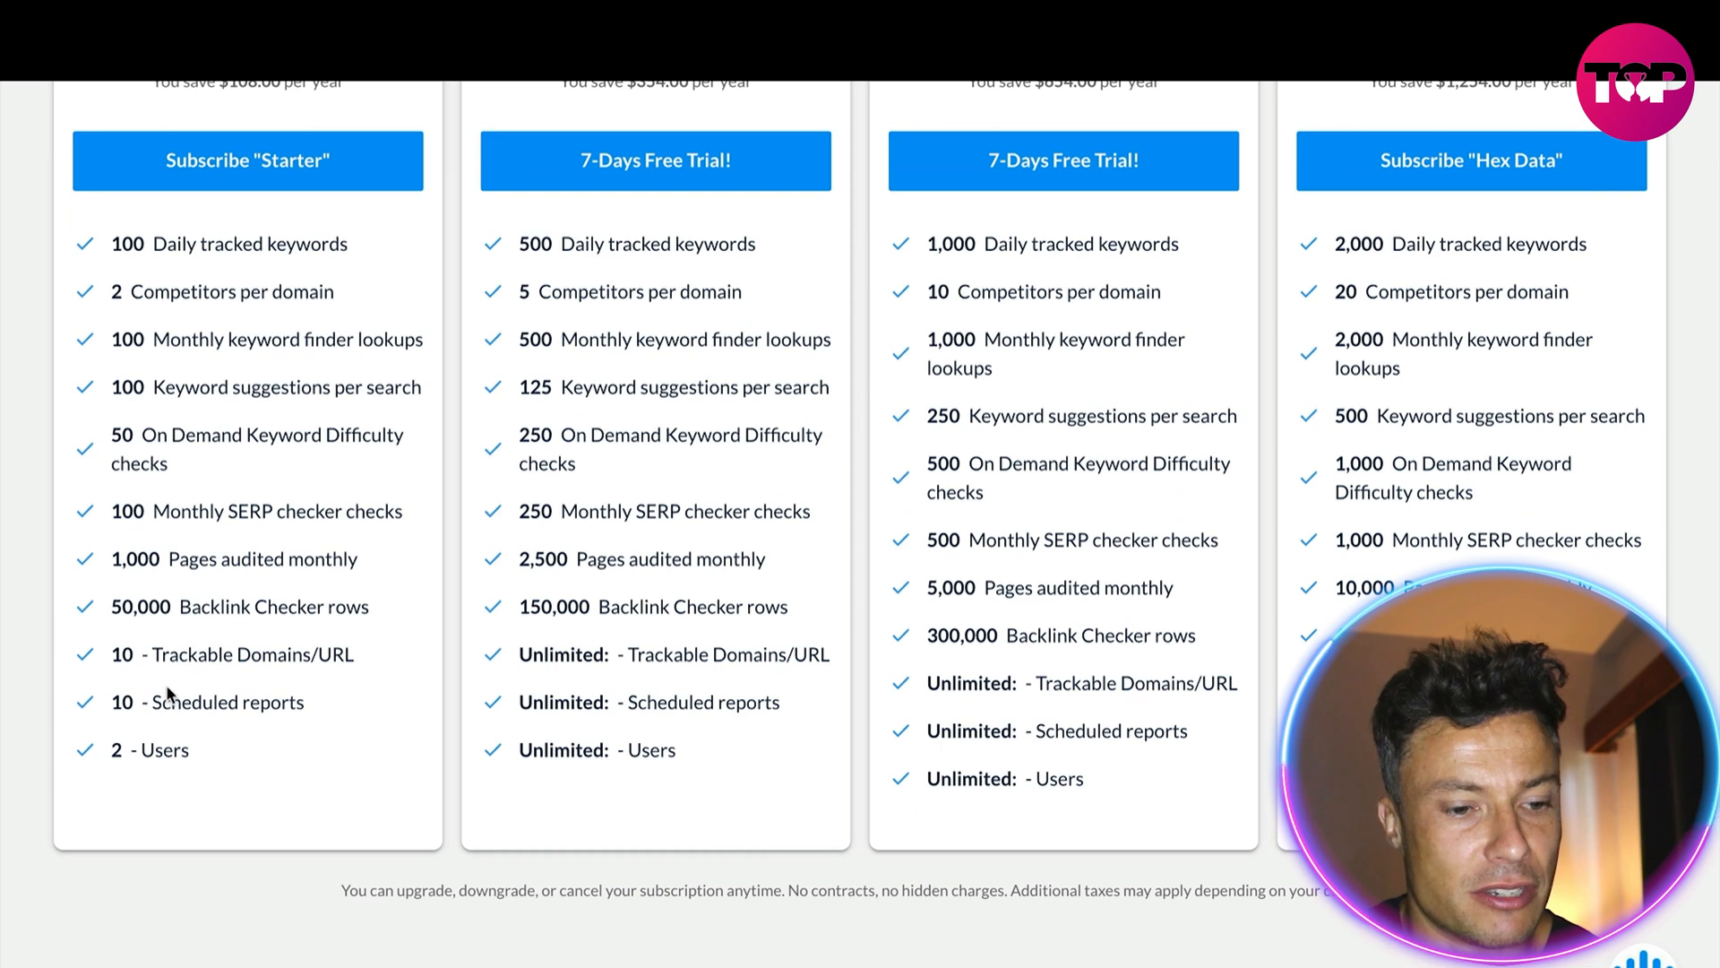
{"action": "scroll", "scroll_direction": "up", "scroll_amount": 3}
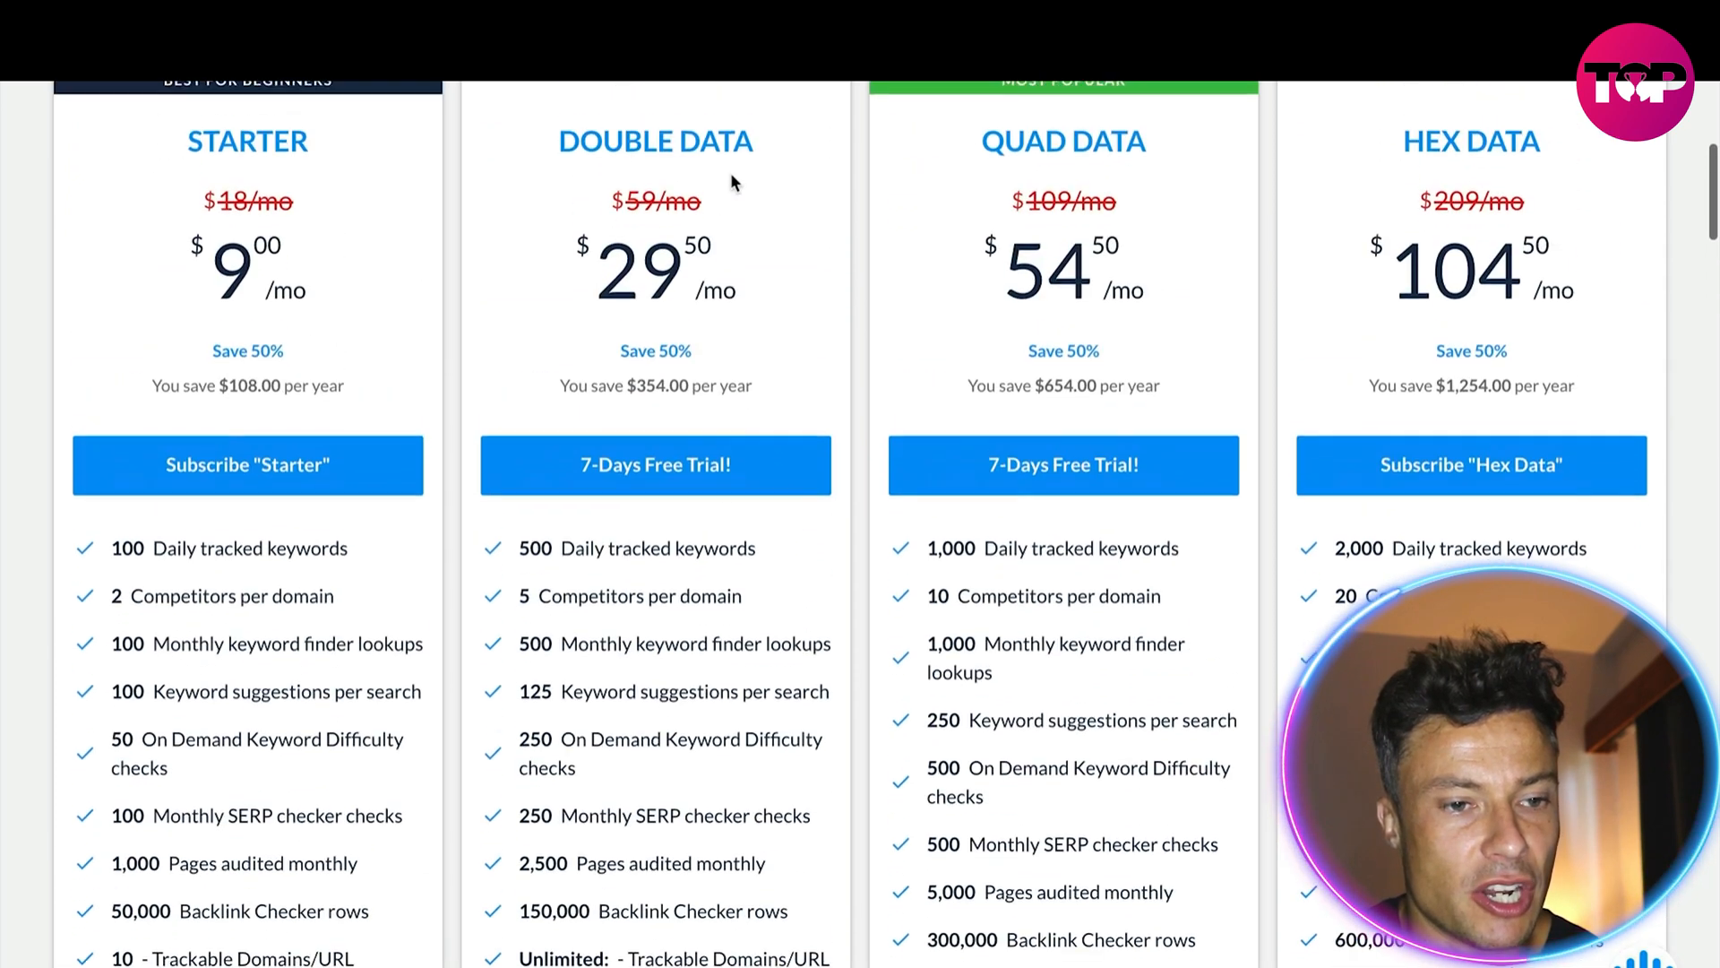
{"action": "scroll", "scroll_direction": "down", "scroll_amount": 3}
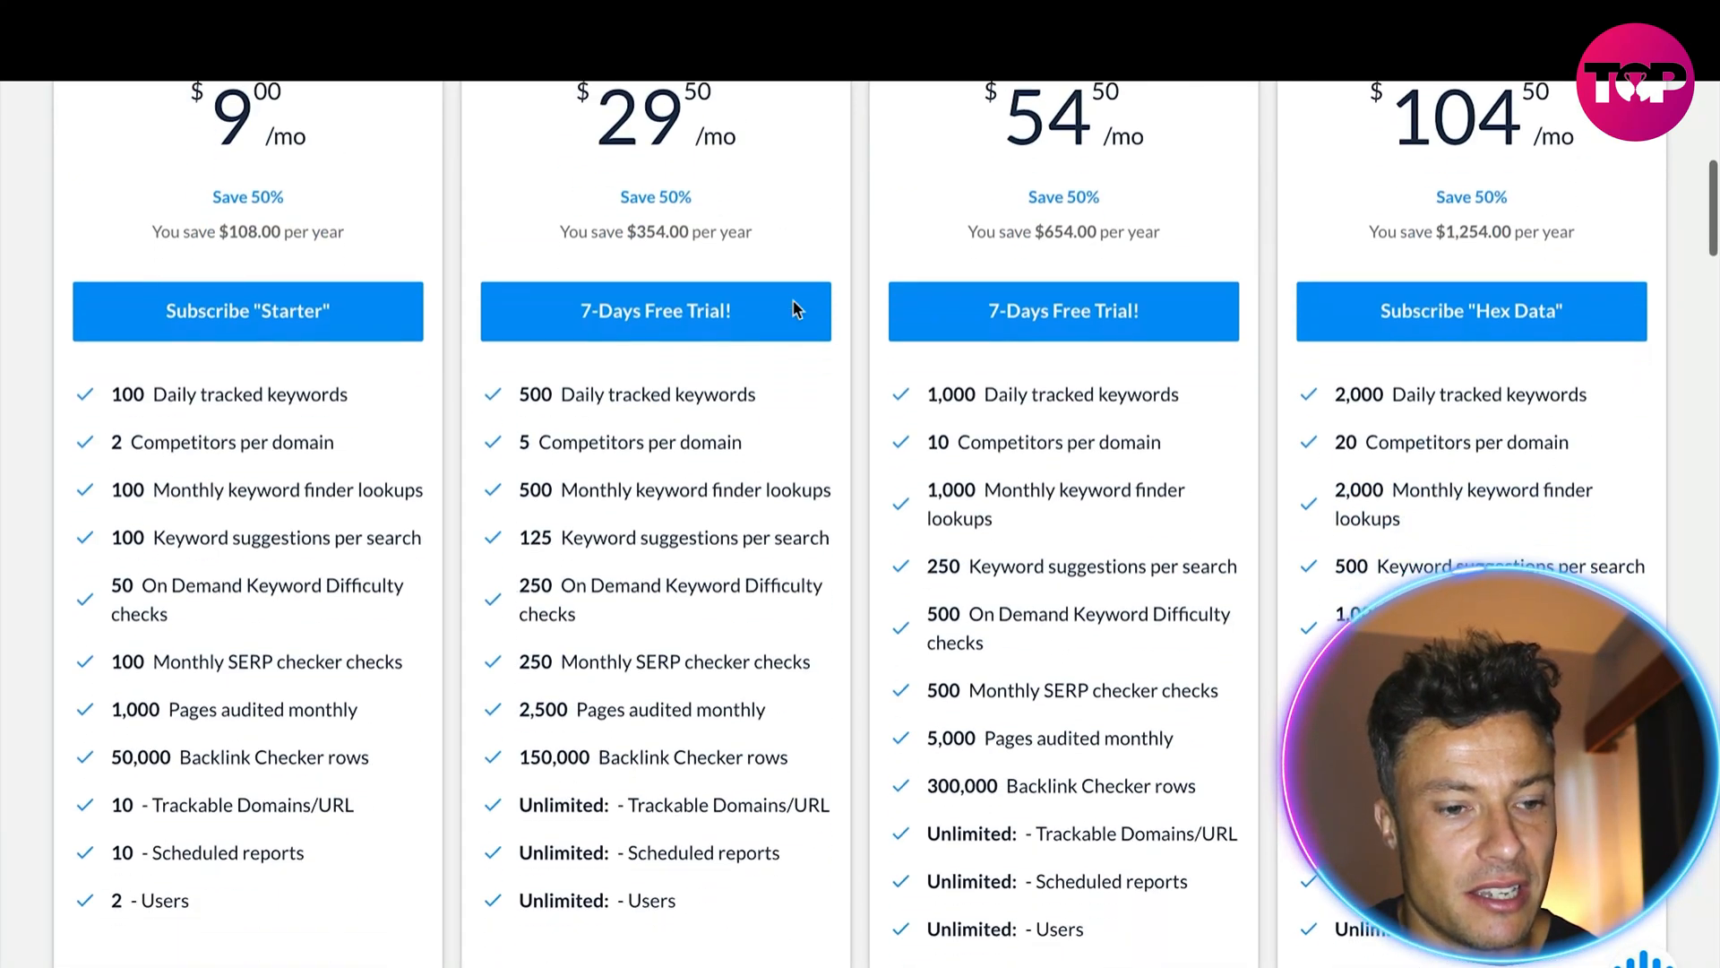
{"action": "scroll", "scroll_direction": "down", "scroll_amount": 3}
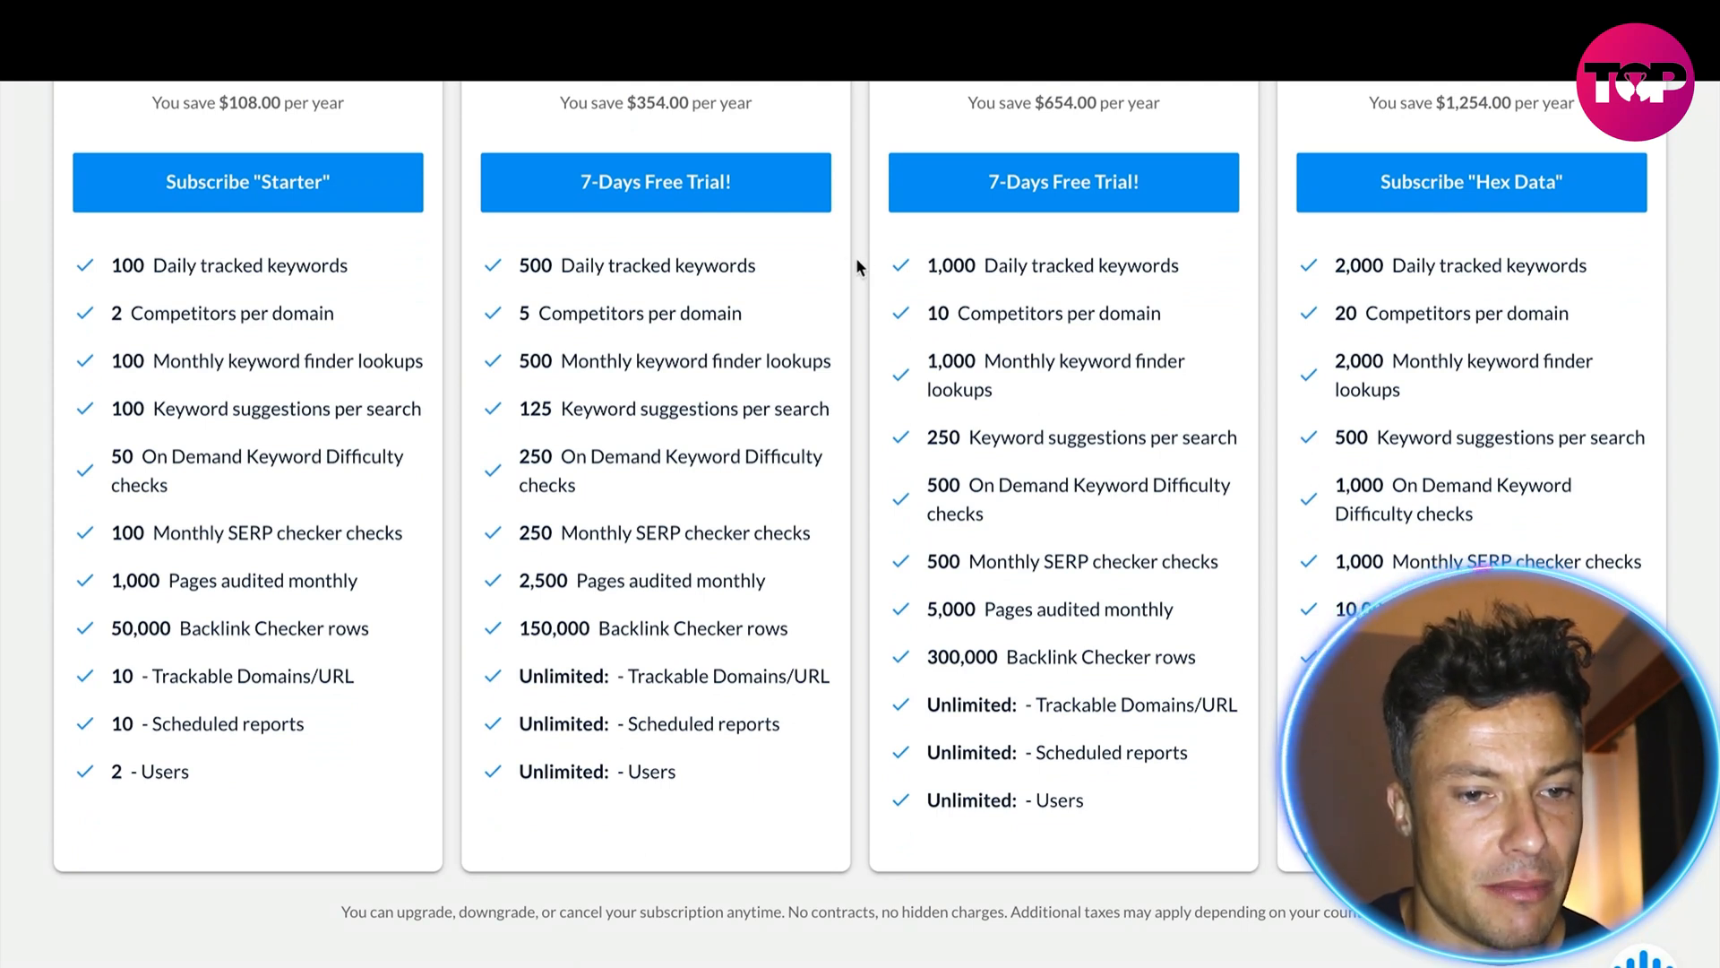
{"action": "scroll", "scroll_direction": "up", "scroll_amount": 3}
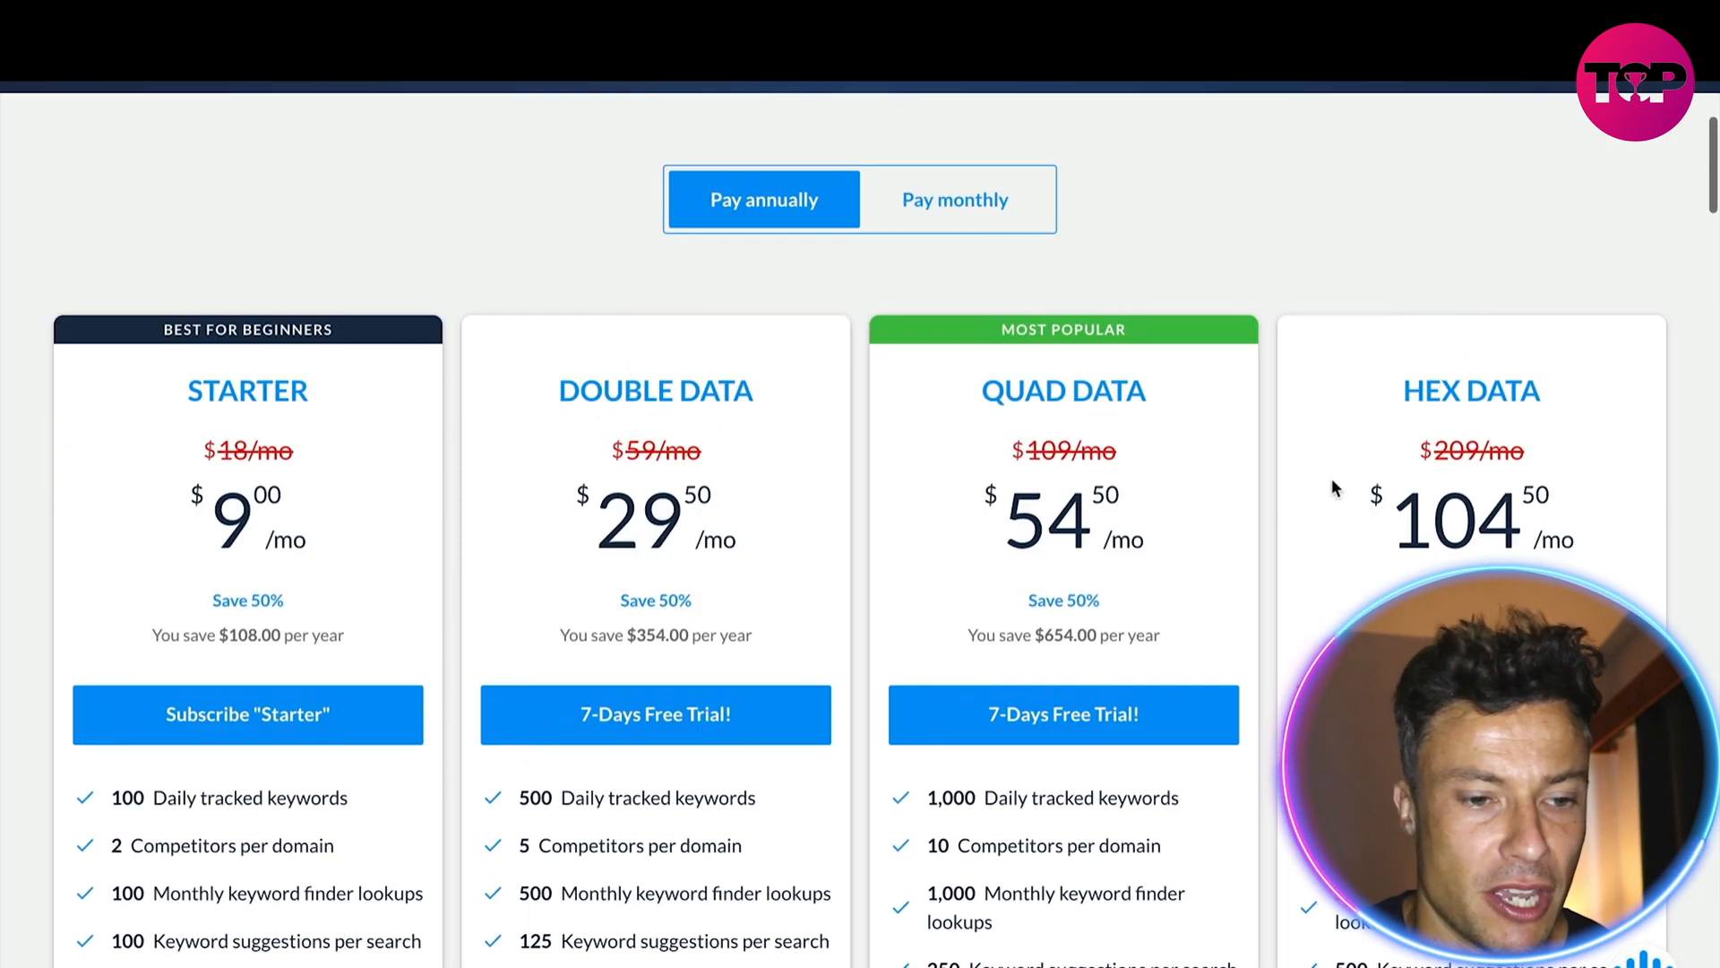
{"action": "scroll", "scroll_direction": "down", "scroll_amount": 3}
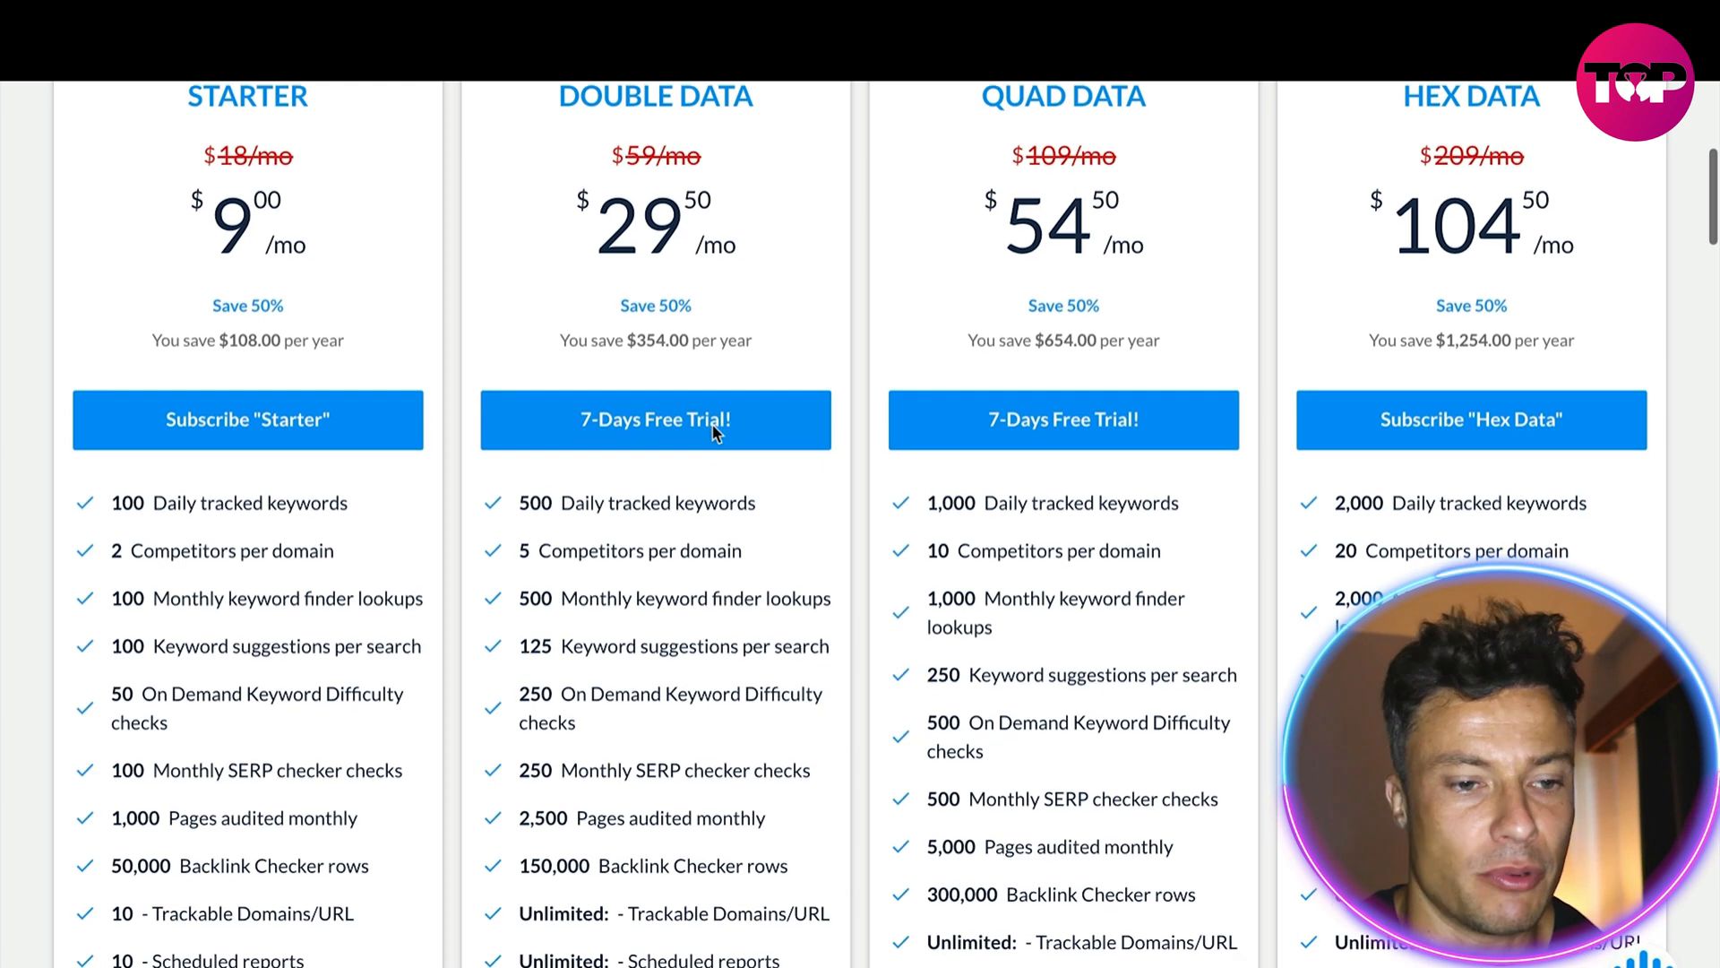
{"action": "left_click", "coordinate": [655, 419]}
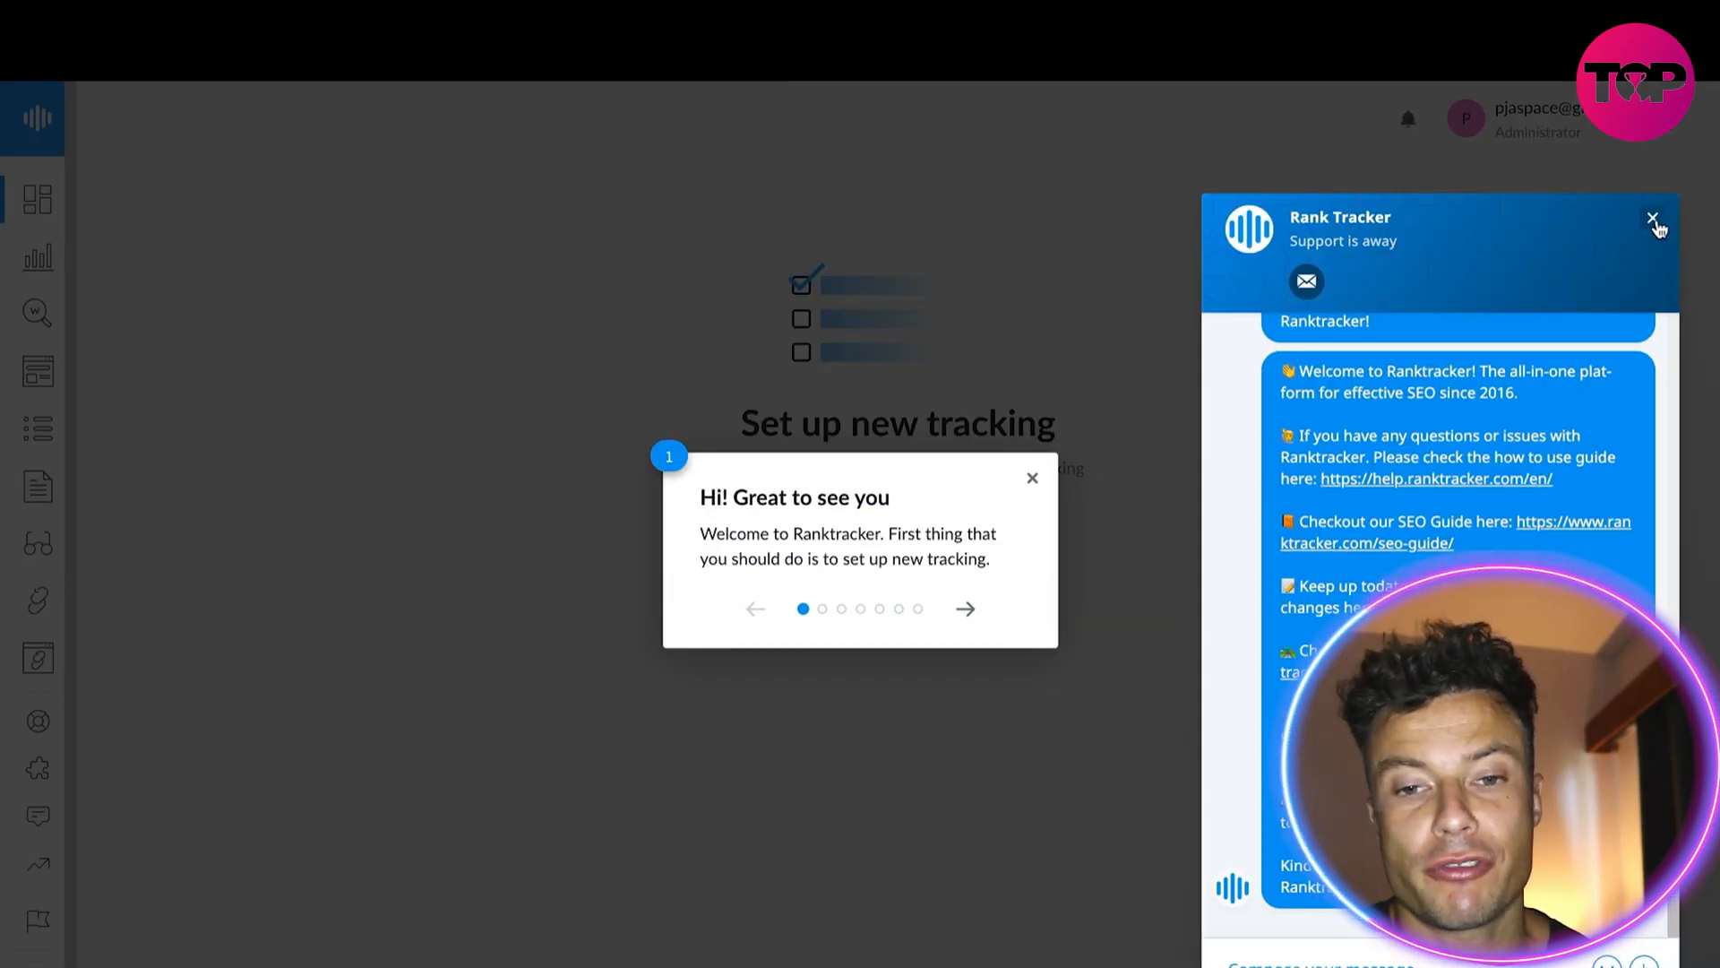
- Close the support chat, dismiss the welcome tour and begin the new tracking setup
{"action": "left_click", "coordinate": [1654, 218]}
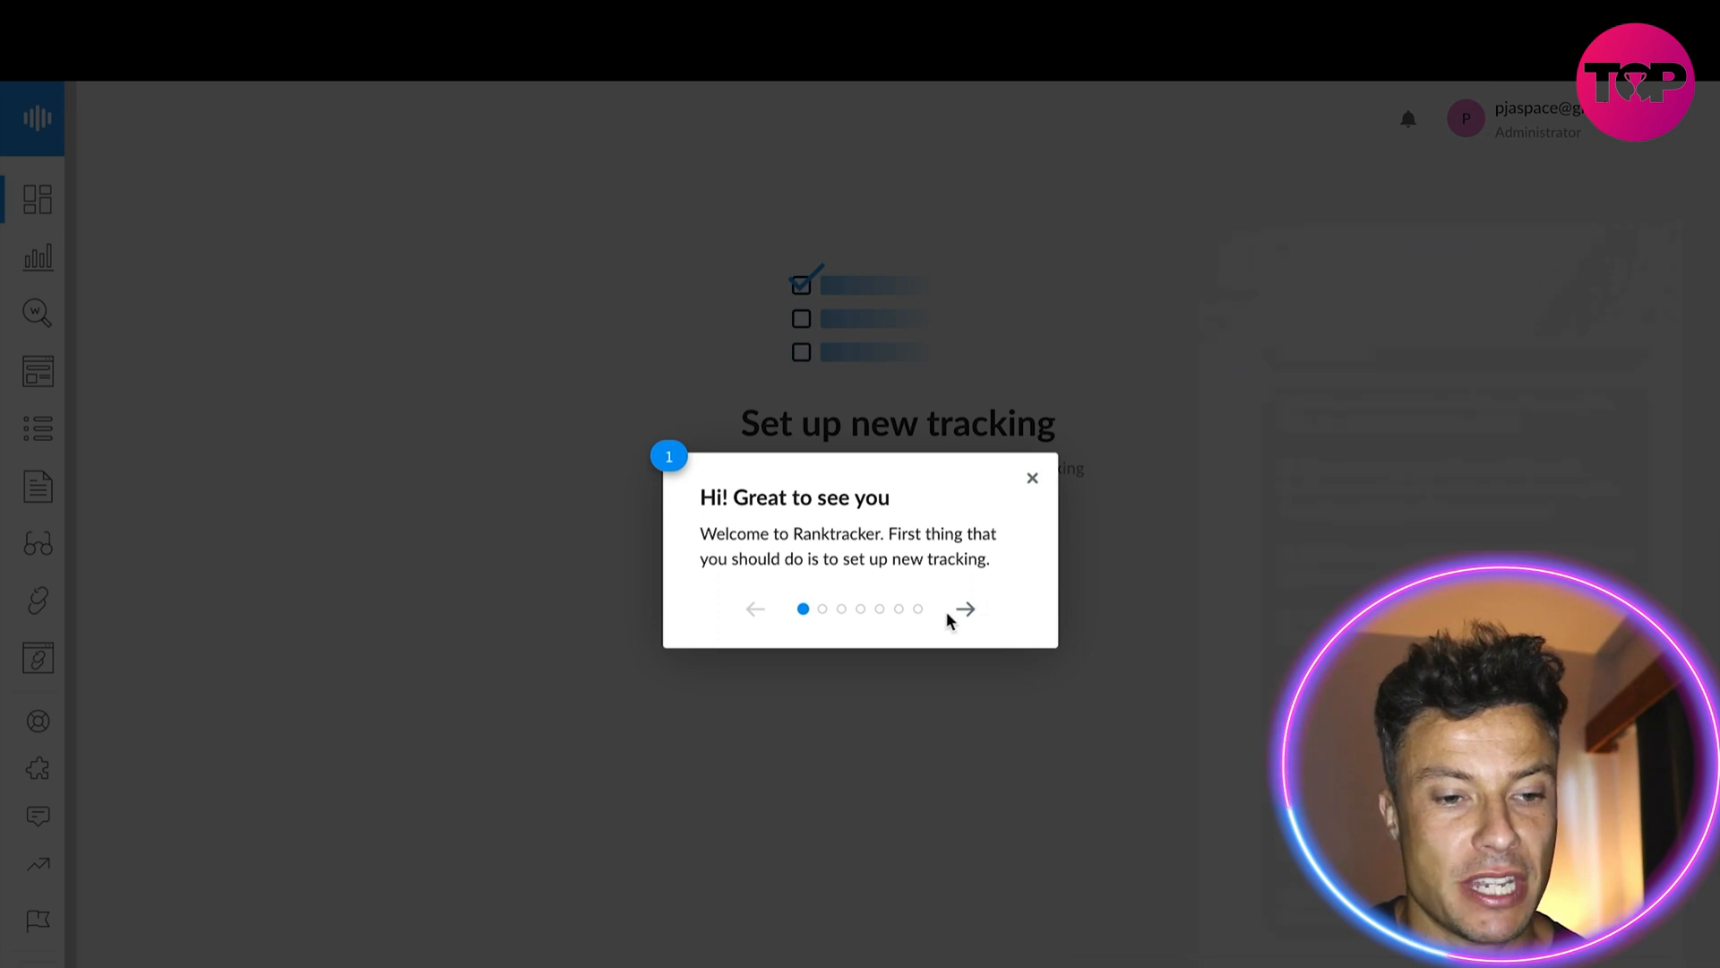
{"action": "left_click", "coordinate": [963, 607]}
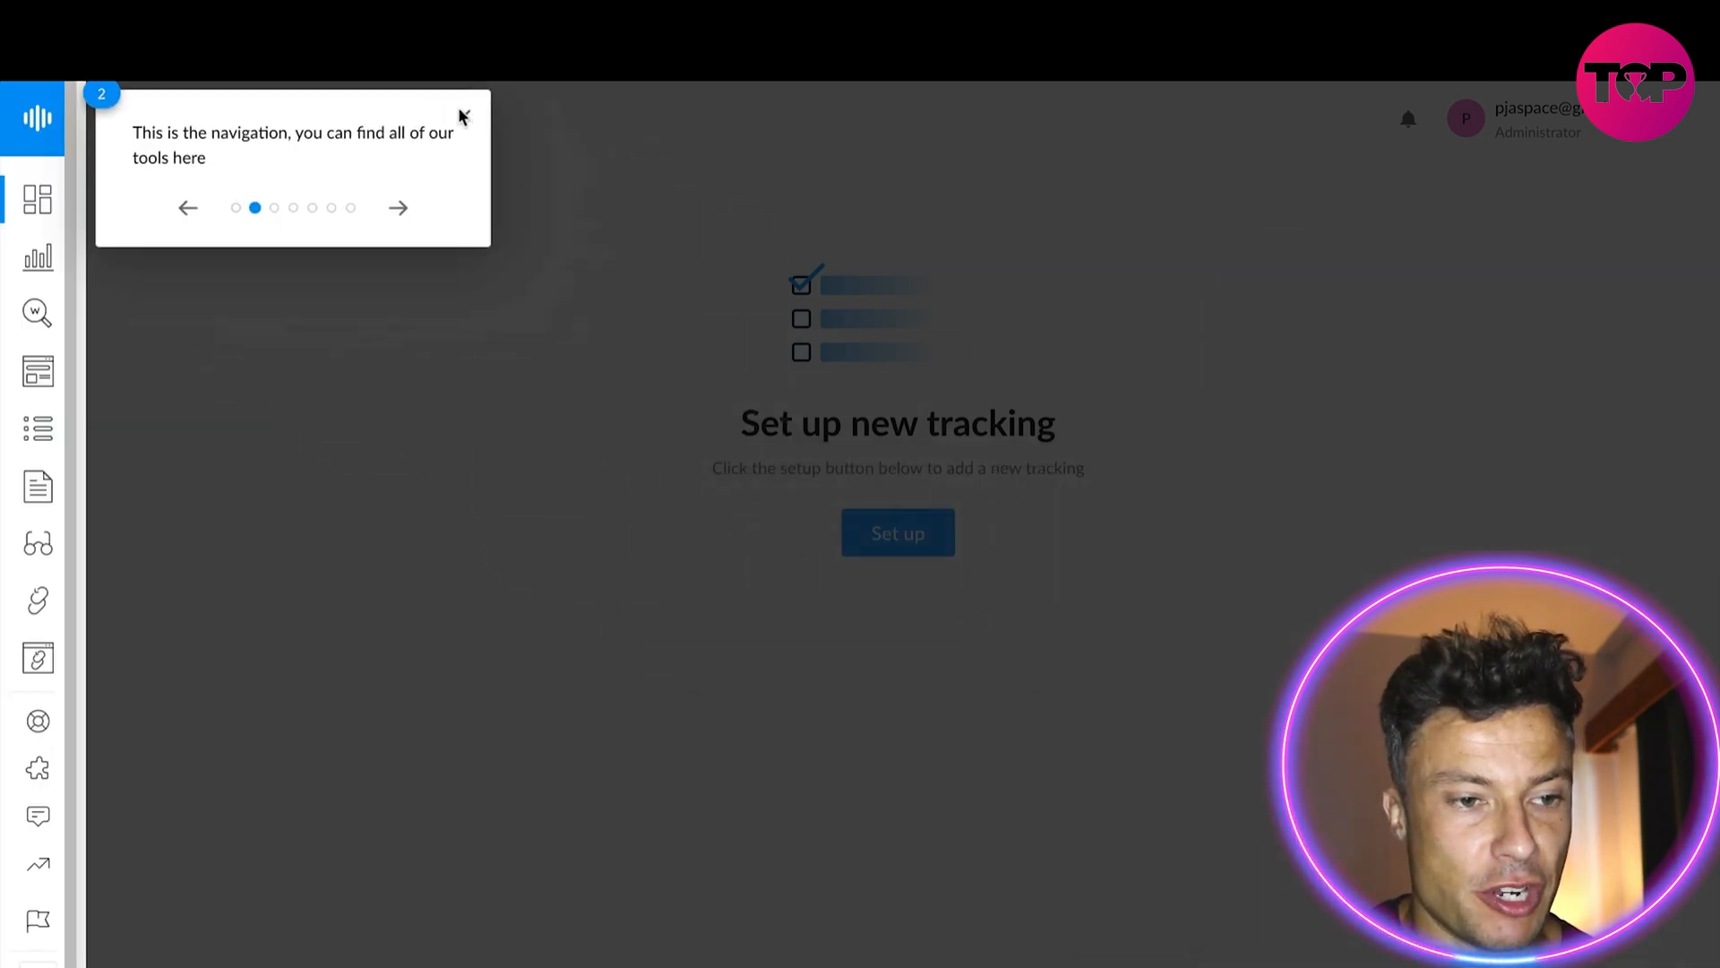
{"action": "left_click", "coordinate": [462, 118]}
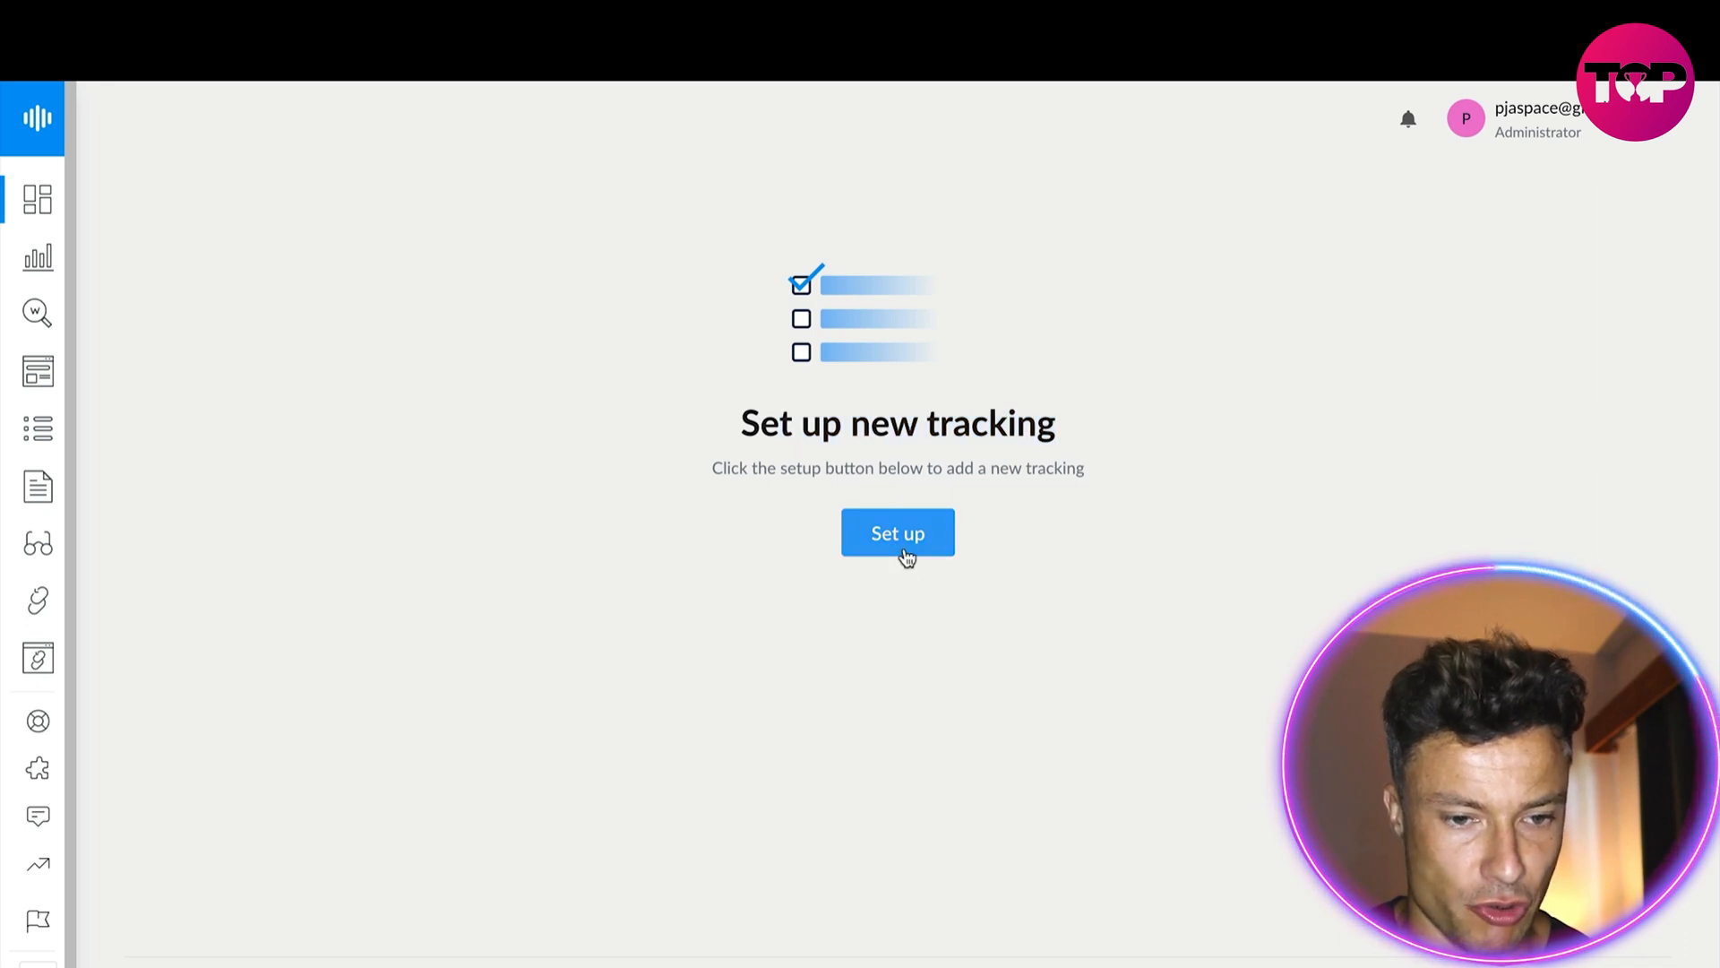
{"action": "left_click", "coordinate": [898, 534]}
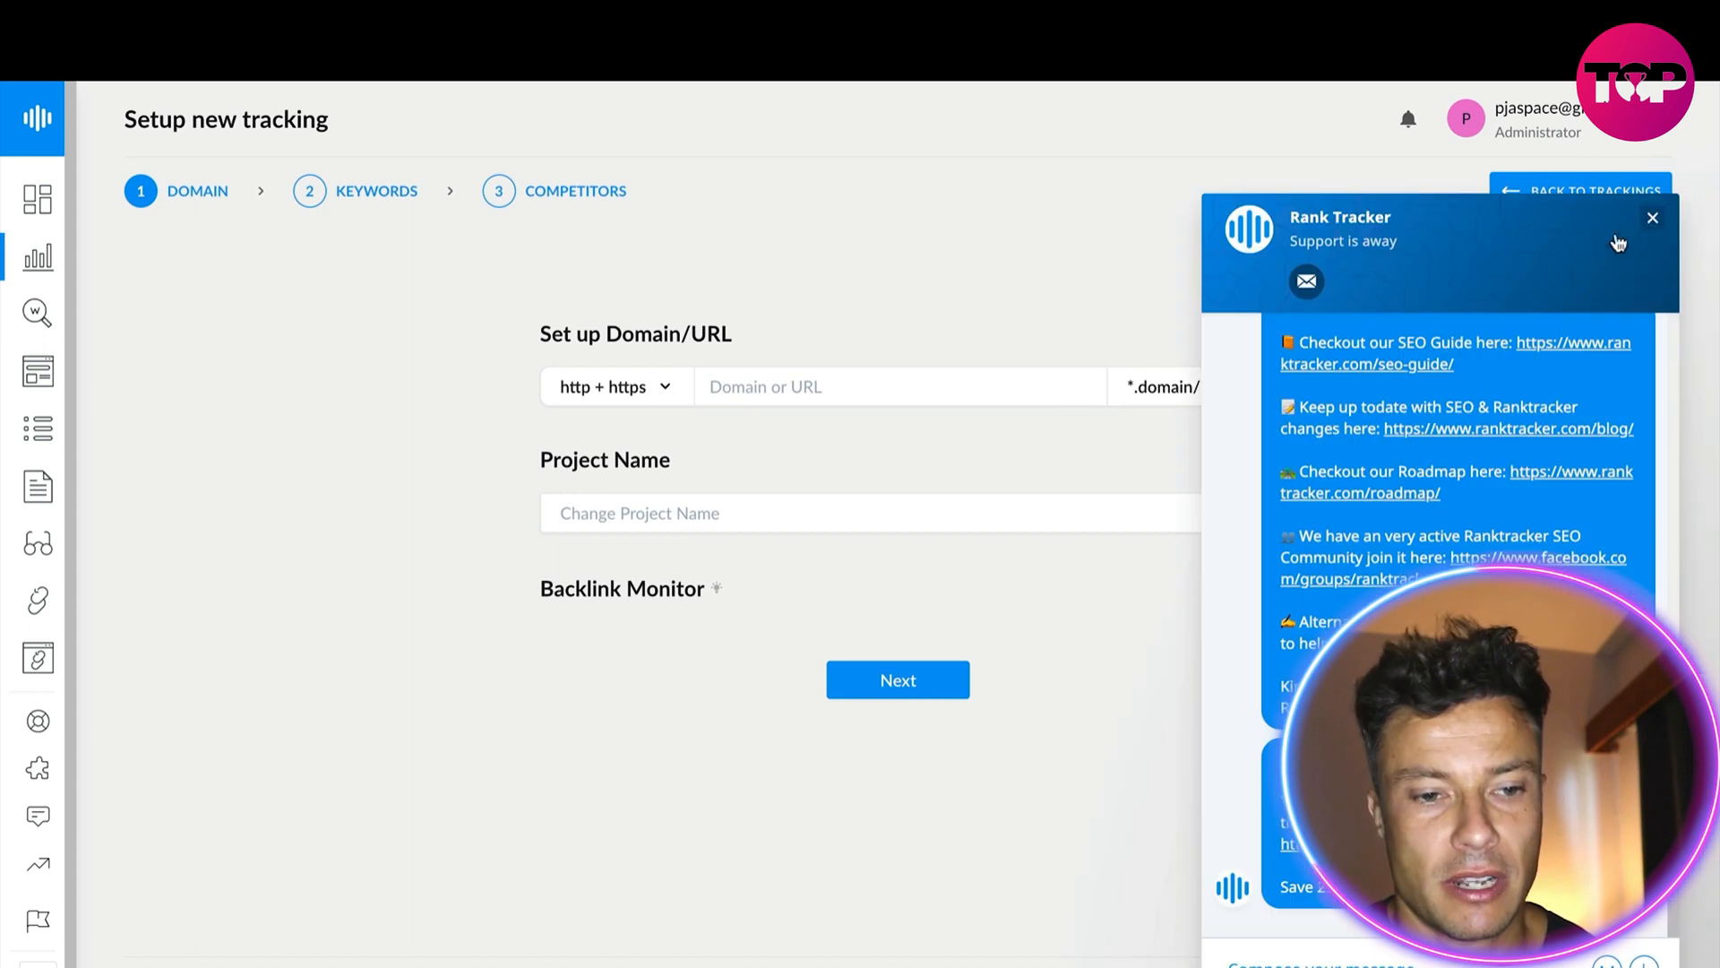
- Close the support chat and choose the domain match type for udemy
{"action": "left_click", "coordinate": [1653, 216]}
{"action": "type", "text": "udemy"}
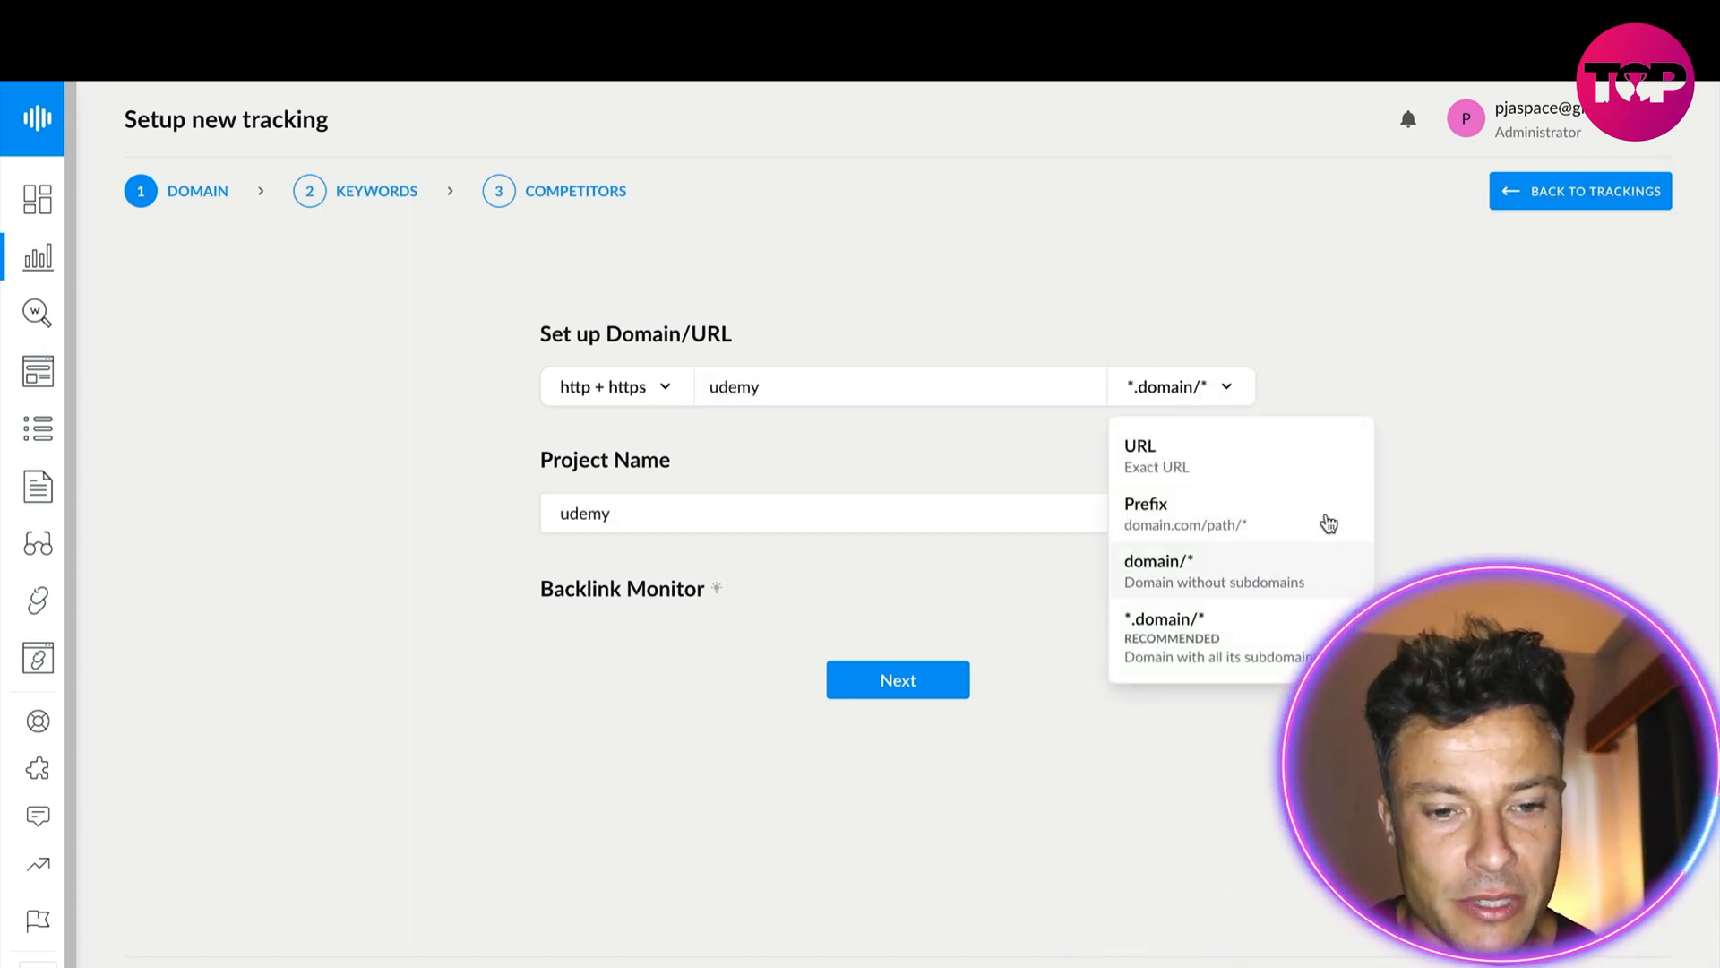
{"action": "left_click", "coordinate": [898, 679]}
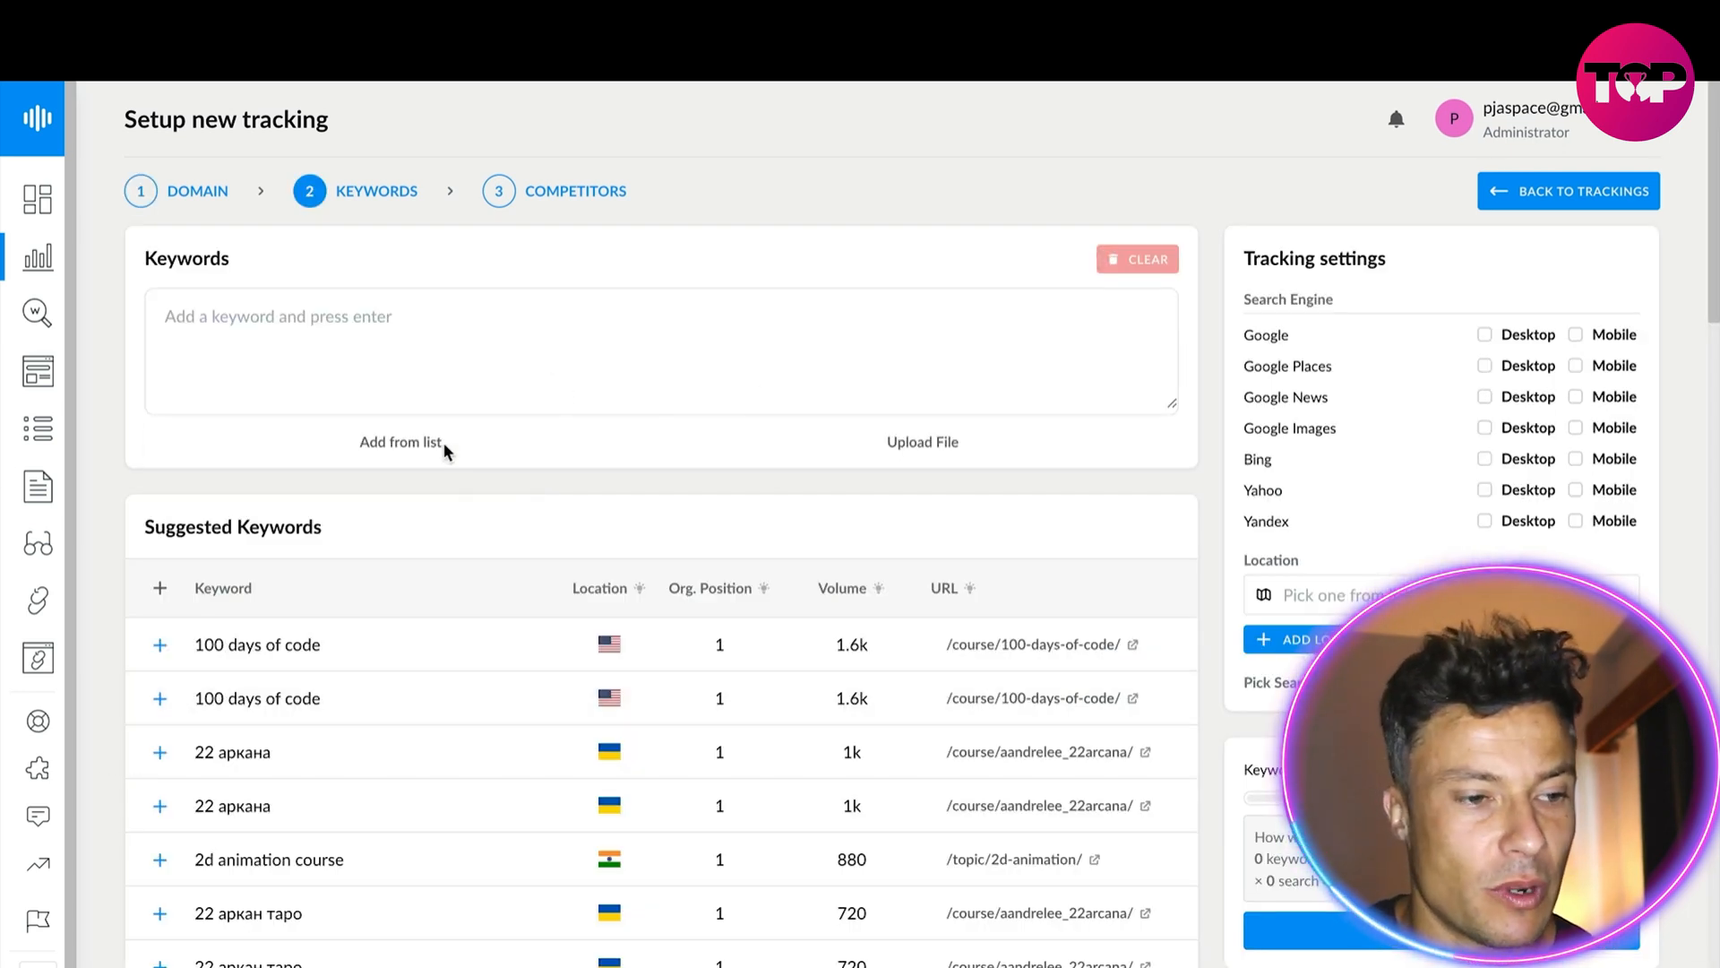
{"action": "type", "text": "crypto"}
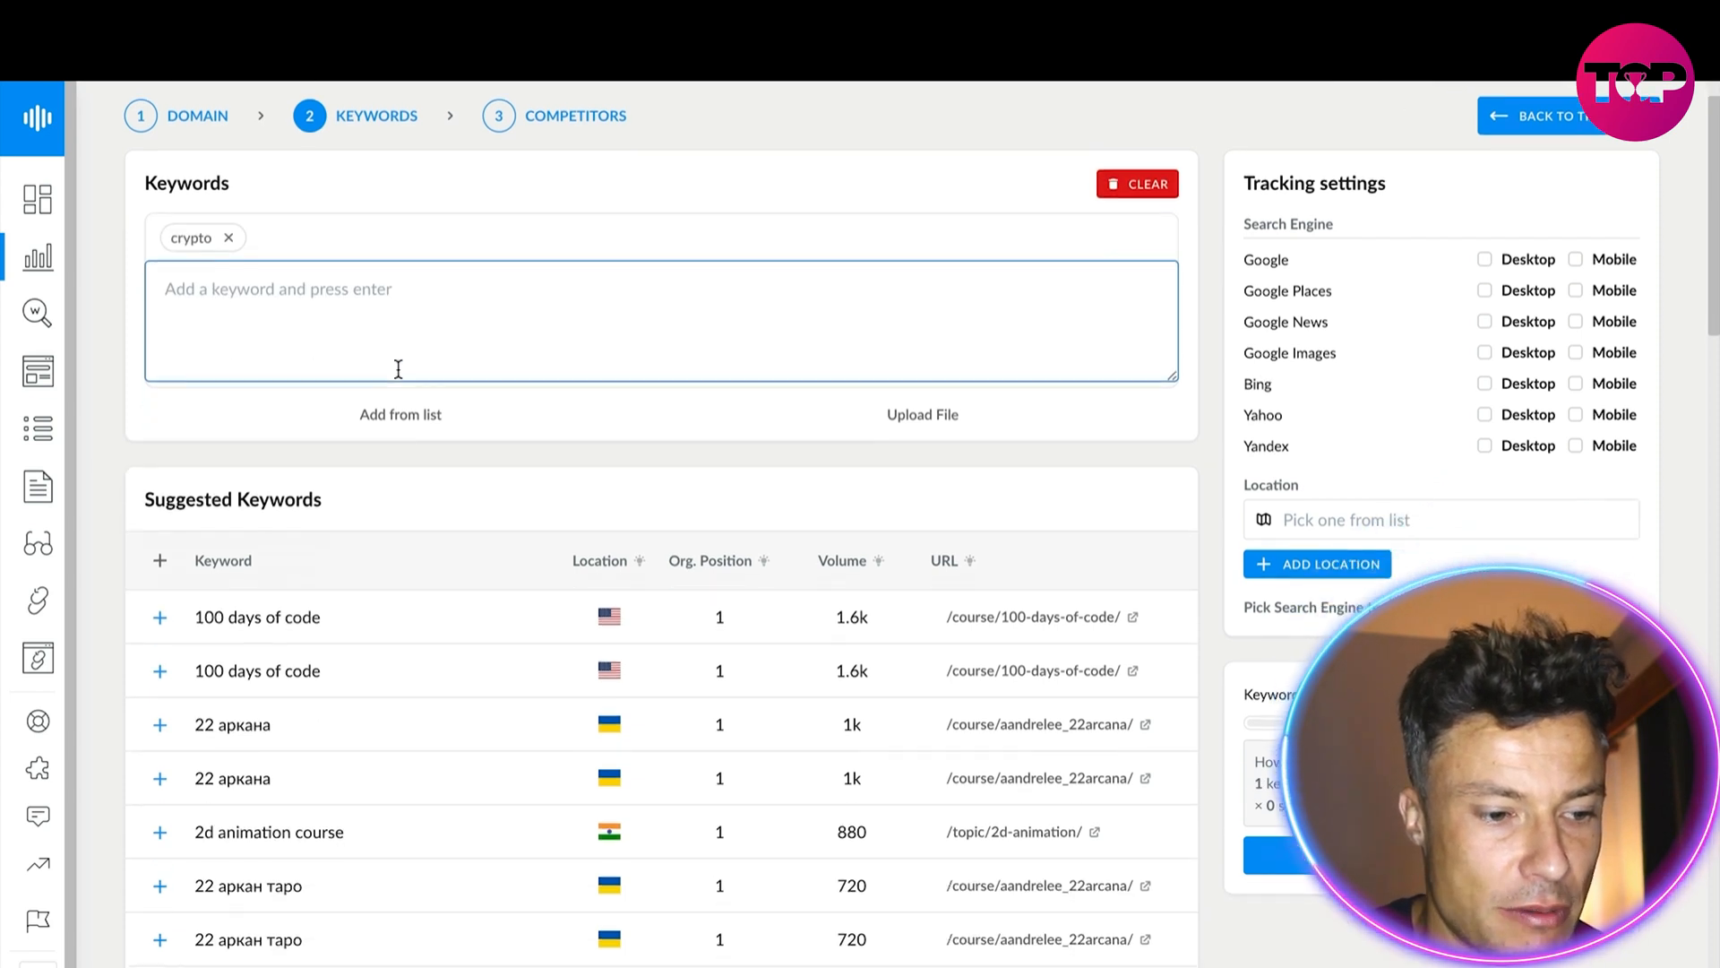
{"action": "scroll", "scroll_direction": "down", "scroll_amount": 3}
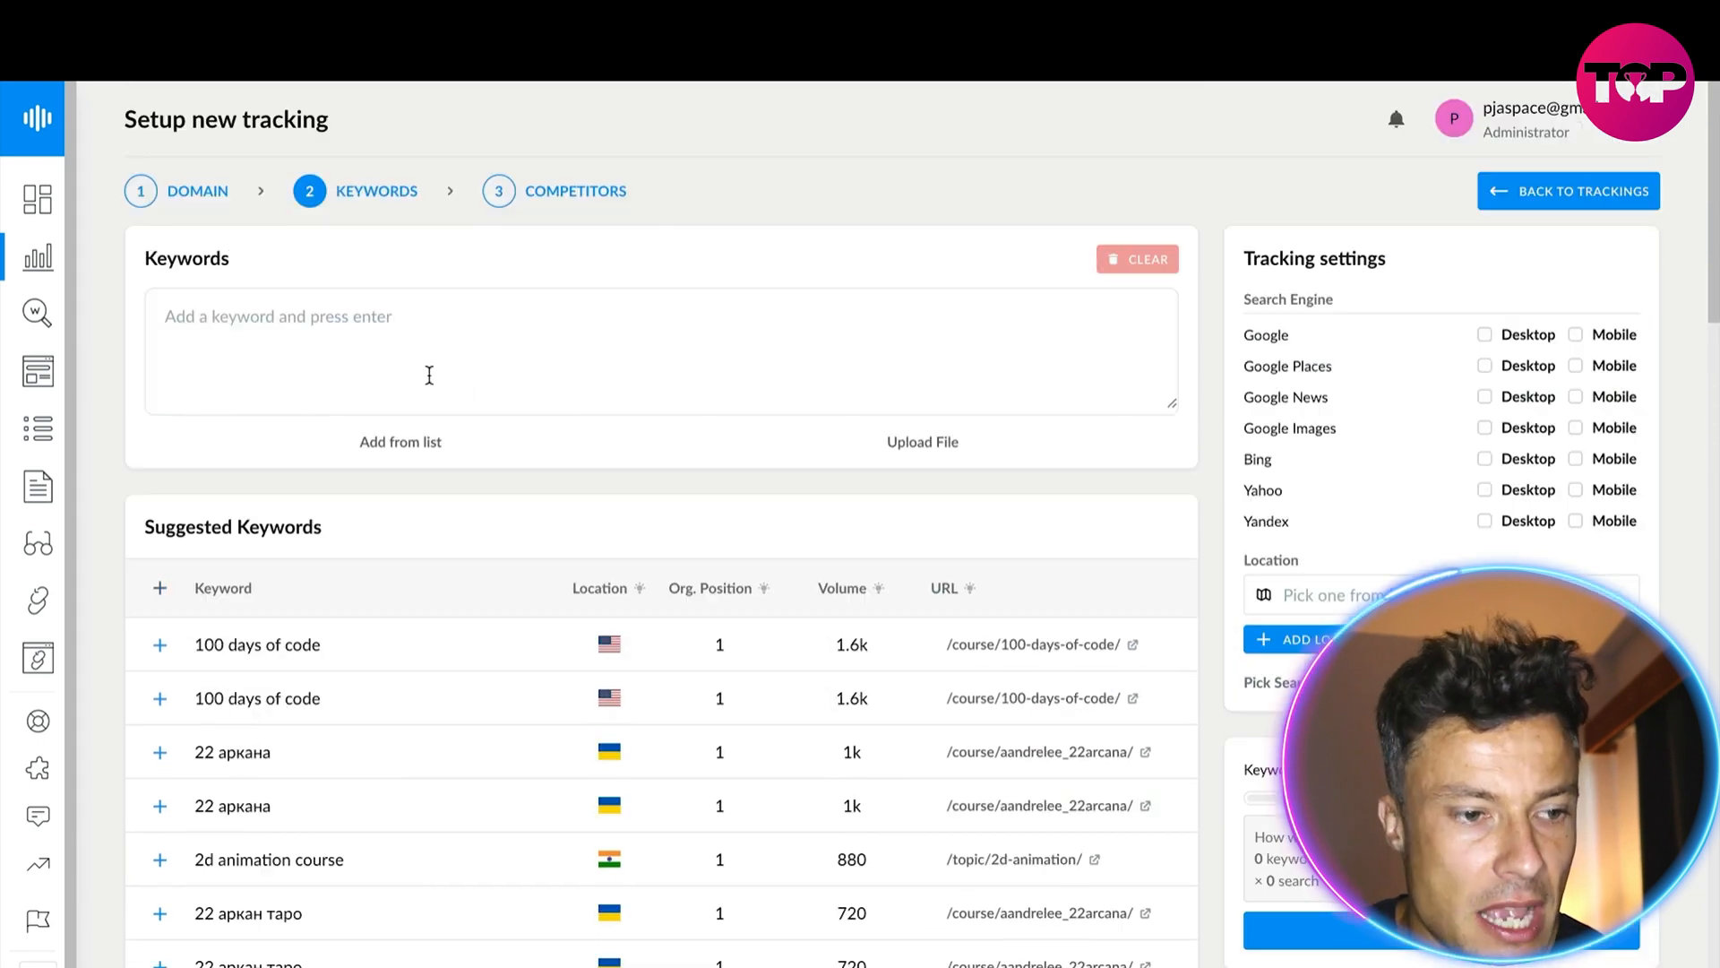
{"action": "scroll", "scroll_direction": "down", "scroll_amount": 3}
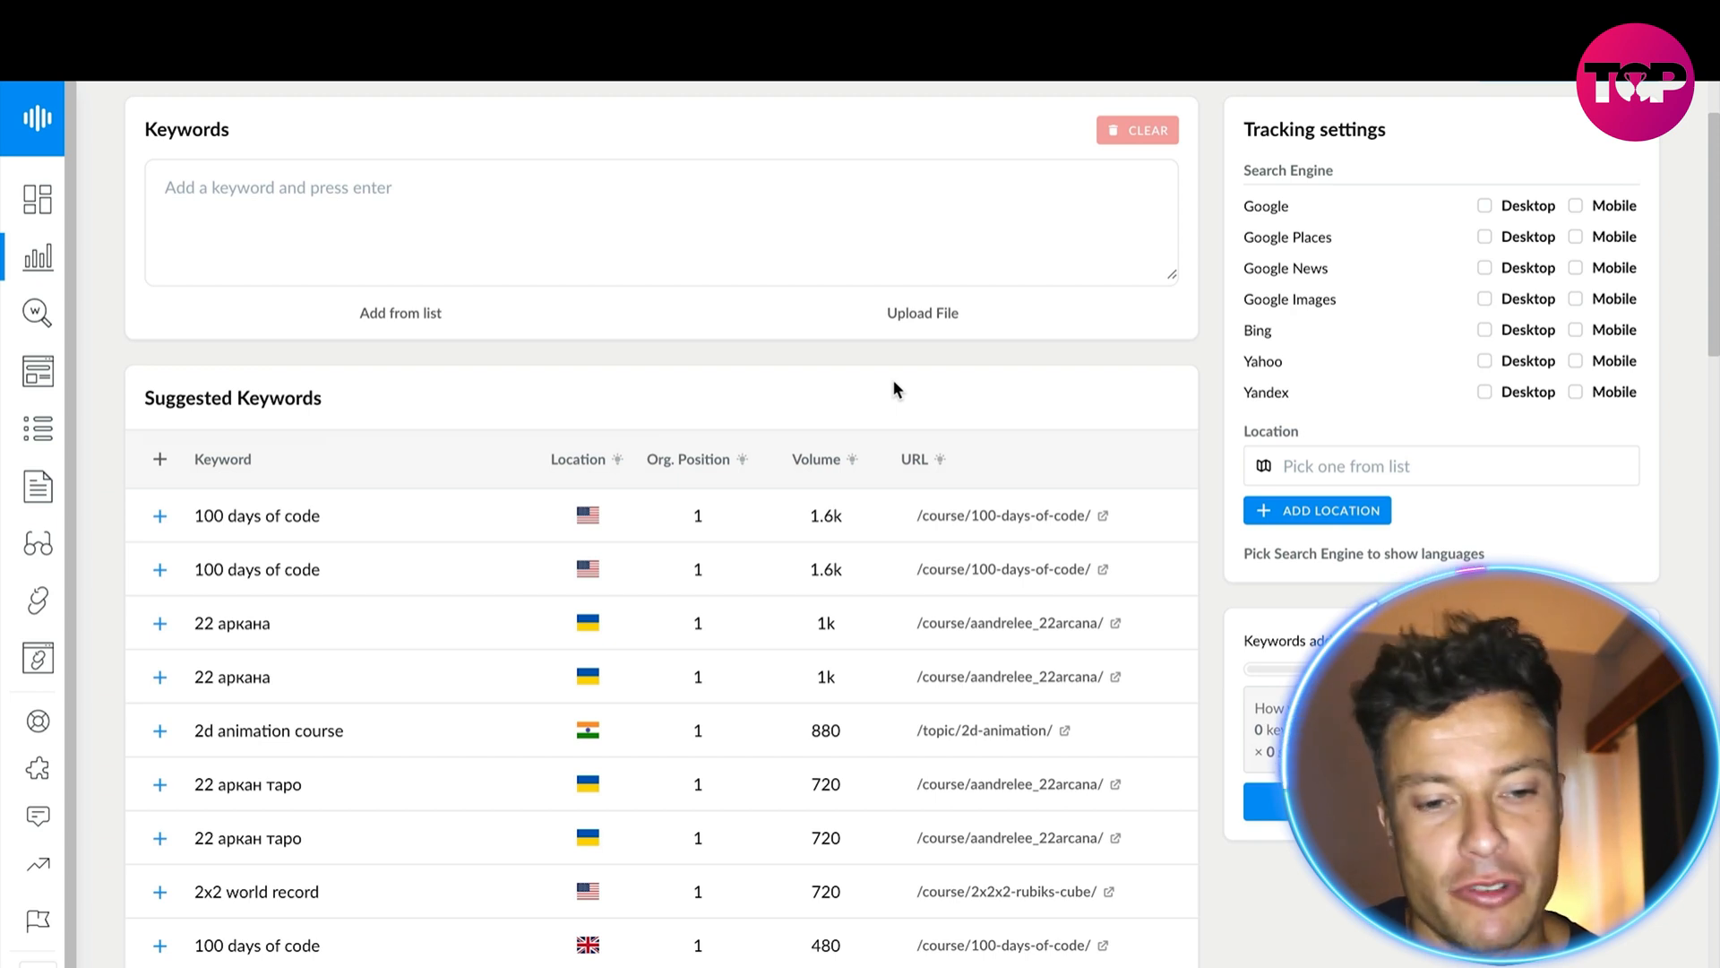
{"action": "scroll", "scroll_direction": "down", "scroll_amount": 3}
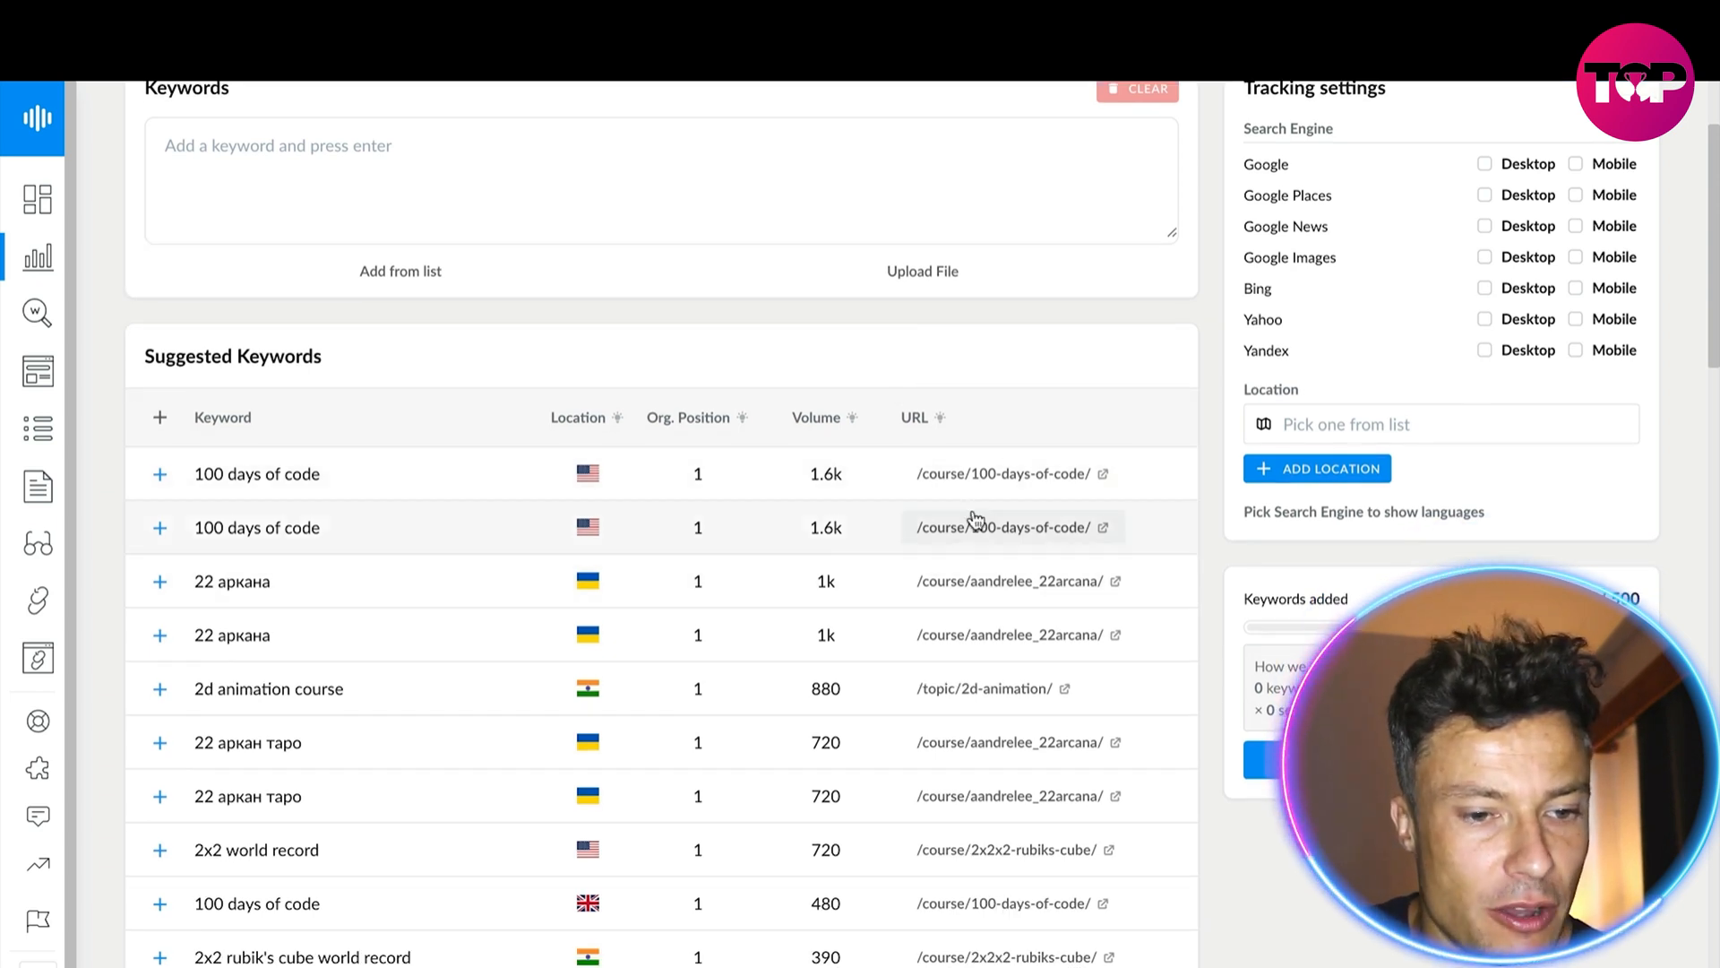
{"action": "scroll", "scroll_direction": "down", "scroll_amount": 3}
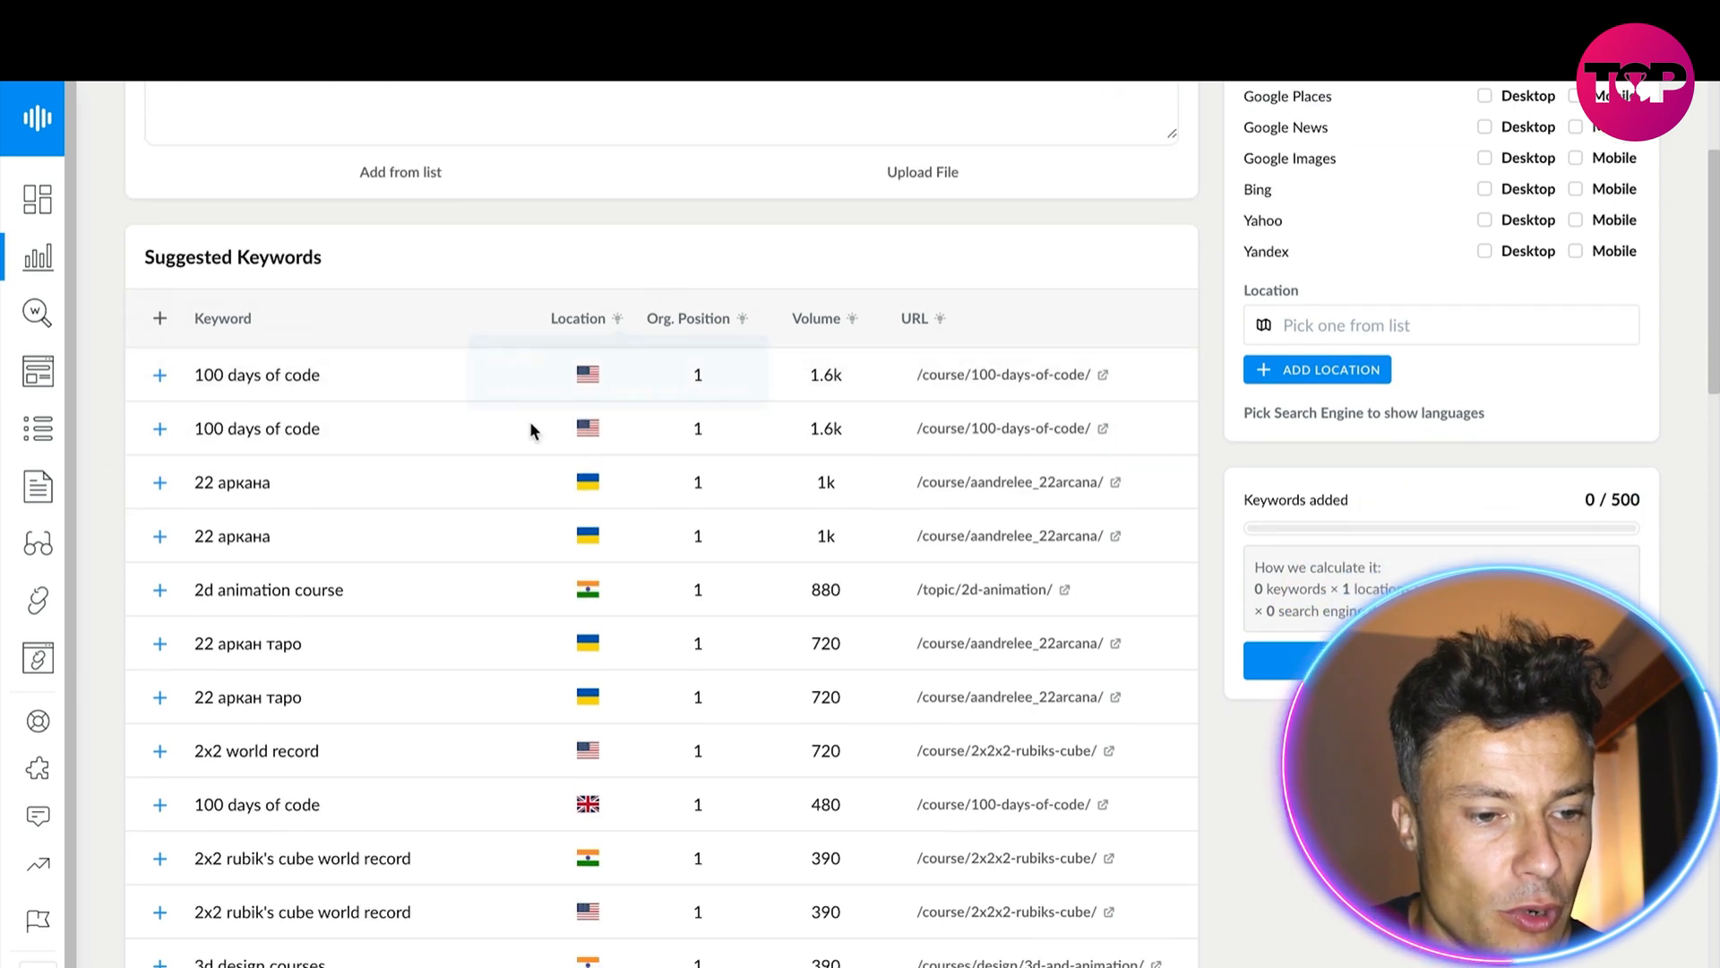
{"action": "mouse_move", "coordinate": [570, 552]}
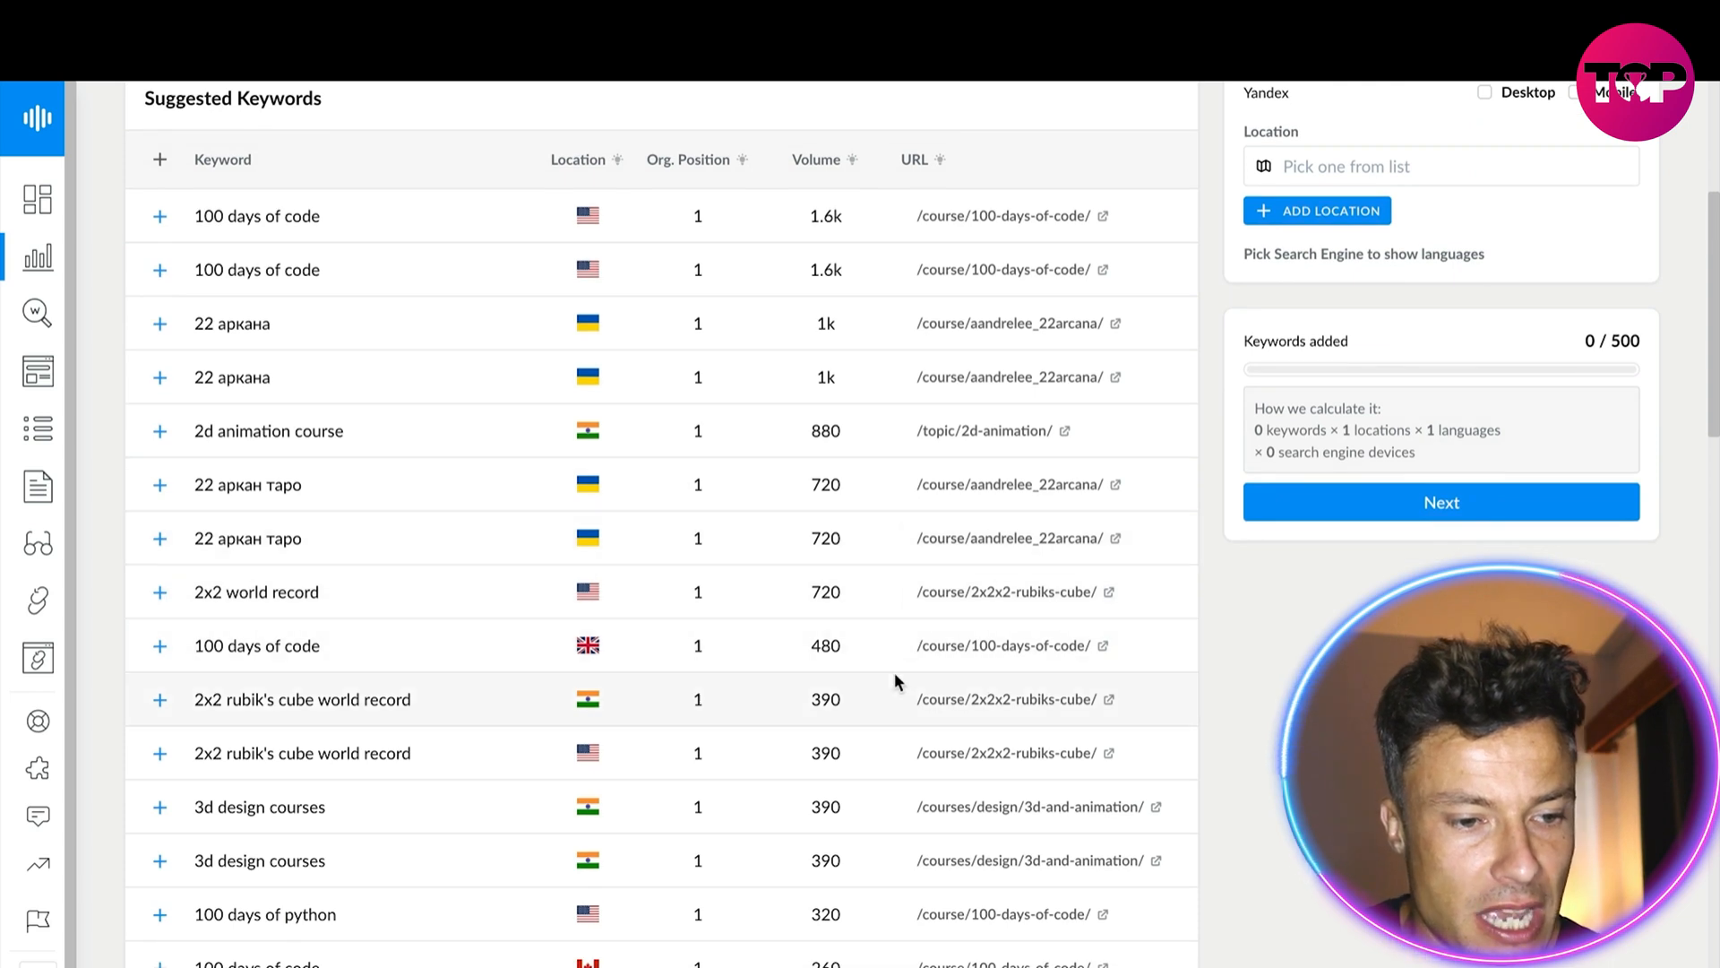
{"action": "scroll", "scroll_direction": "down", "scroll_amount": 3}
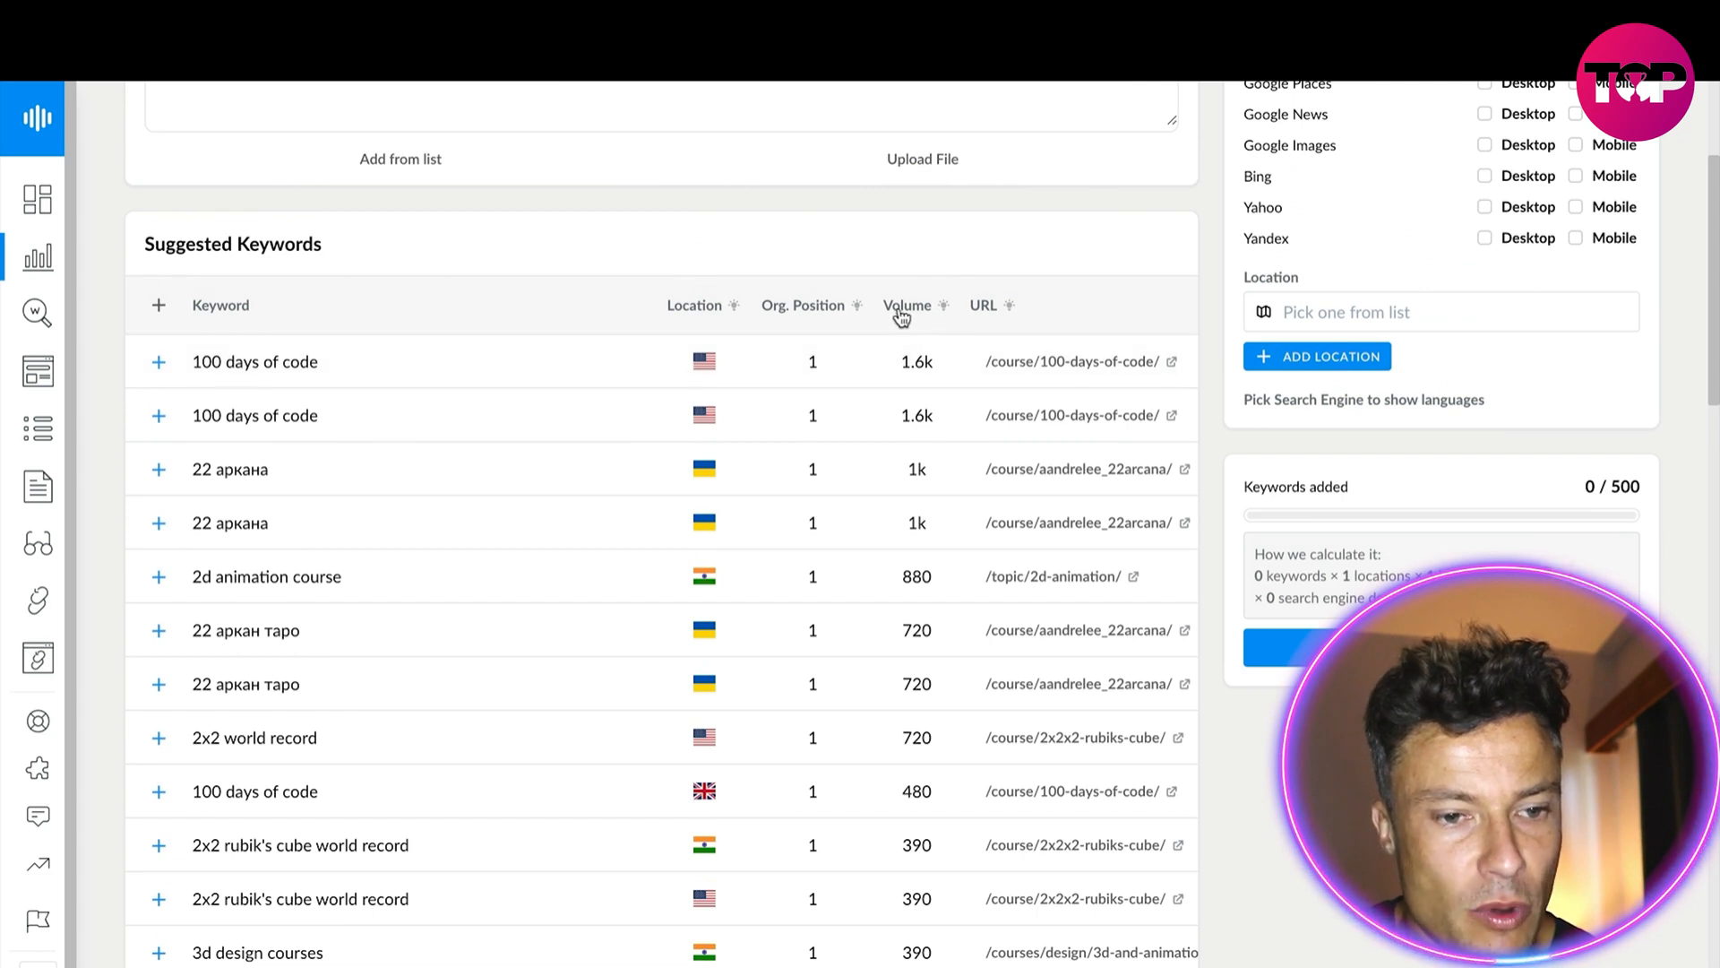
{"action": "scroll", "scroll_direction": "down", "scroll_amount": 3}
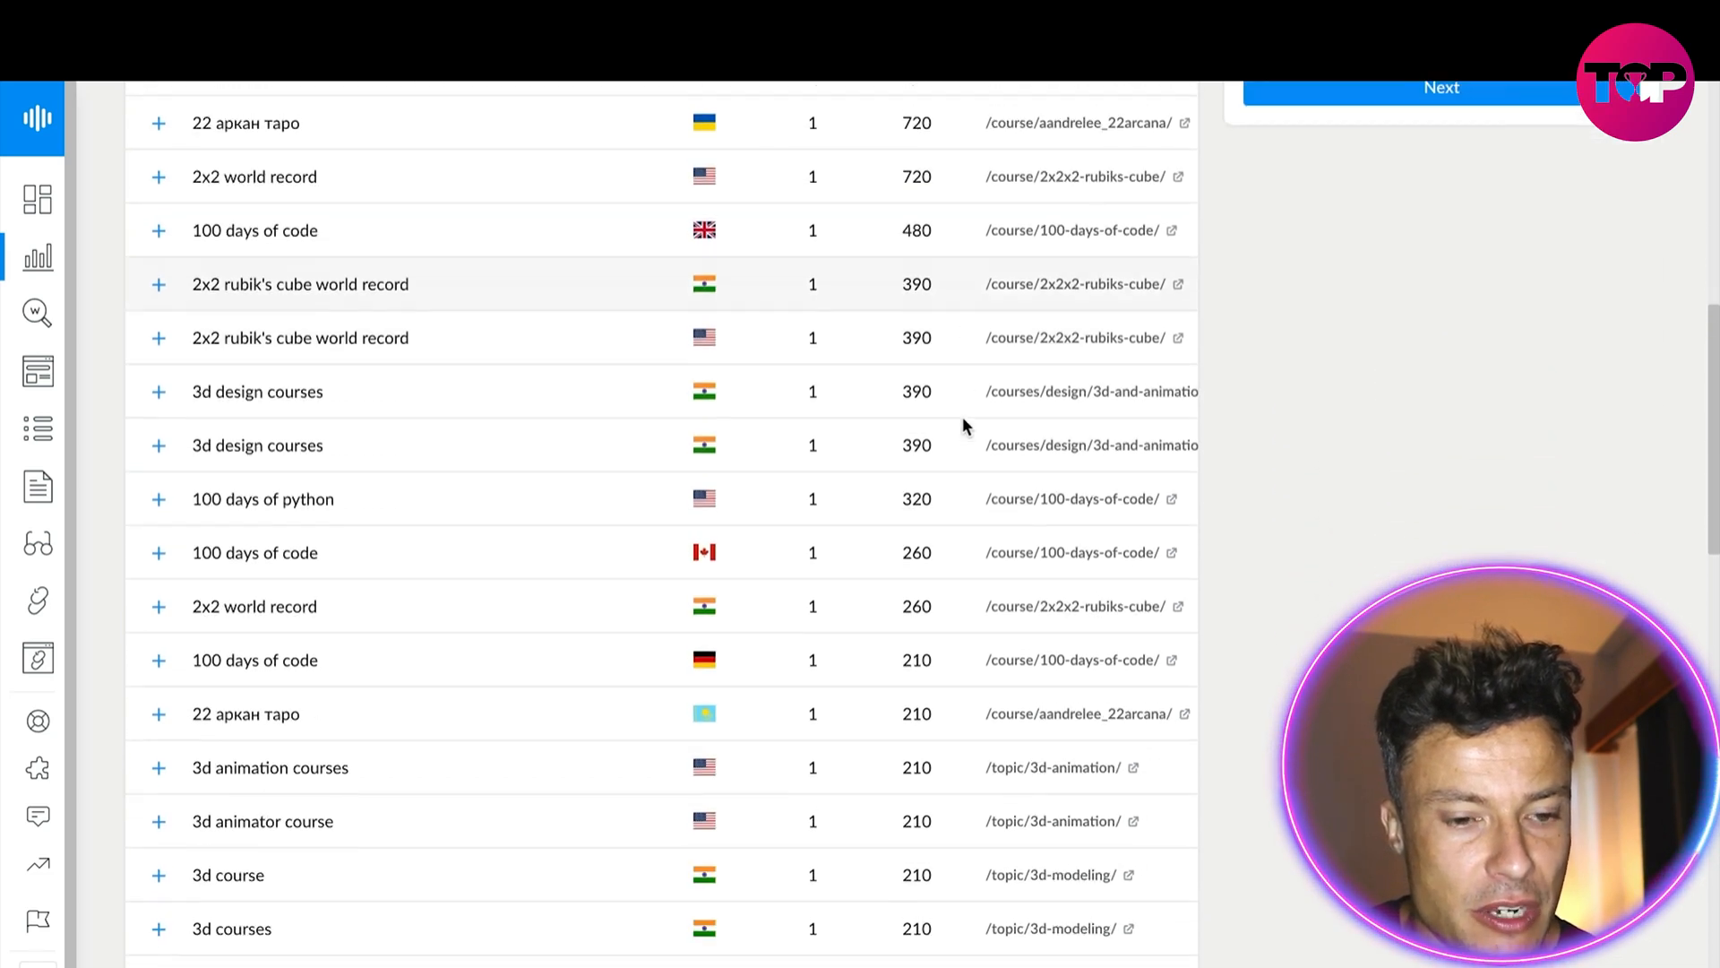
{"action": "scroll", "scroll_direction": "down", "scroll_amount": 3}
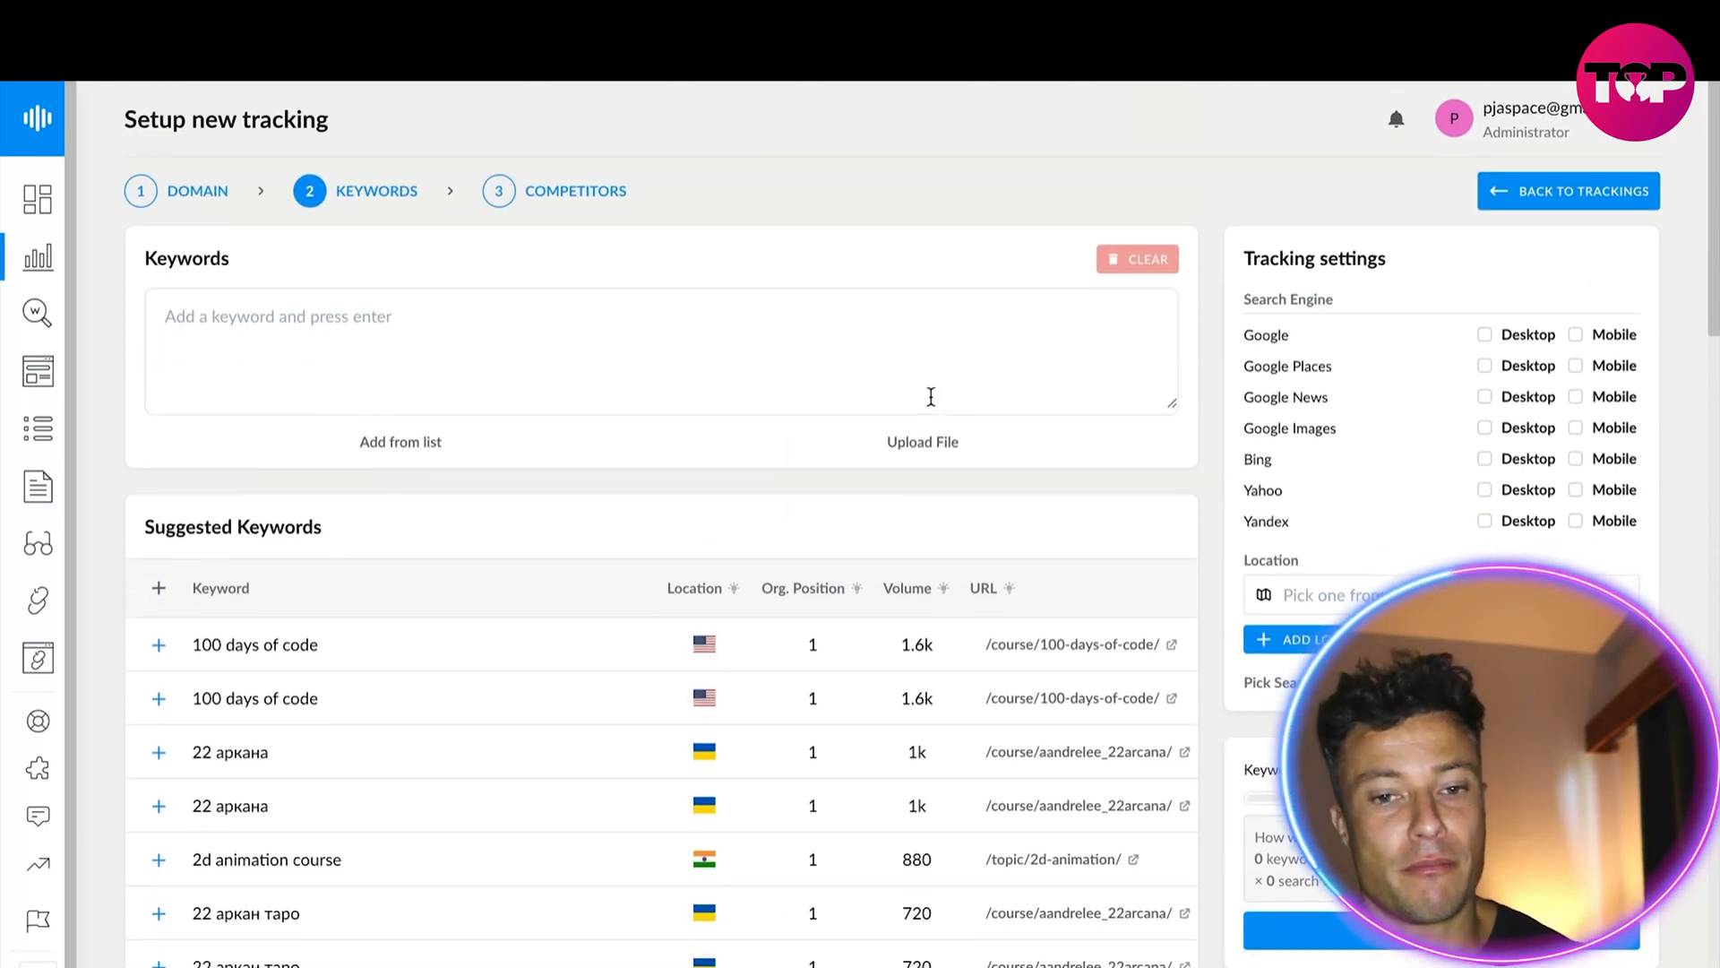
{"action": "mouse_move", "coordinate": [783, 399]}
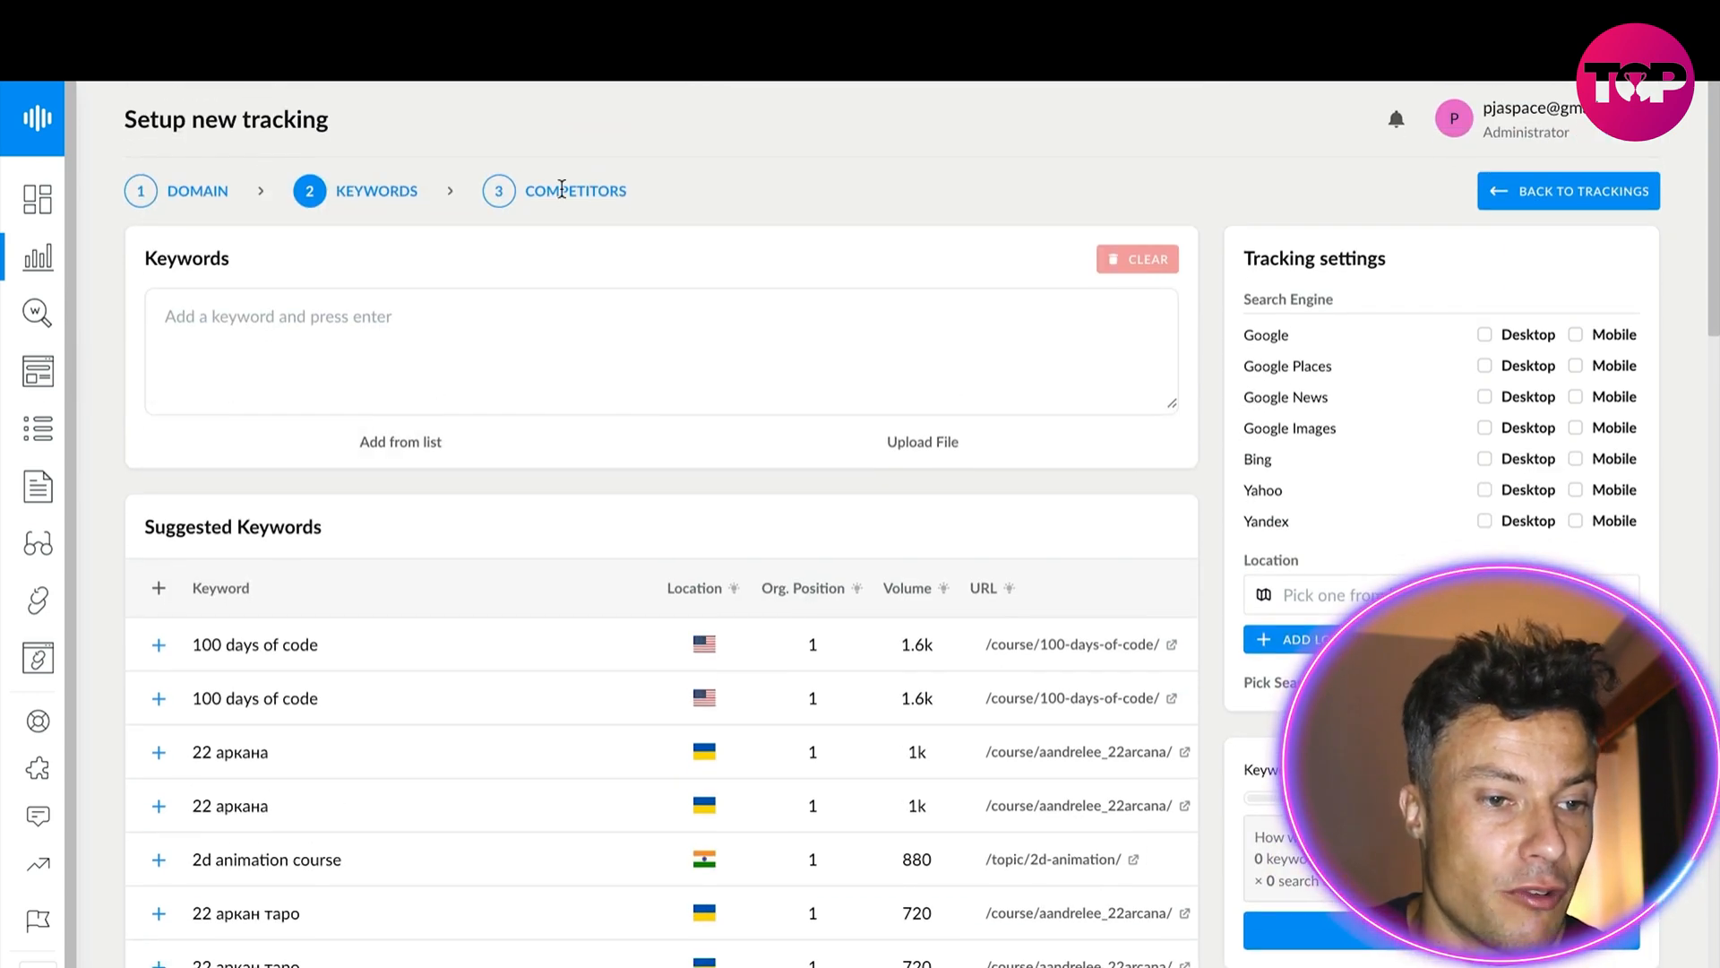
- Search 'crypto' in Keyword Finder for Global and browse the results table
{"action": "left_click", "coordinate": [36, 312]}
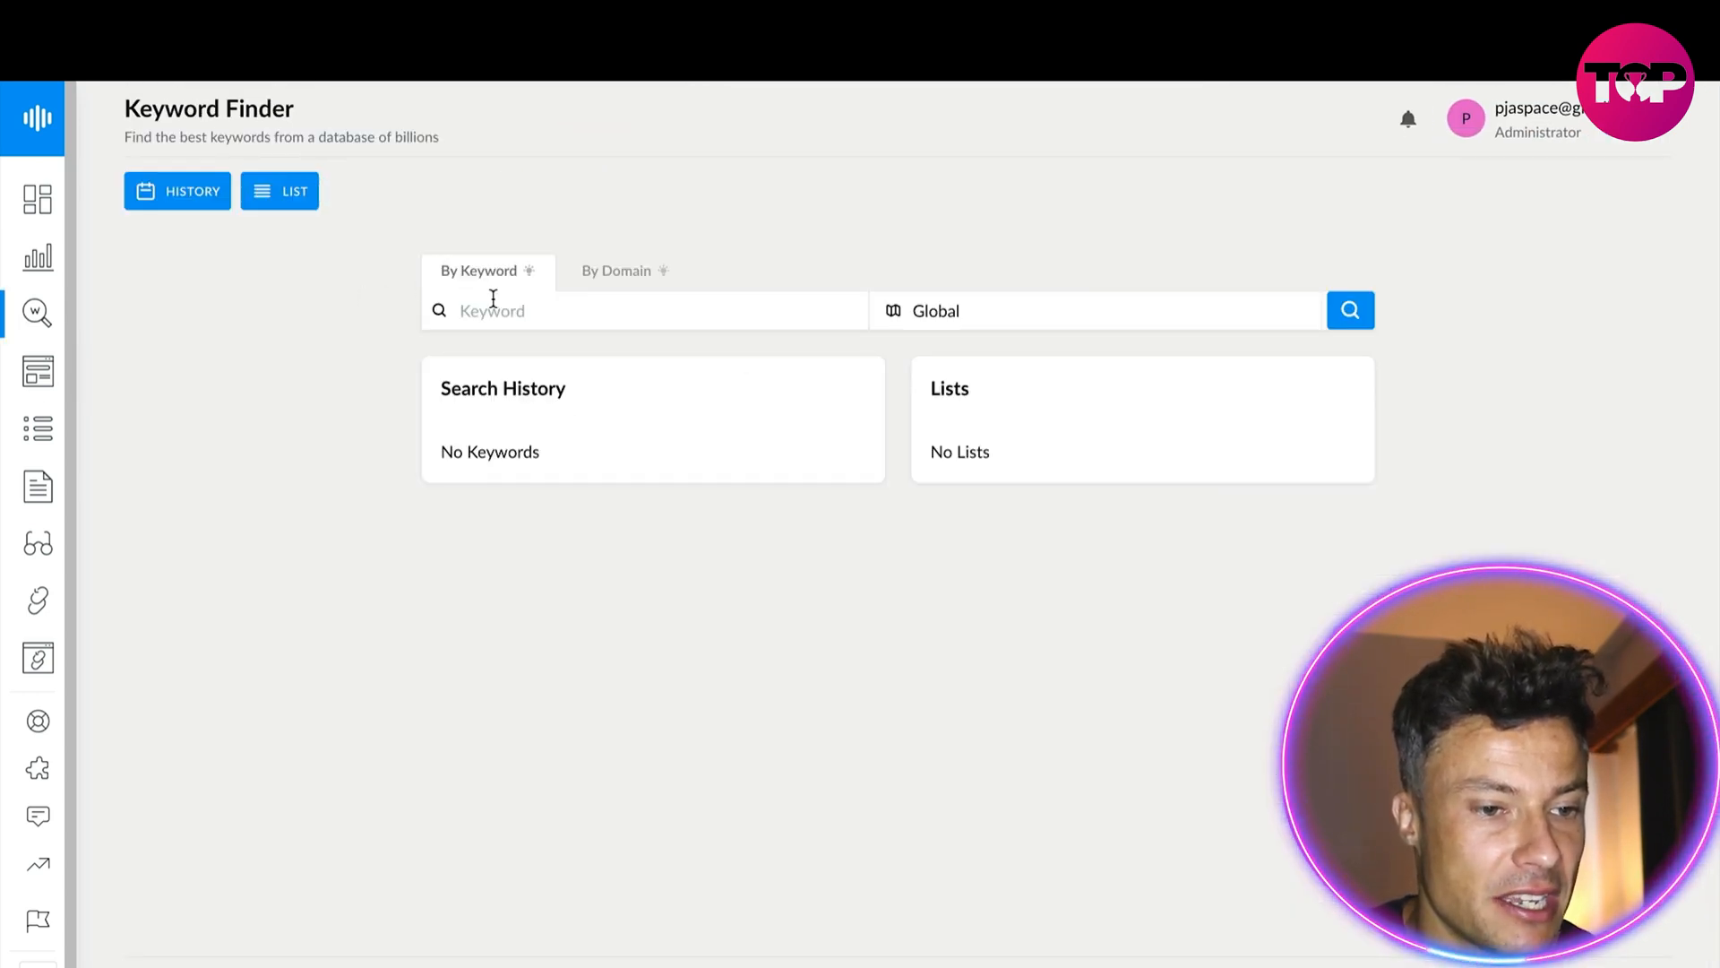
{"action": "left_click", "coordinate": [1351, 310]}
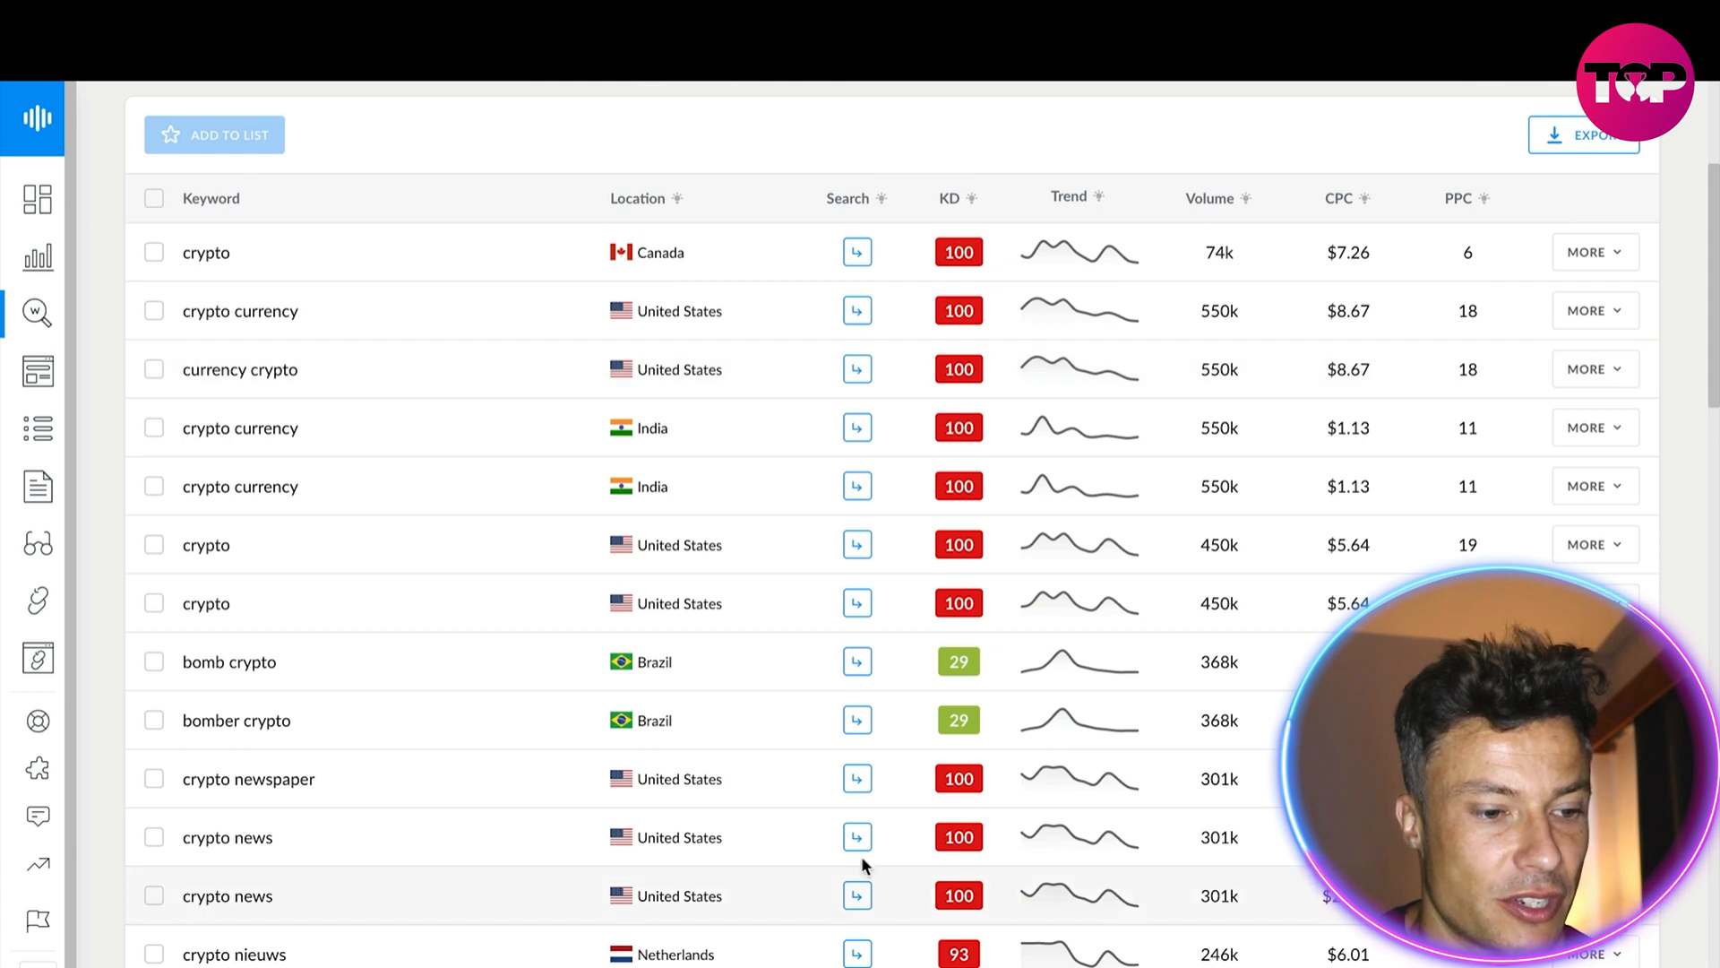
{"action": "scroll", "scroll_direction": "down", "scroll_amount": 3}
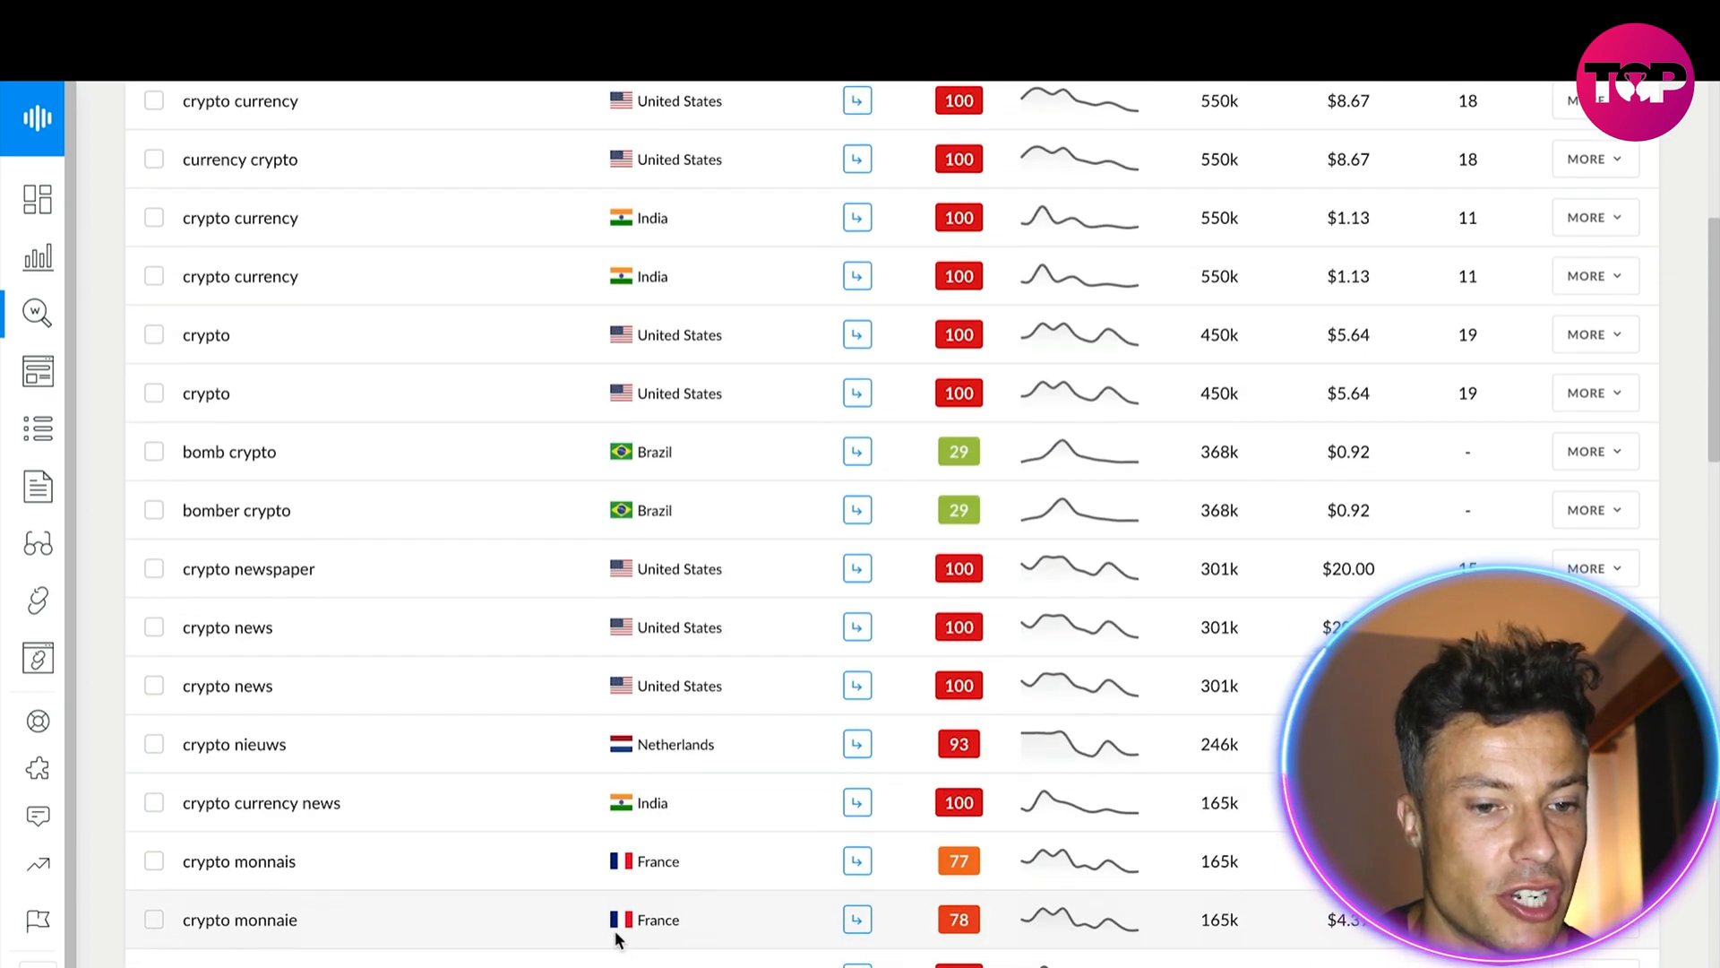
{"action": "scroll", "scroll_direction": "down", "scroll_amount": 3}
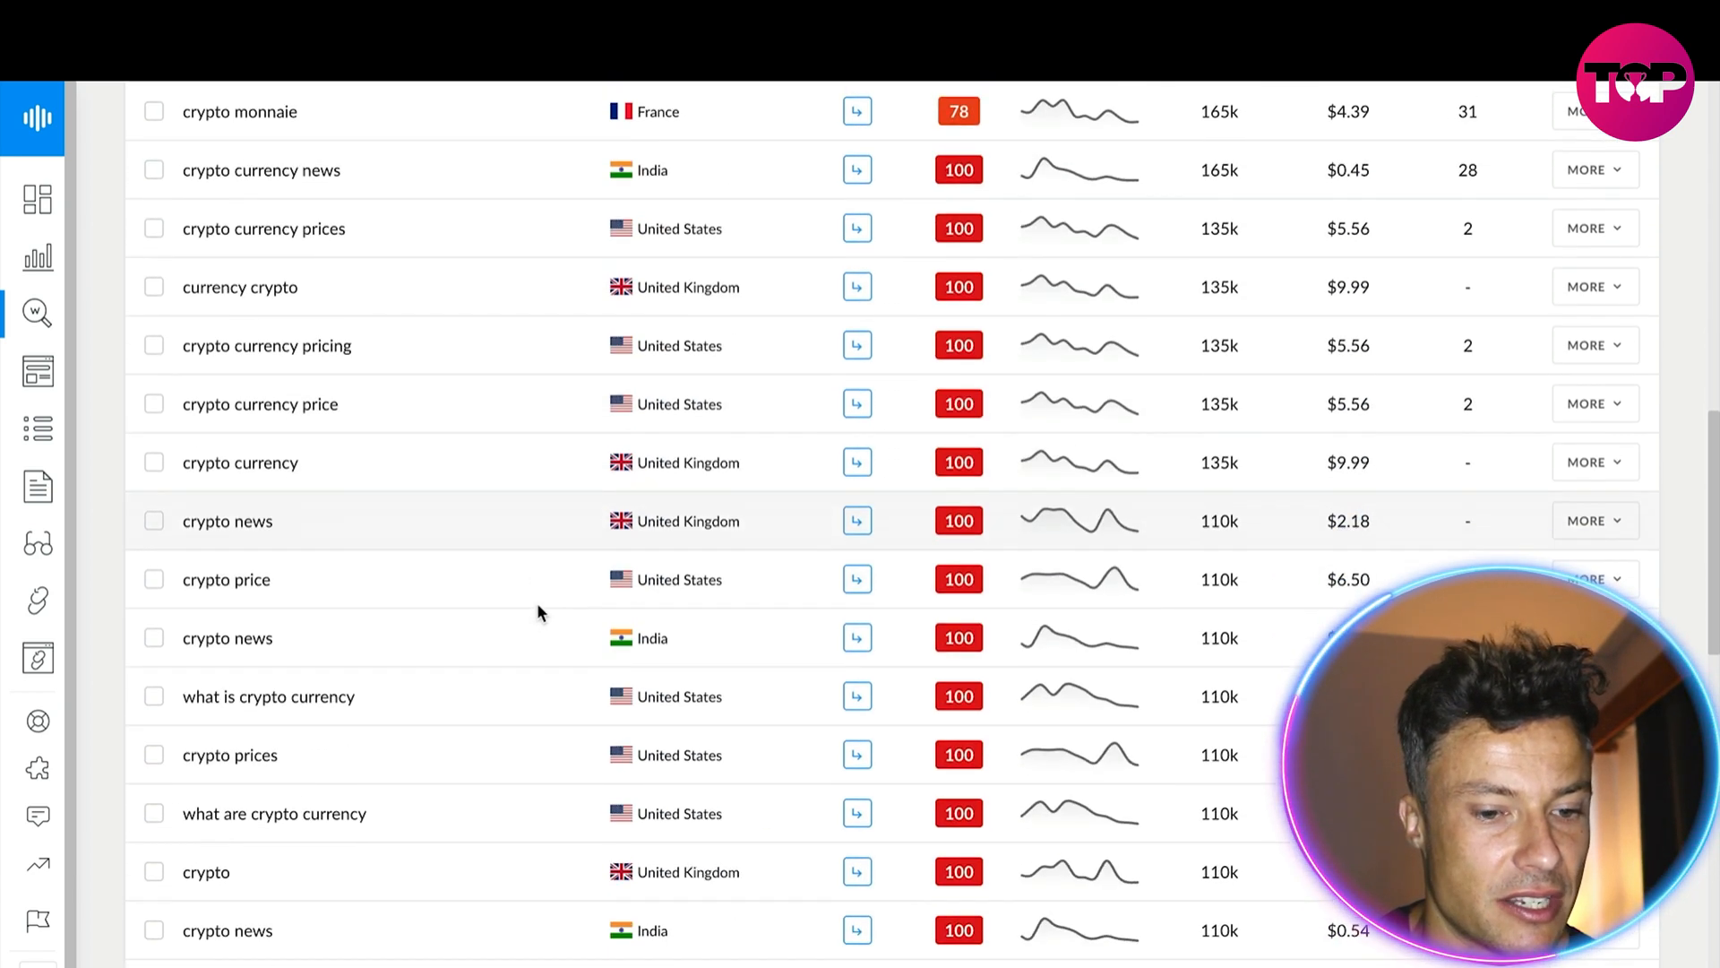
{"action": "scroll", "scroll_direction": "down", "scroll_amount": 3}
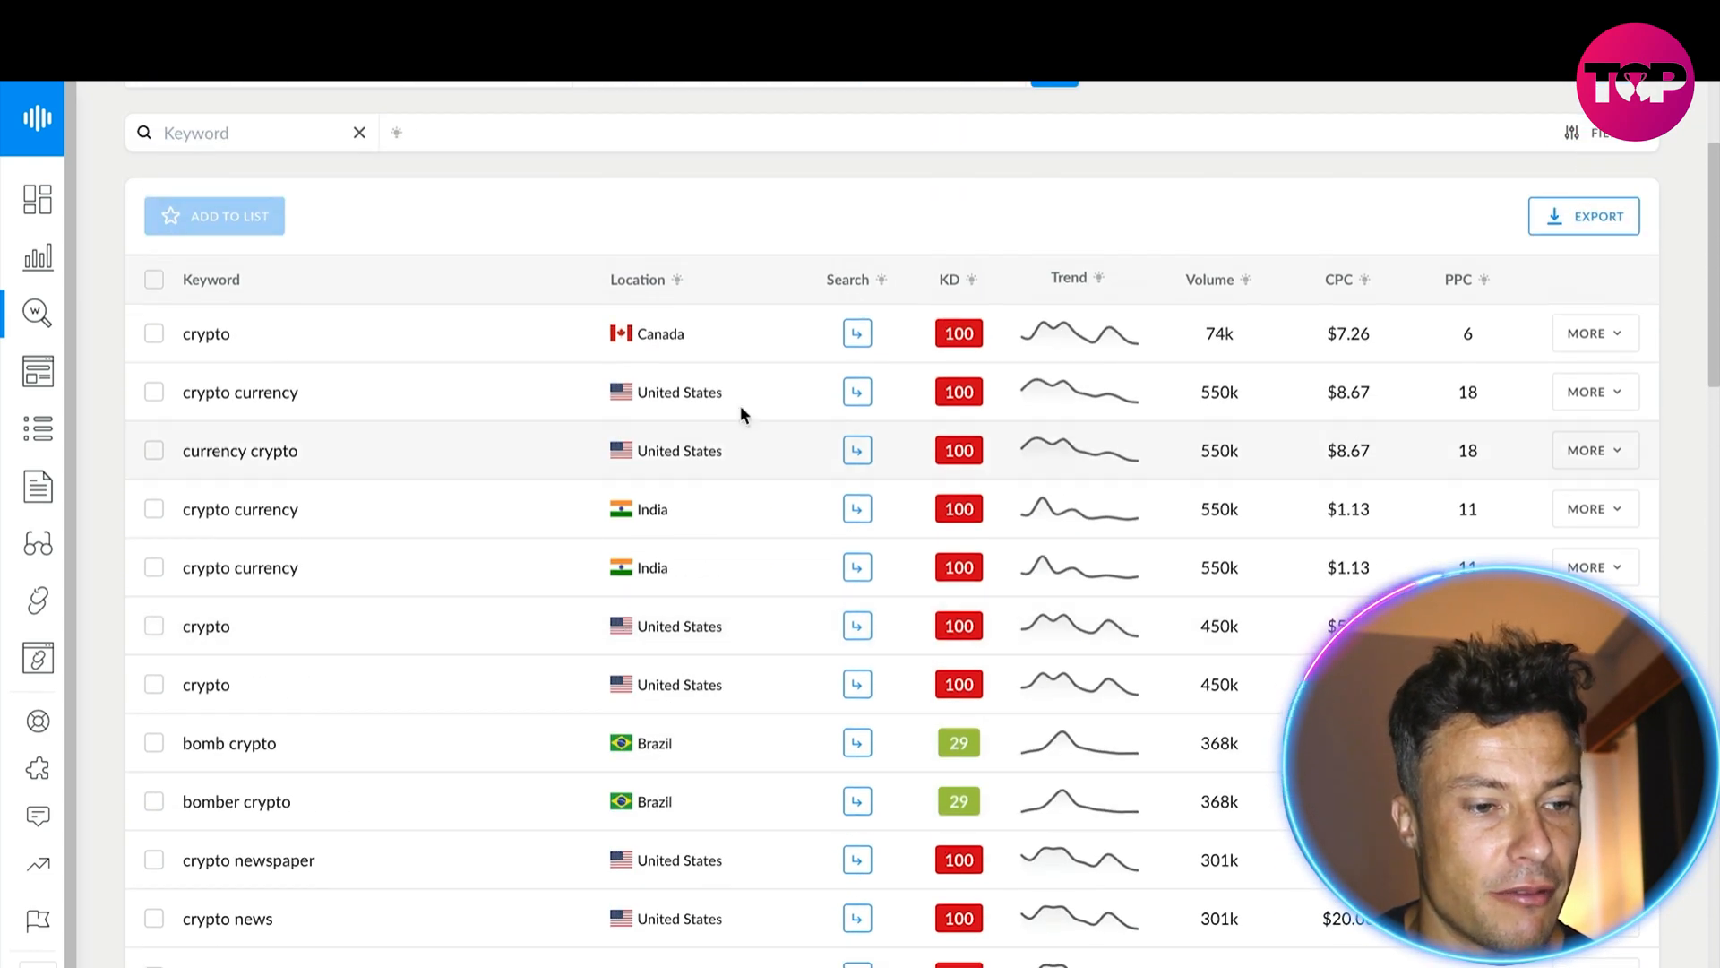
{"action": "mouse_move", "coordinate": [37, 372]}
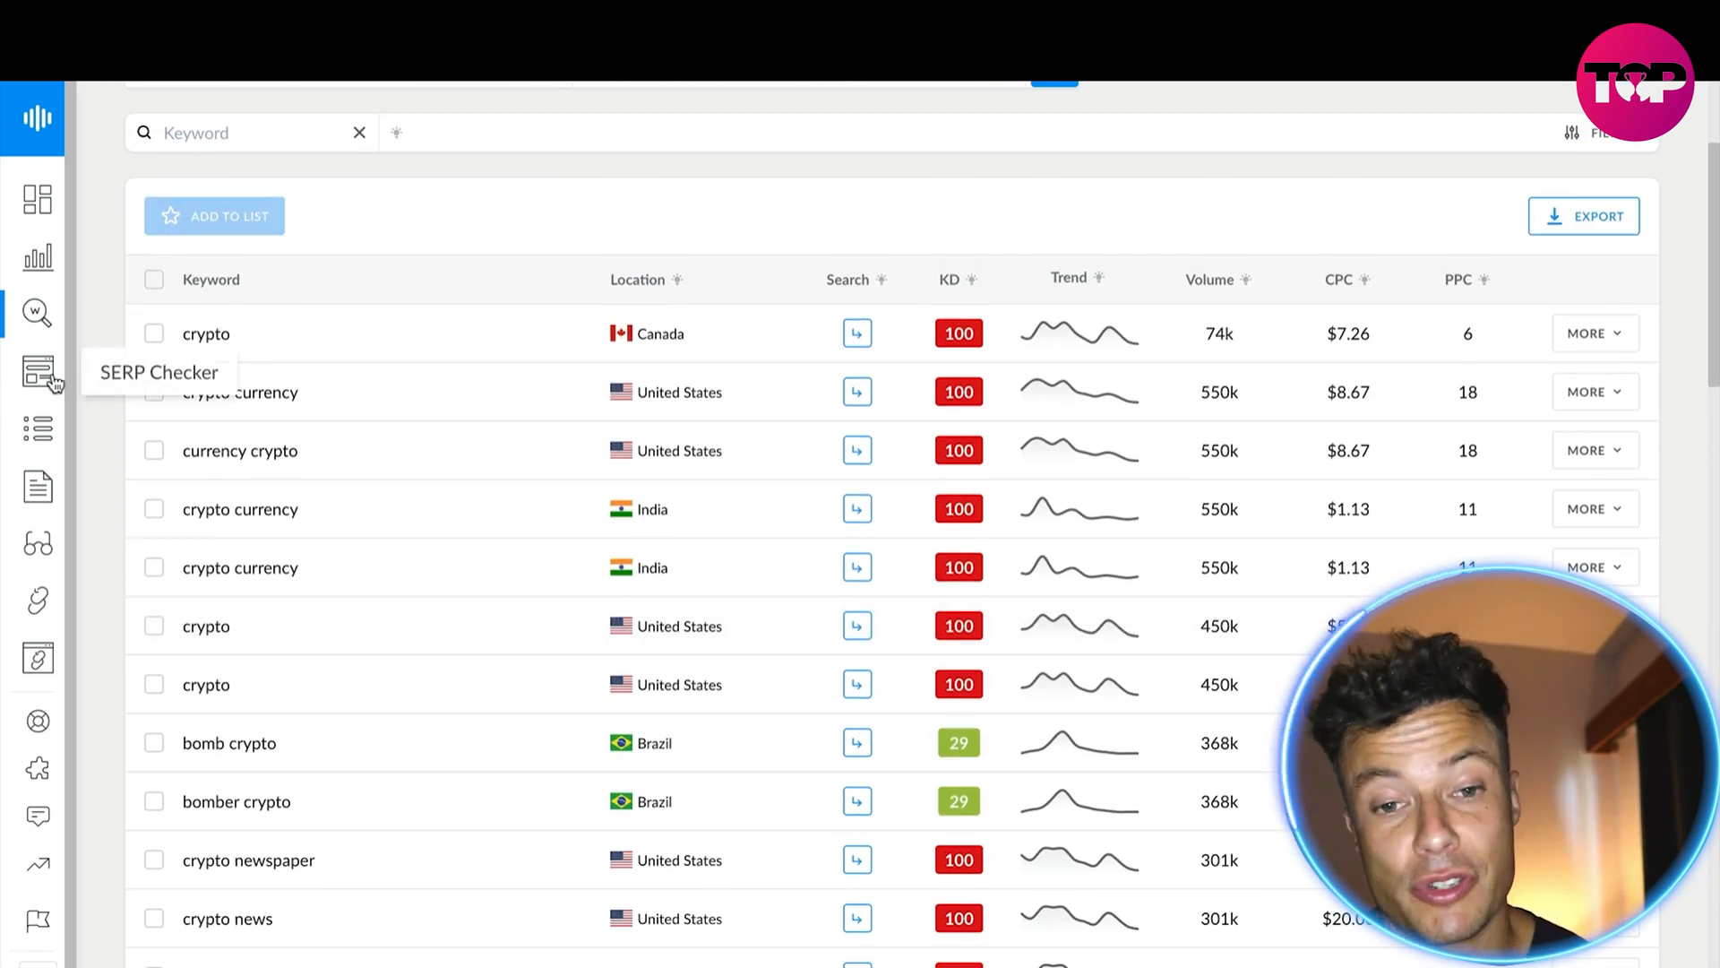
{"action": "mouse_move", "coordinate": [365, 262]}
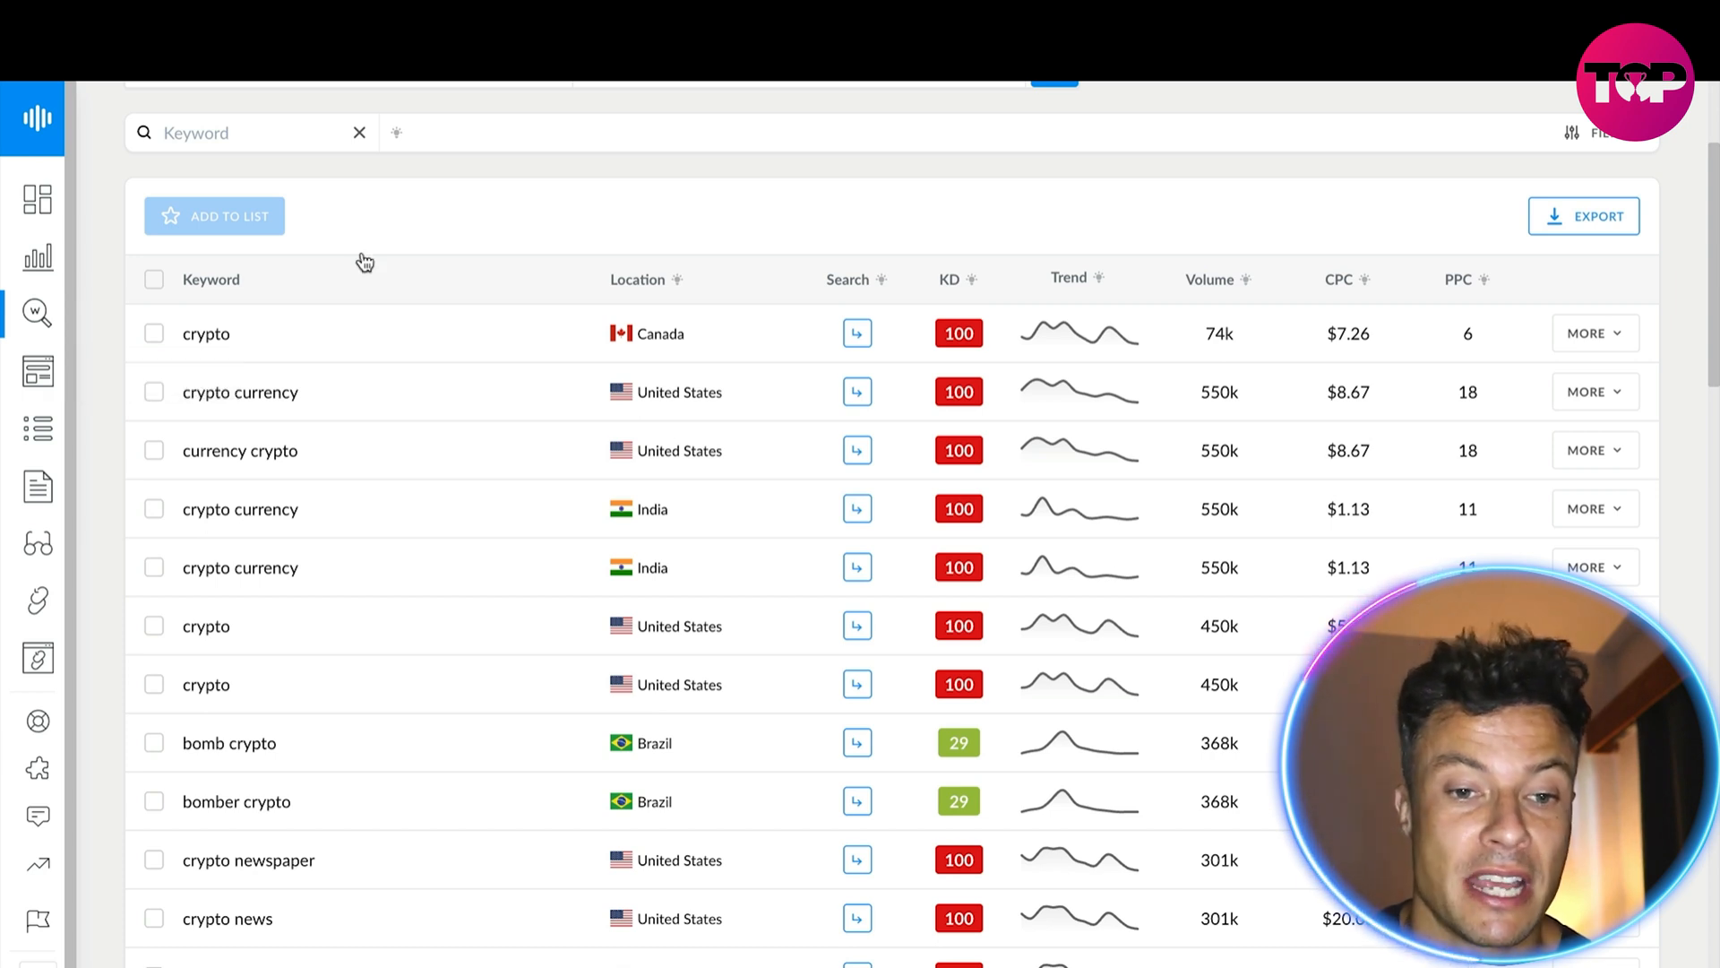
{"action": "mouse_move", "coordinate": [1236, 333]}
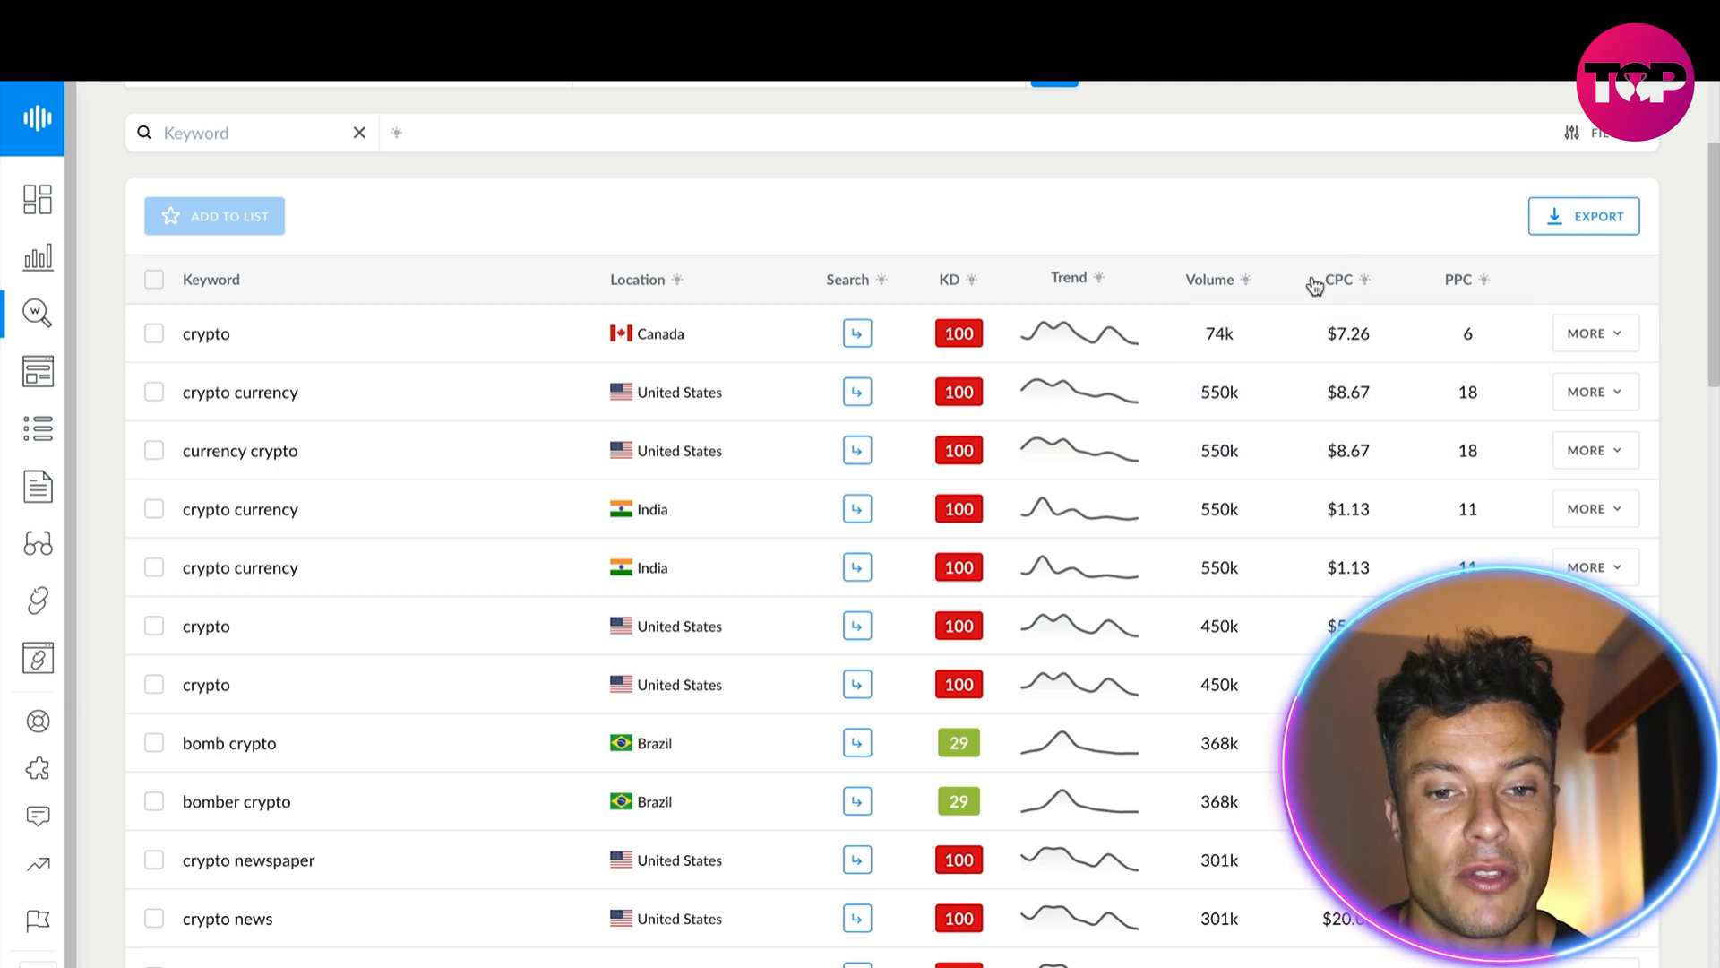
- Sort the crypto keyword results by CPC and scroll through them
{"action": "double_click", "coordinate": [1347, 333]}
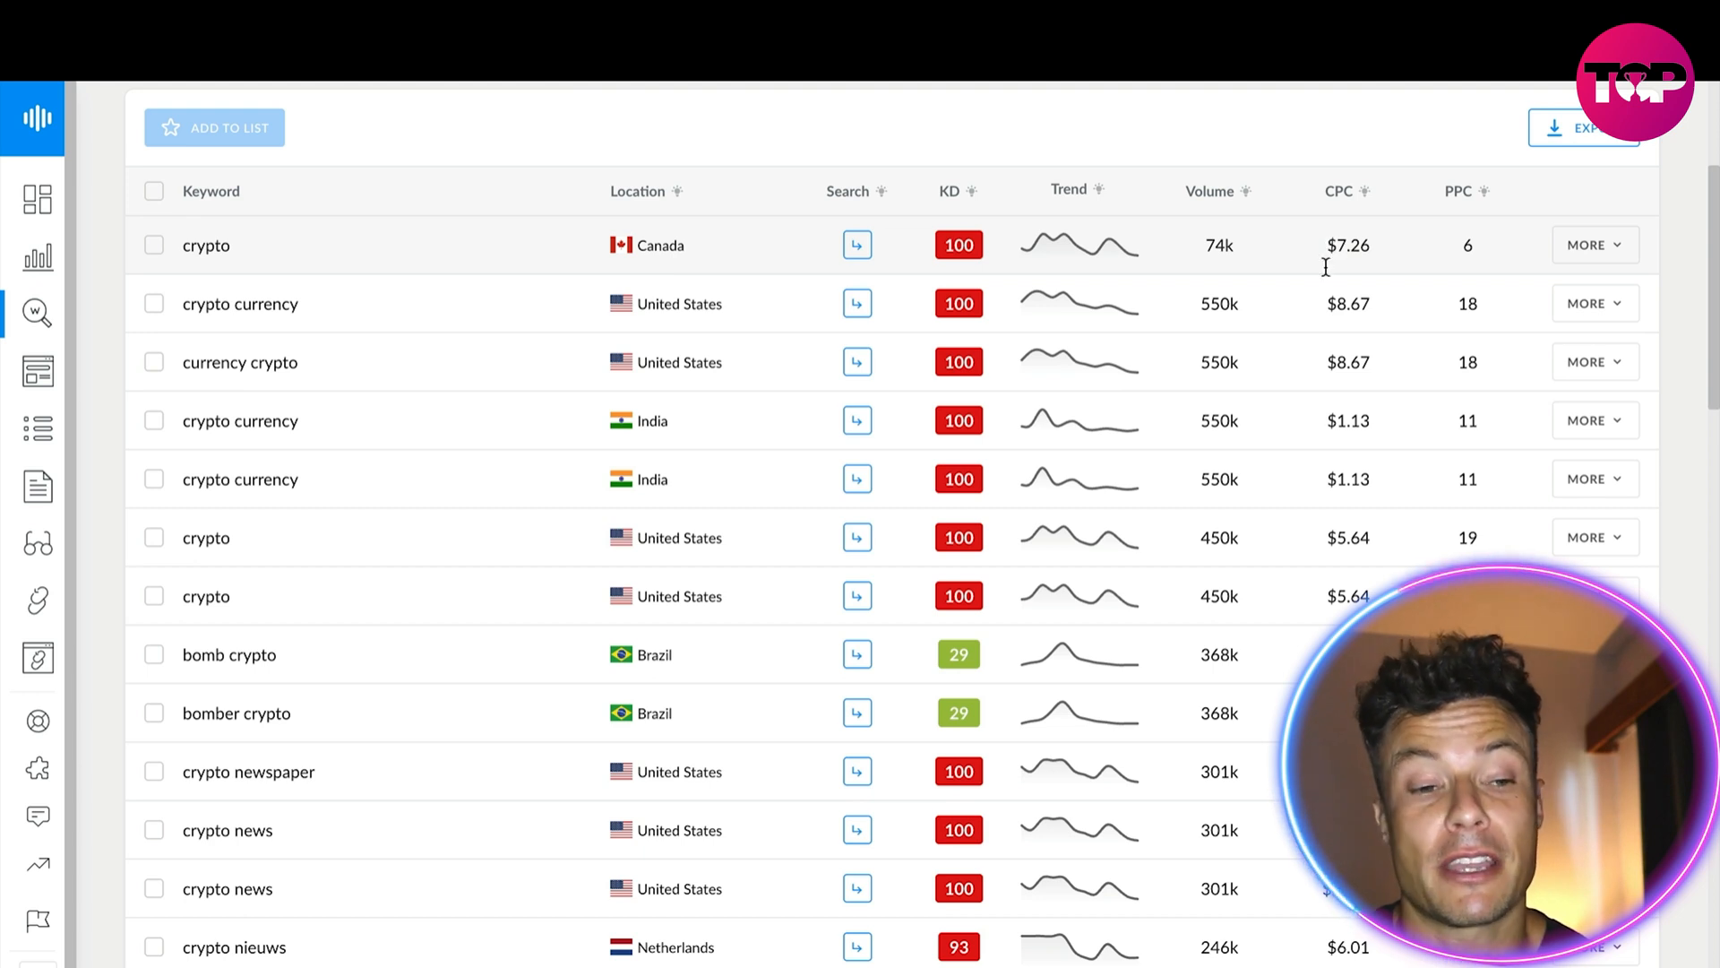
{"action": "scroll", "scroll_direction": "down", "scroll_amount": 3}
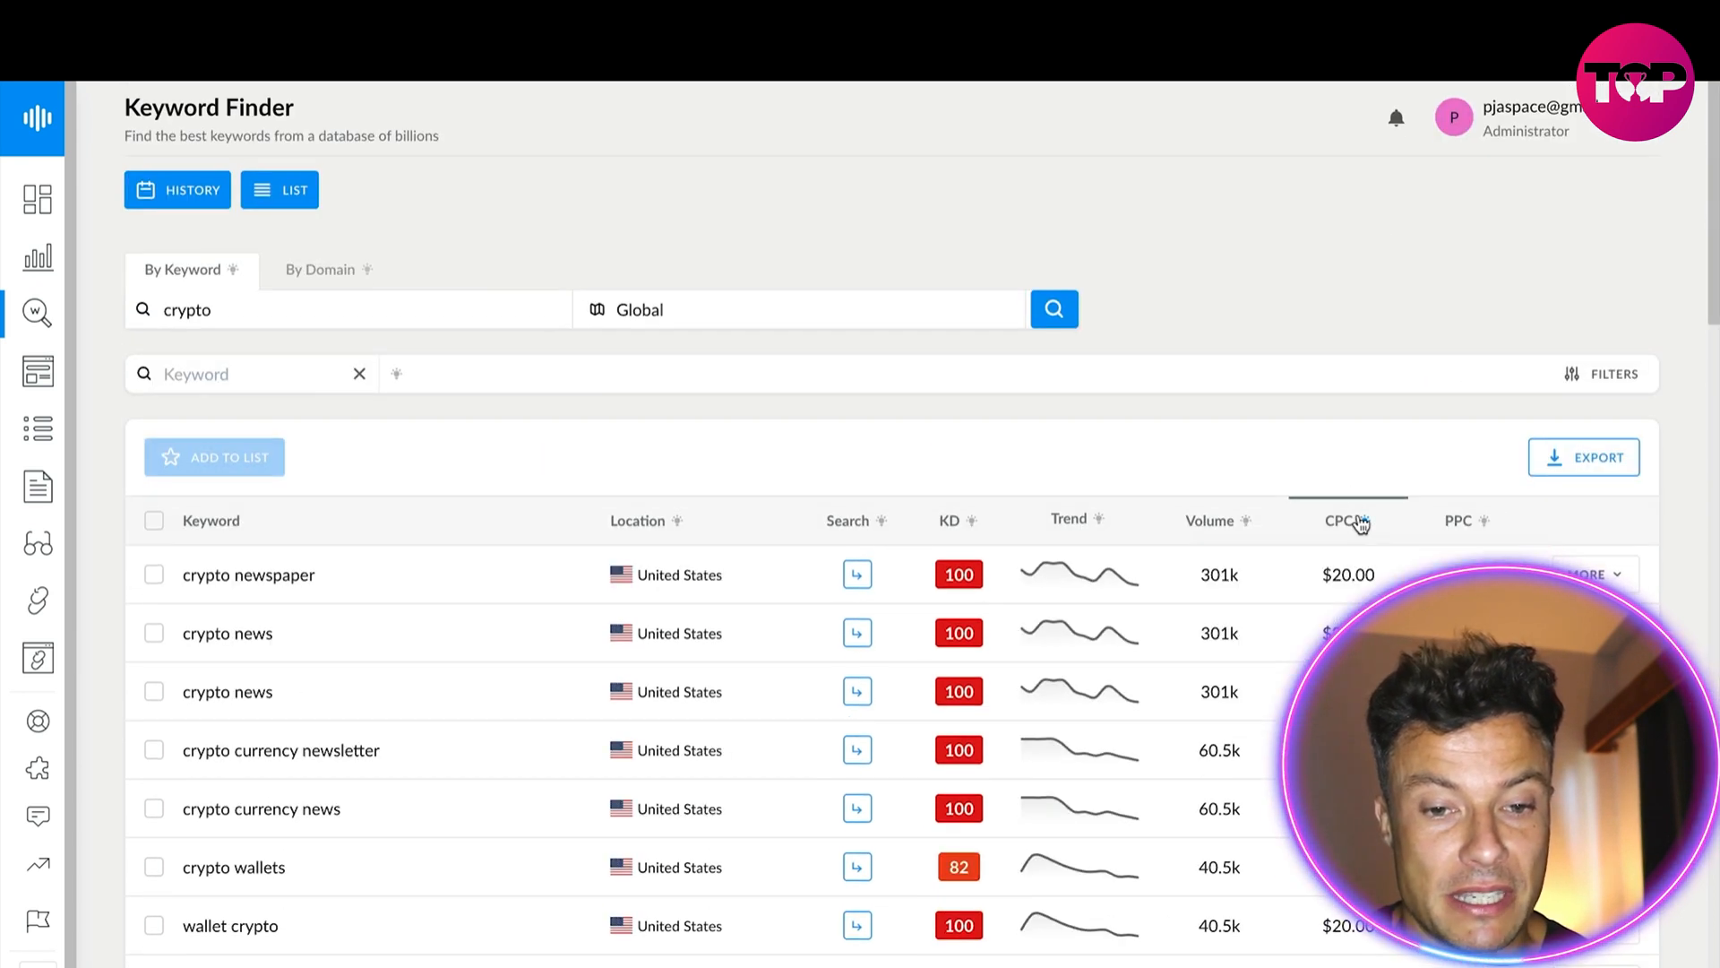
{"action": "scroll", "scroll_direction": "down", "scroll_amount": 3}
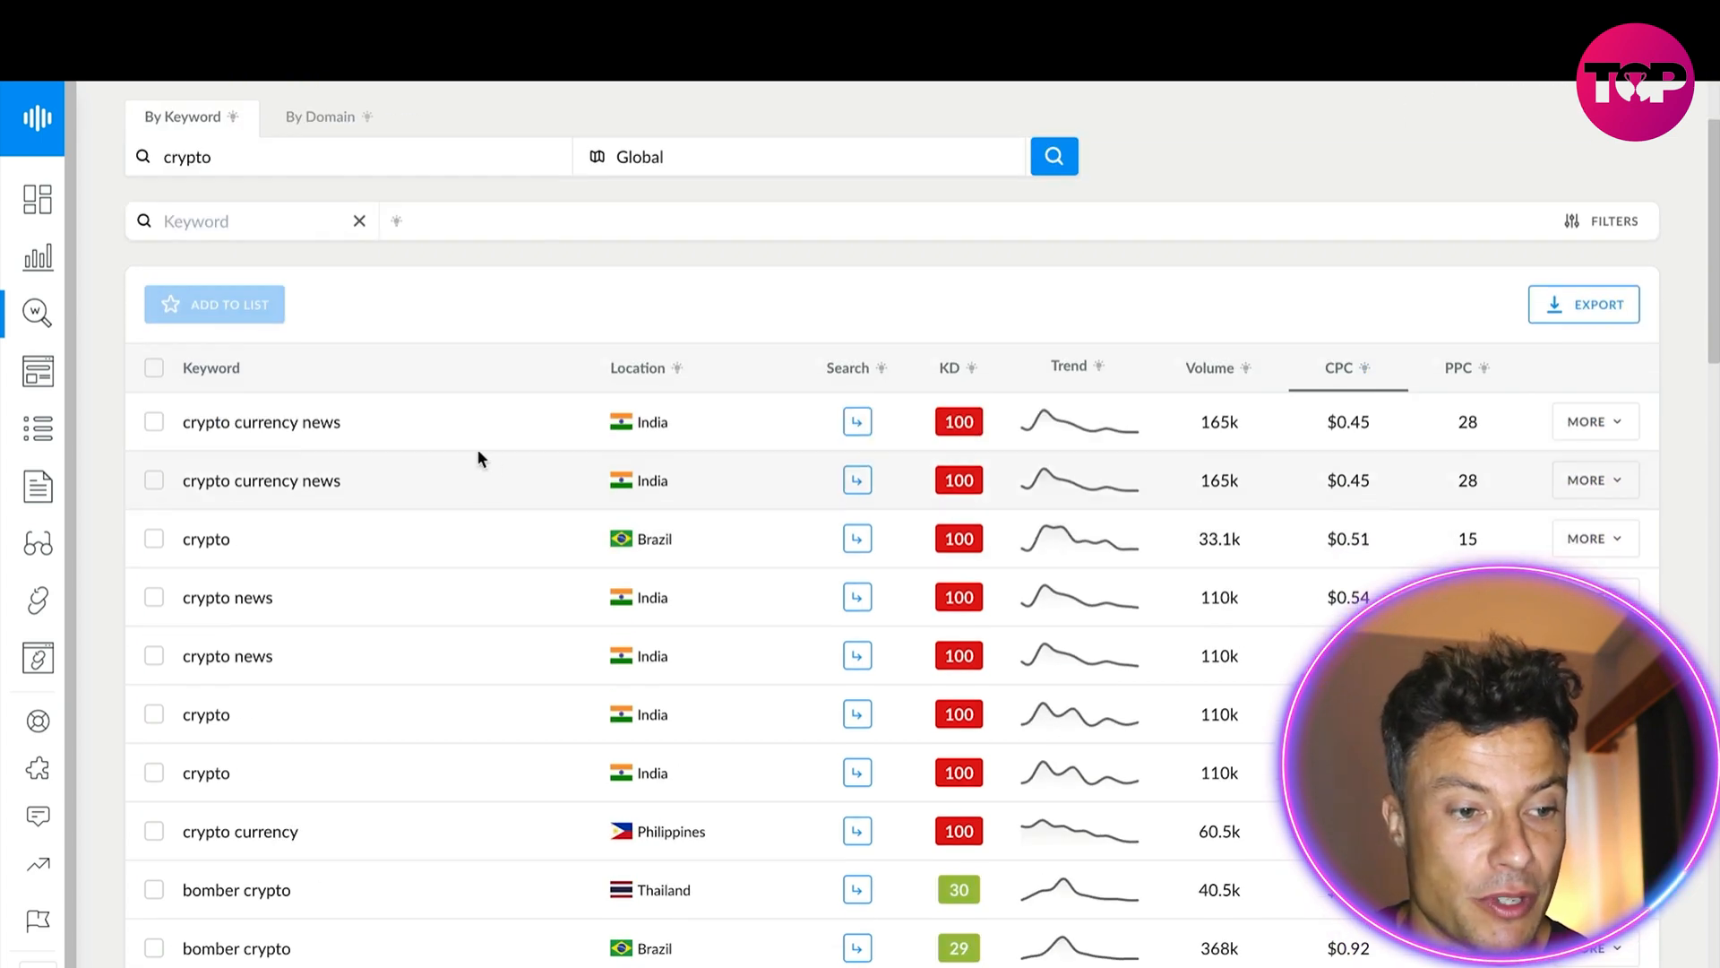
{"action": "scroll", "scroll_direction": "down", "scroll_amount": 3}
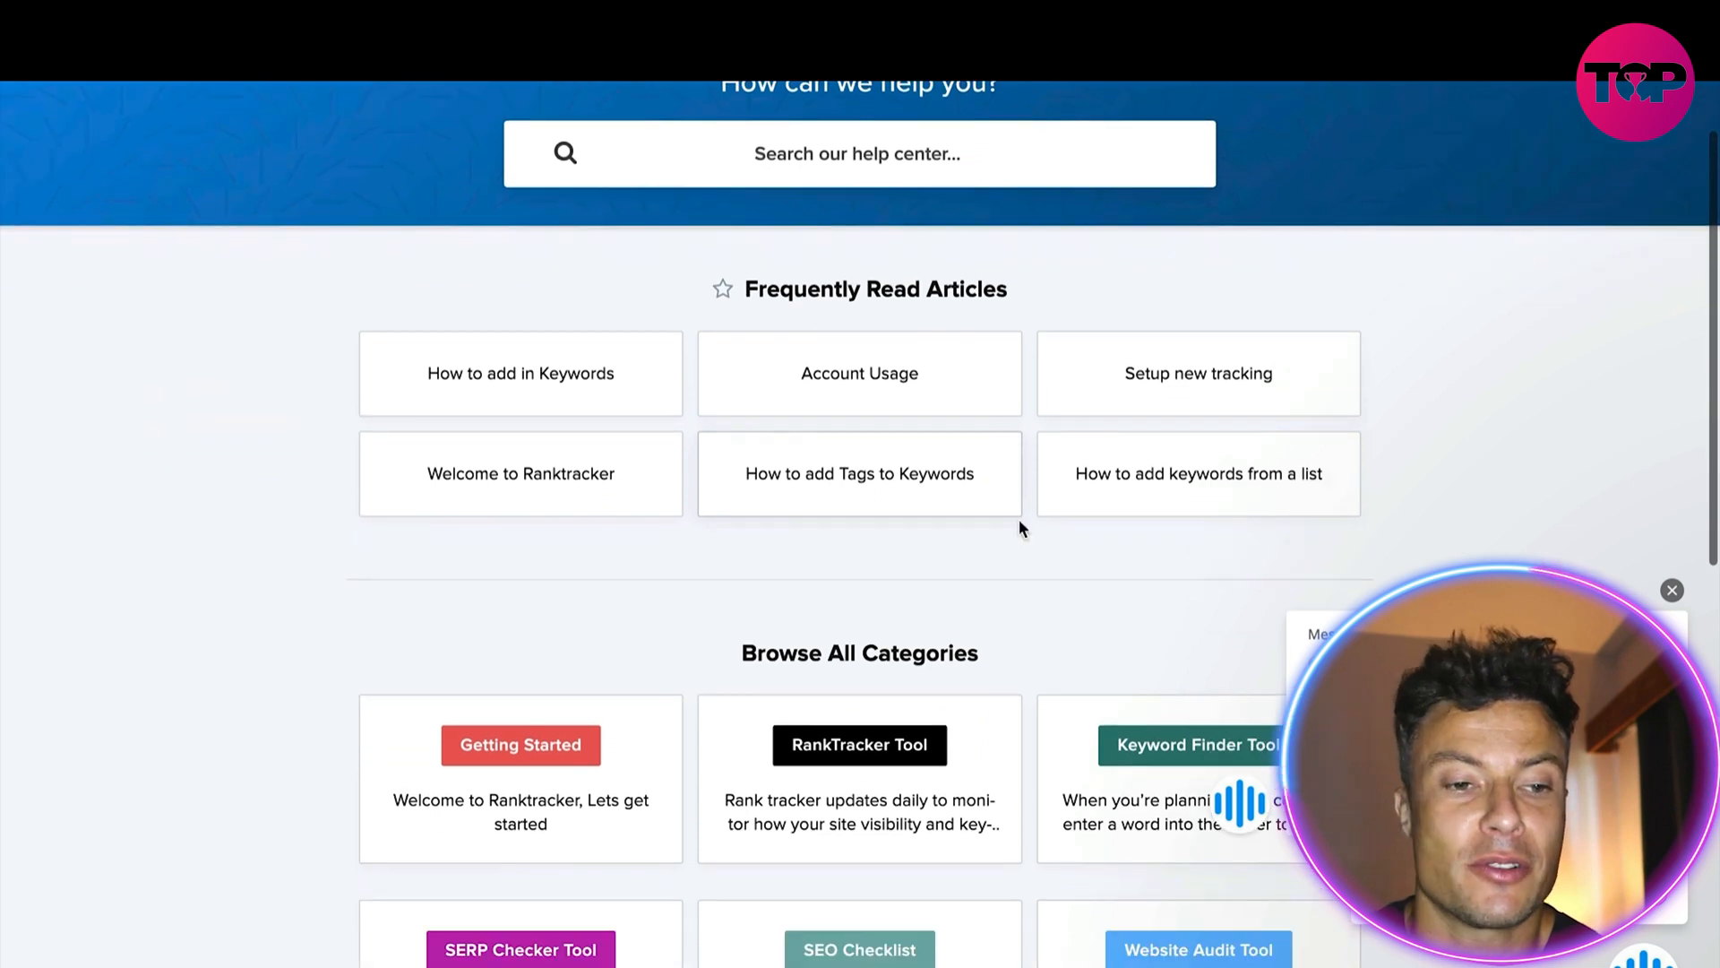
- Scroll through the help center's Browse All Categories list
{"action": "scroll", "scroll_direction": "down", "scroll_amount": 3}
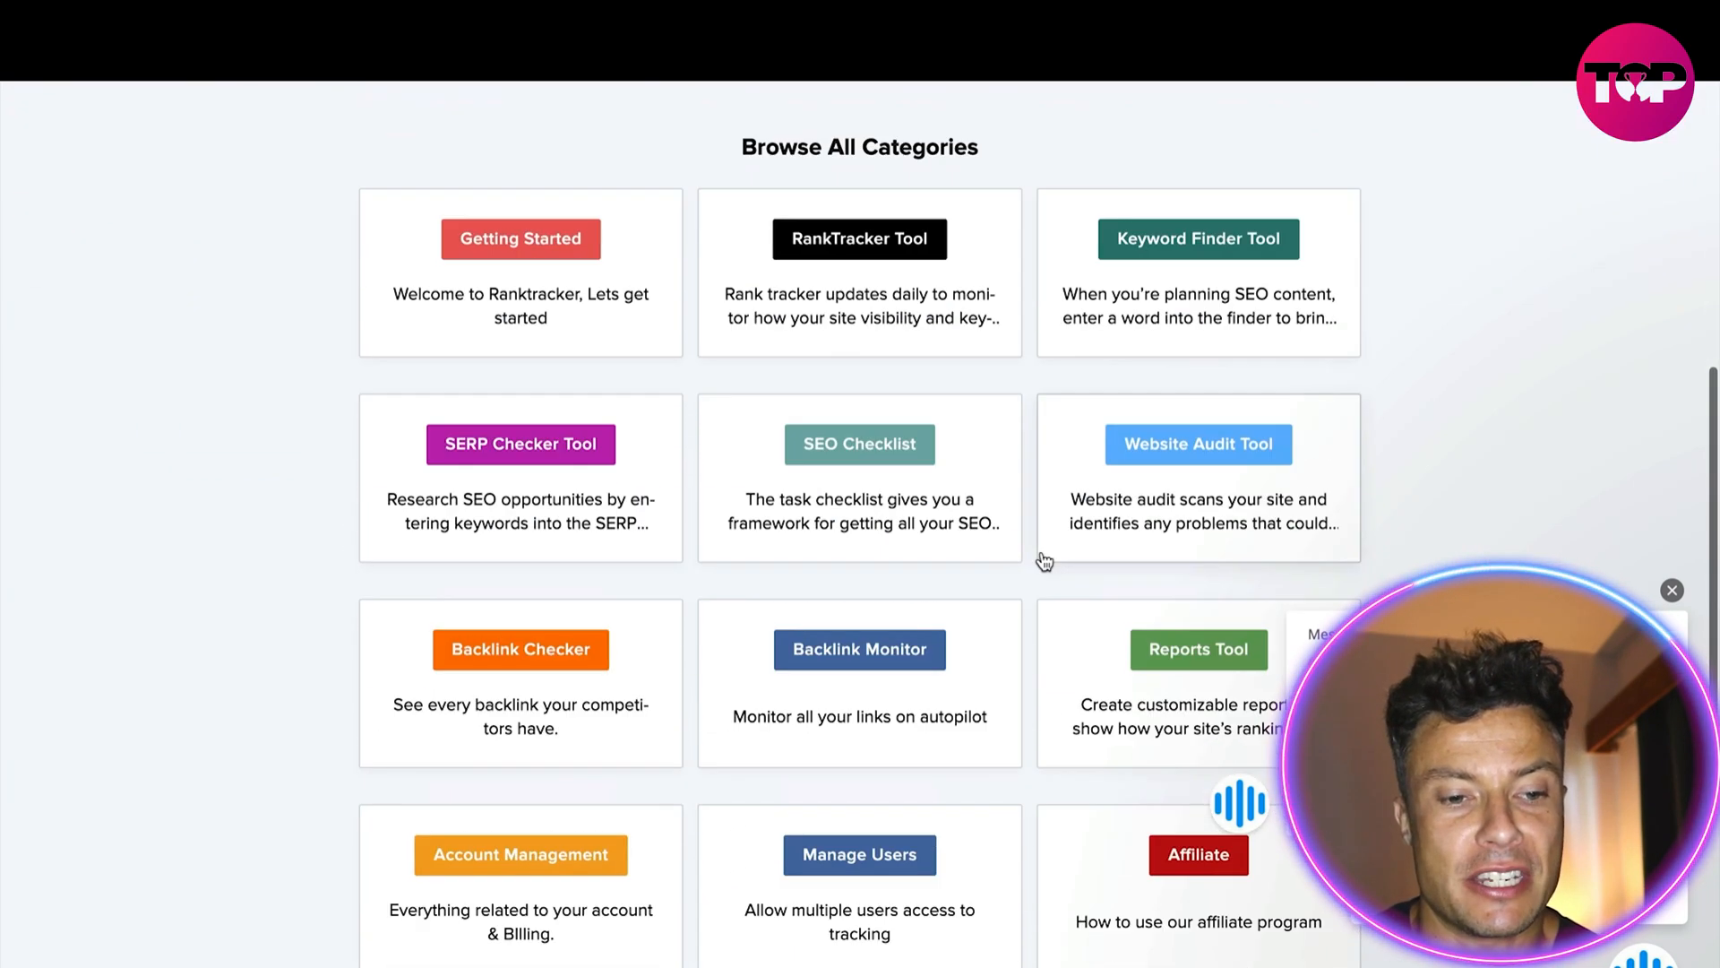
{"action": "mouse_move", "coordinate": [688, 745]}
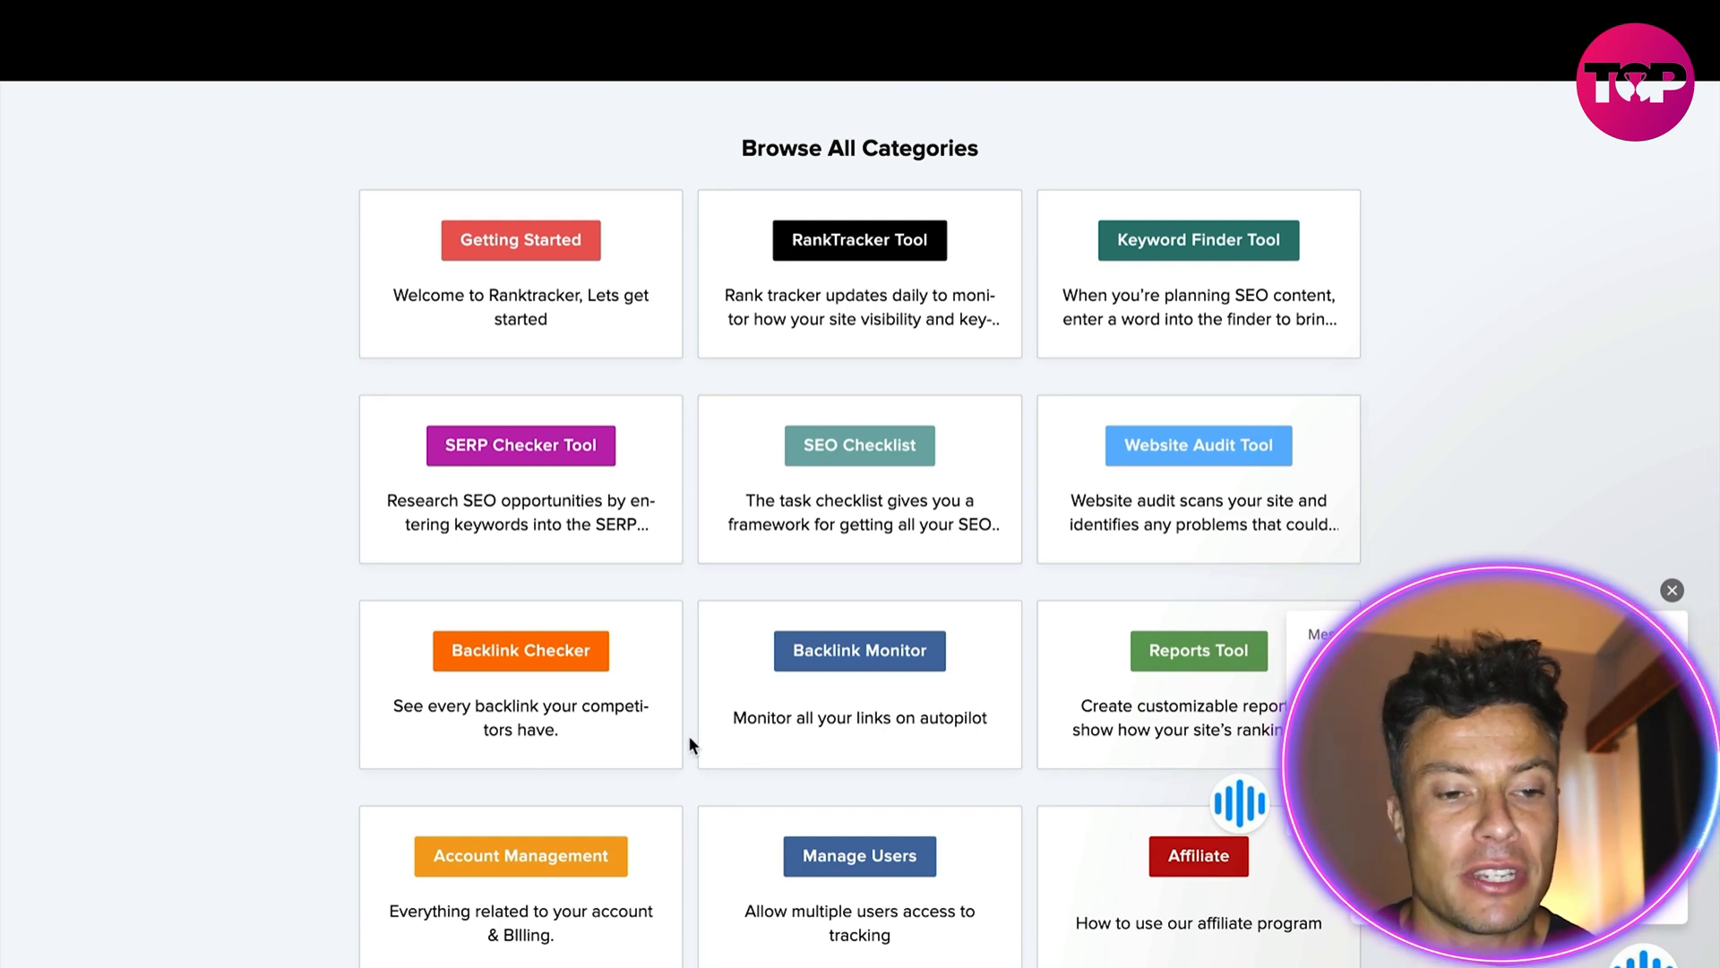
{"action": "scroll", "scroll_direction": "down", "scroll_amount": 3}
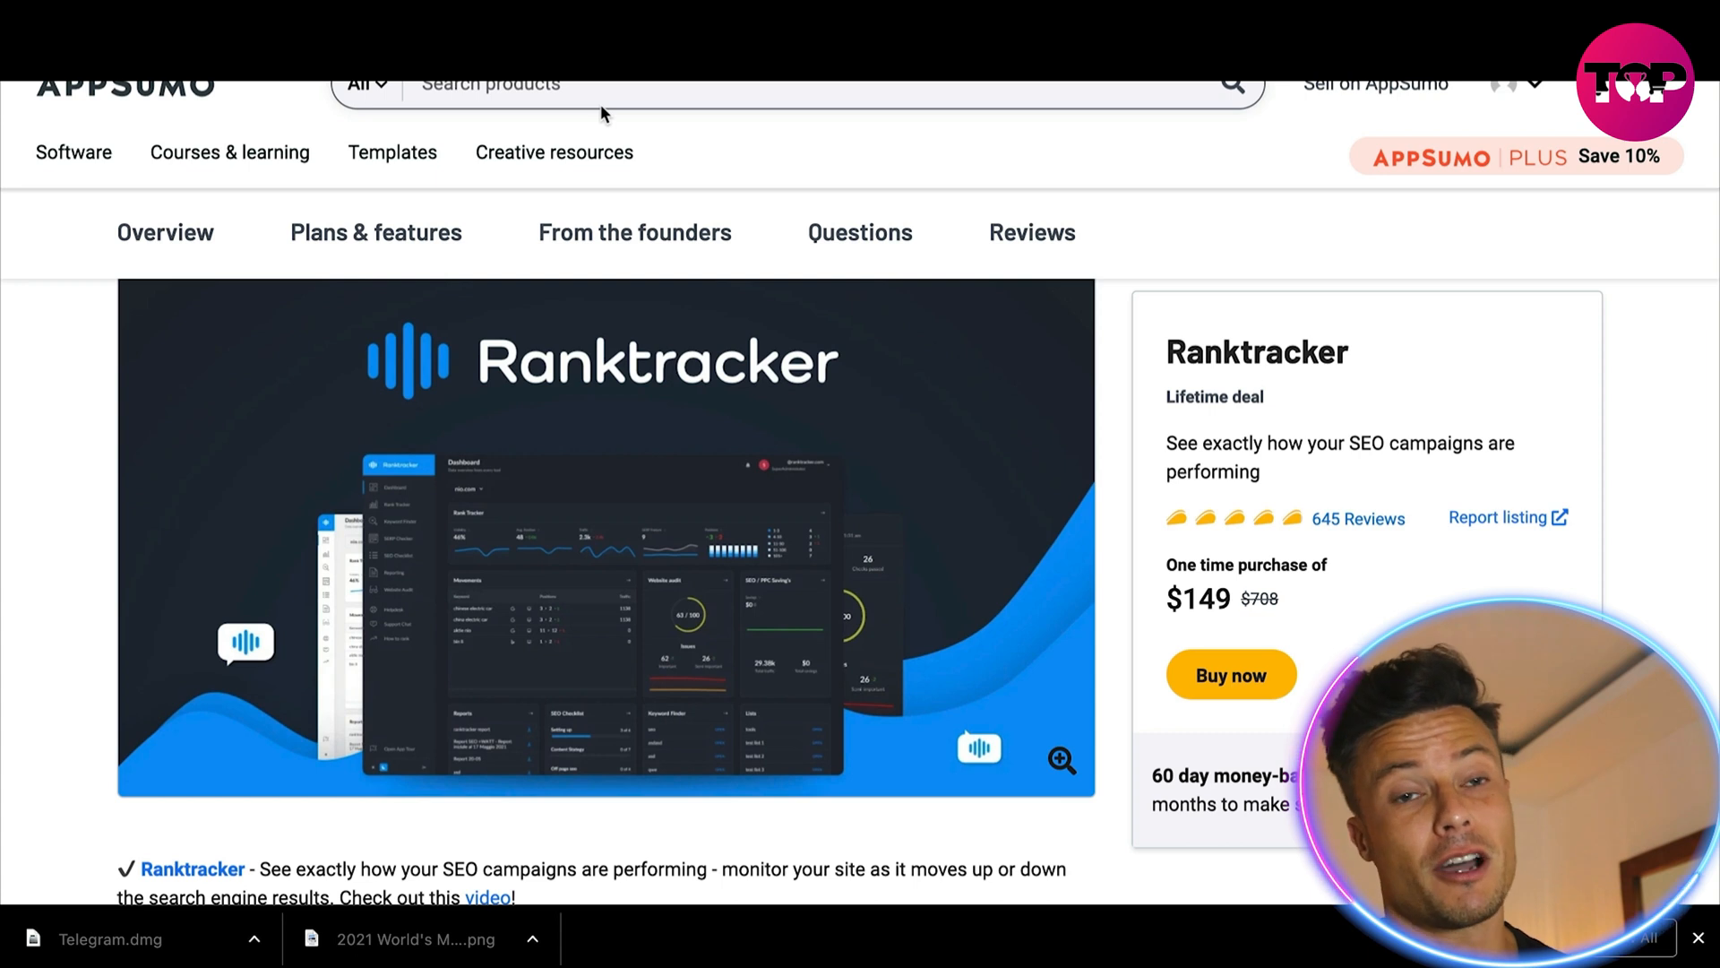
{"action": "scroll", "scroll_direction": "down", "scroll_amount": 3}
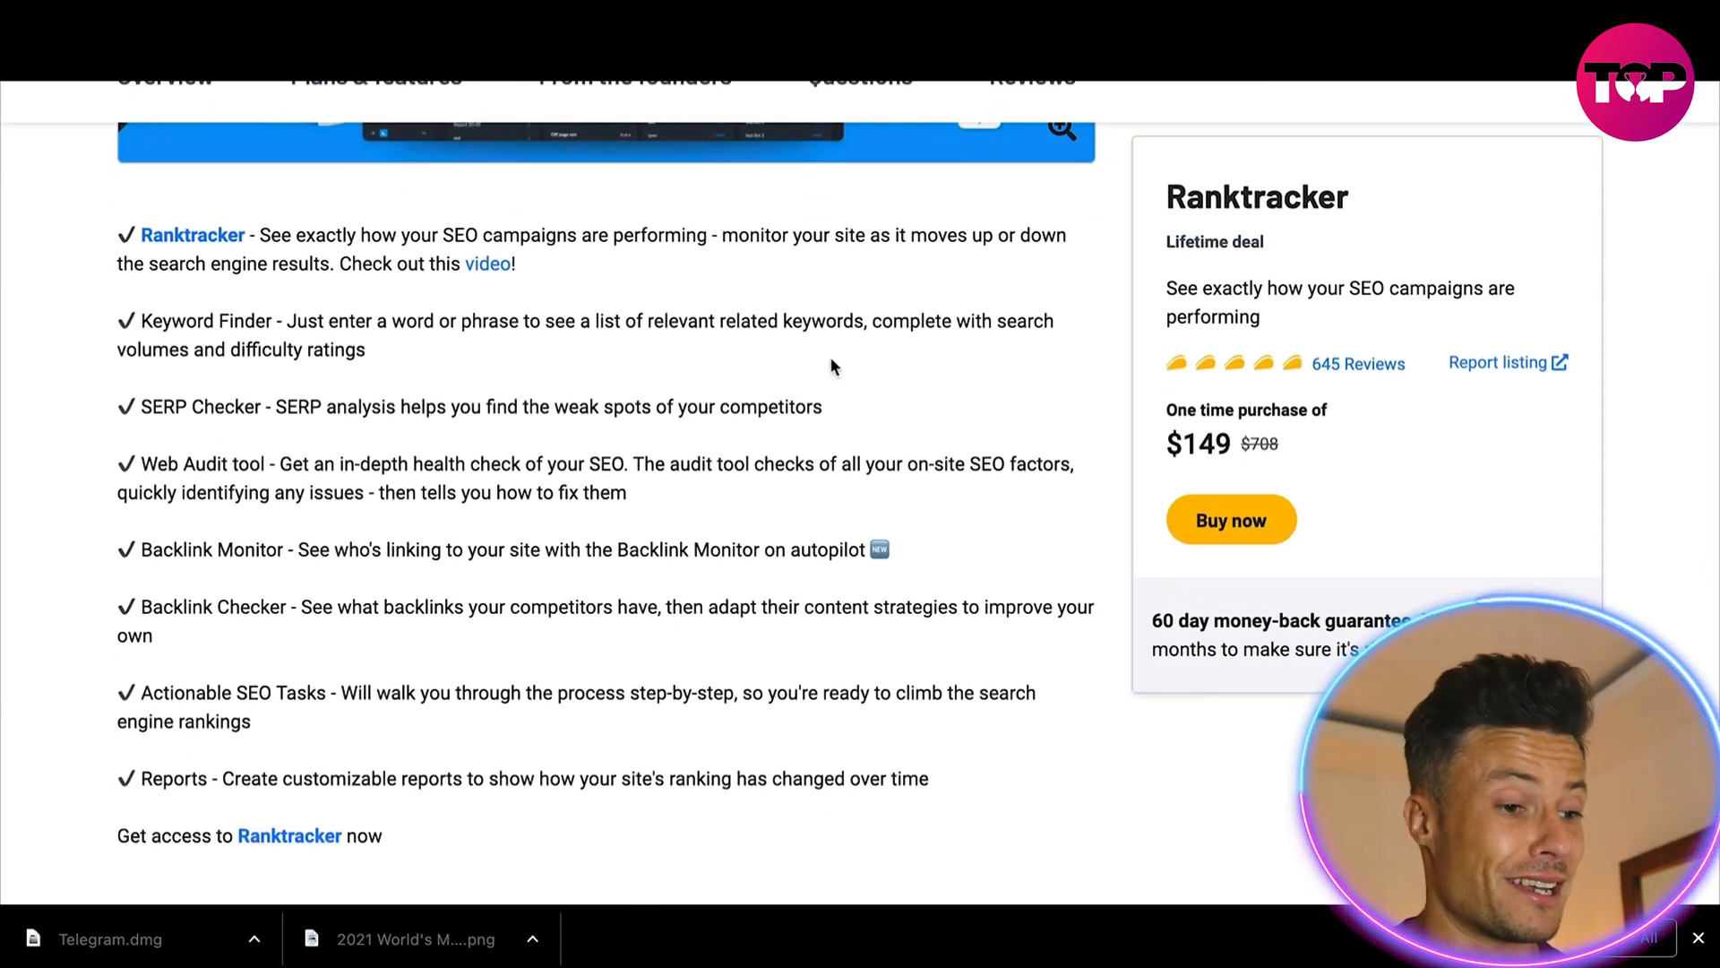
{"action": "scroll", "scroll_direction": "down", "scroll_amount": 3}
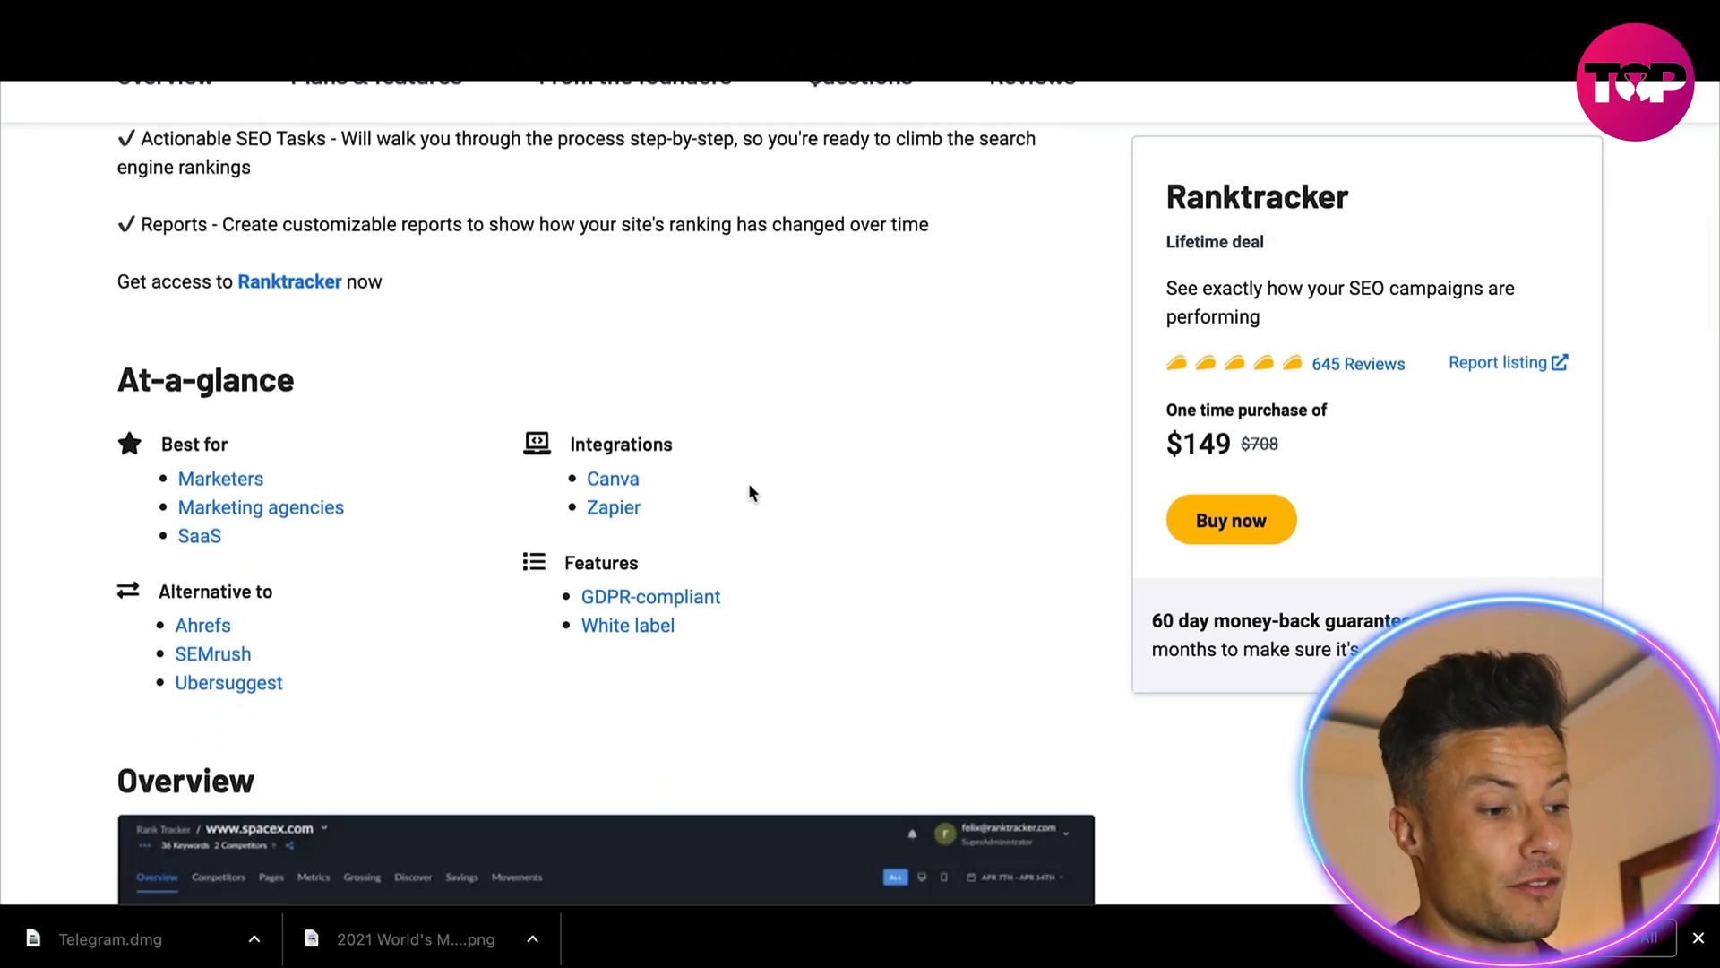
{"action": "scroll", "scroll_direction": "down", "scroll_amount": 3}
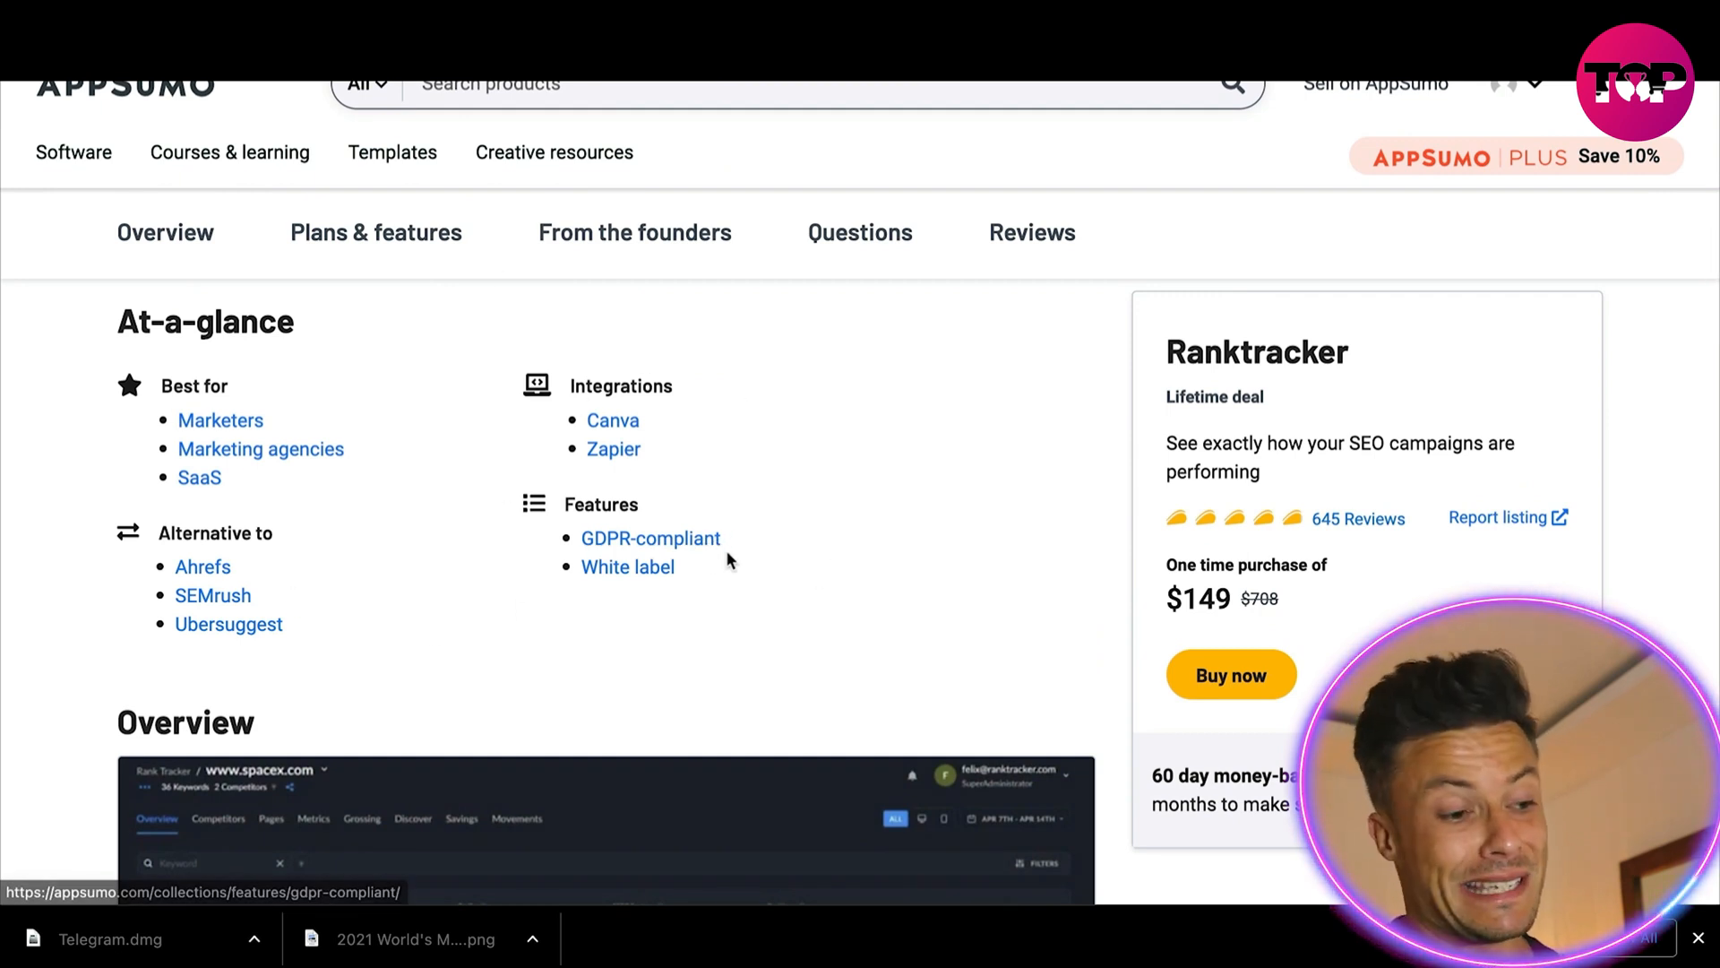
{"action": "scroll", "scroll_direction": "down", "scroll_amount": 3}
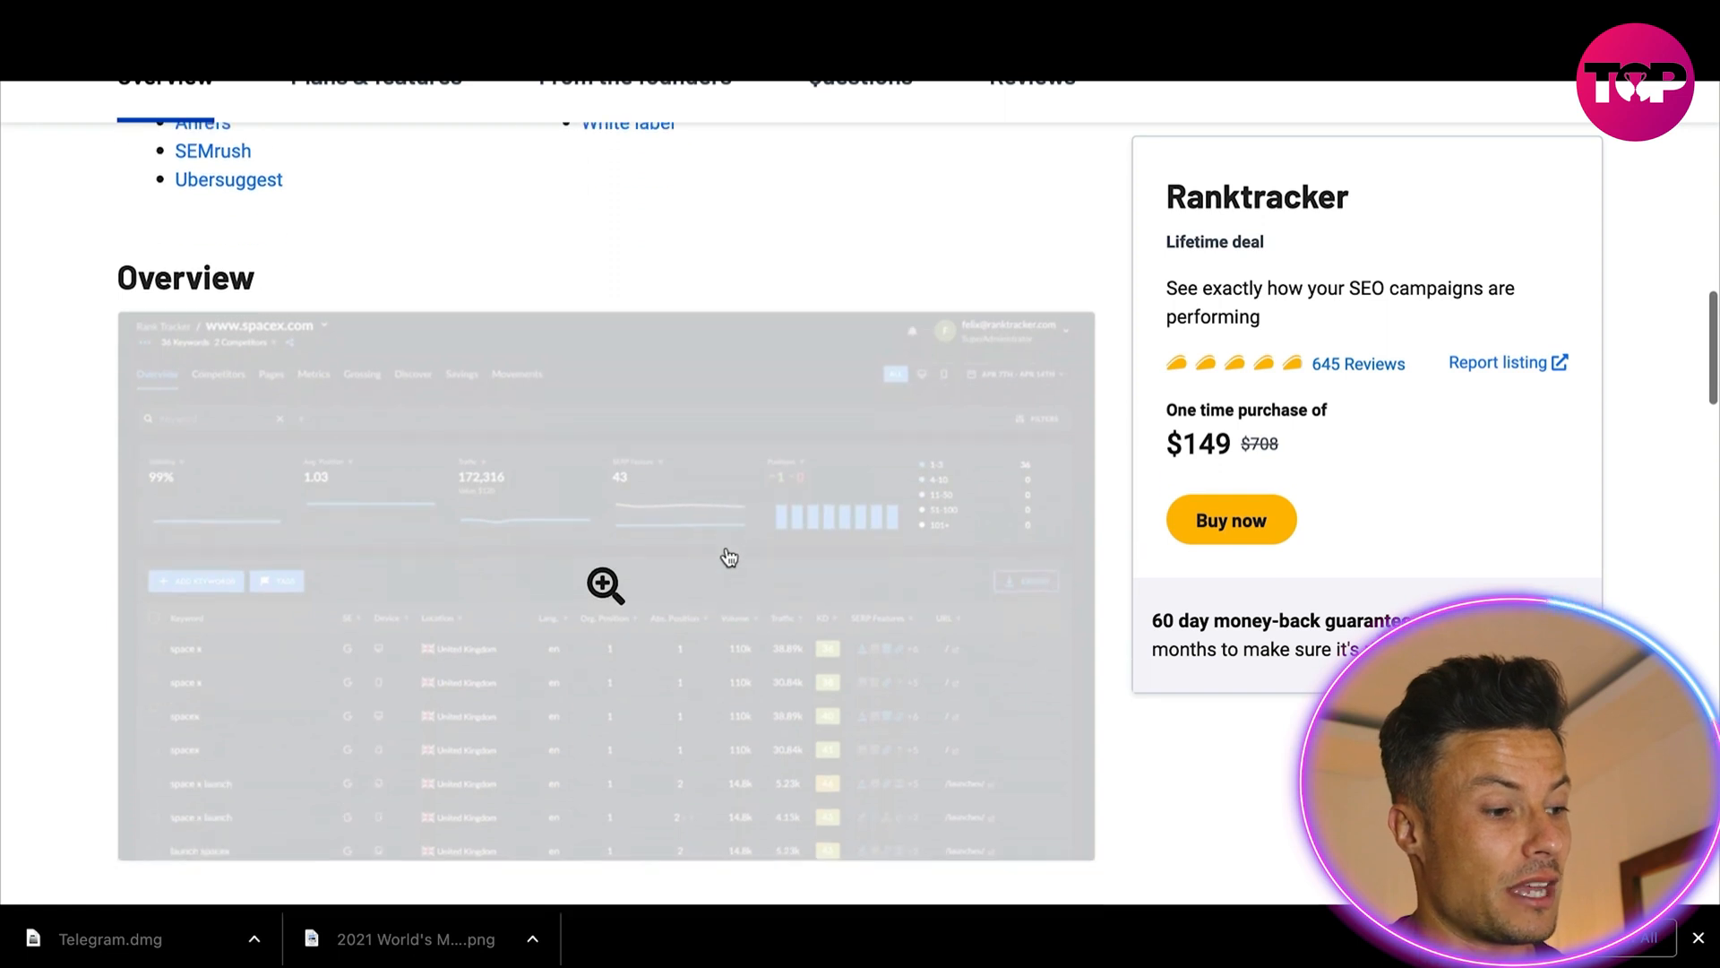
{"action": "scroll", "scroll_direction": "down", "scroll_amount": 3}
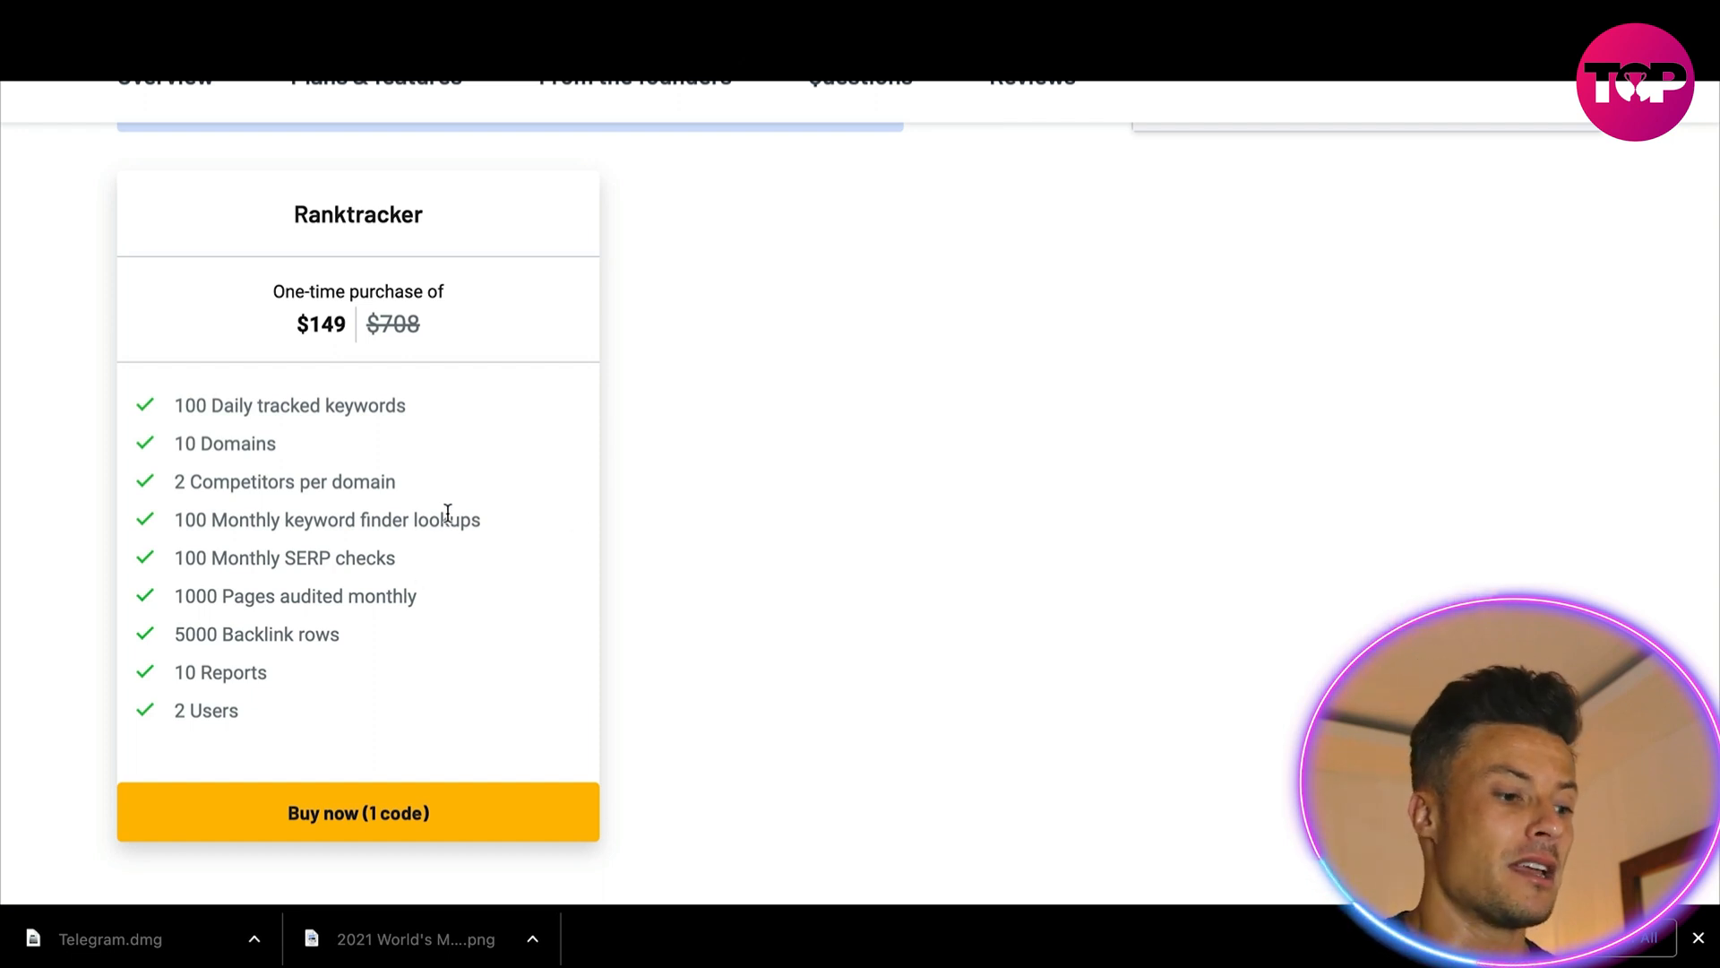
{"action": "scroll", "scroll_direction": "down", "scroll_amount": 3}
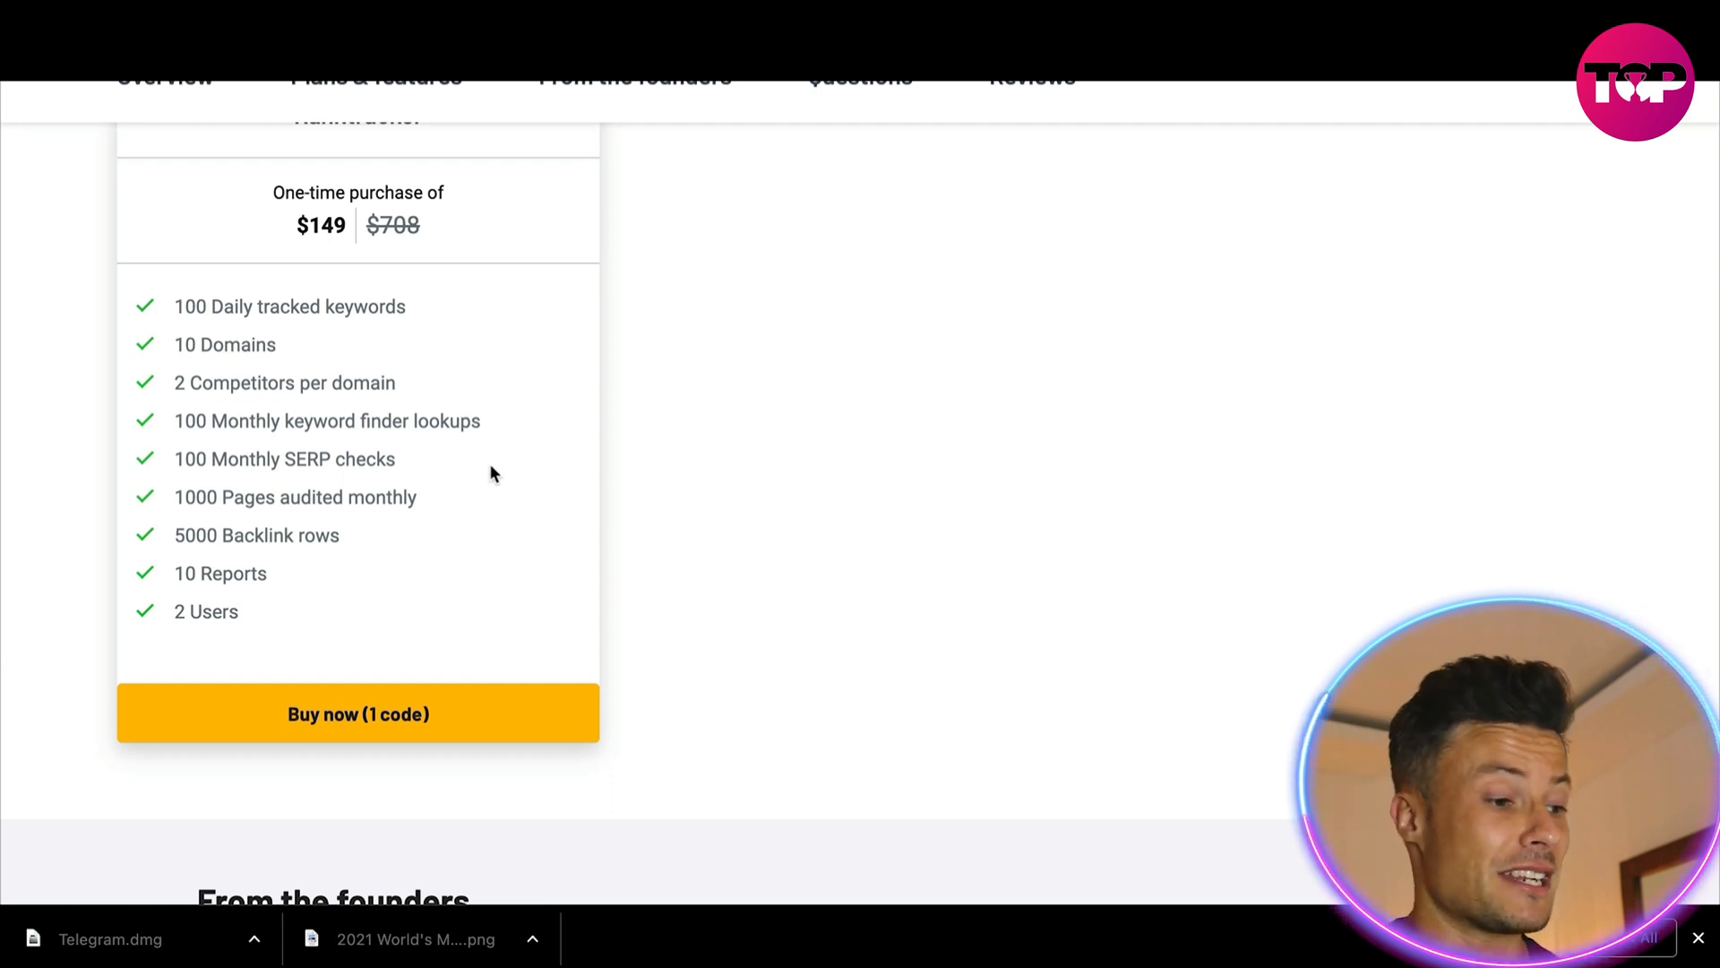
{"action": "mouse_move", "coordinate": [537, 357]}
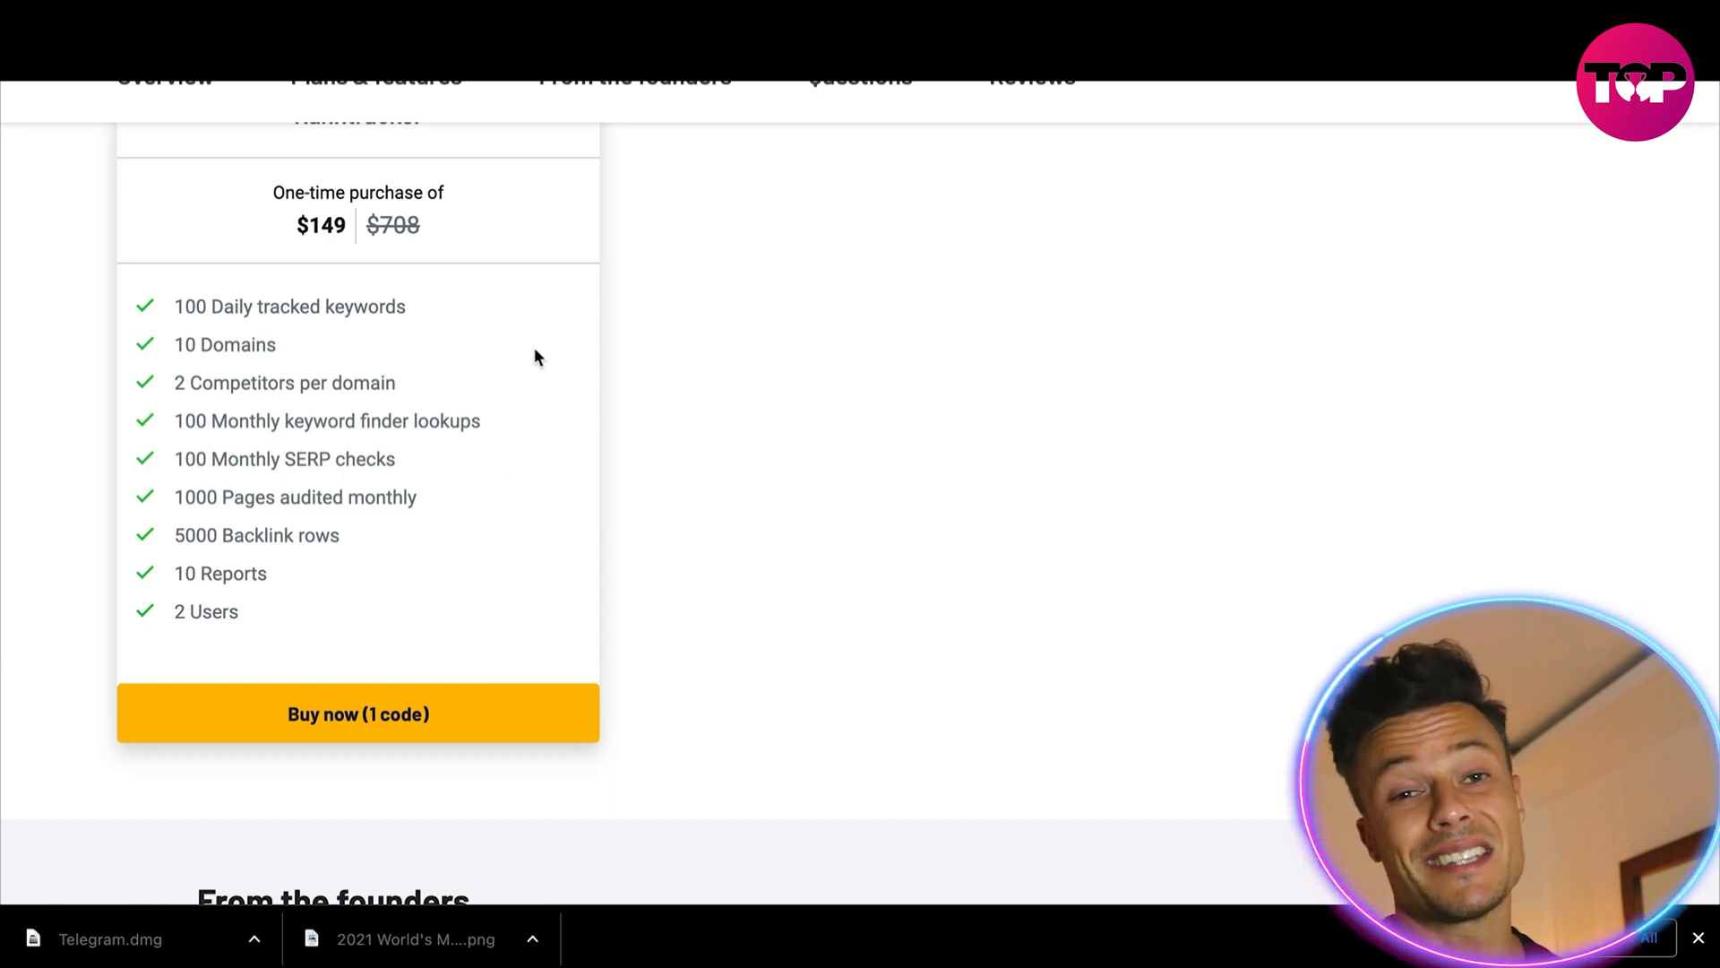
{"action": "scroll", "scroll_direction": "down", "scroll_amount": 3}
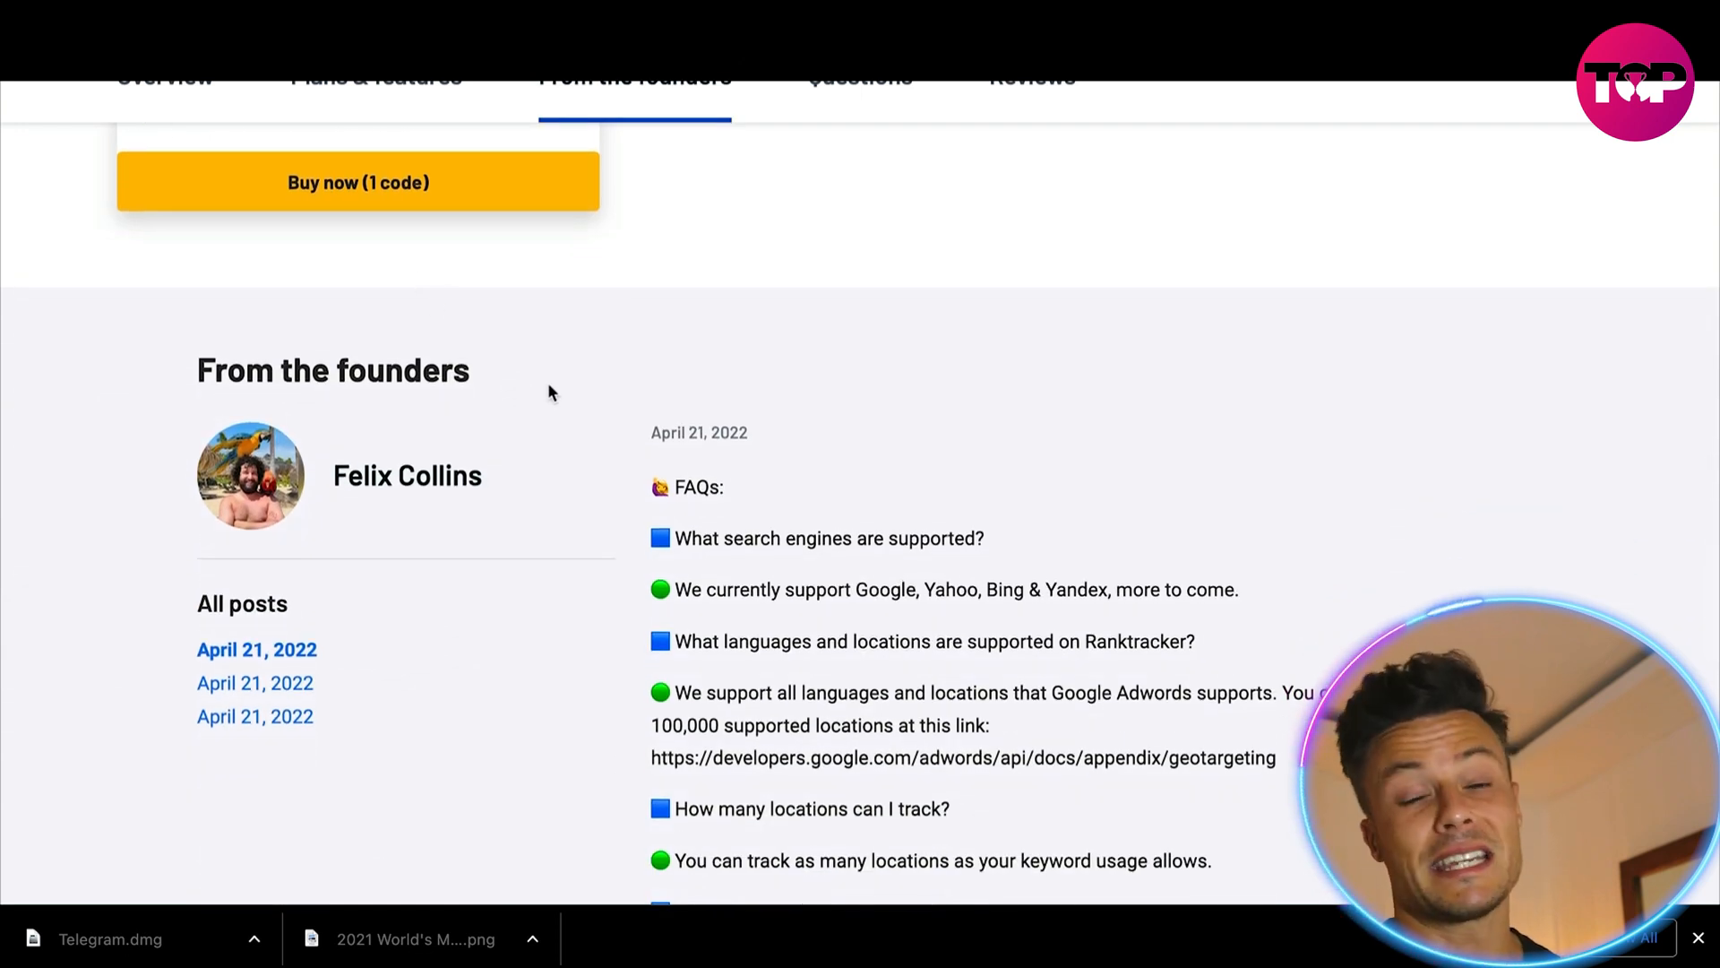
- Read through From the founders and Questions, then jump to the Reviews section
{"action": "scroll", "scroll_direction": "down", "scroll_amount": 3}
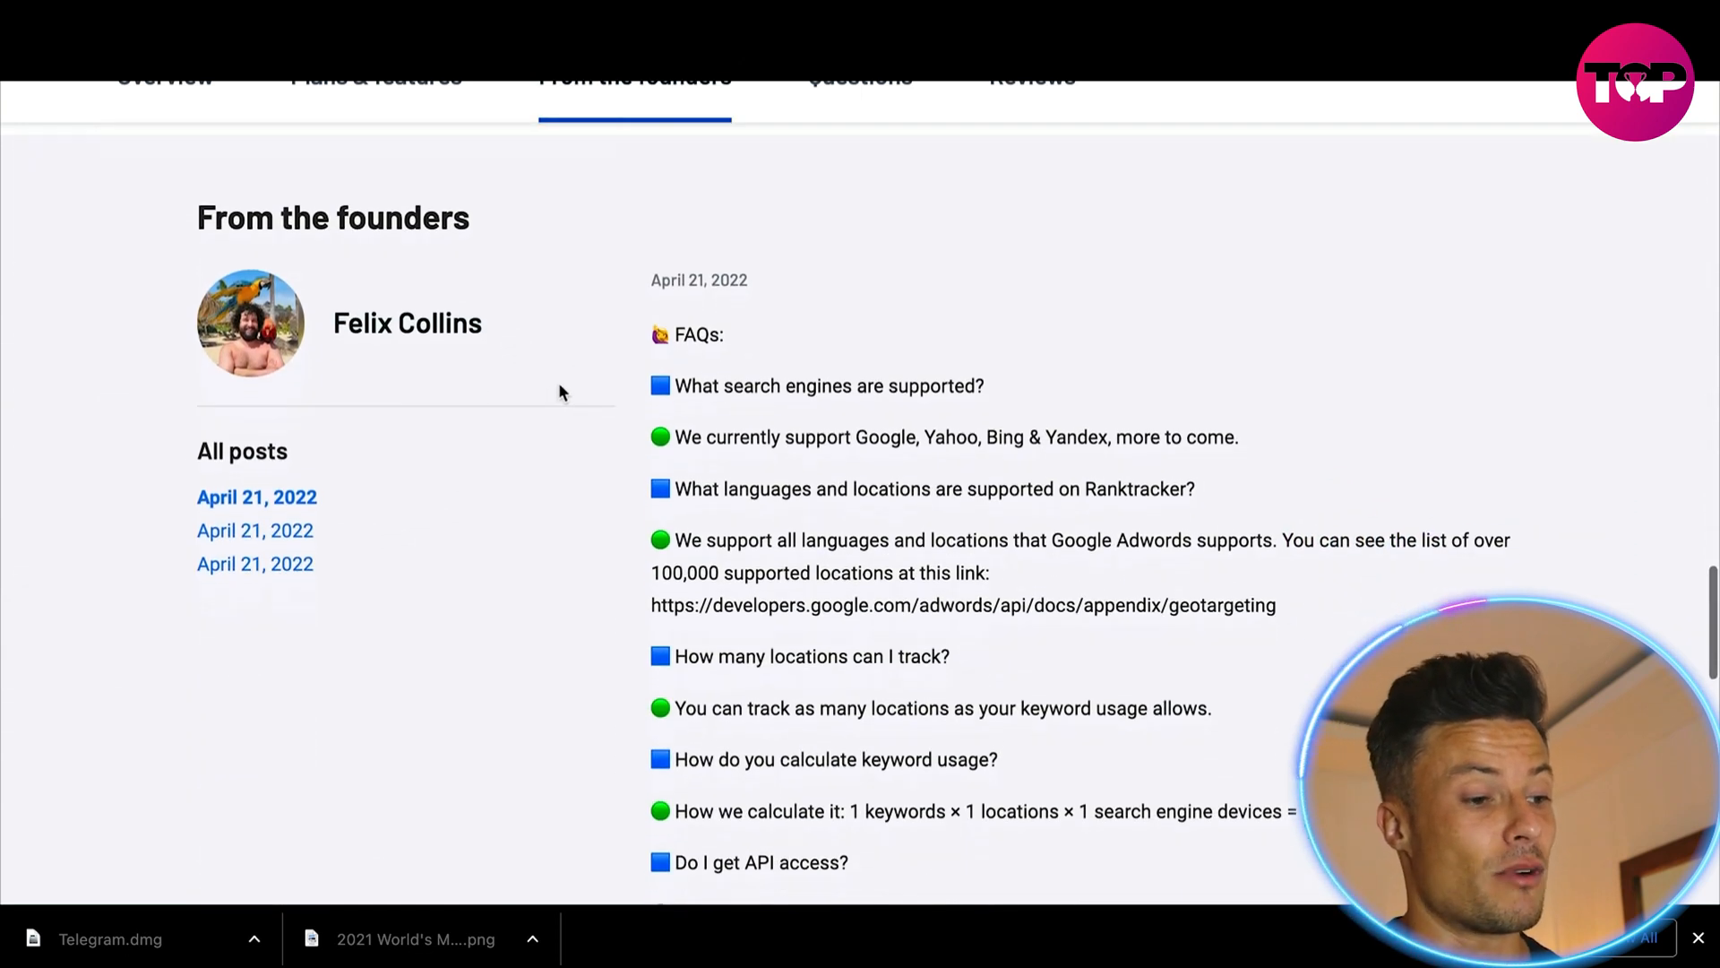
{"action": "scroll", "scroll_direction": "down", "scroll_amount": 3}
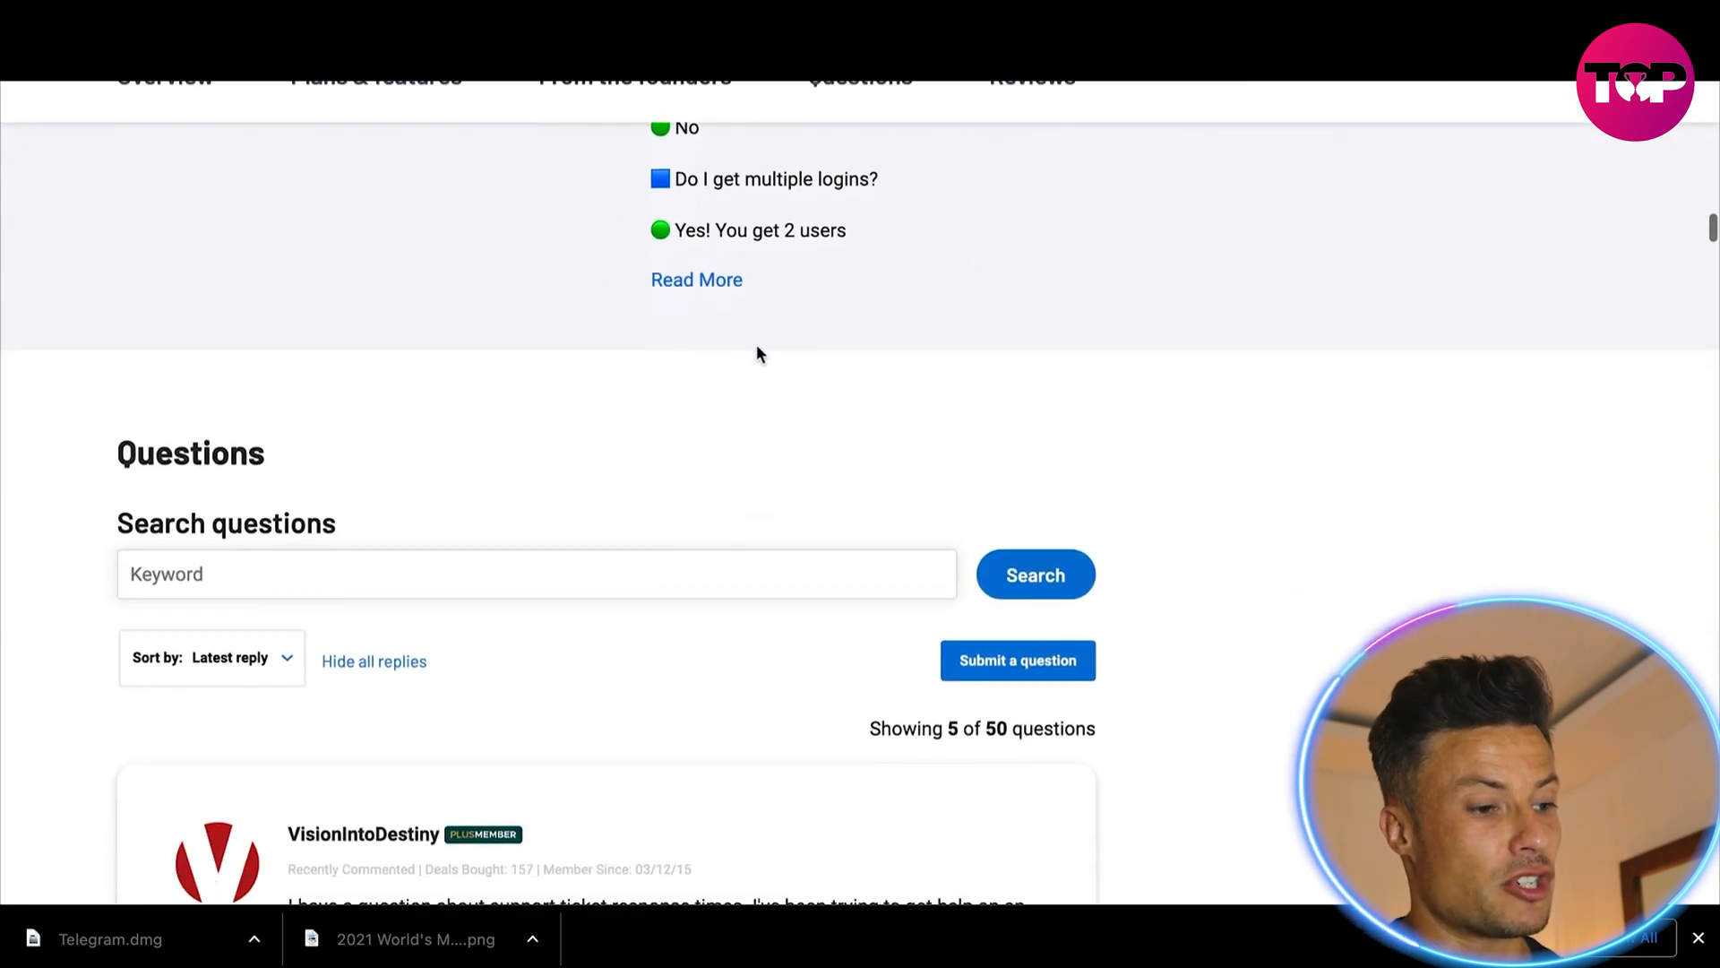
{"action": "scroll", "scroll_direction": "down", "scroll_amount": 3}
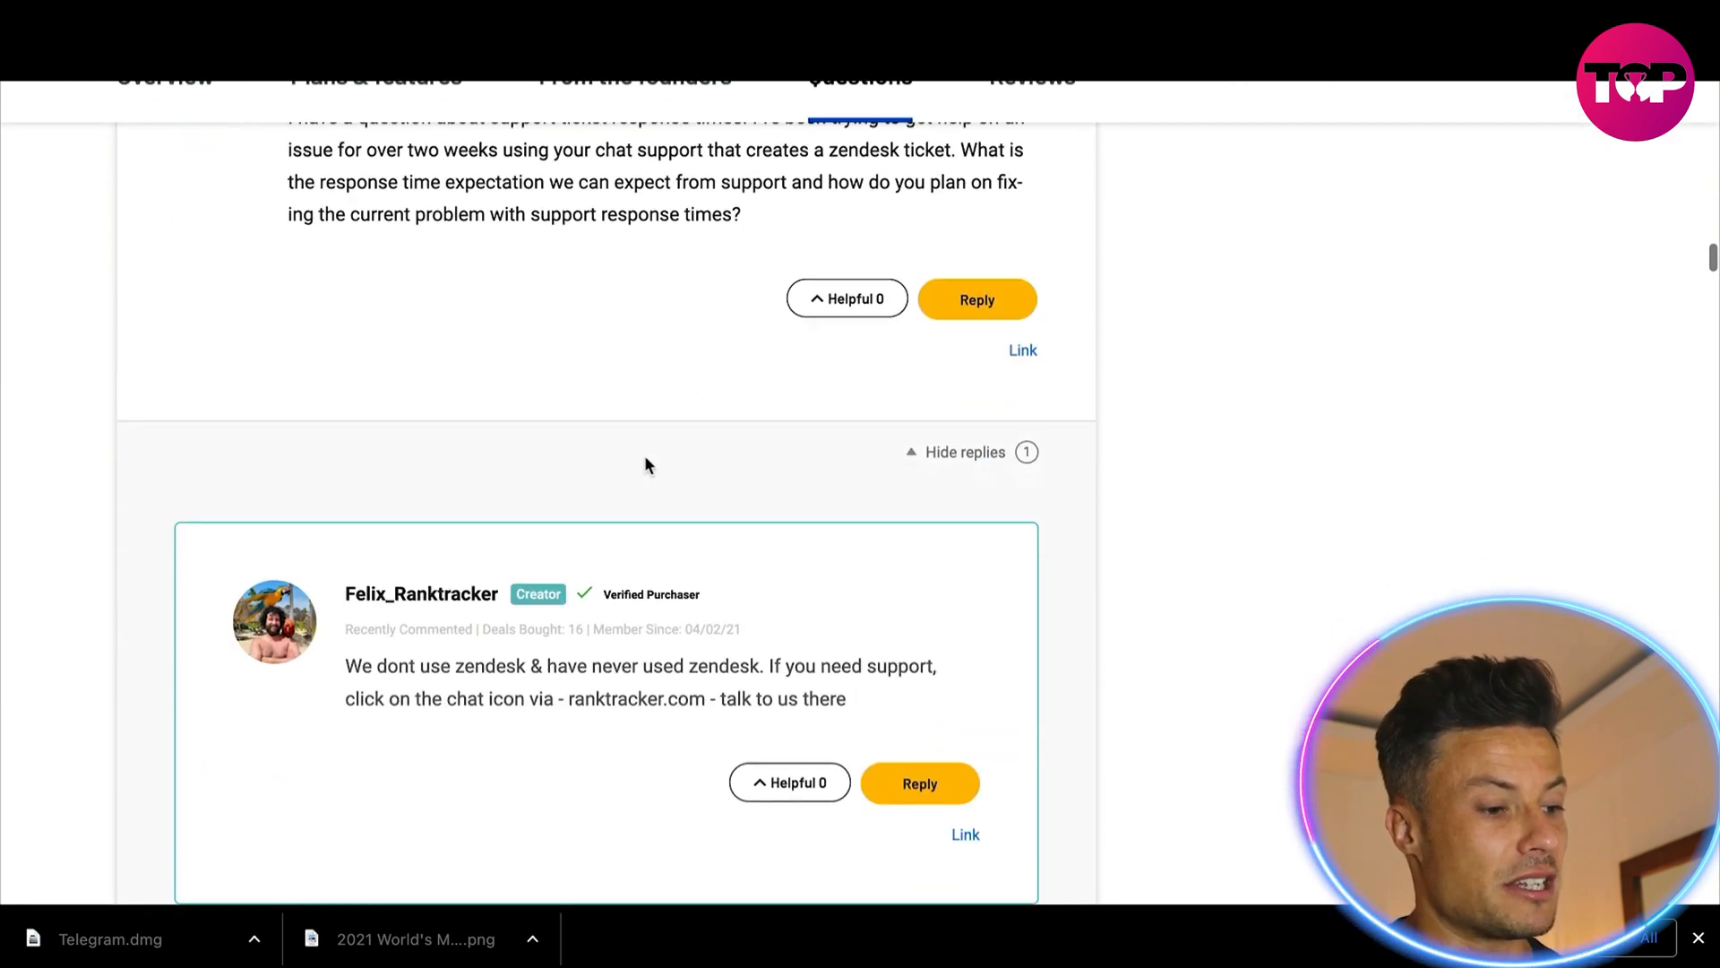
{"action": "scroll", "scroll_direction": "down", "scroll_amount": 3}
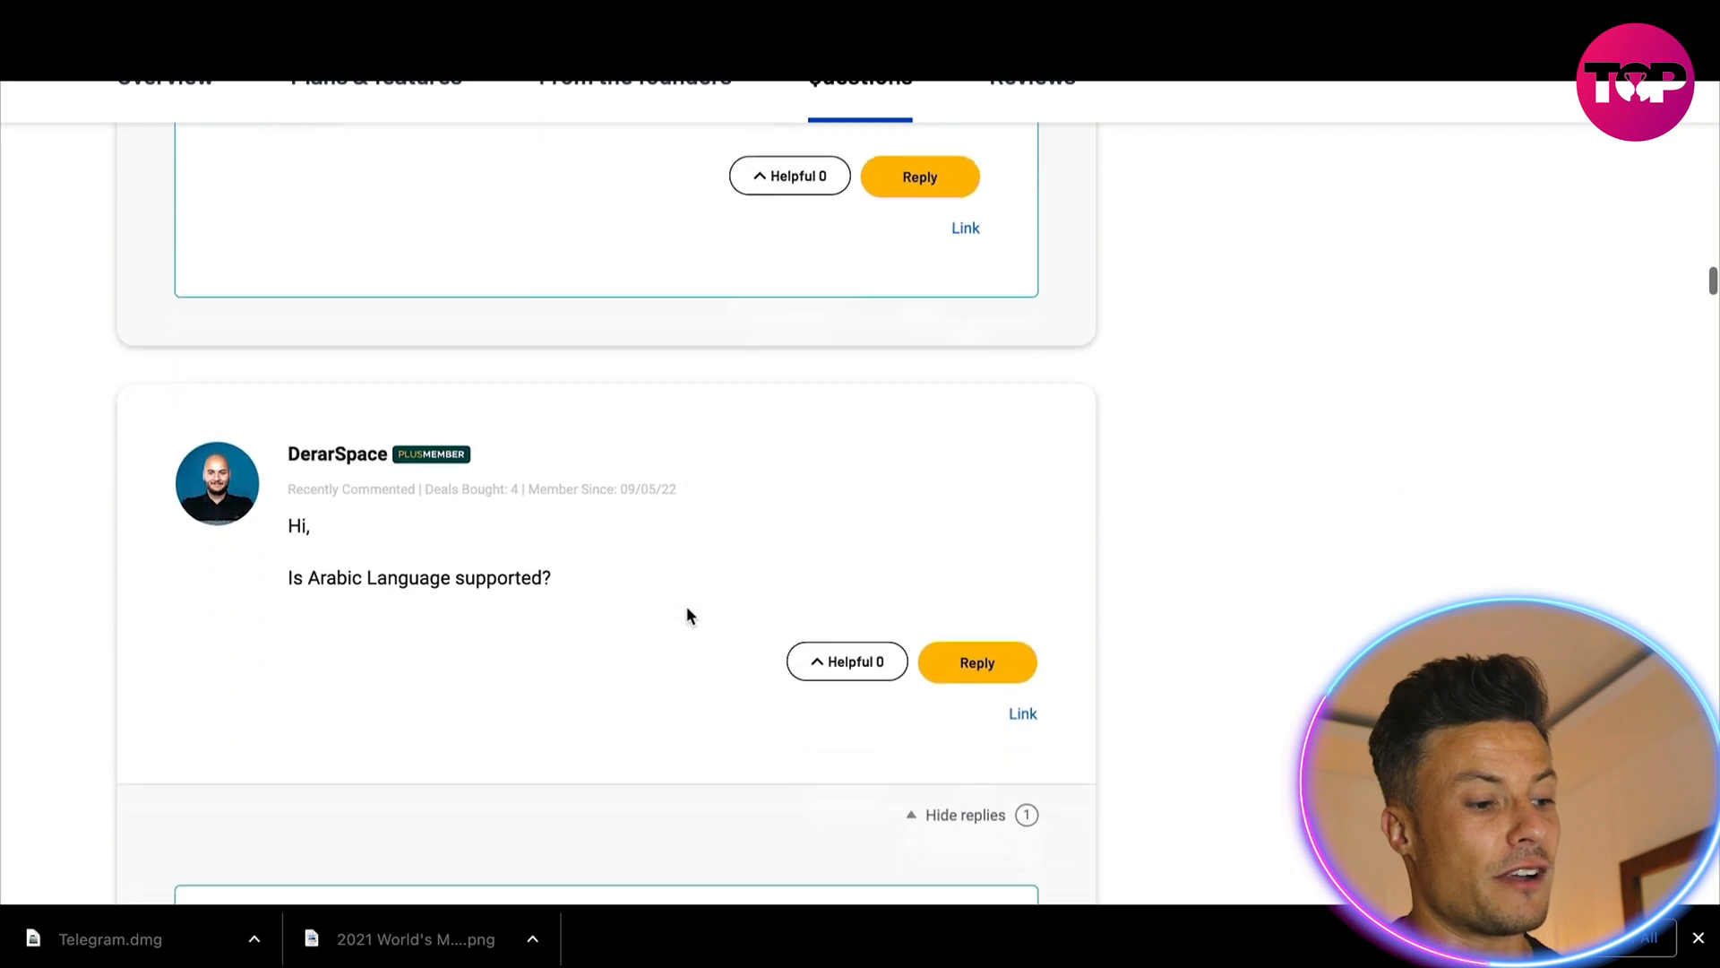
{"action": "scroll", "scroll_direction": "down", "scroll_amount": 3}
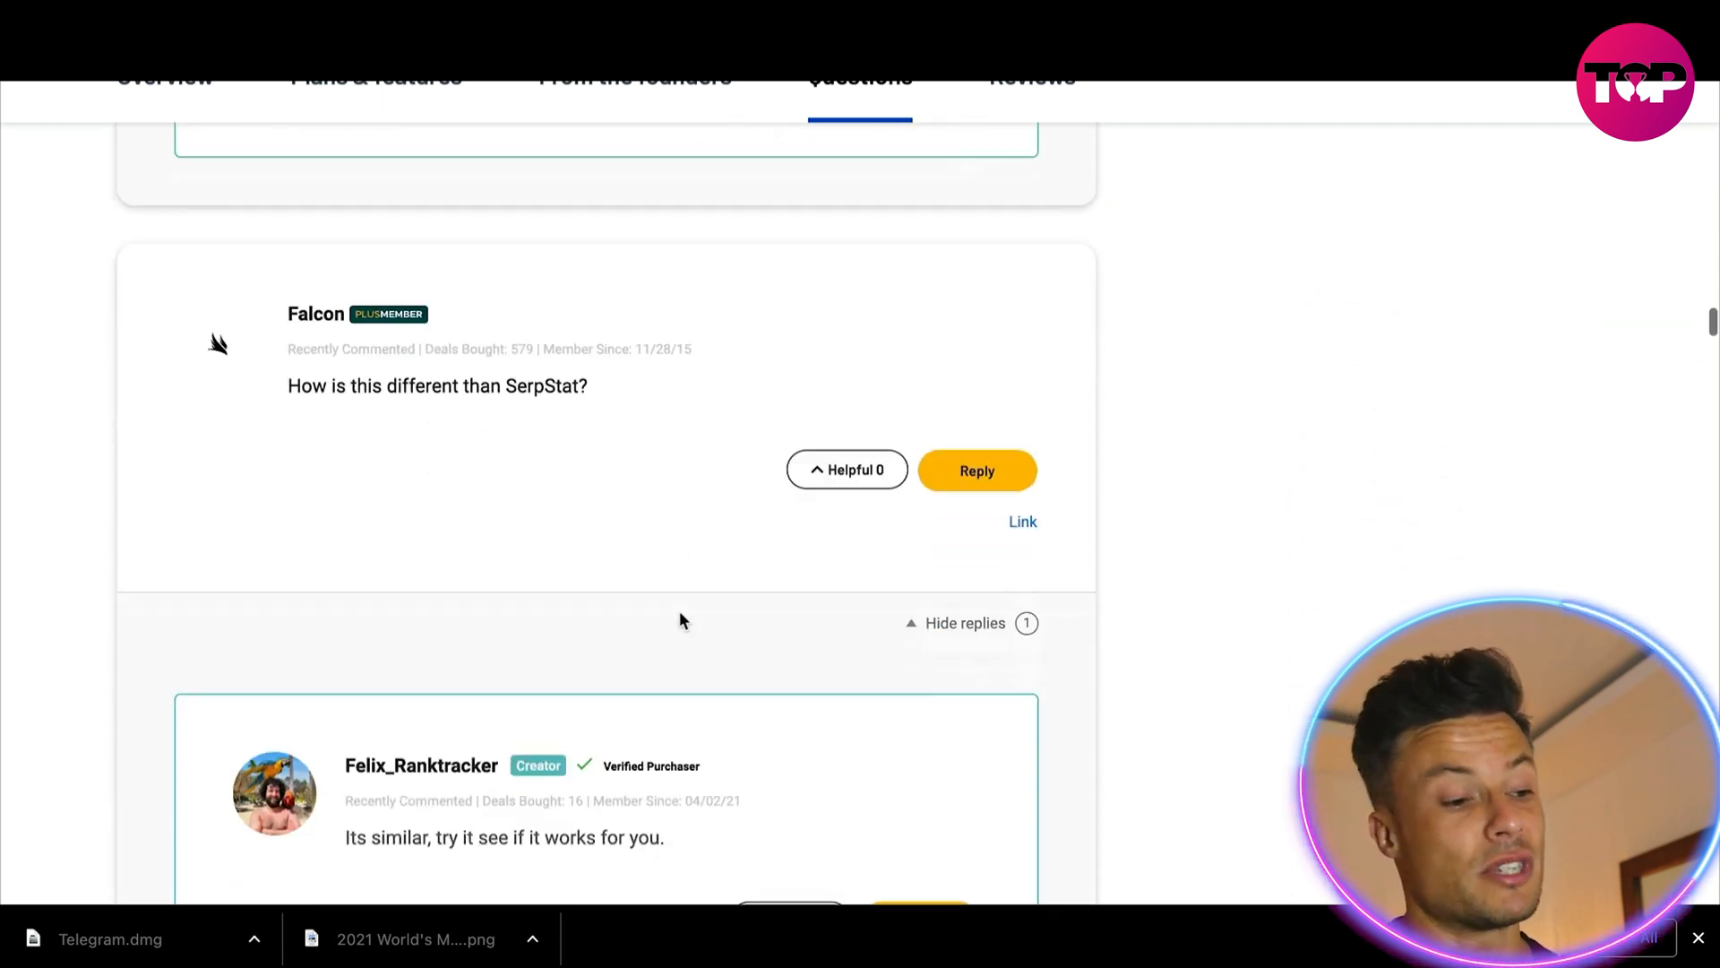
{"action": "scroll", "scroll_direction": "down", "scroll_amount": 3}
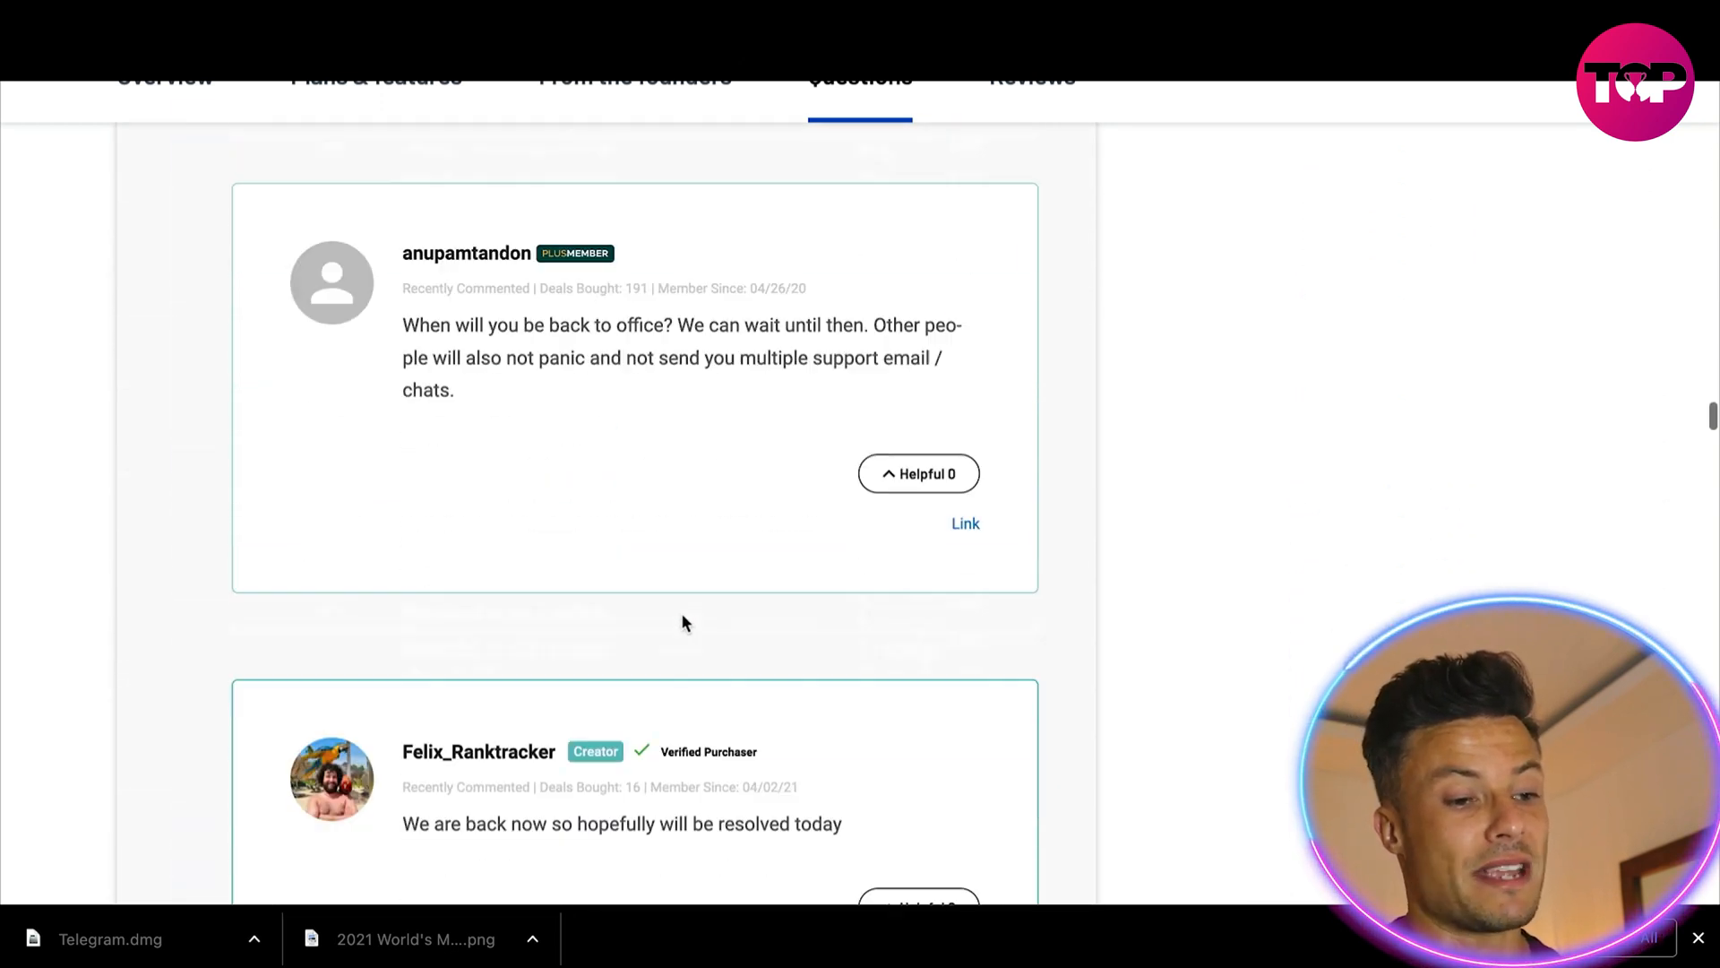
{"action": "left_click", "coordinate": [1030, 231]}
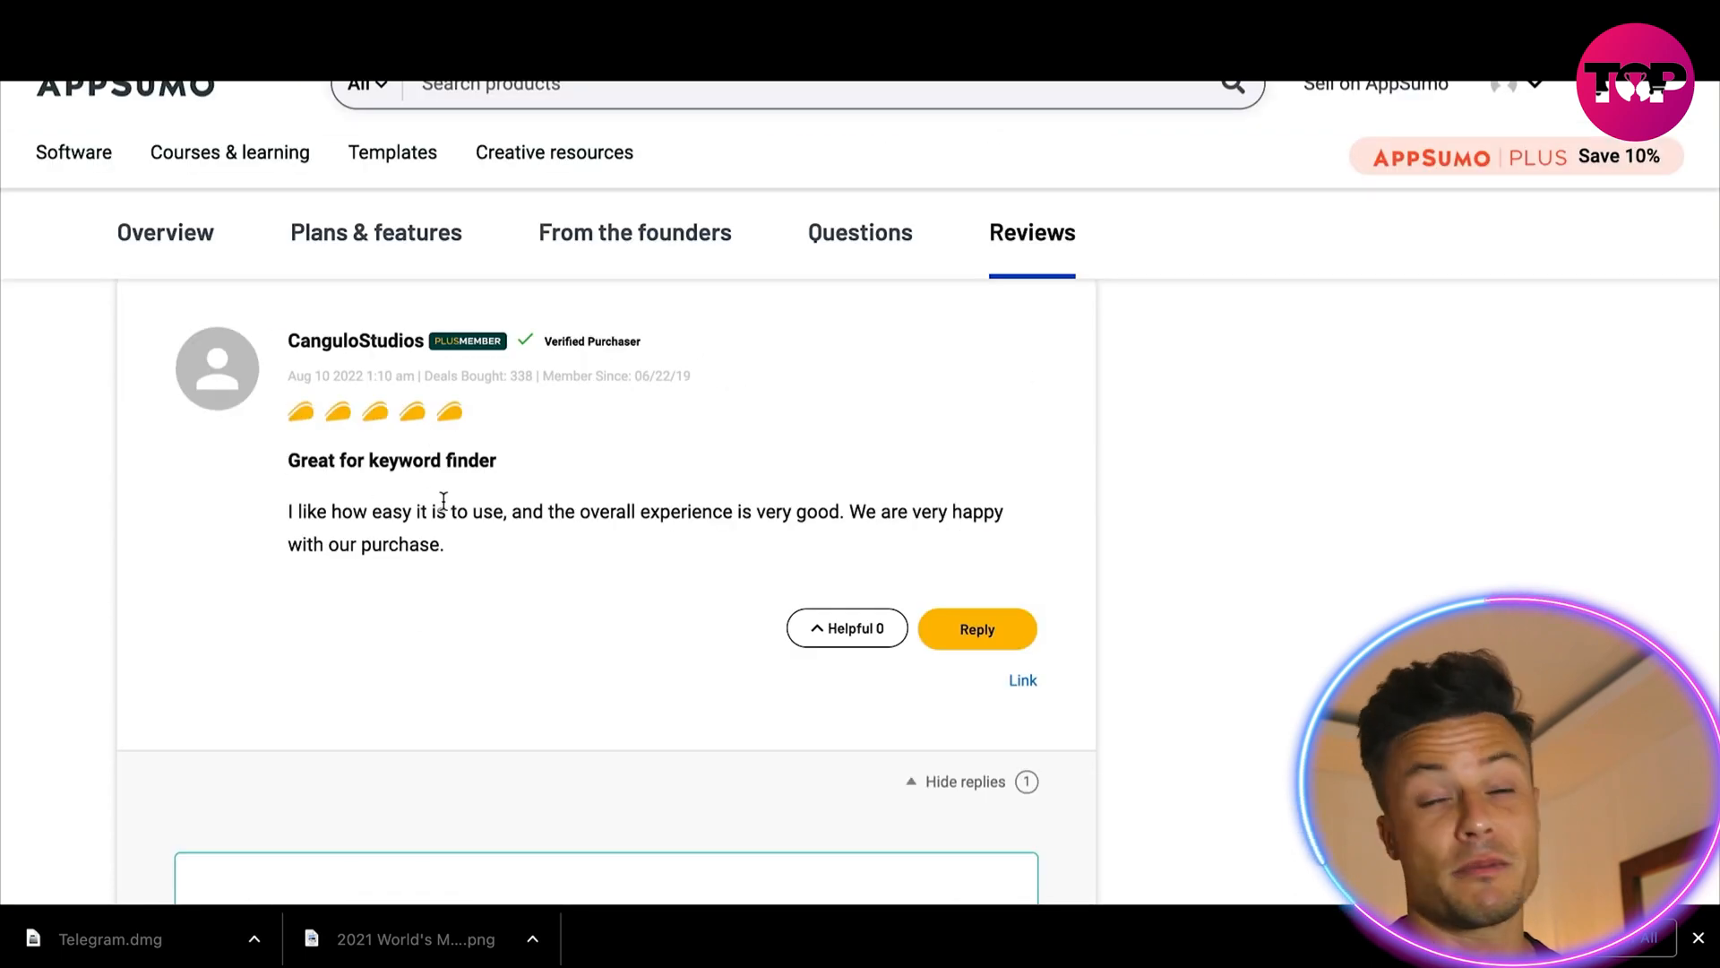
{"action": "mouse_move", "coordinate": [671, 681]}
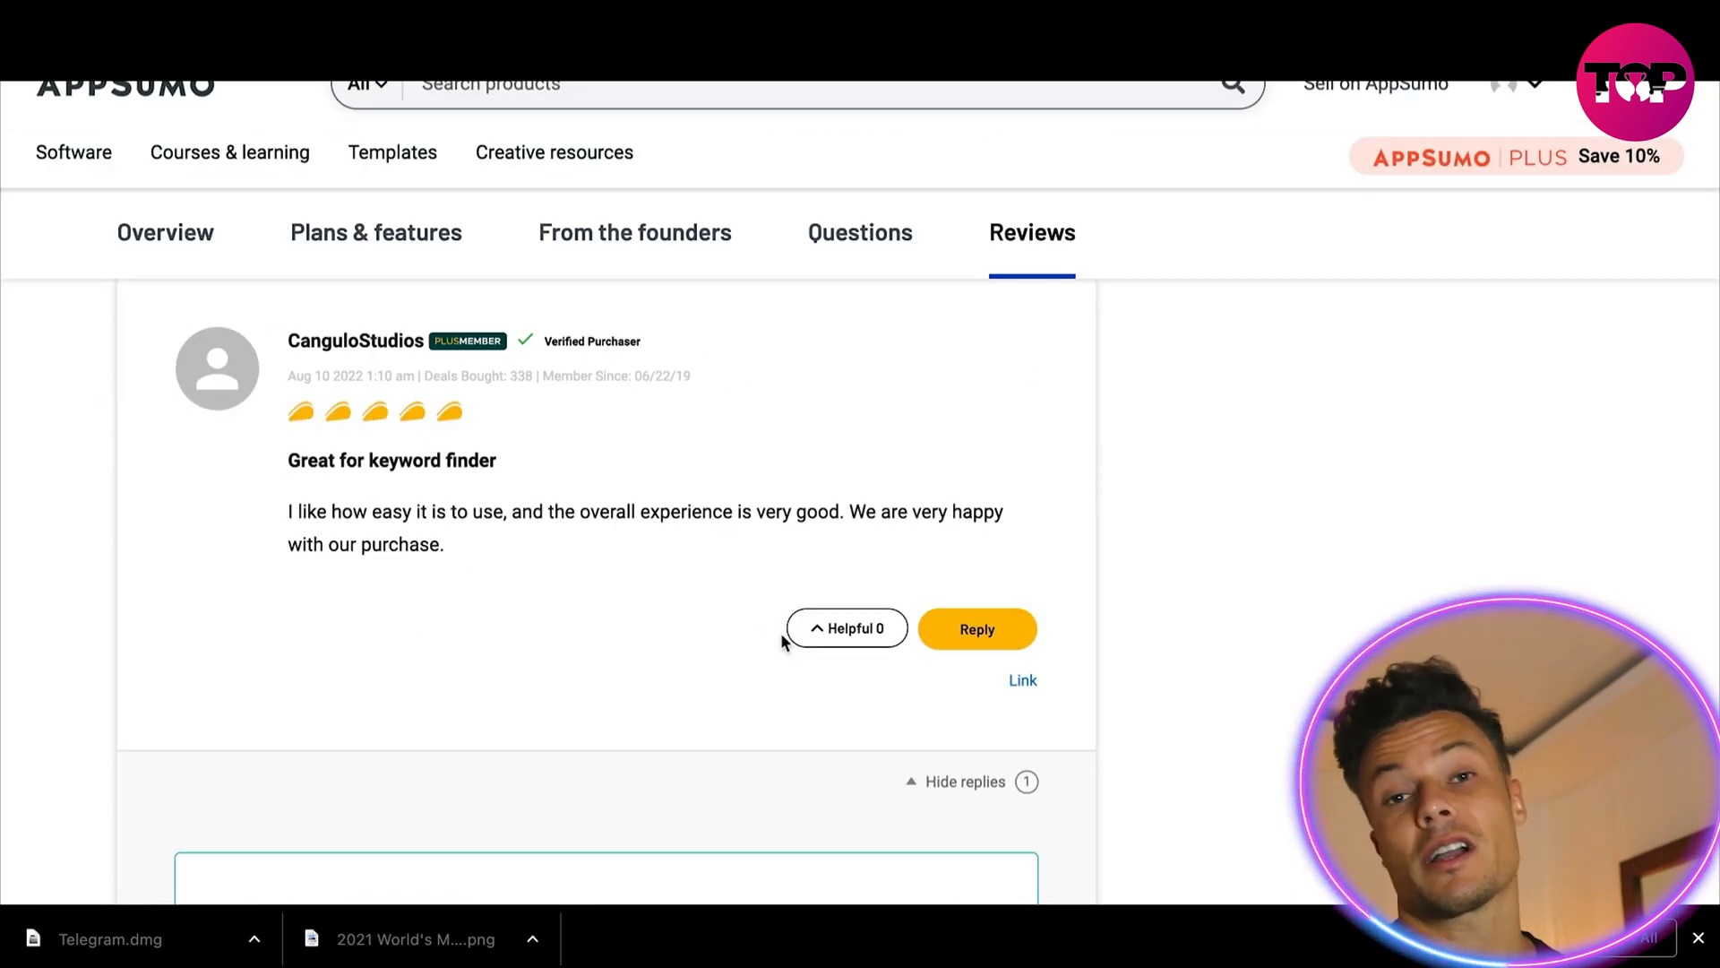
{"action": "mouse_move", "coordinate": [801, 606]}
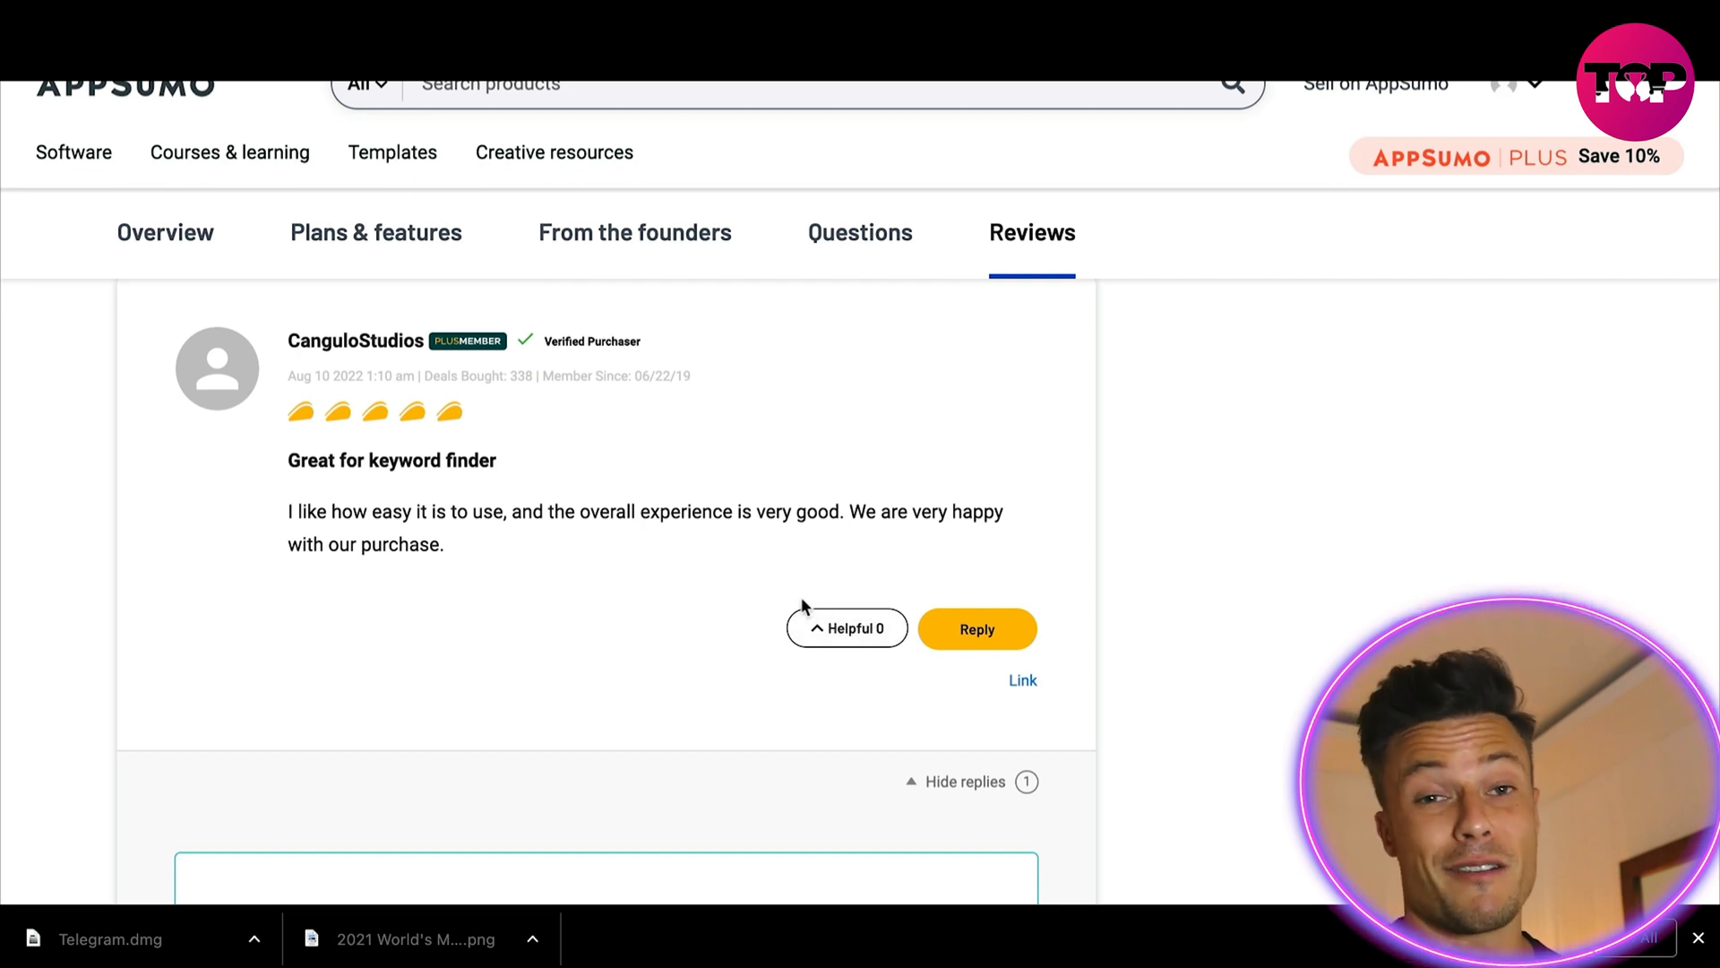